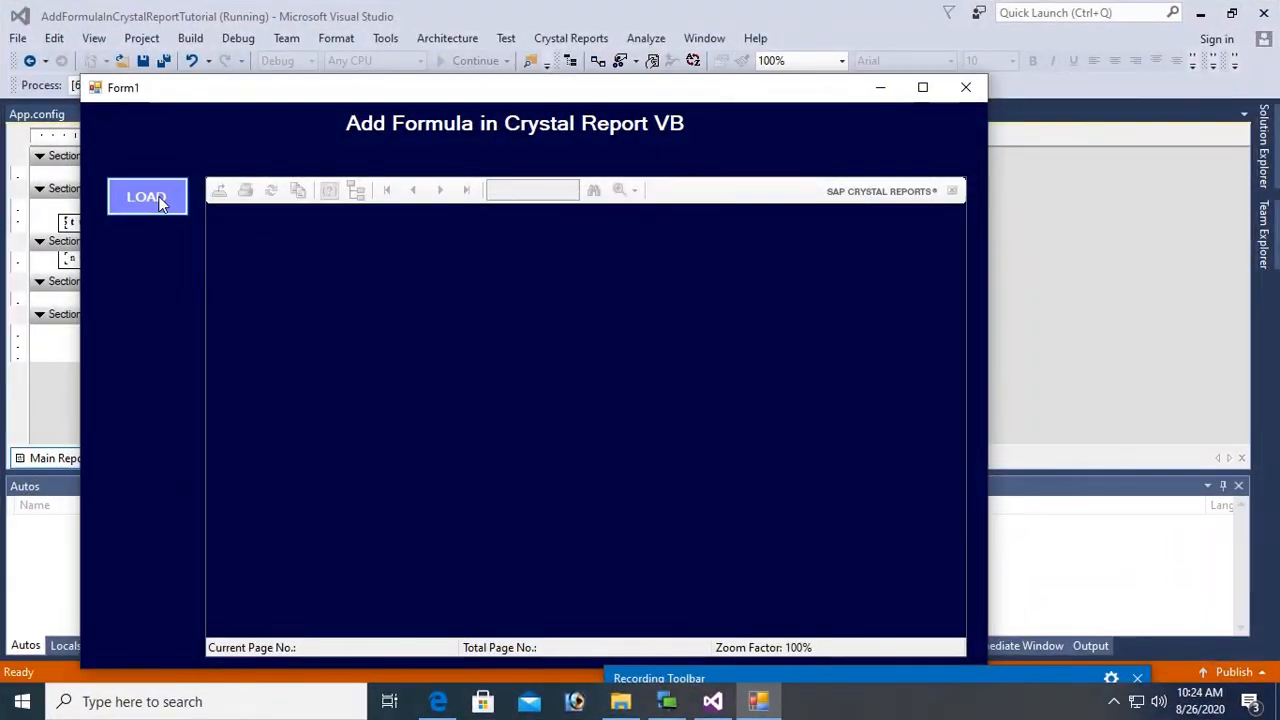
Show the student report in the running form, then subscribe to the Swift Learn channel.
{"action": "left_click", "coordinate": [146, 196]}
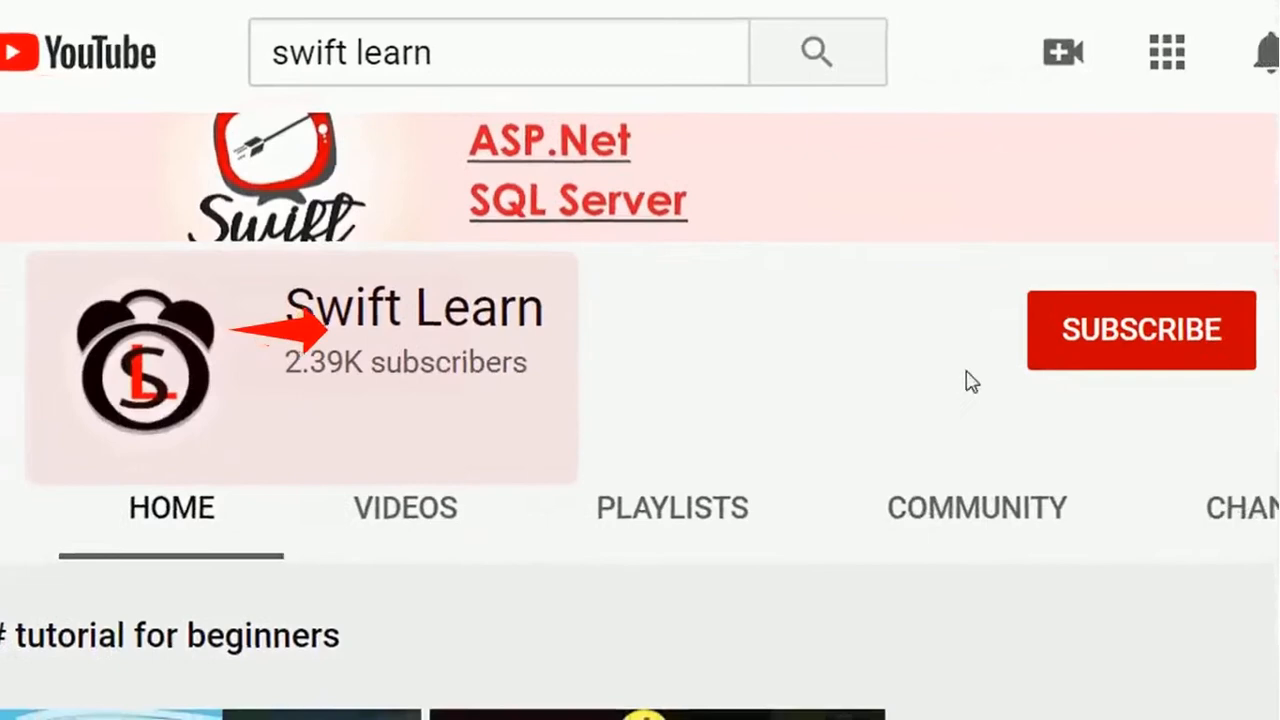
{"action": "left_click", "coordinate": [1140, 330]}
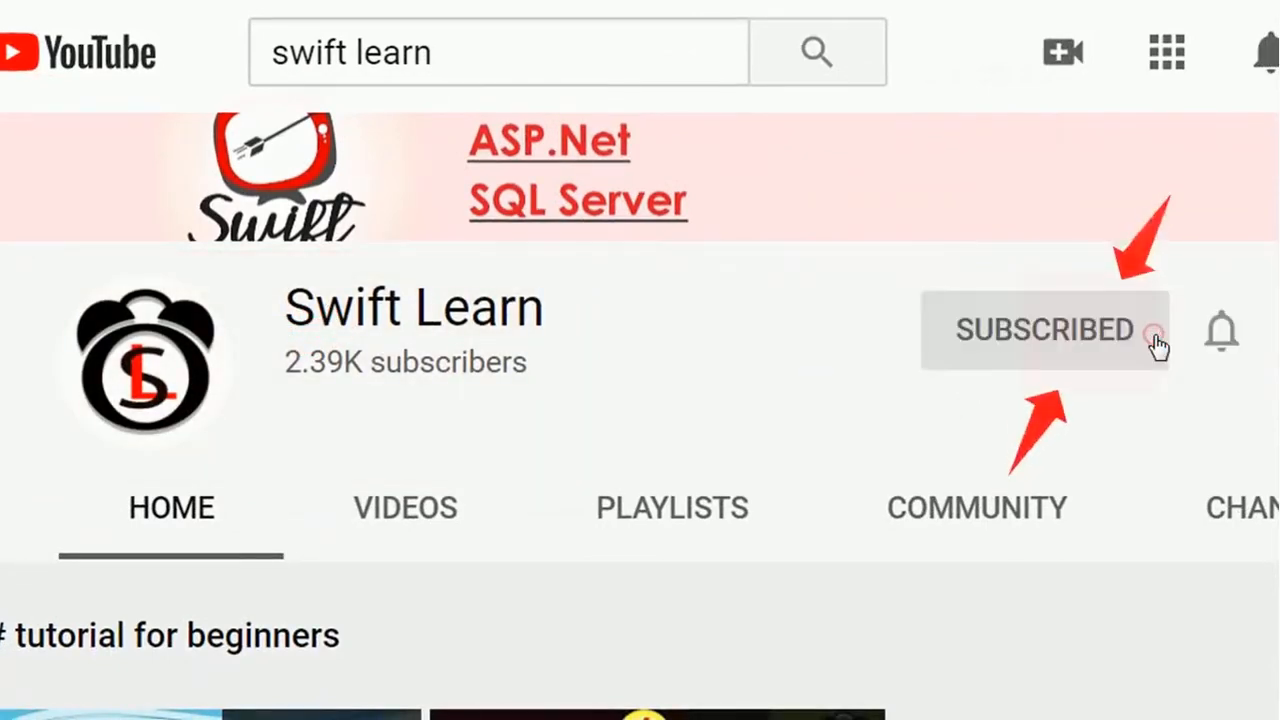
{"action": "left_click", "coordinate": [1221, 330]}
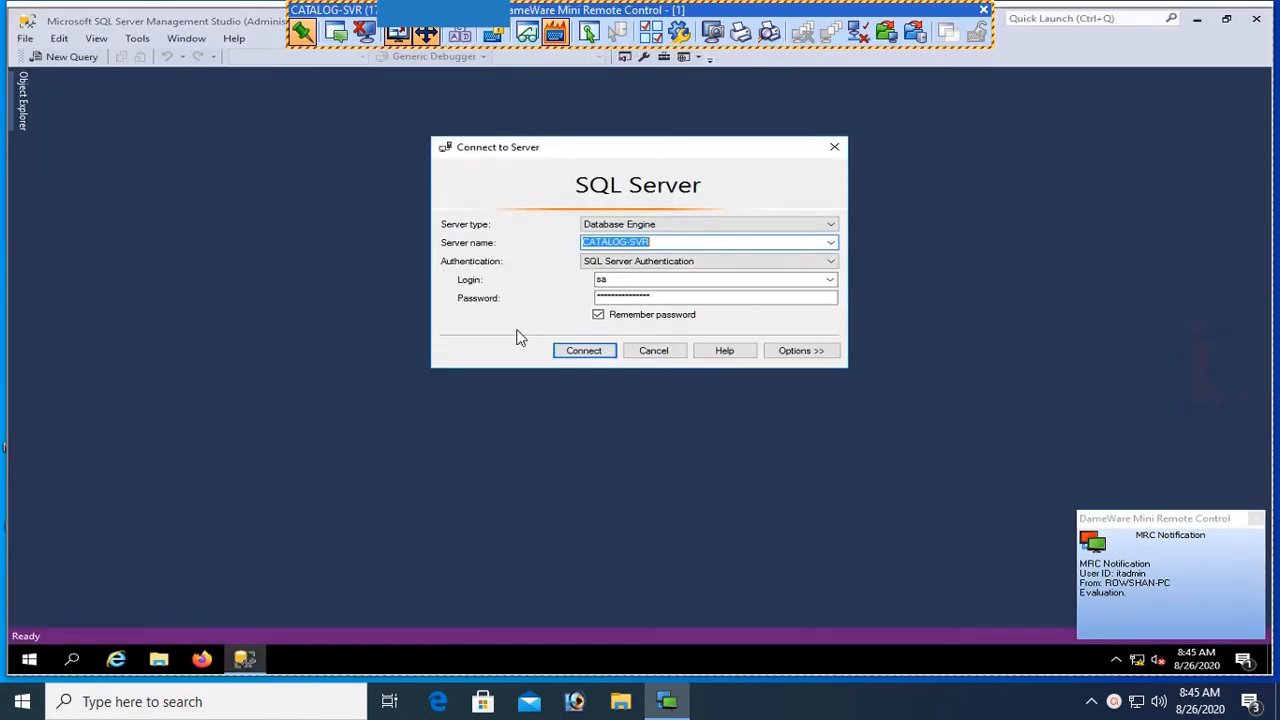
Connect, browse mytestdb's StudentInfo_Tab columns, and select its top 1000 rows.
{"action": "left_click", "coordinate": [583, 350]}
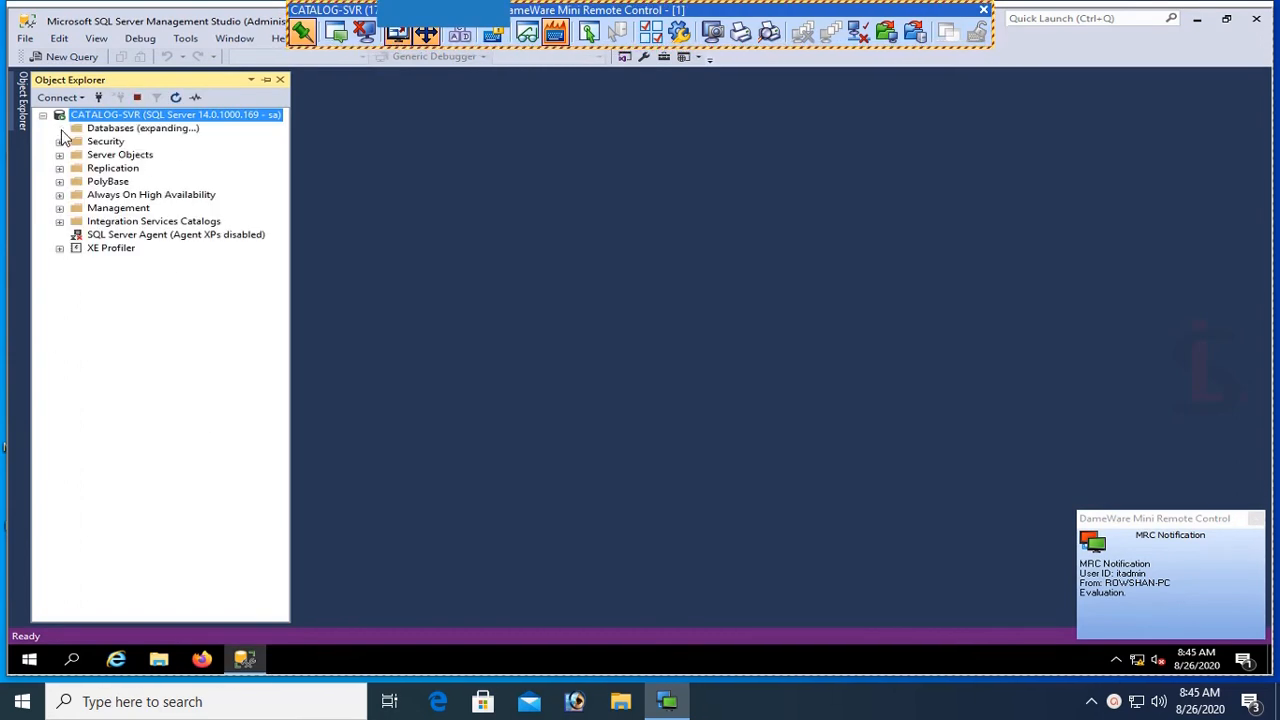
{"action": "left_click", "coordinate": [60, 128]}
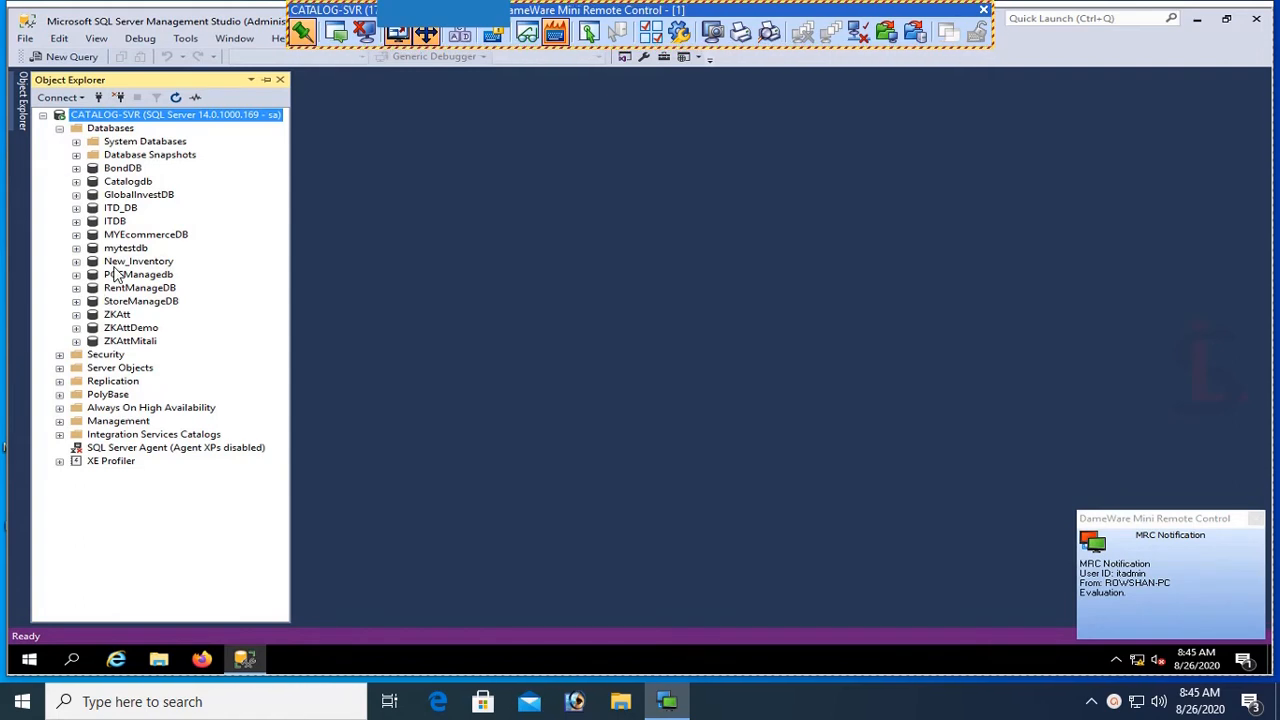
{"action": "left_click", "coordinate": [77, 247]}
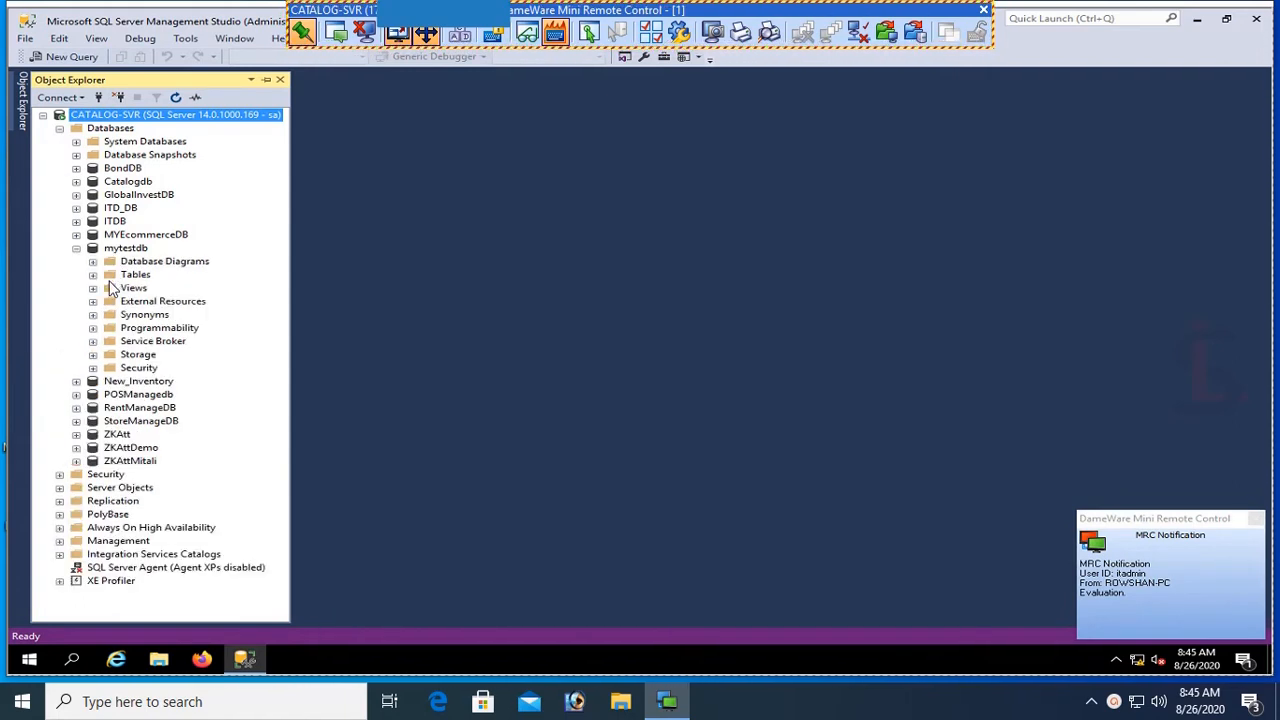
{"action": "left_click", "coordinate": [92, 274]}
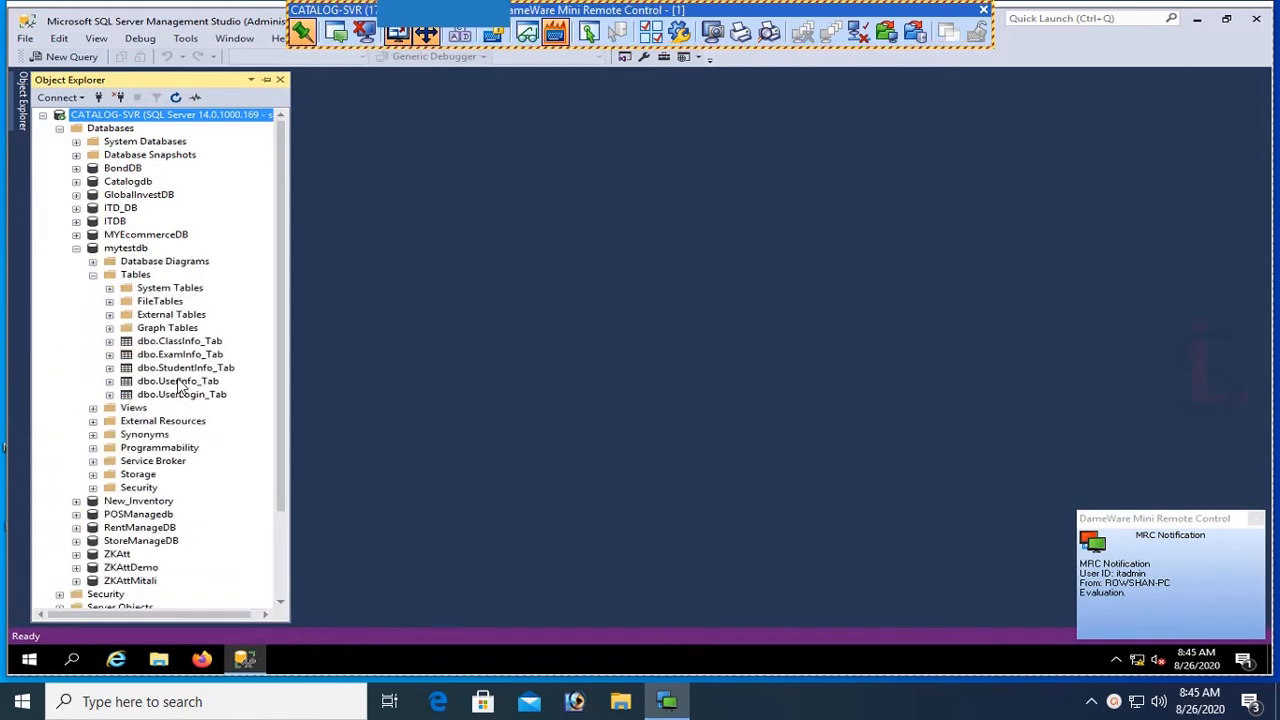
{"action": "left_click", "coordinate": [109, 367]}
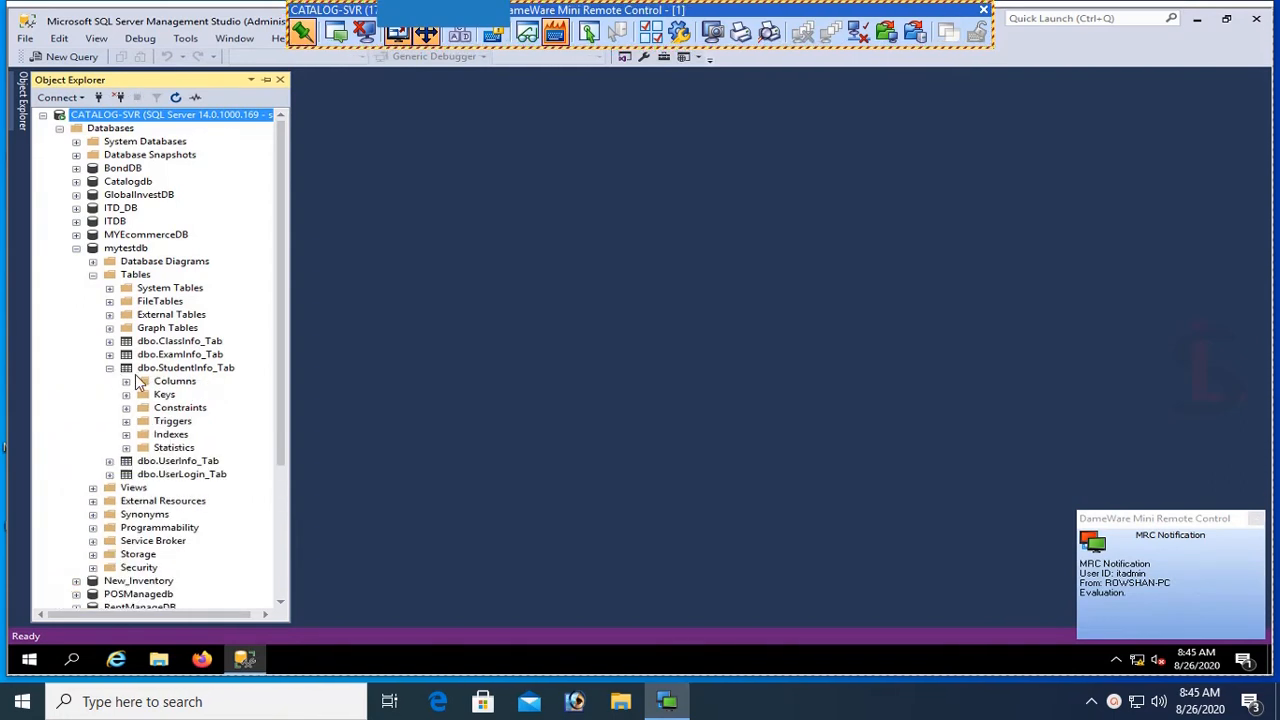
{"action": "left_click", "coordinate": [126, 381]}
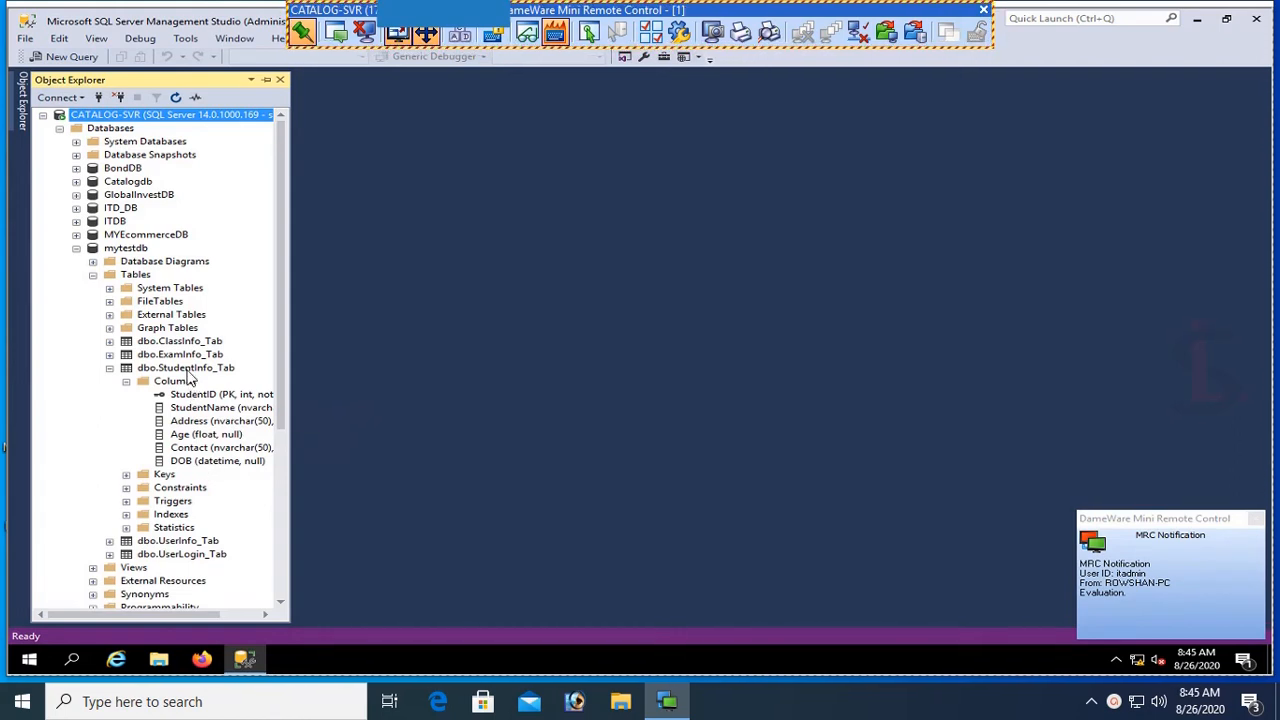
{"action": "left_click", "coordinate": [185, 367]}
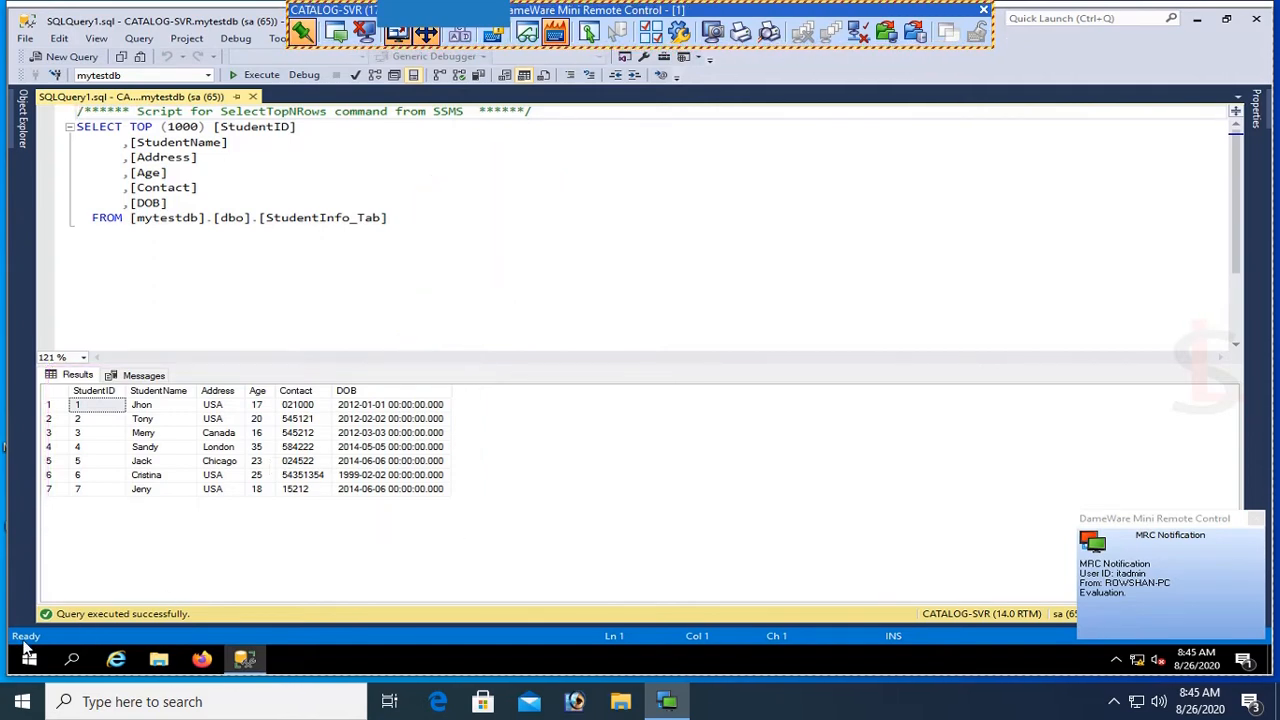
Switch from SQL Server Management Studio to the Visual Studio start page.
{"action": "left_click", "coordinate": [22, 701]}
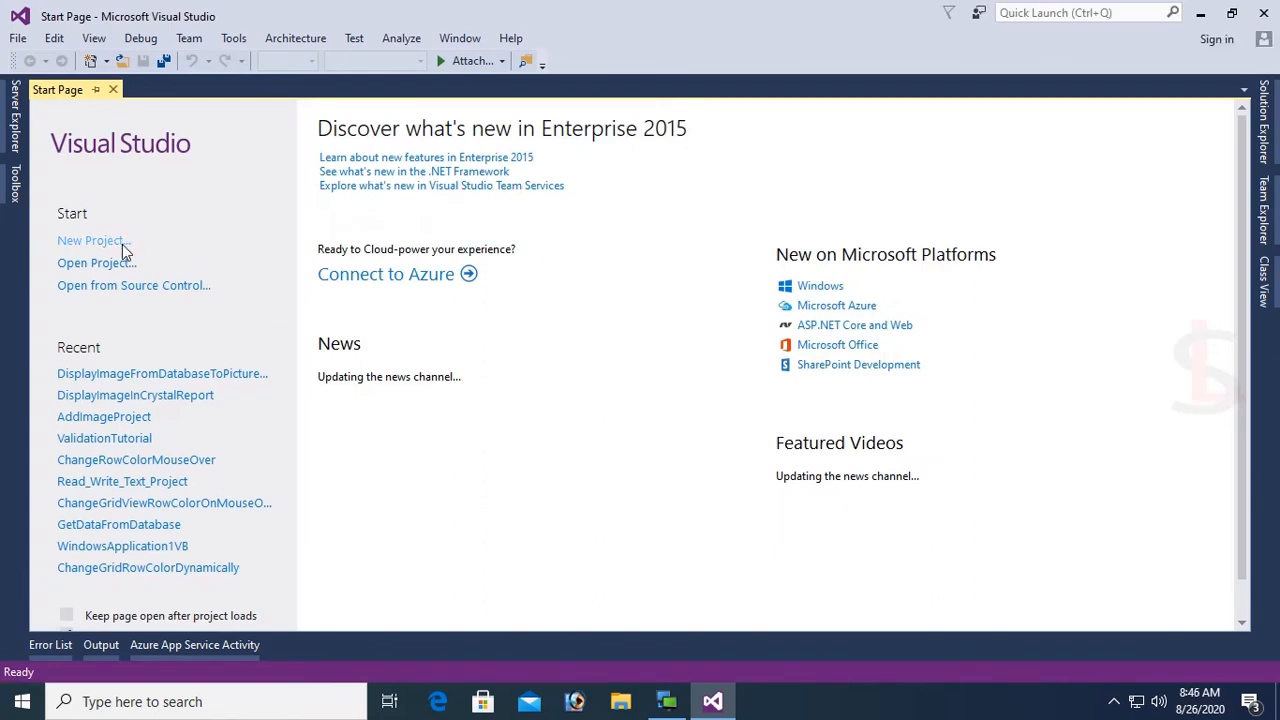
Create a Visual Basic Windows Forms project named AddFormulaInCrystalReportTutorial.
{"action": "left_click", "coordinate": [90, 240]}
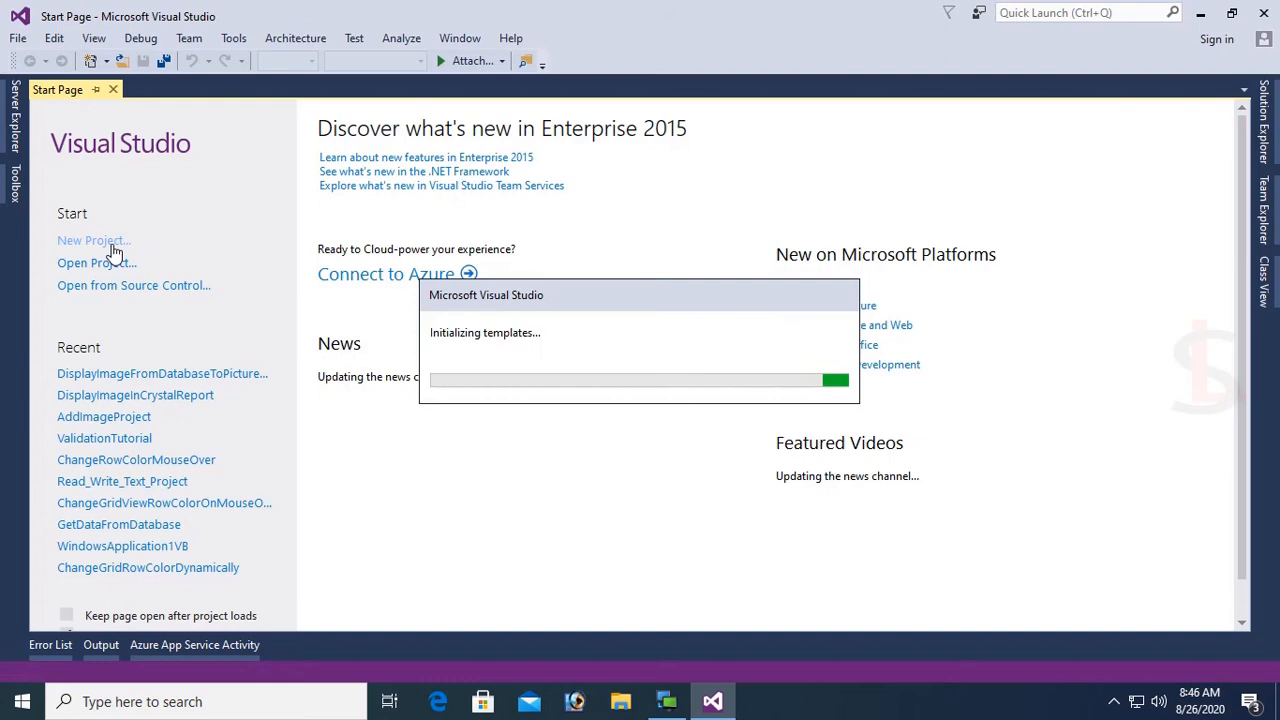
{"action": "left_click", "coordinate": [90, 240]}
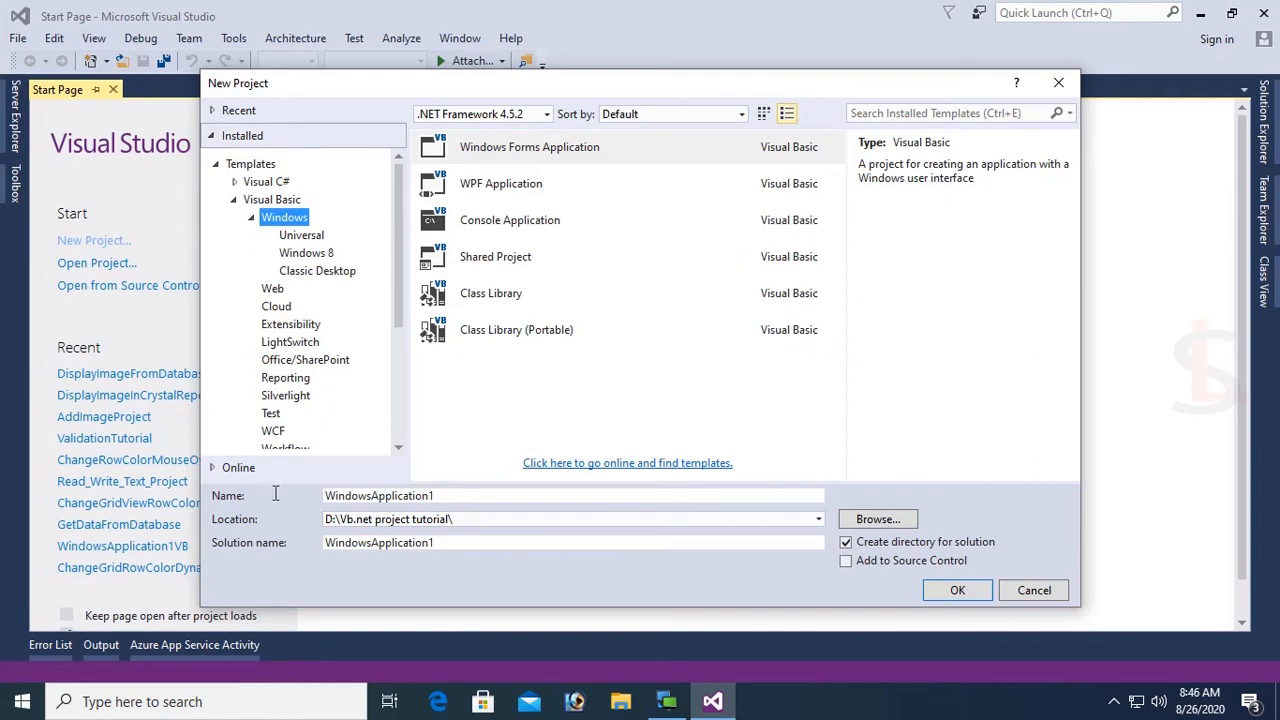
{"action": "type", "text": "A"}
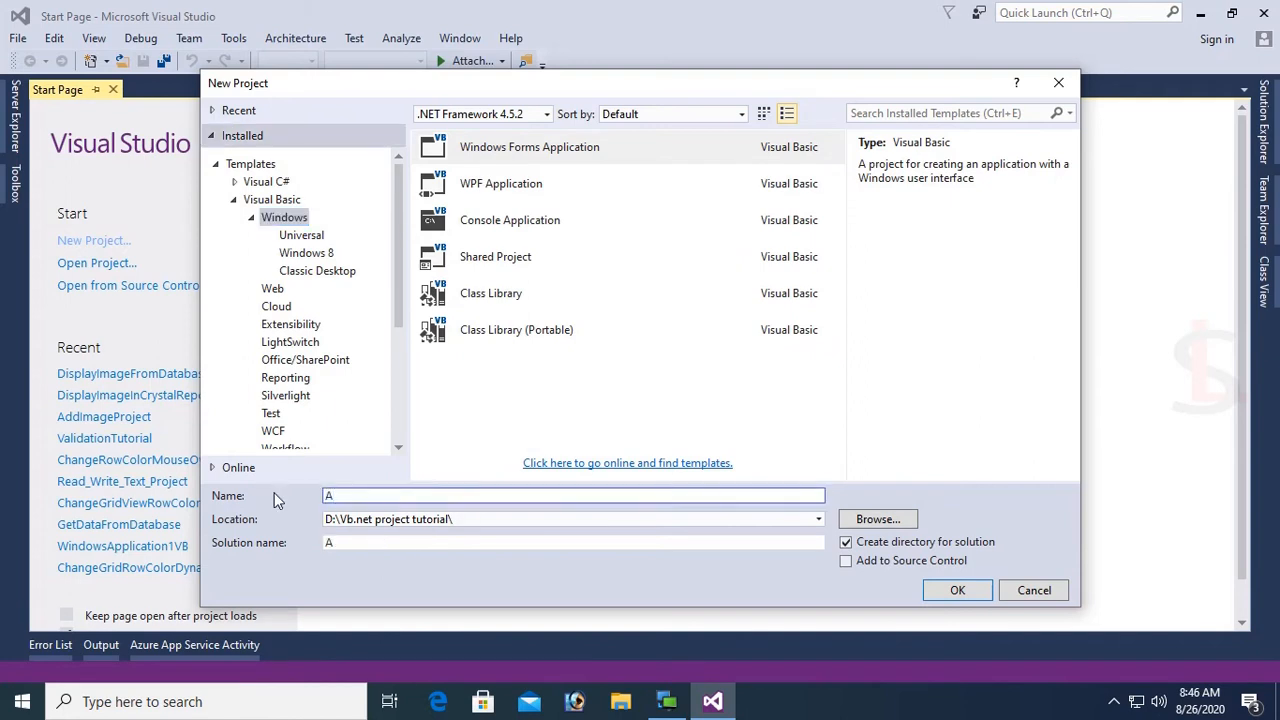
{"action": "type", "text": "AddFormulaInCr"}
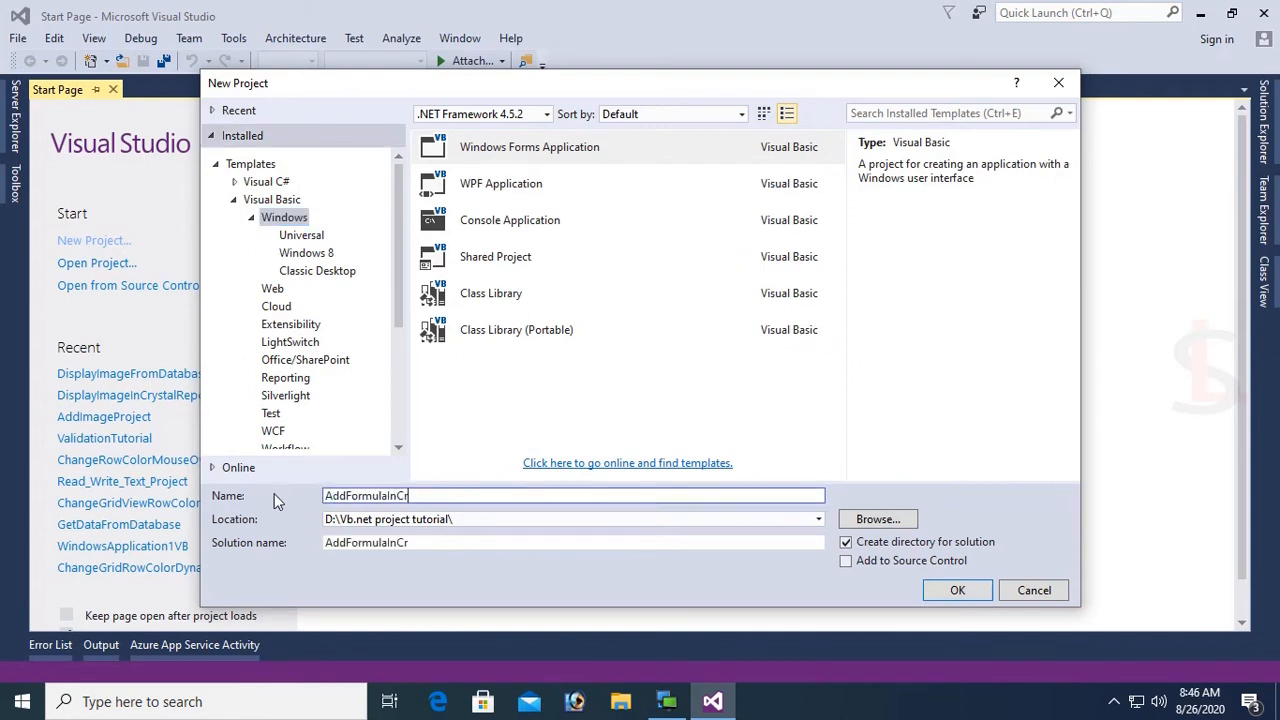
{"action": "type", "text": "ystalReport"}
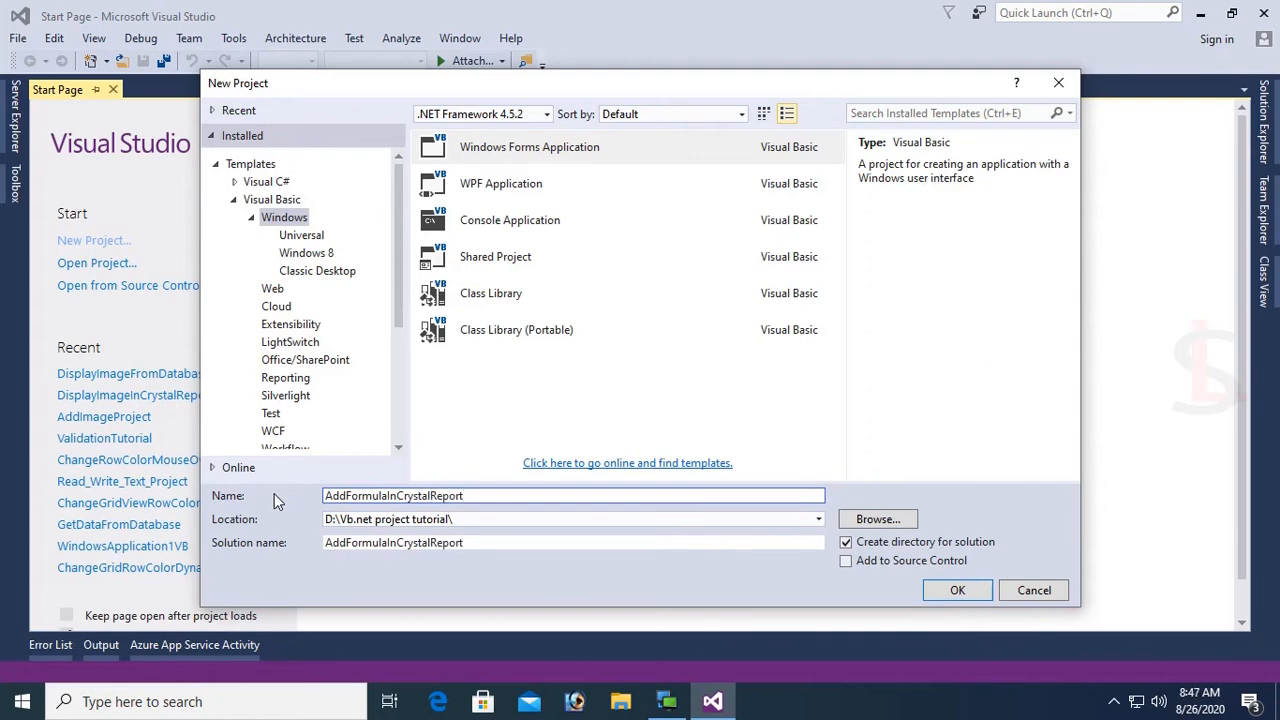
{"action": "type", "text": "Tutorial"}
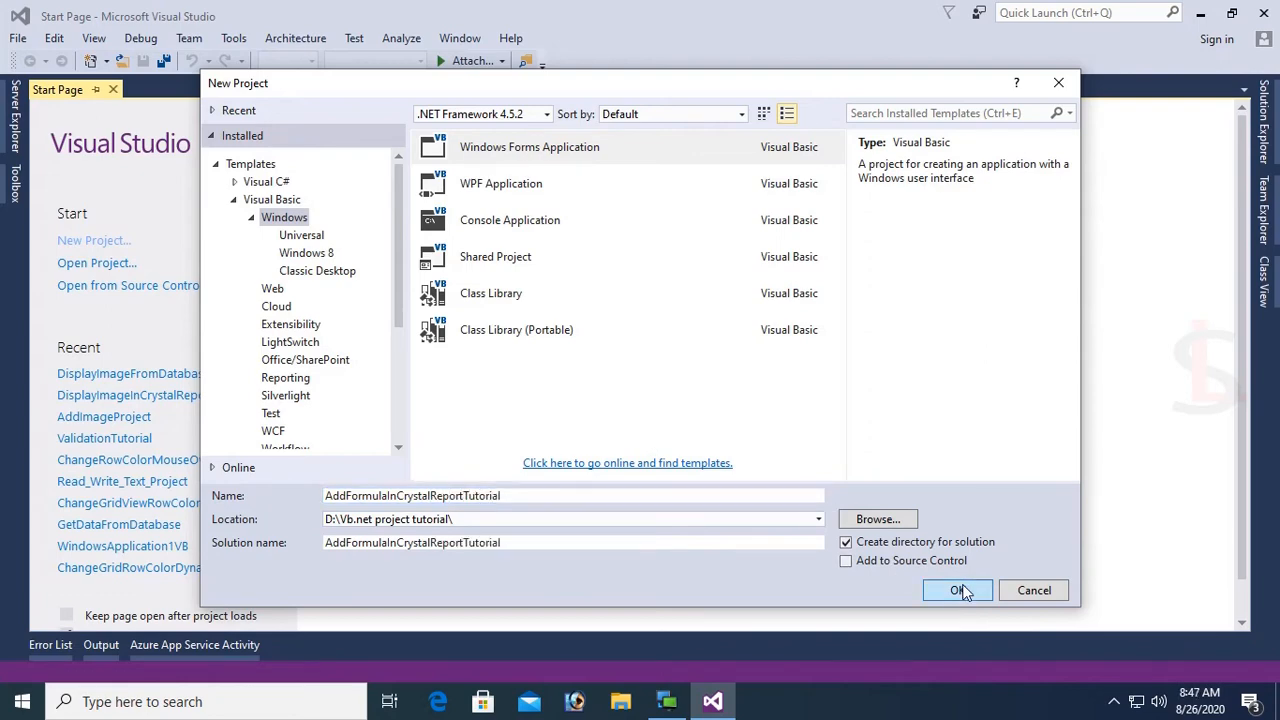
{"action": "left_click", "coordinate": [955, 590]}
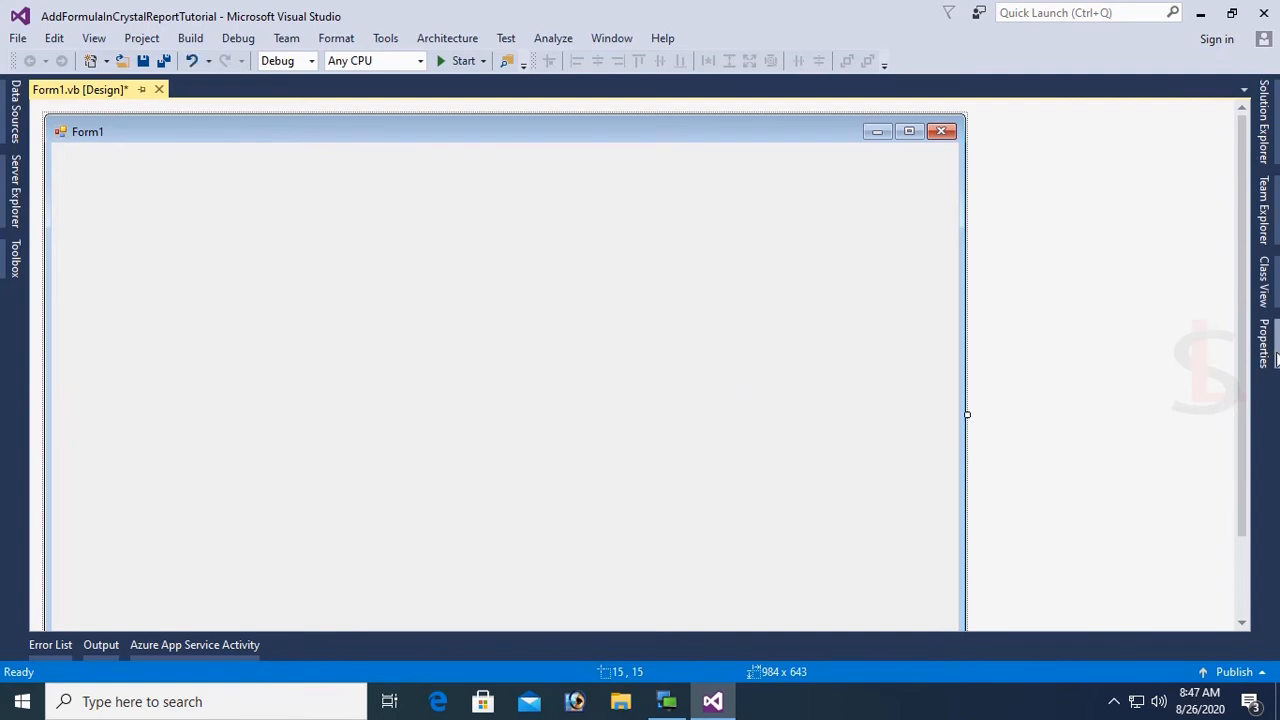
Add a title label to Form1 with a 16-point bold font.
{"action": "left_click", "coordinate": [14, 258]}
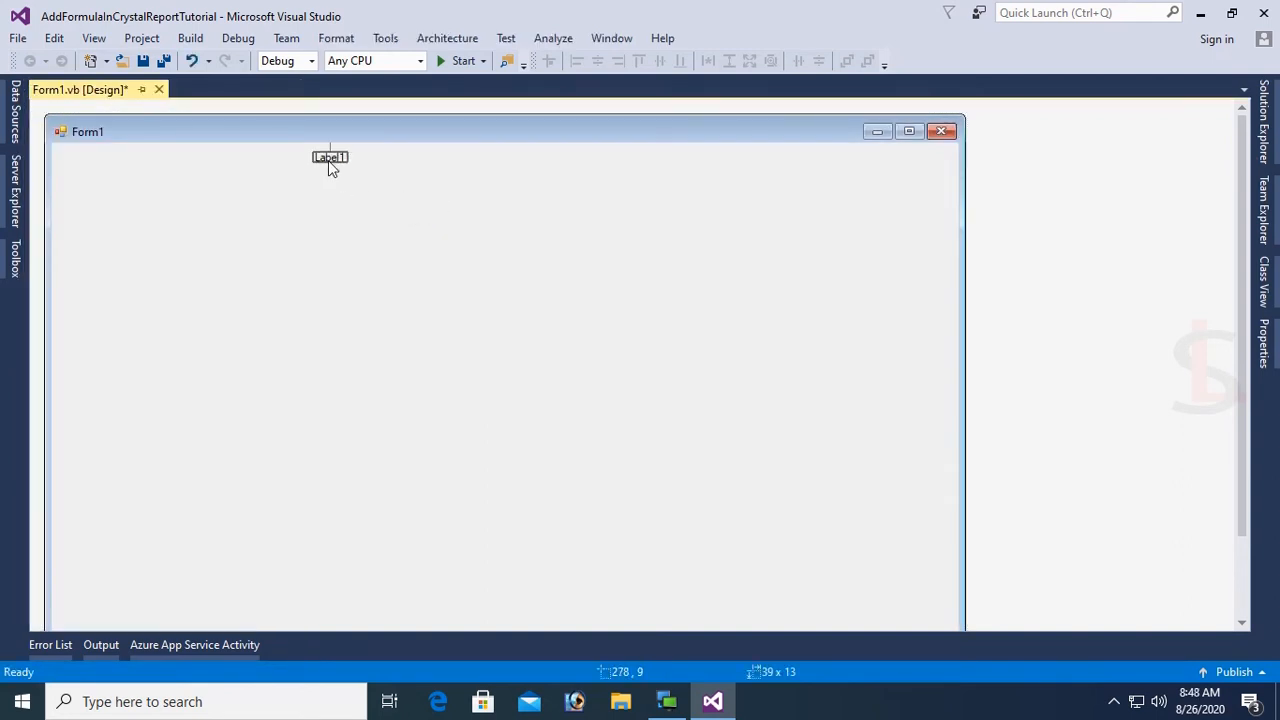
{"action": "left_click", "coordinate": [330, 157]}
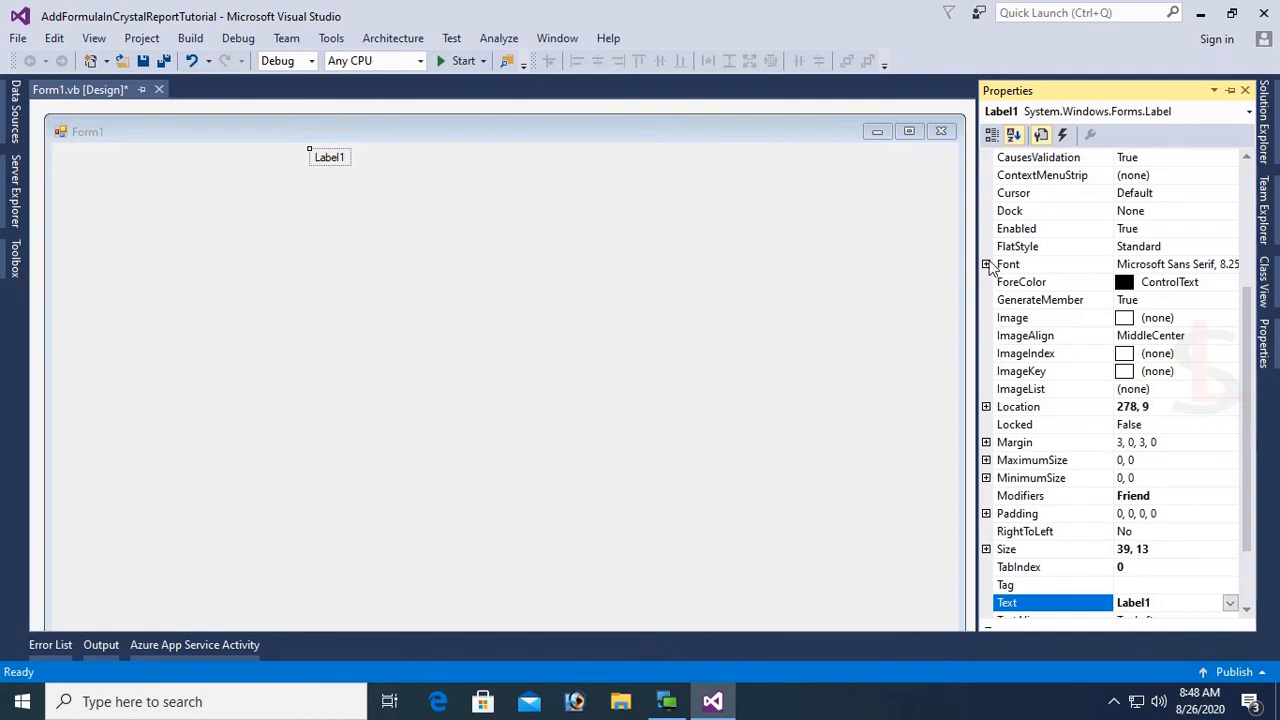
{"action": "left_click", "coordinate": [986, 264]}
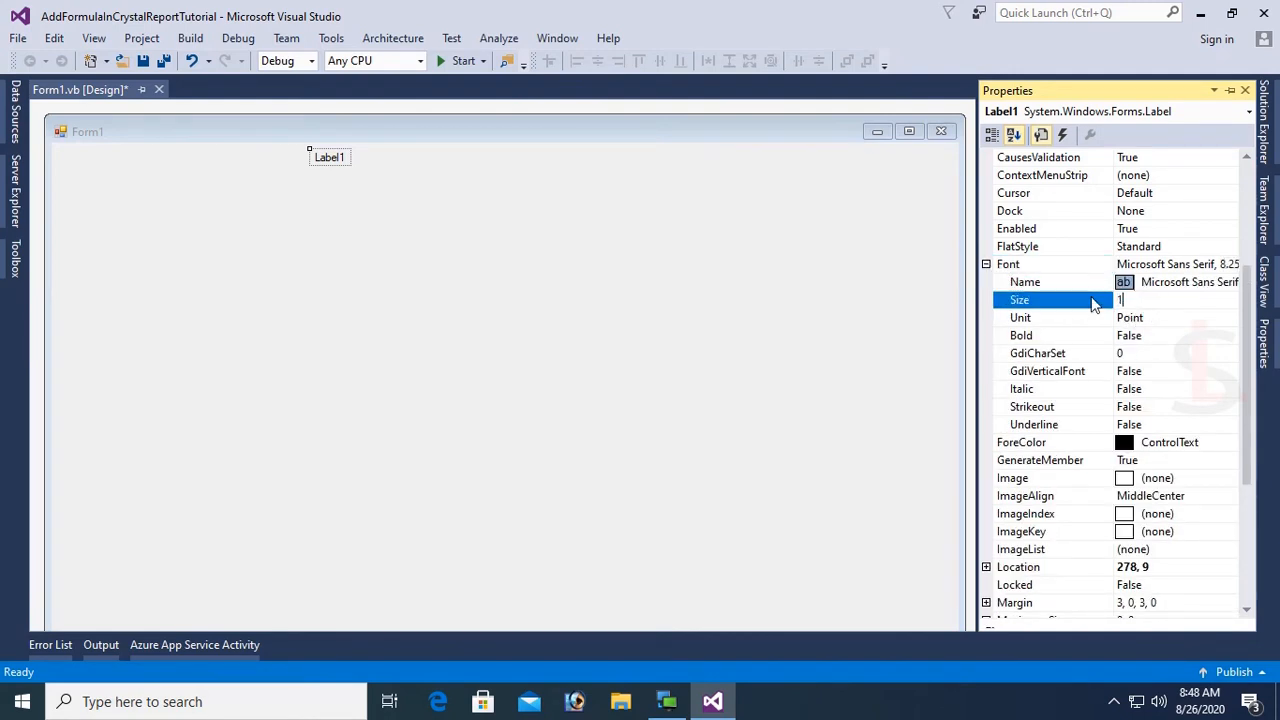
{"action": "type", "text": "16"}
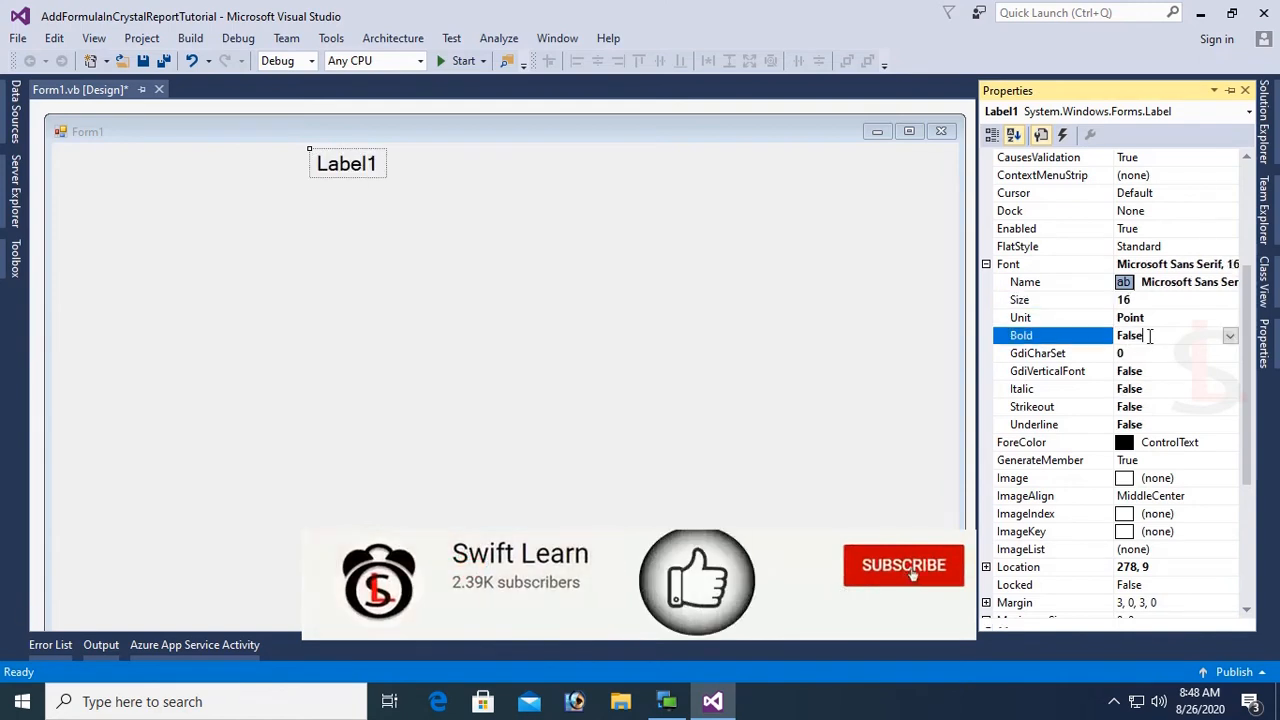
{"action": "type", "text": "True"}
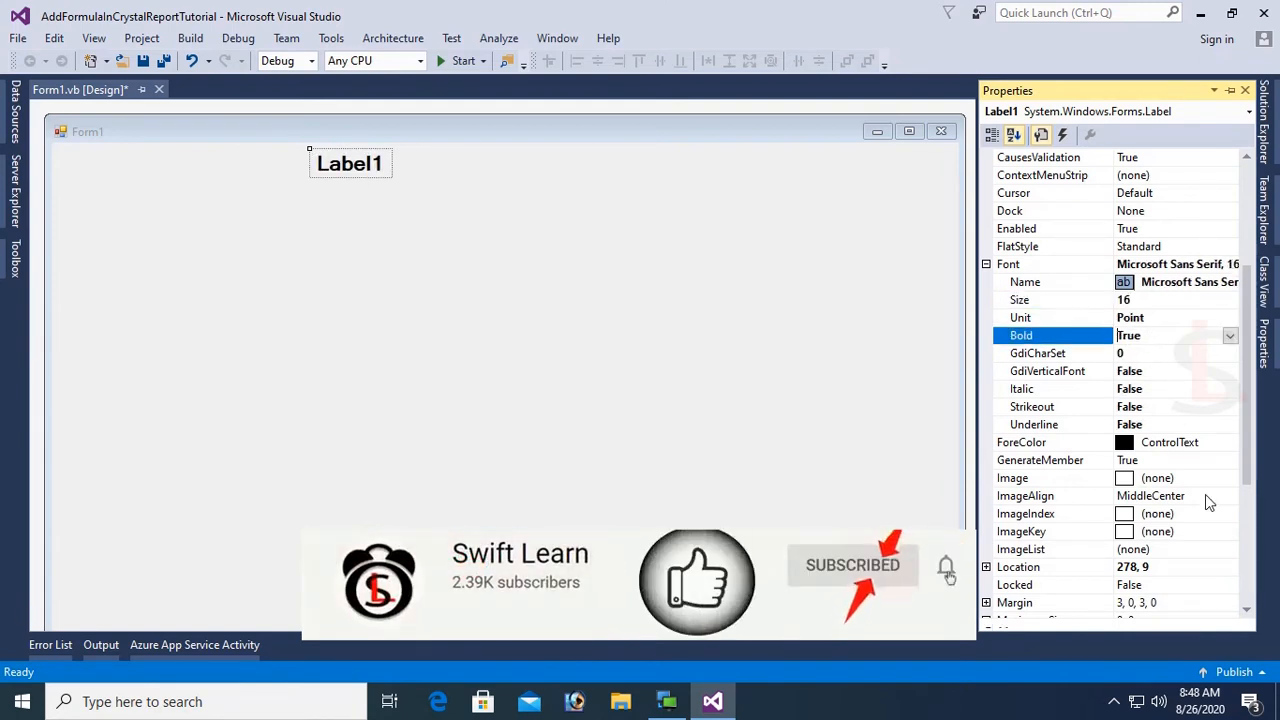
{"action": "scroll", "scroll_direction": "down", "scroll_amount": 3}
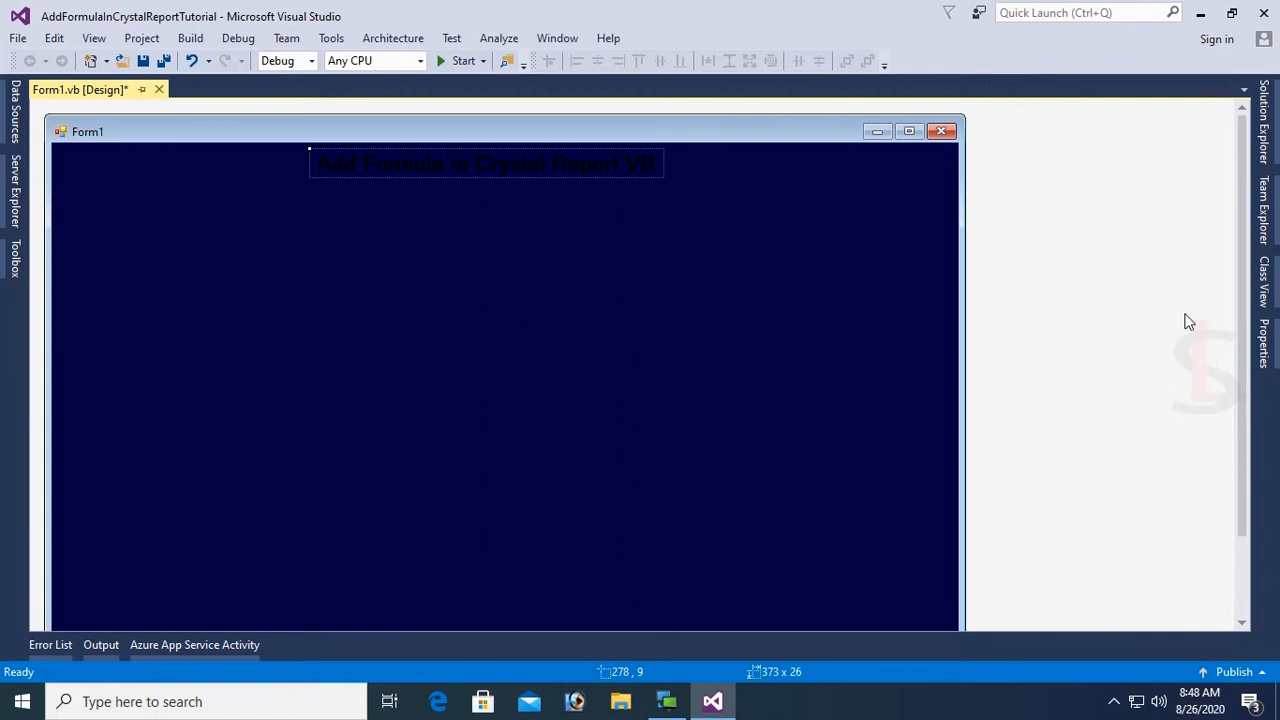
Make the title label's text colour white.
{"action": "left_click", "coordinate": [485, 163]}
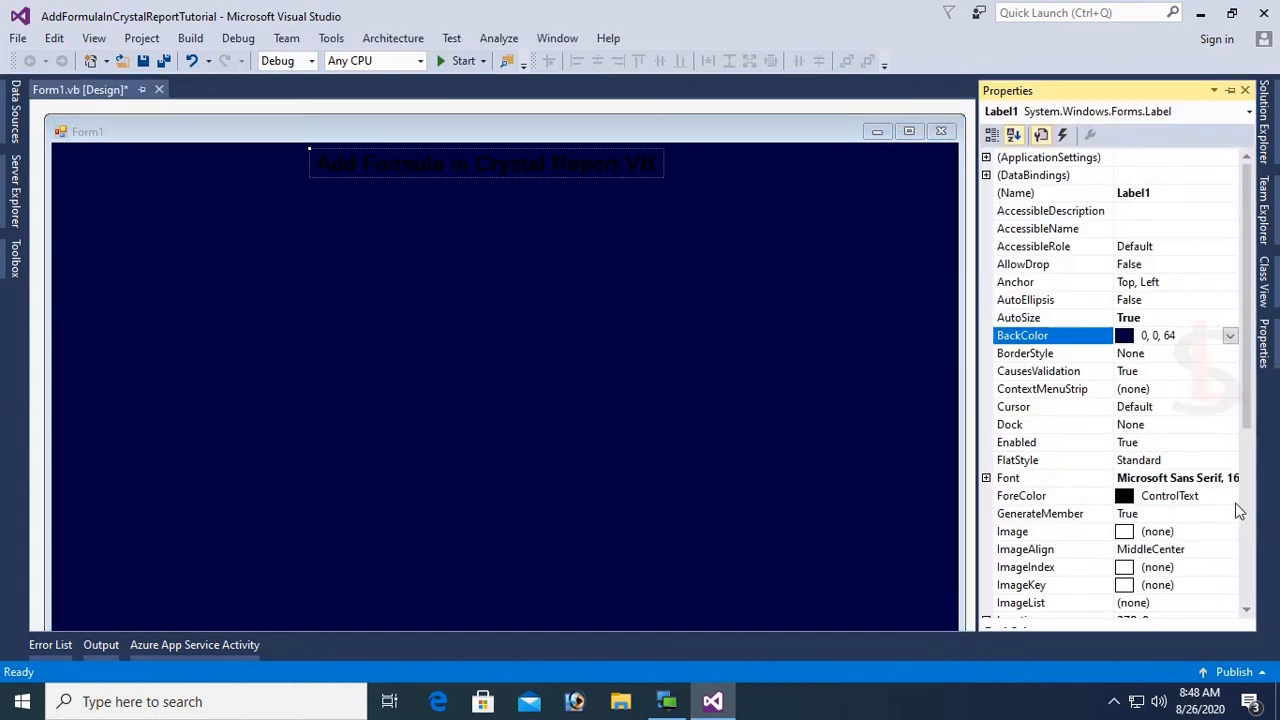
{"action": "left_click", "coordinate": [1229, 495]}
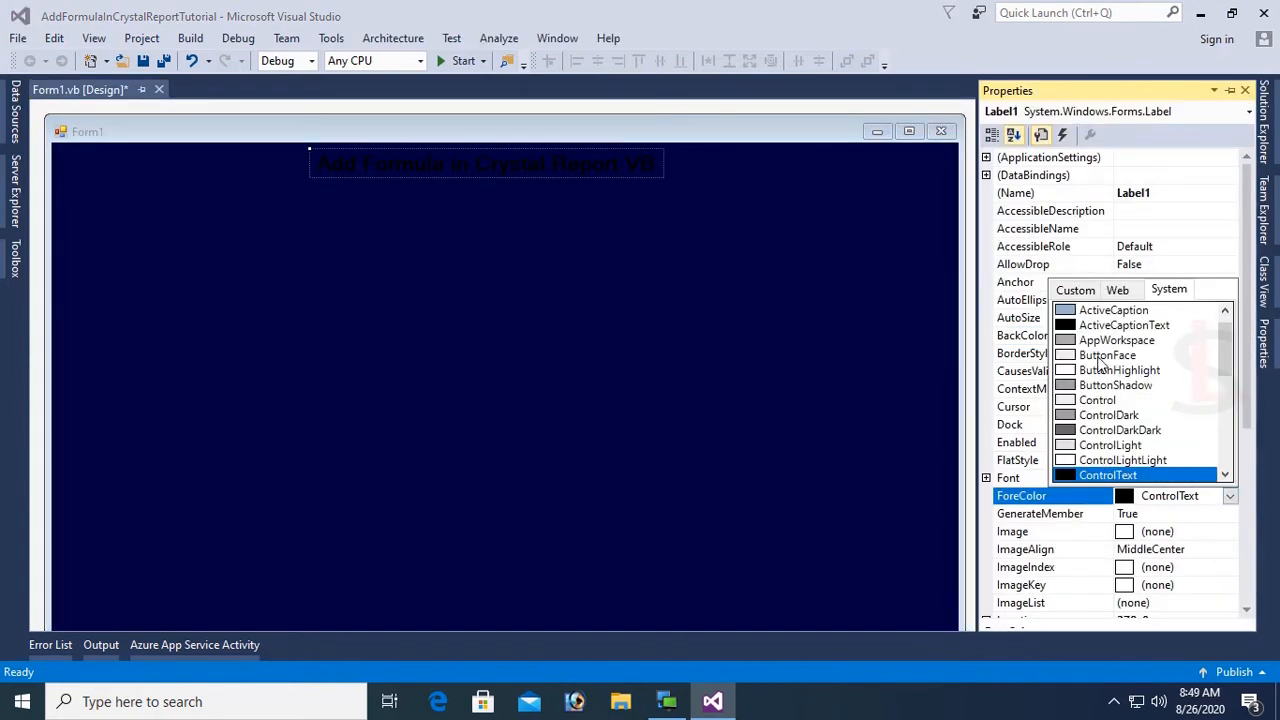
{"action": "left_click", "coordinate": [1108, 474]}
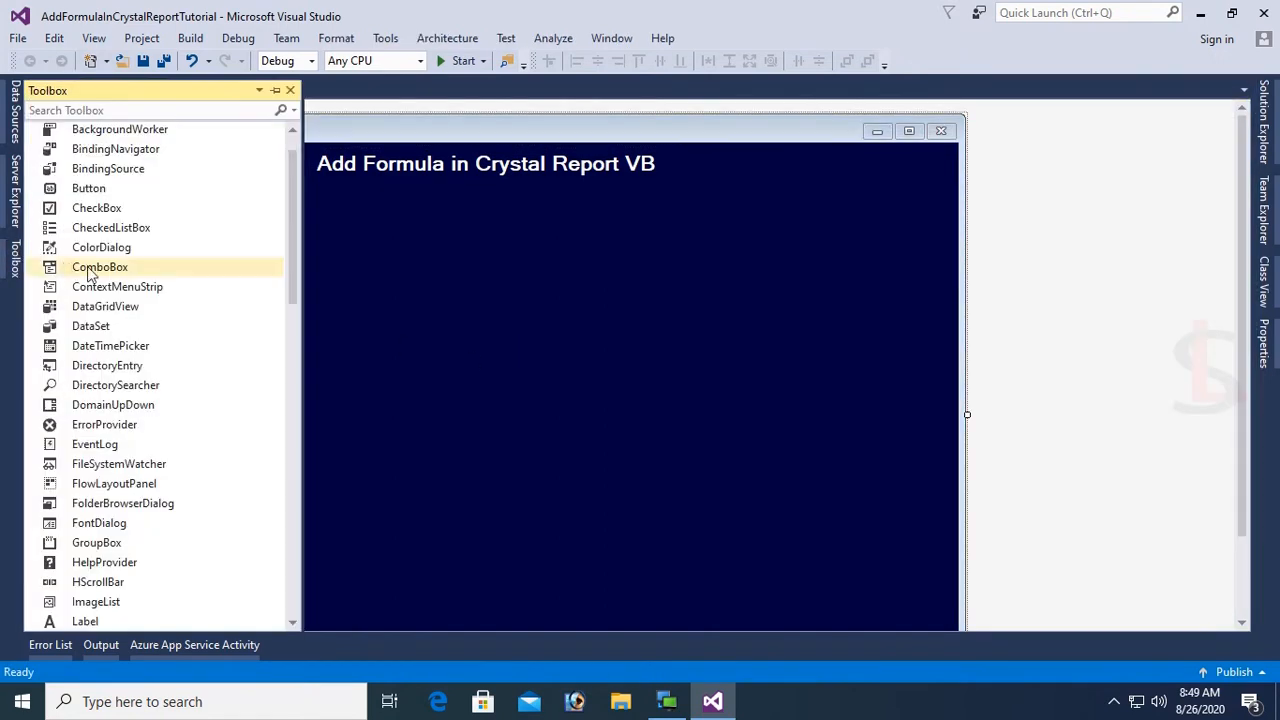
Place a new button on the form and enlarge it.
{"action": "type", "text": "bu"}
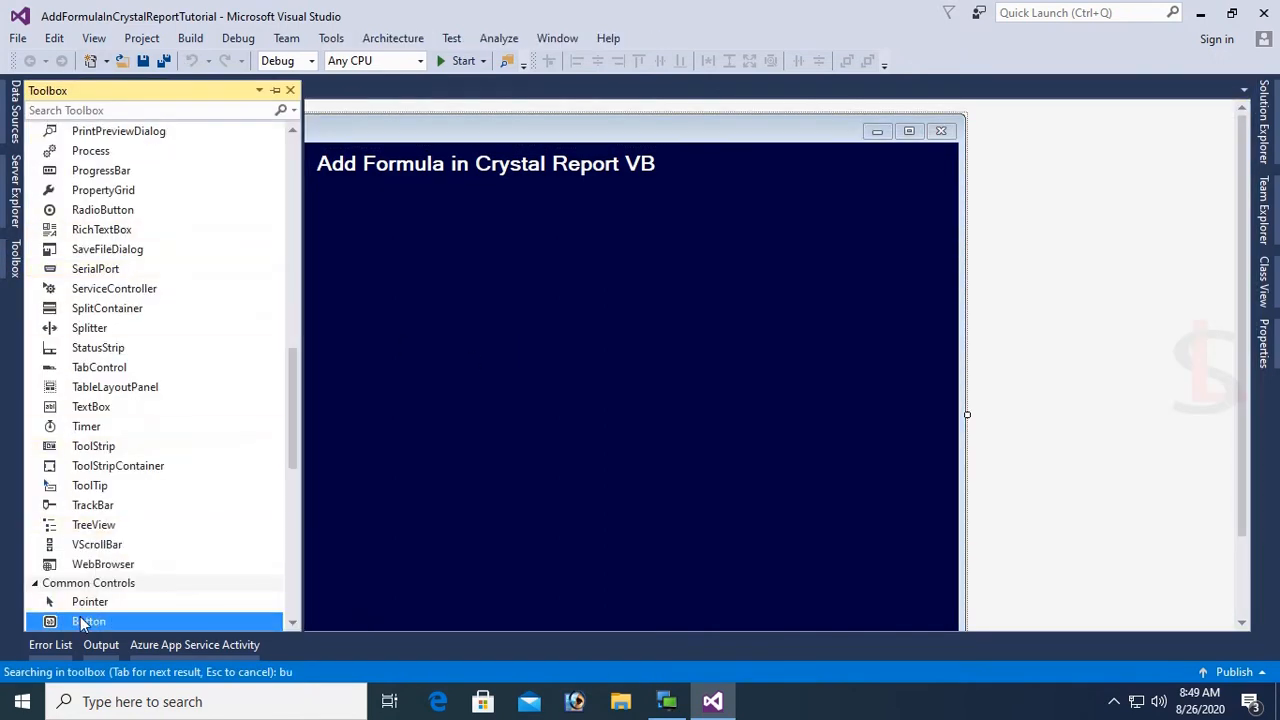
{"action": "left_click_drag", "start_coordinate": [89, 621], "coordinate": [138, 225]}
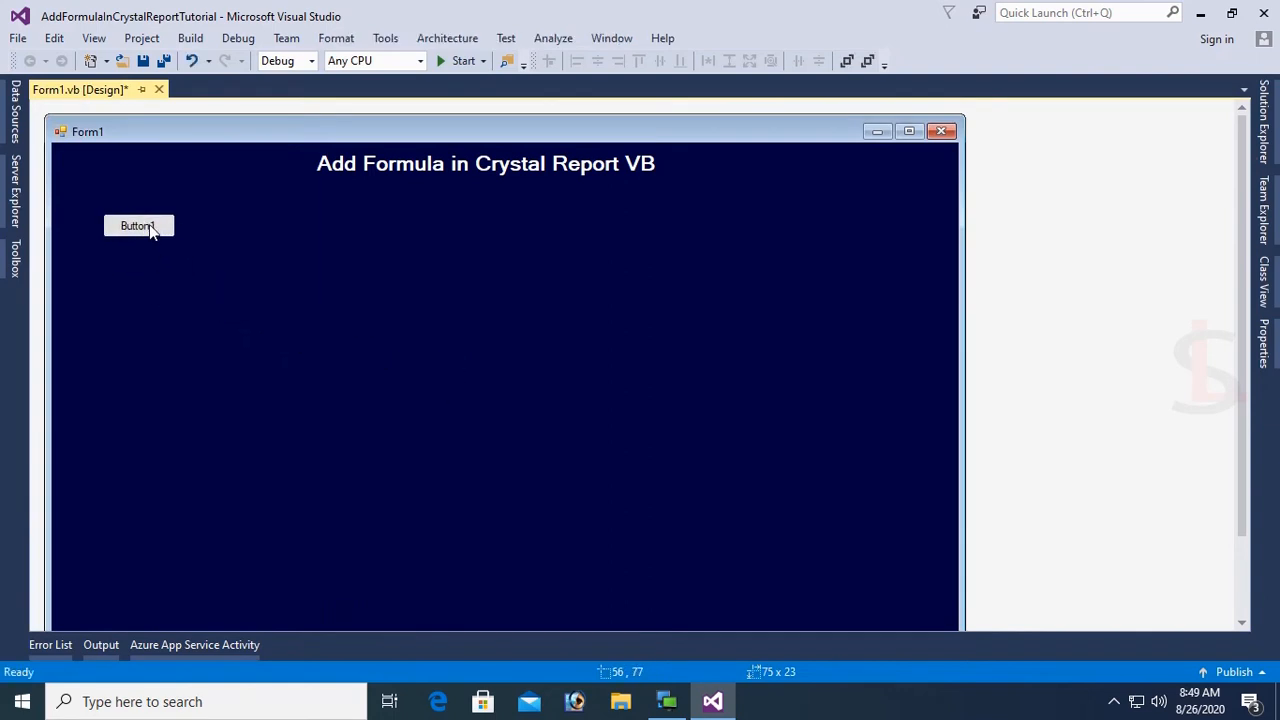
{"action": "left_click_drag", "start_coordinate": [172, 235], "coordinate": [196, 250]}
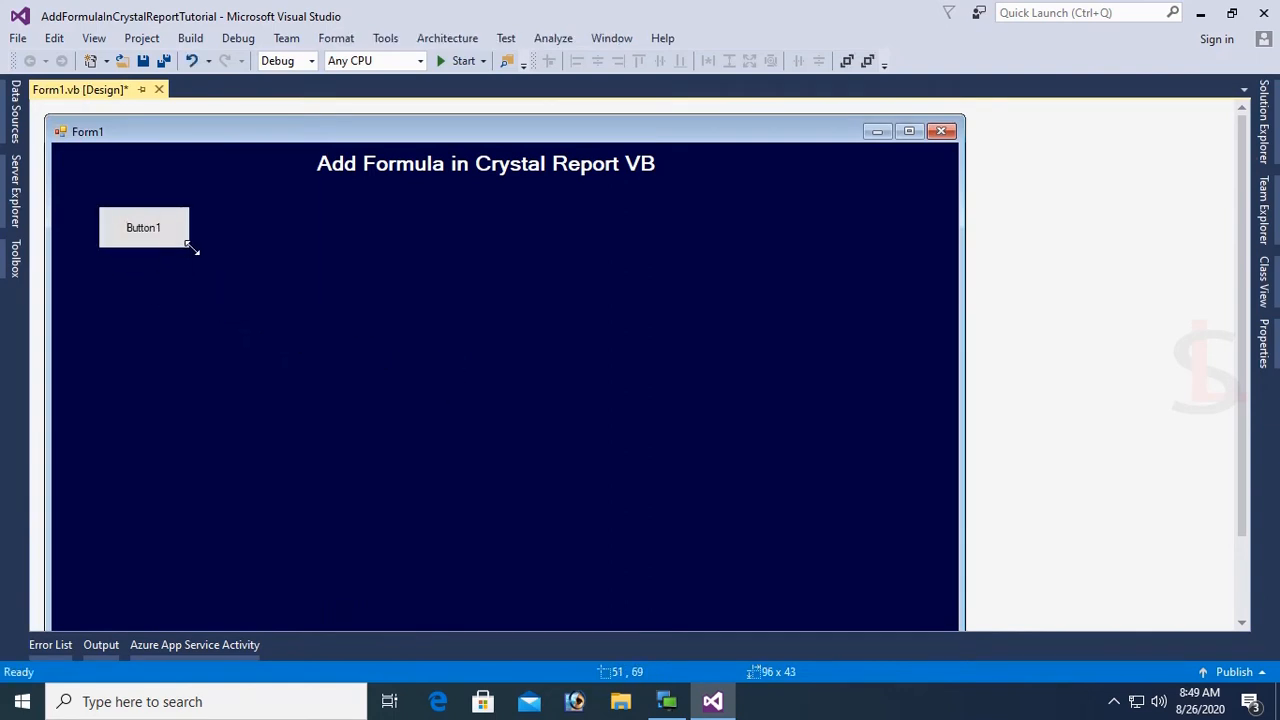
{"action": "left_click", "coordinate": [143, 227]}
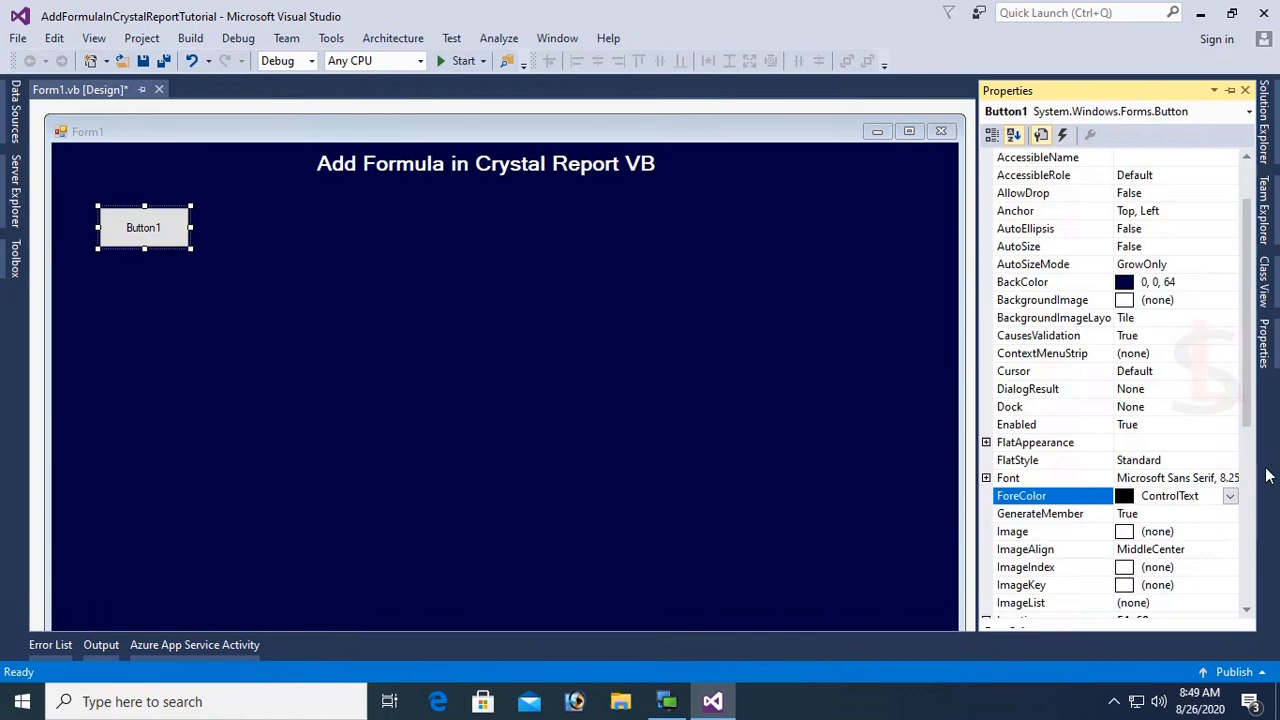
{"action": "scroll", "scroll_direction": "down", "scroll_amount": 3}
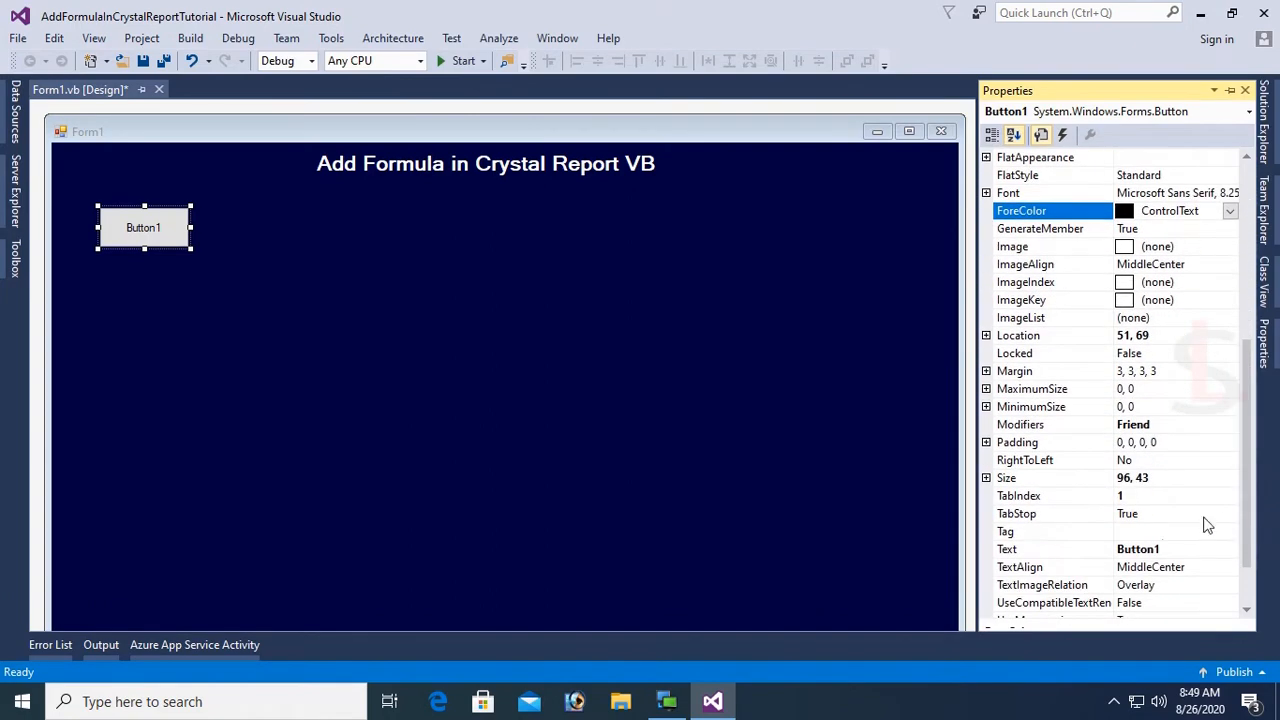
Label the button LOAD with 10-point font and new text colour, then reposition it.
{"action": "type", "text": "LOAD"}
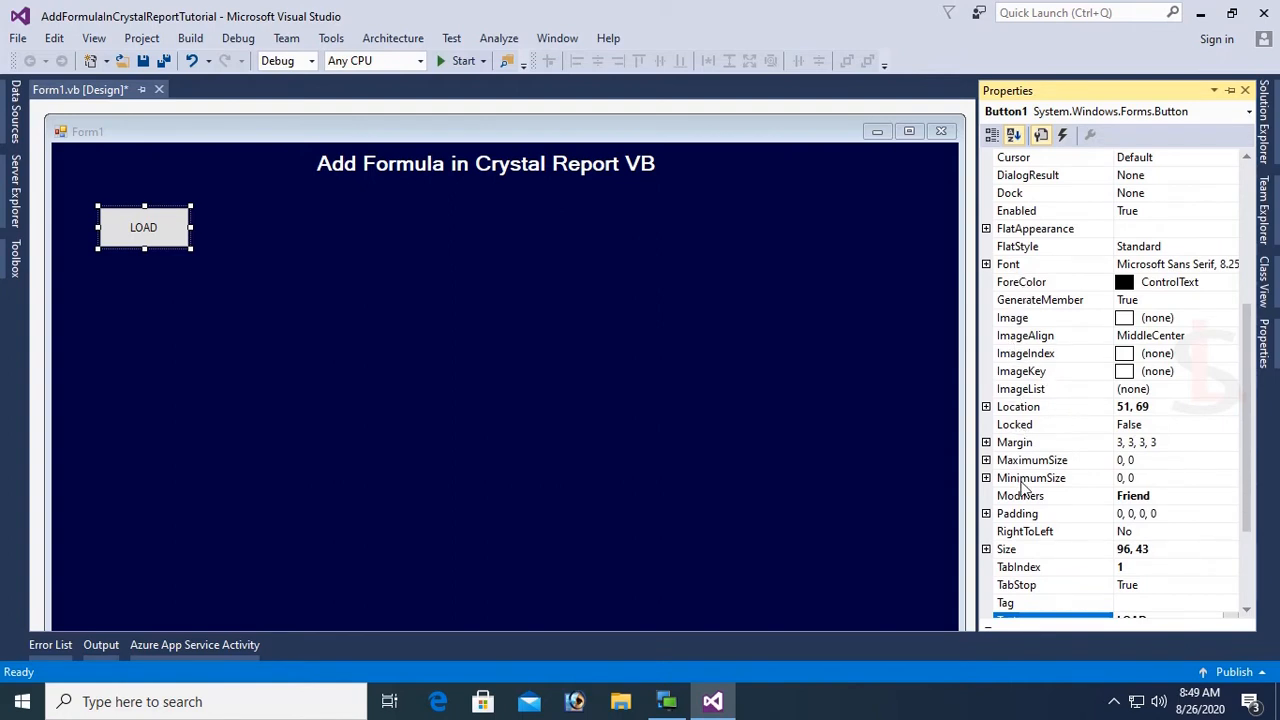
{"action": "mouse_move", "coordinate": [994, 271]}
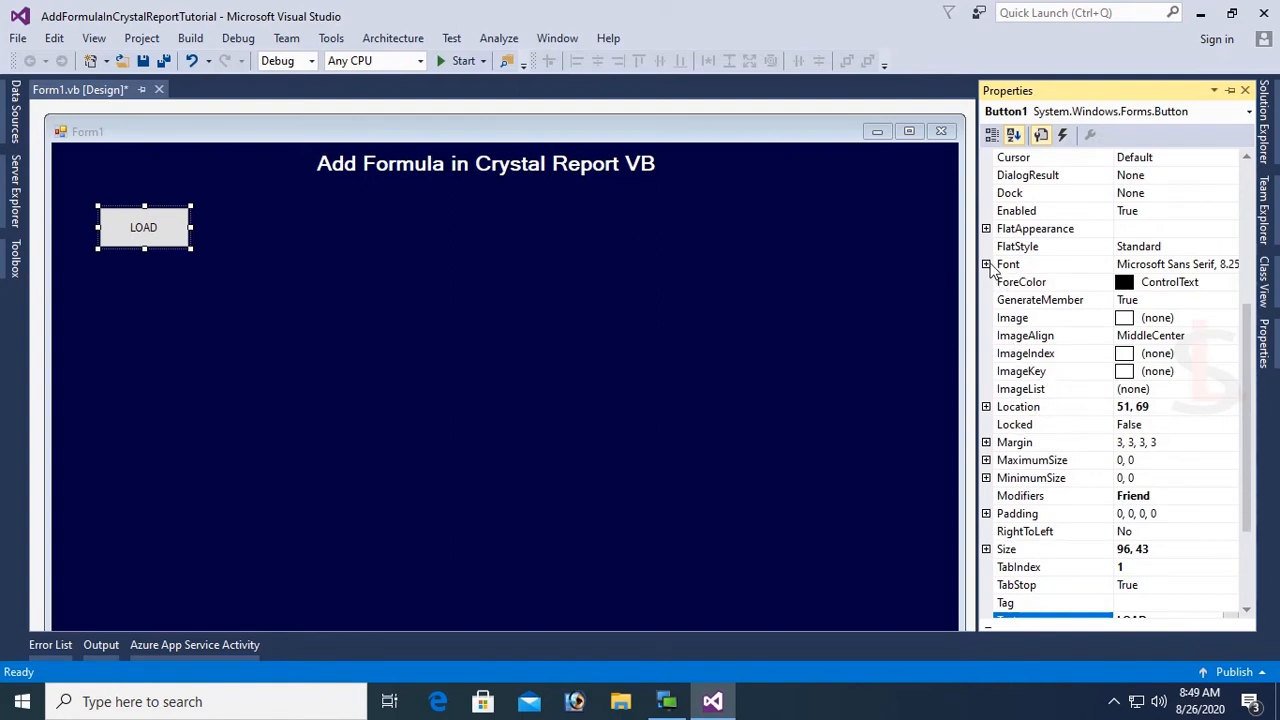
{"action": "left_click", "coordinate": [986, 264]}
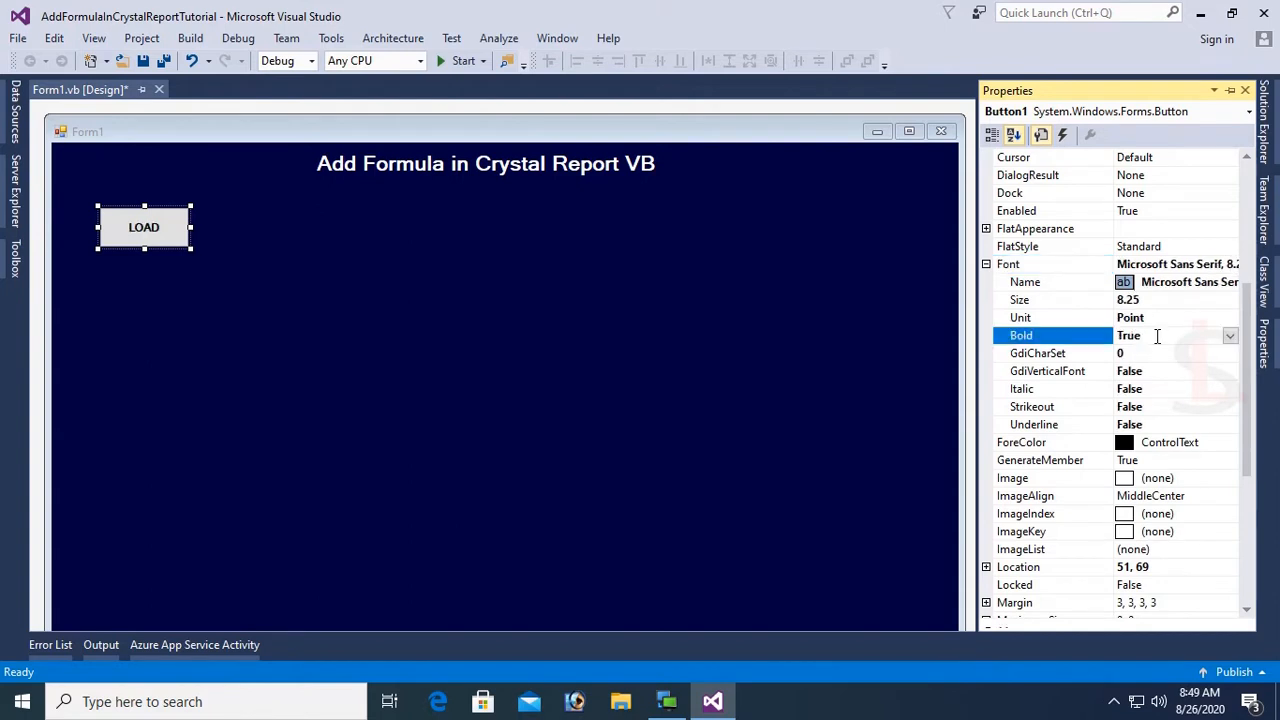
{"action": "left_click", "coordinate": [1050, 299]}
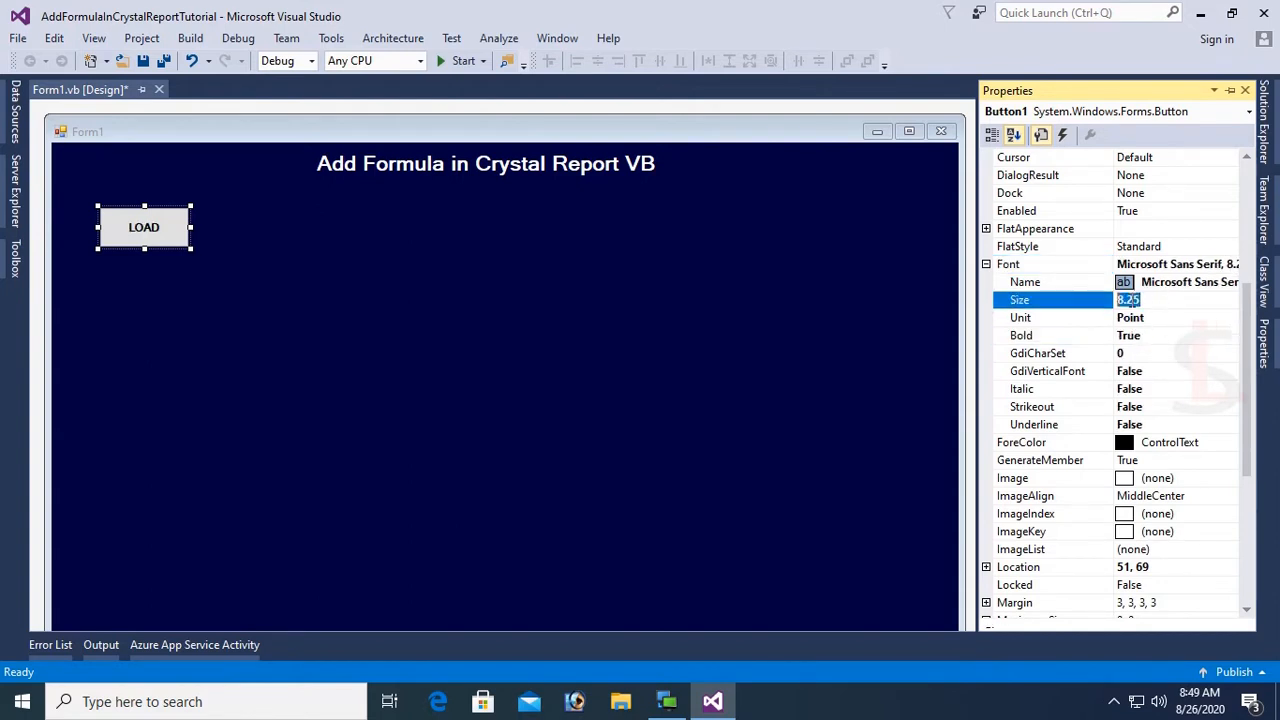
{"action": "type", "text": "10"}
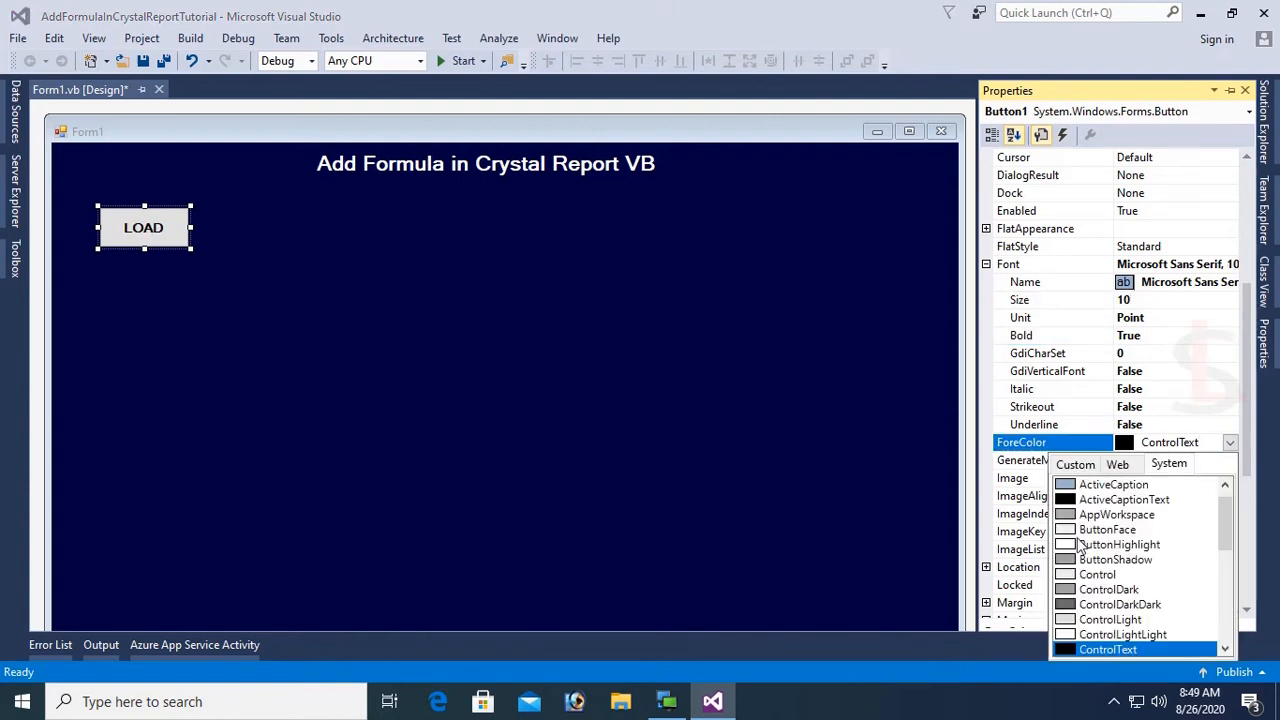
{"action": "left_click", "coordinate": [1119, 544]}
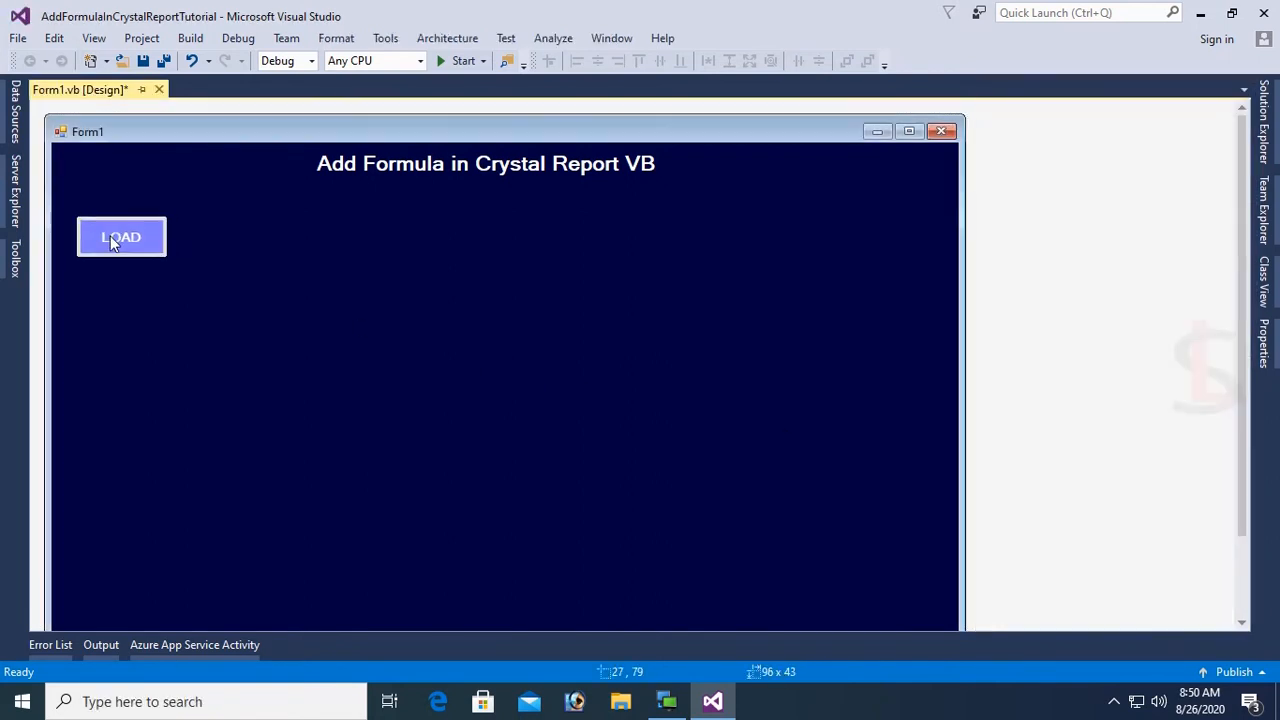
{"action": "left_click_drag", "start_coordinate": [165, 237], "coordinate": [158, 237]}
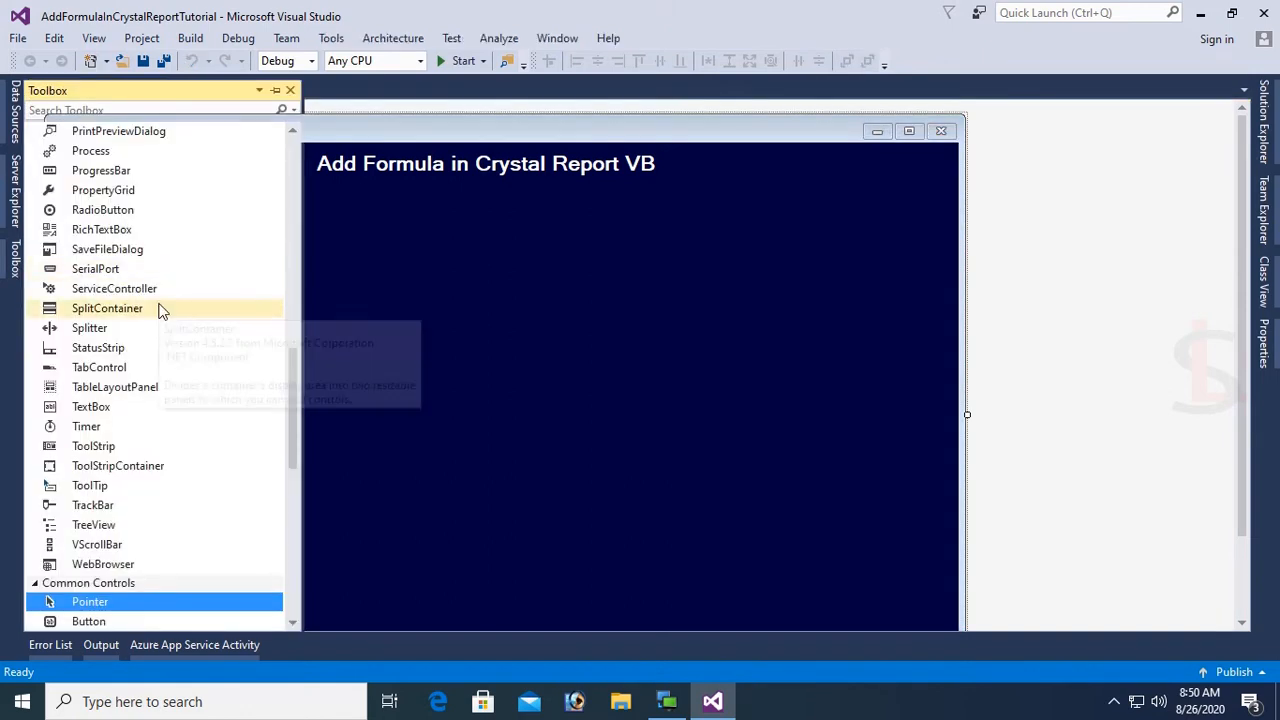
Add a CrystalReportViewer from the Toolbox and enlarge it to fill the form beside LOAD.
{"action": "type", "text": "cry"}
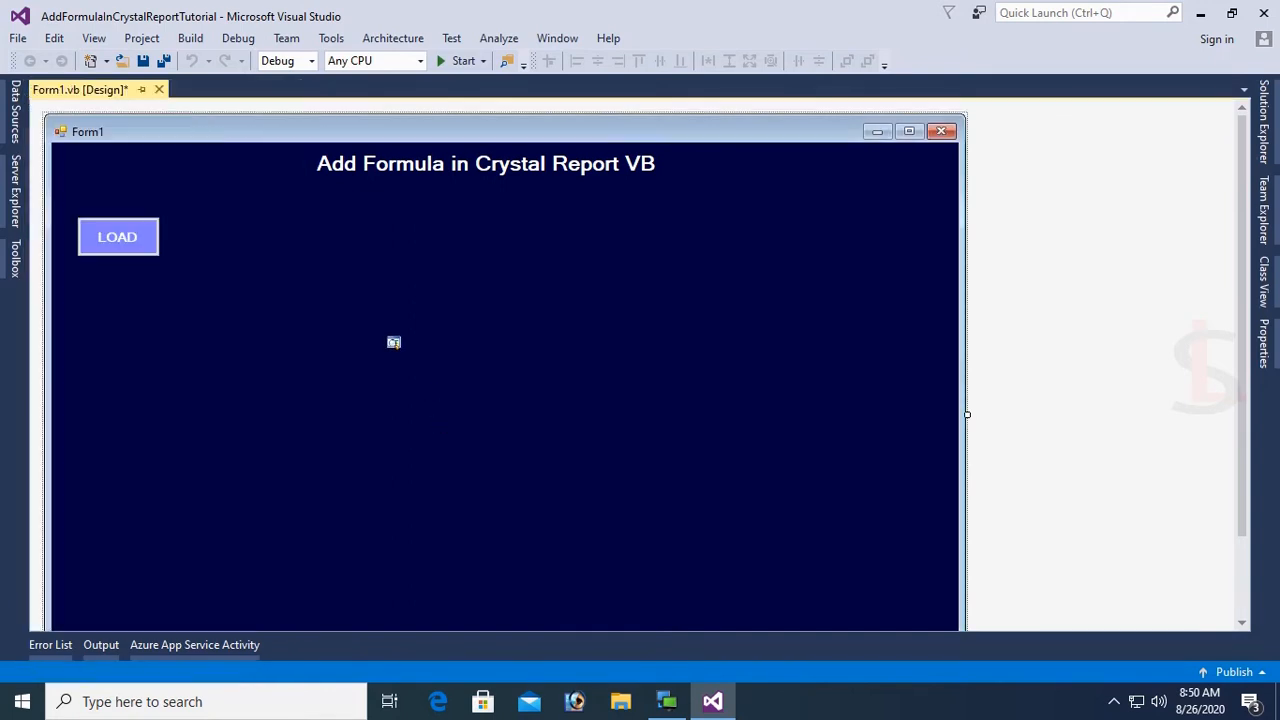
{"action": "mouse_move", "coordinate": [437, 388]}
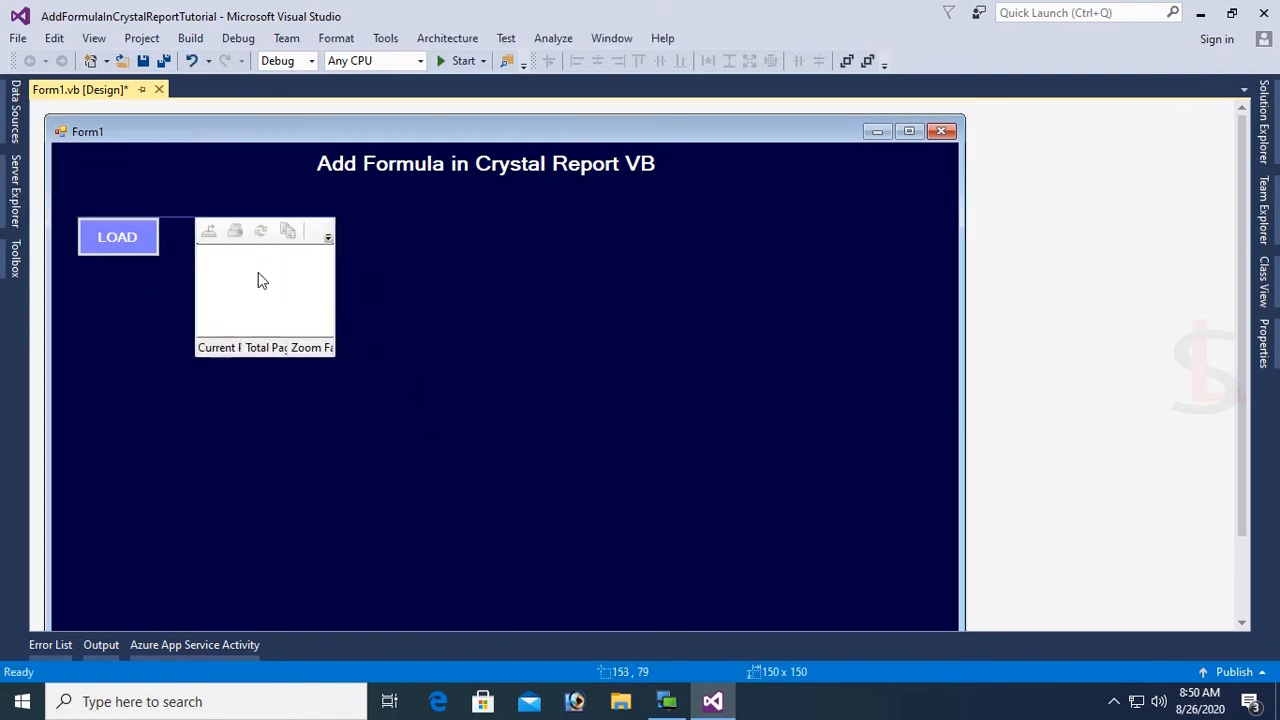
{"action": "left_click", "coordinate": [260, 280]}
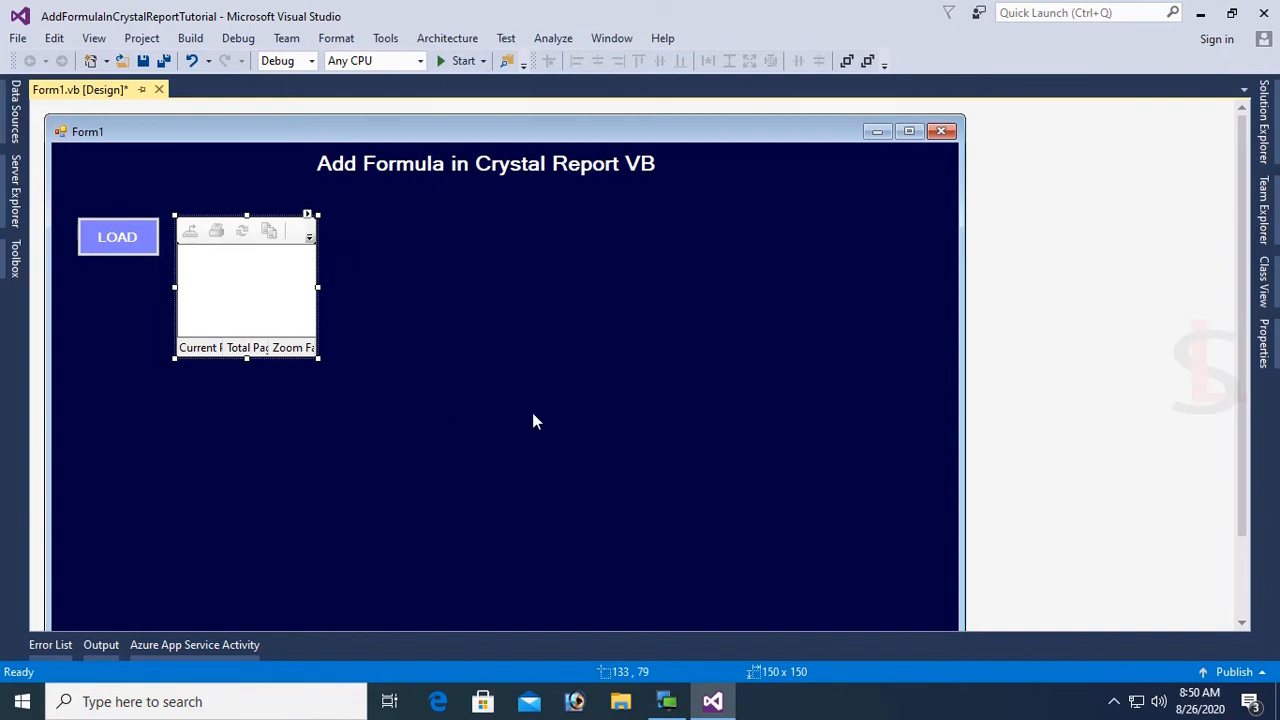
{"action": "left_click_drag", "start_coordinate": [317, 361], "coordinate": [465, 475]}
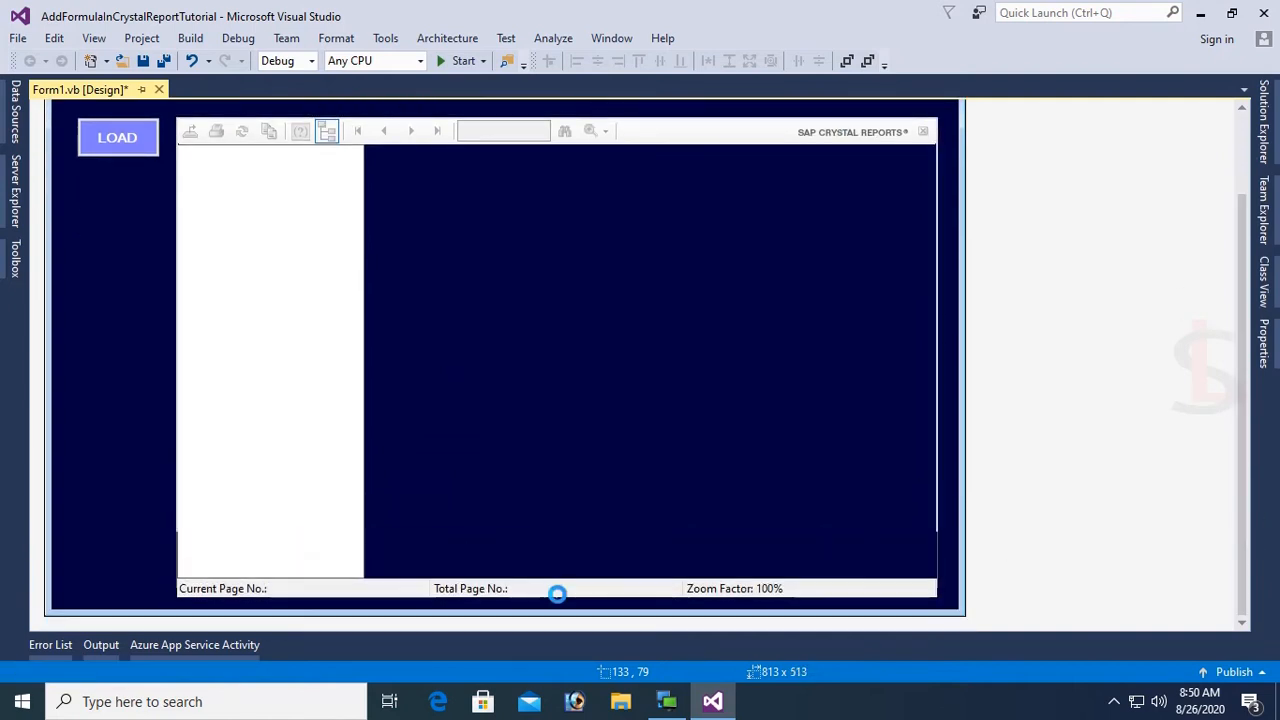
{"action": "left_click", "coordinate": [557, 355]}
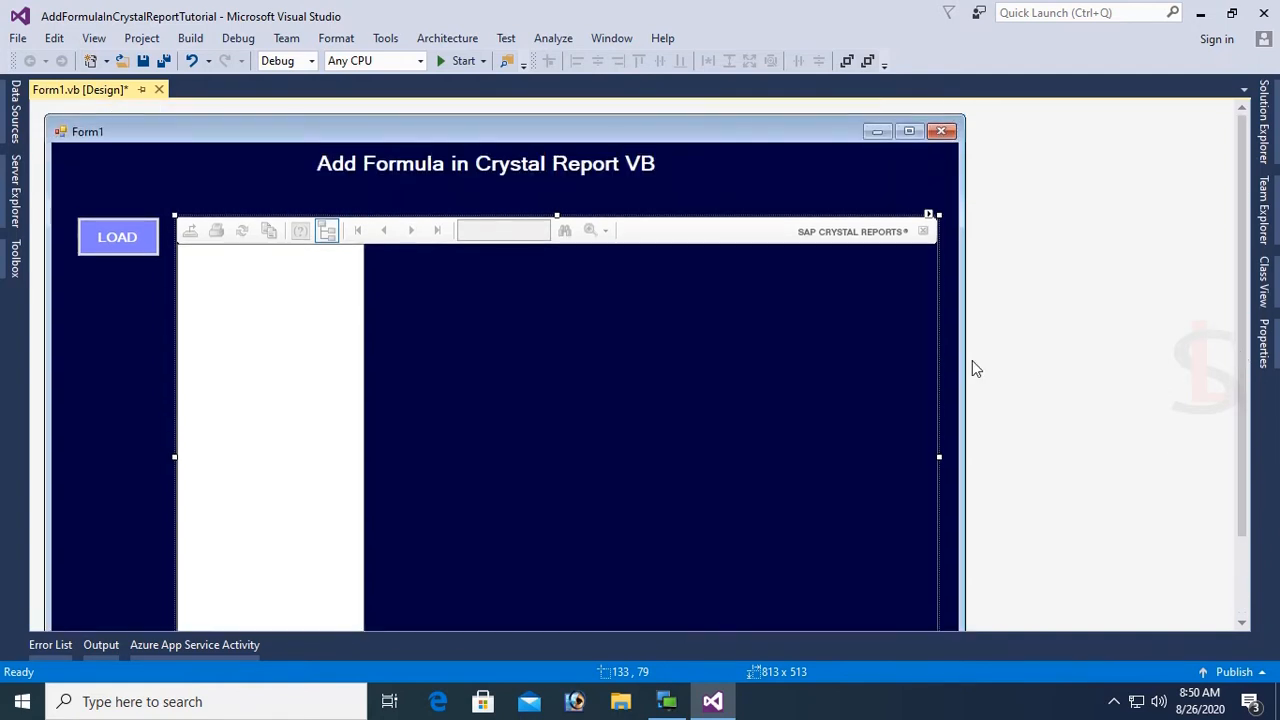
{"action": "left_click", "coordinate": [929, 214]}
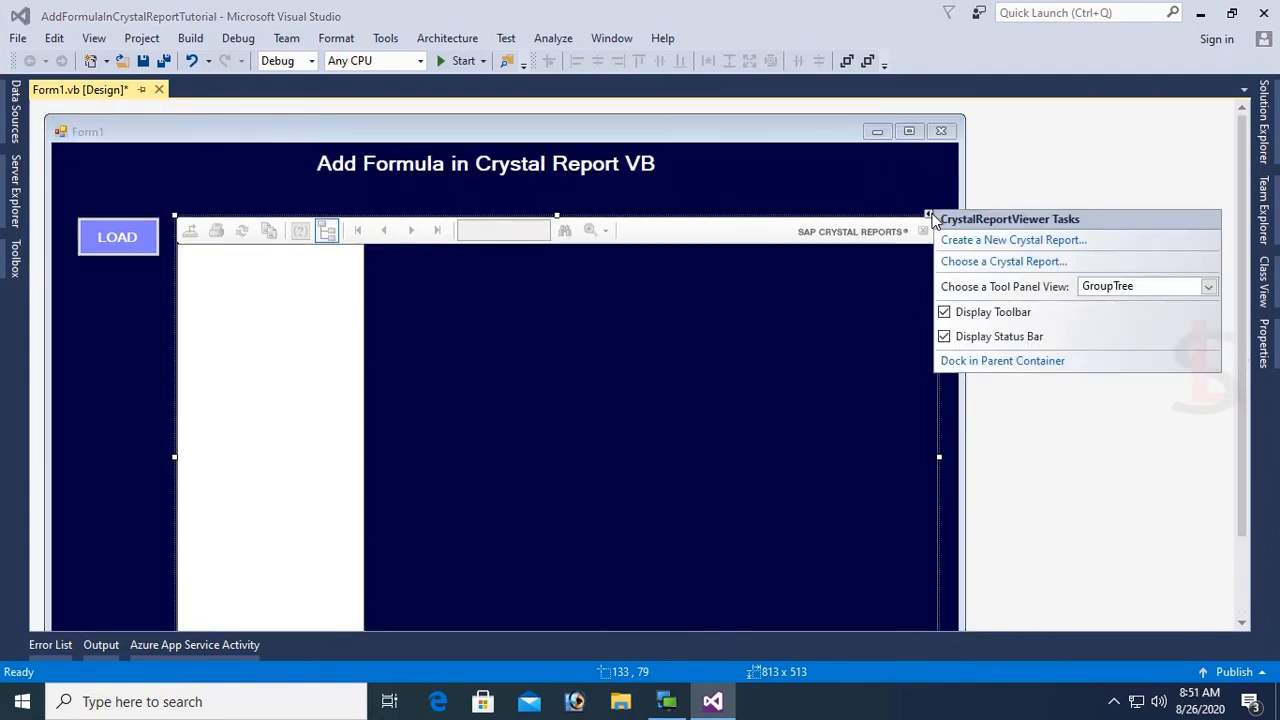
{"action": "left_click", "coordinate": [1208, 286]}
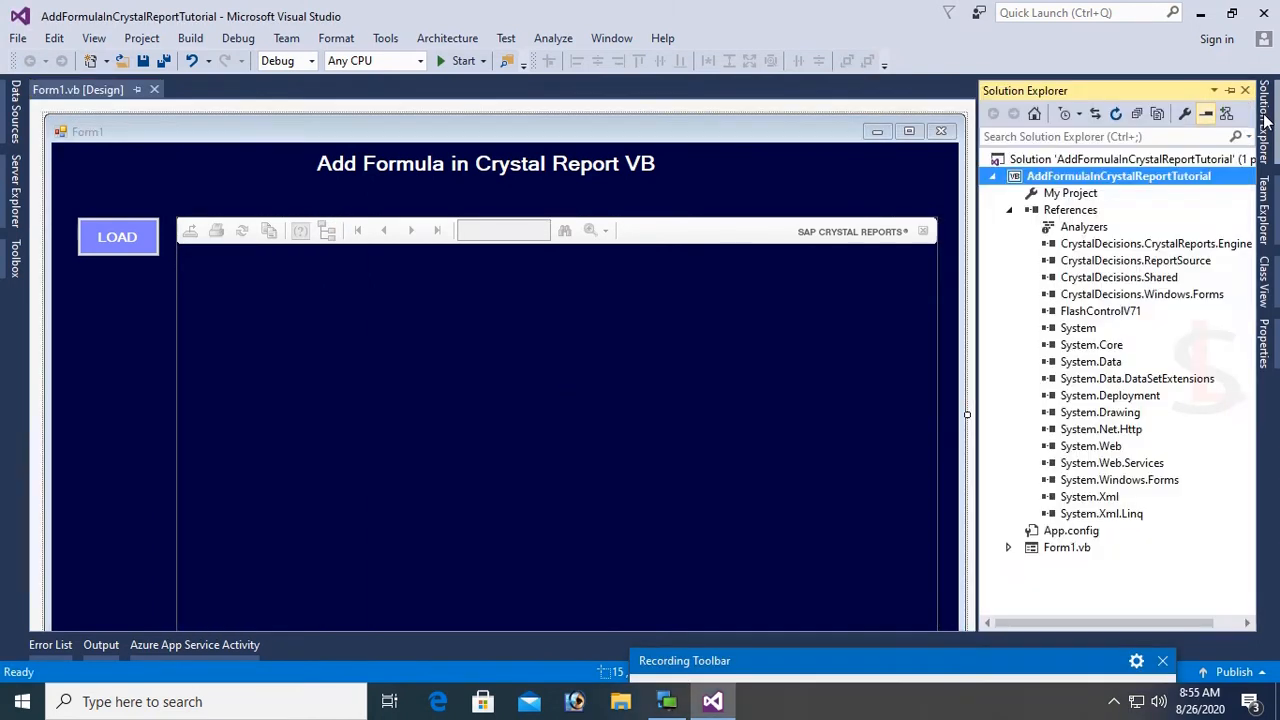
Add a Crystal Reports item named StudentInfoReport.rpt to the project.
{"action": "left_click", "coordinate": [1009, 209]}
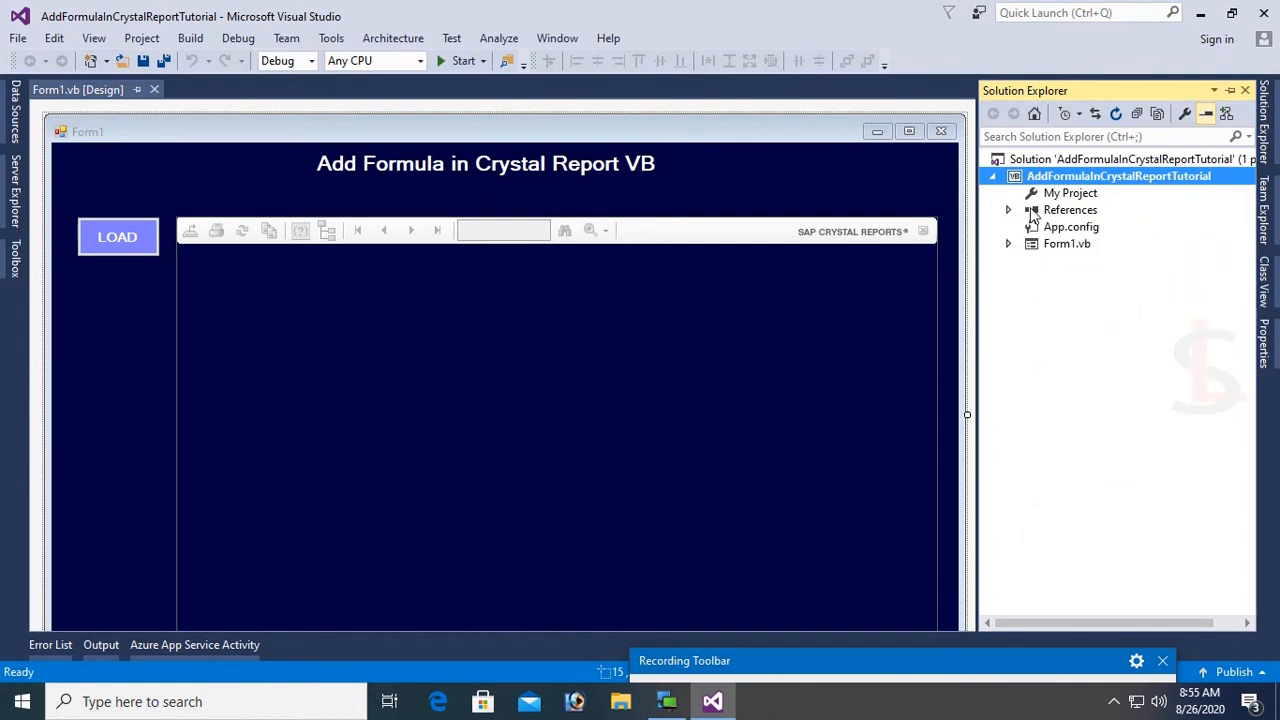
{"action": "right_click", "coordinate": [1118, 176]}
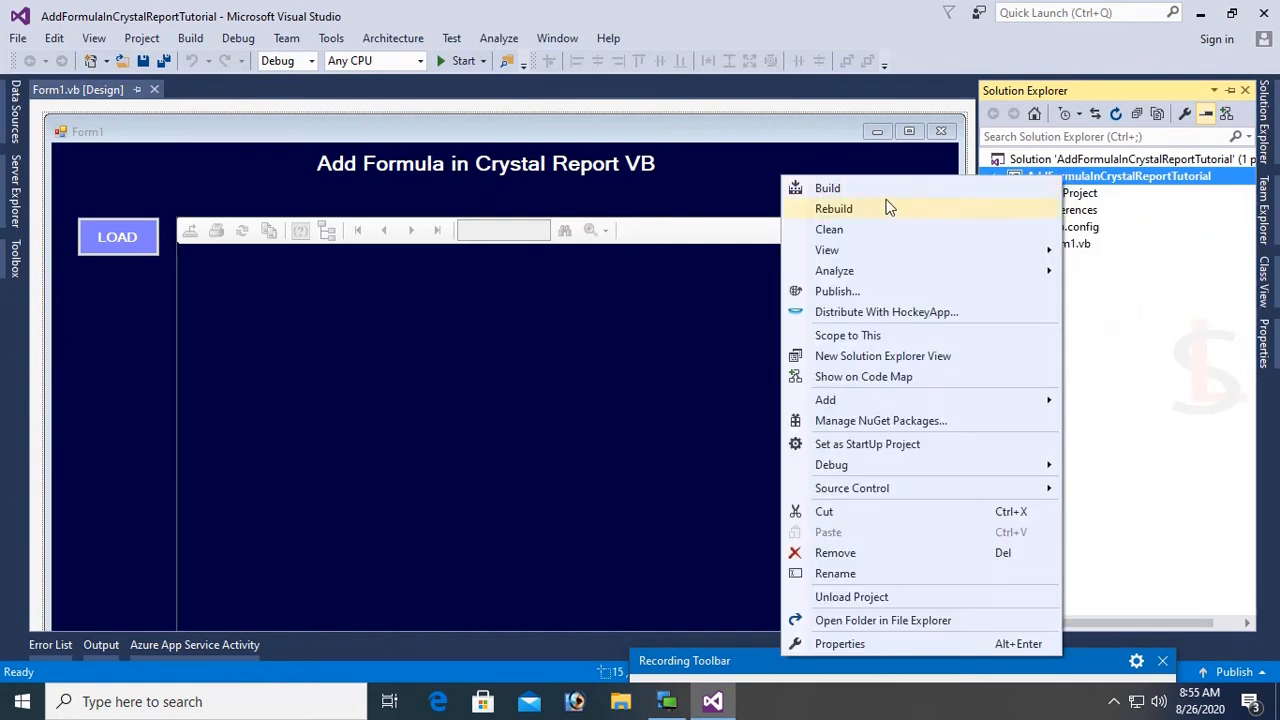
{"action": "mouse_move", "coordinate": [825, 399]}
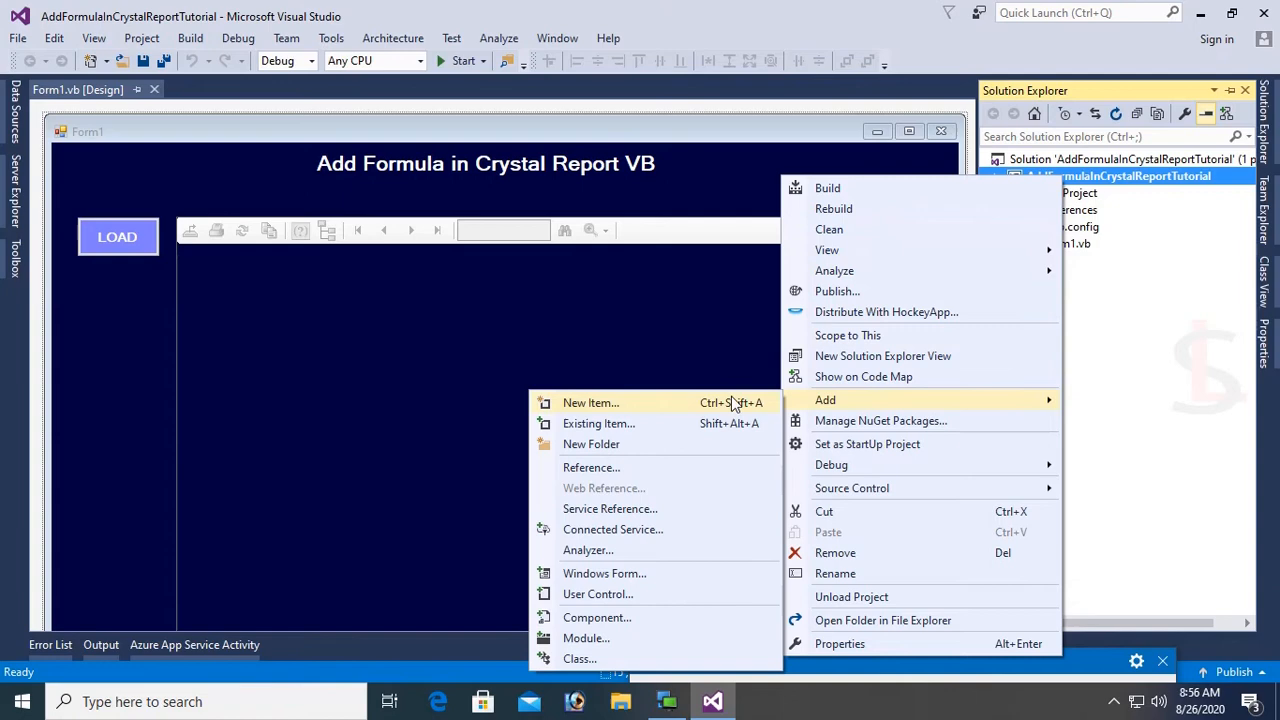
{"action": "left_click", "coordinate": [590, 402]}
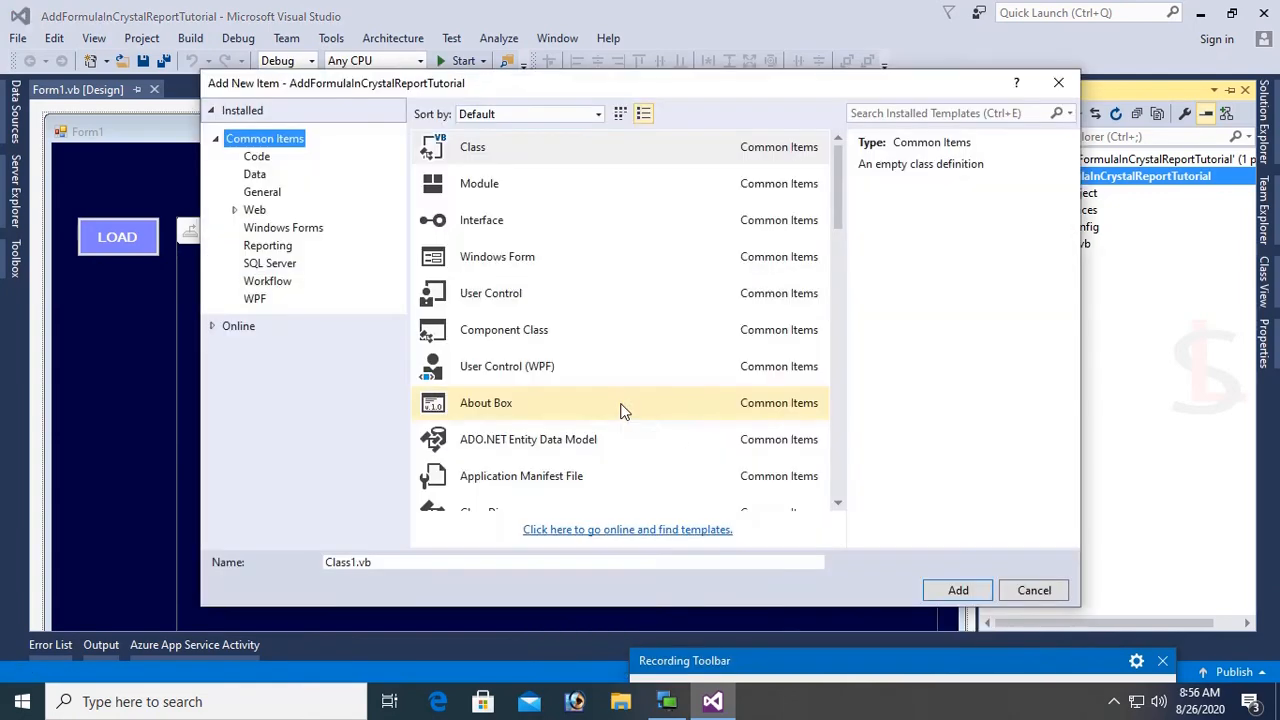
{"action": "mouse_move", "coordinate": [315, 258]}
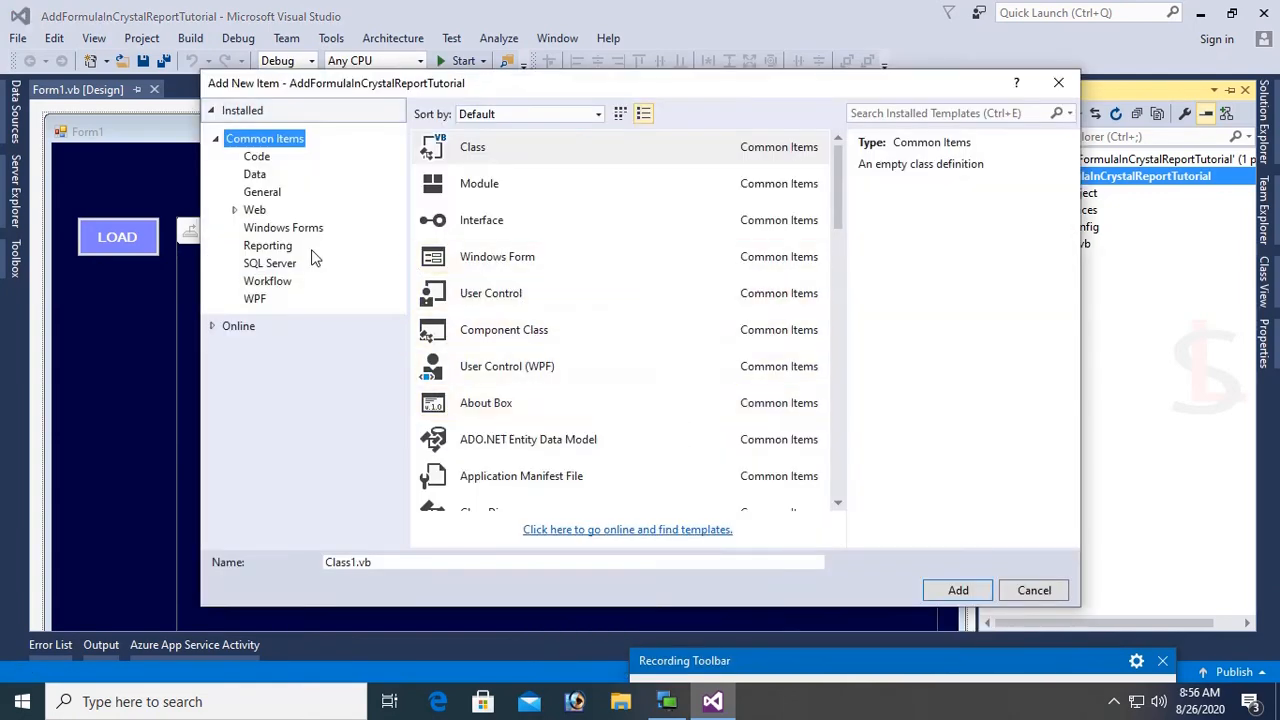
{"action": "left_click", "coordinate": [267, 245]}
{"action": "type", "text": "StudentInfoReport.rpt"}
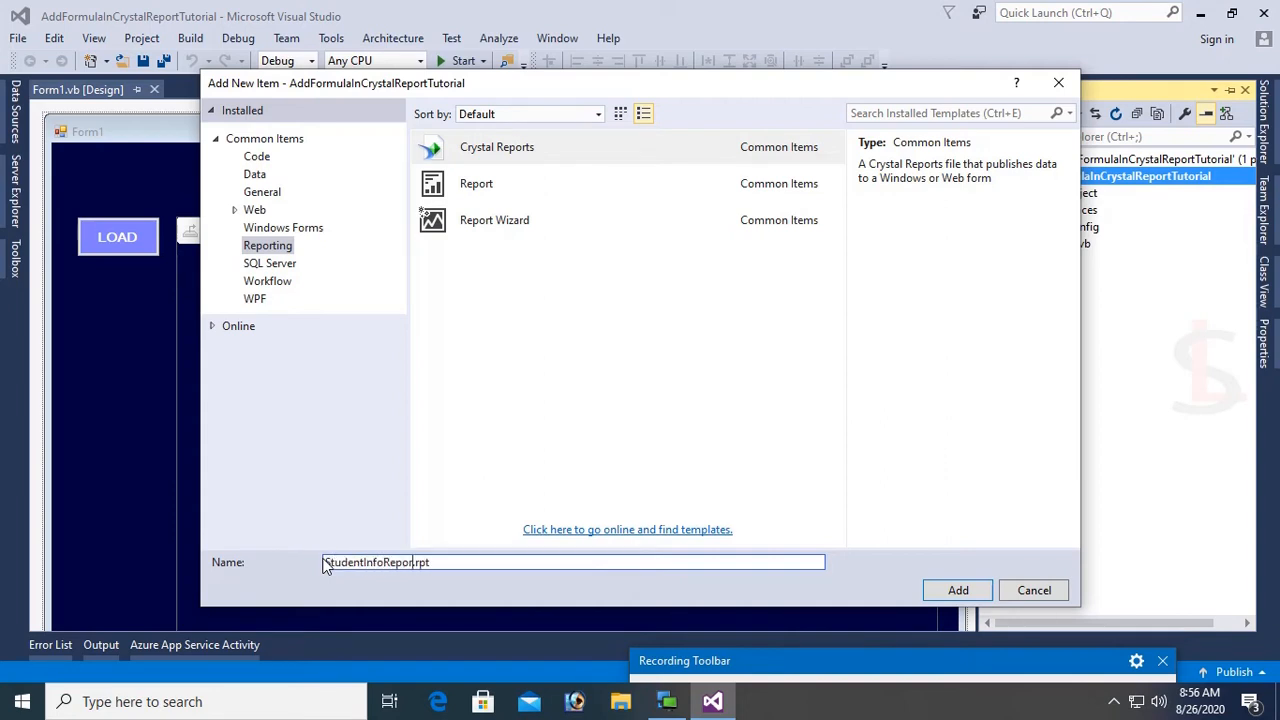
{"action": "left_click", "coordinate": [957, 590]}
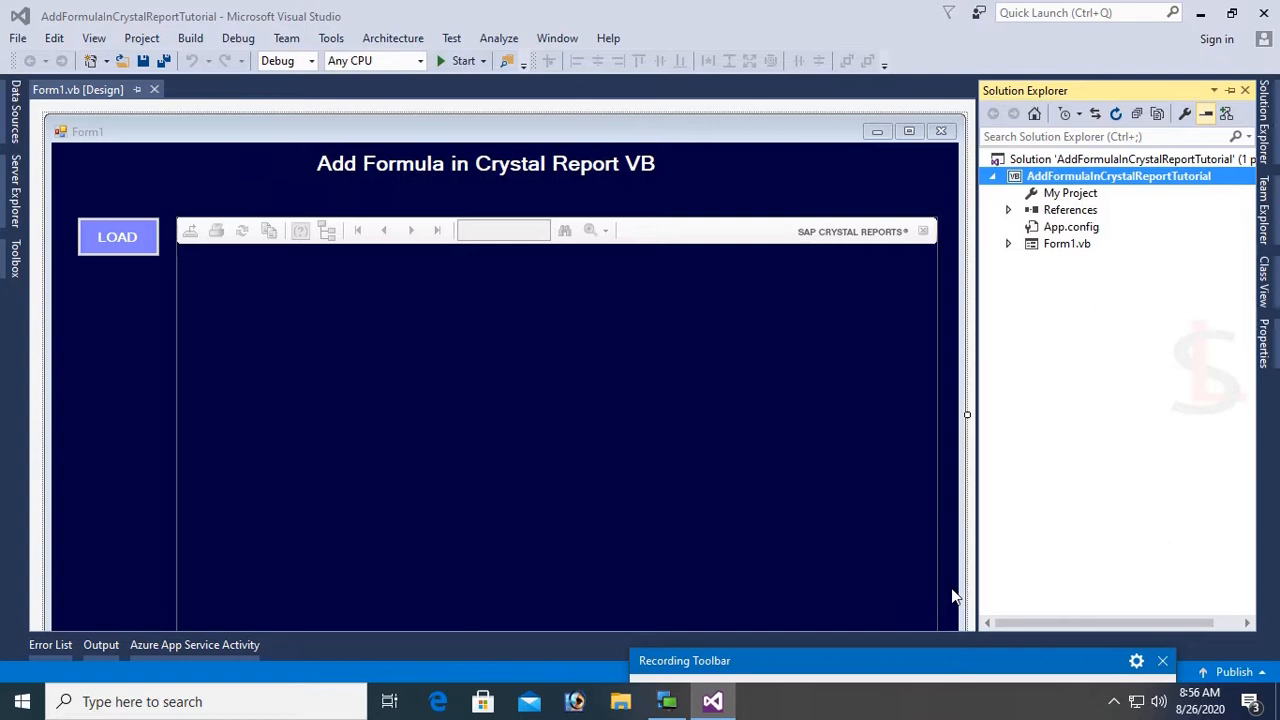
{"action": "left_click", "coordinate": [117, 237]}
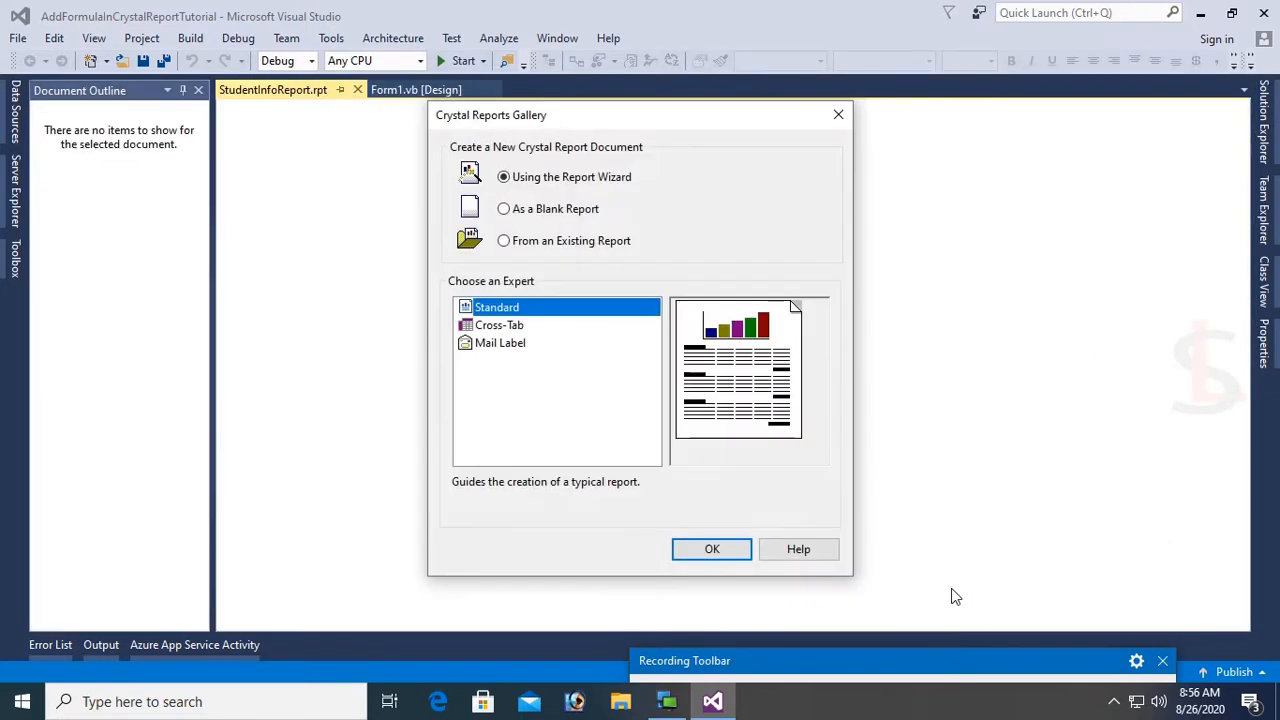
Accept the Standard report wizard and pick the SQL Server OLE DB provider for a new connection.
{"action": "left_click", "coordinate": [712, 548]}
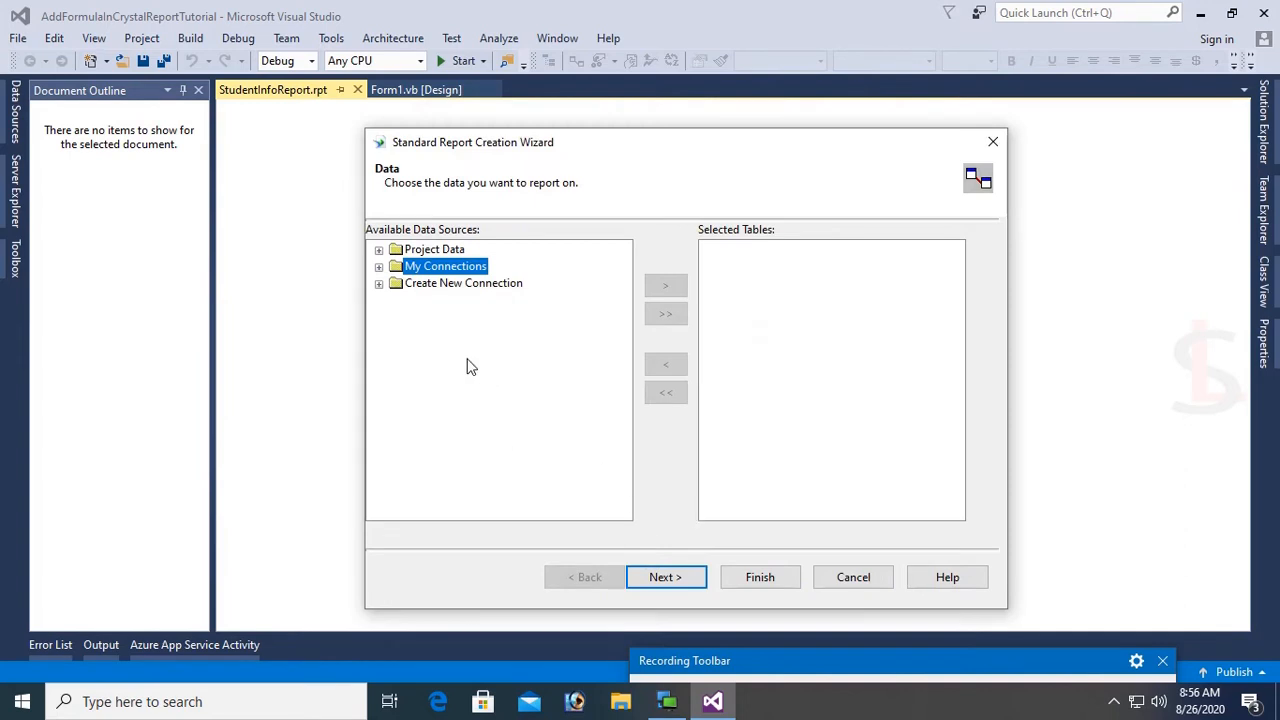
{"action": "left_click", "coordinate": [379, 283]}
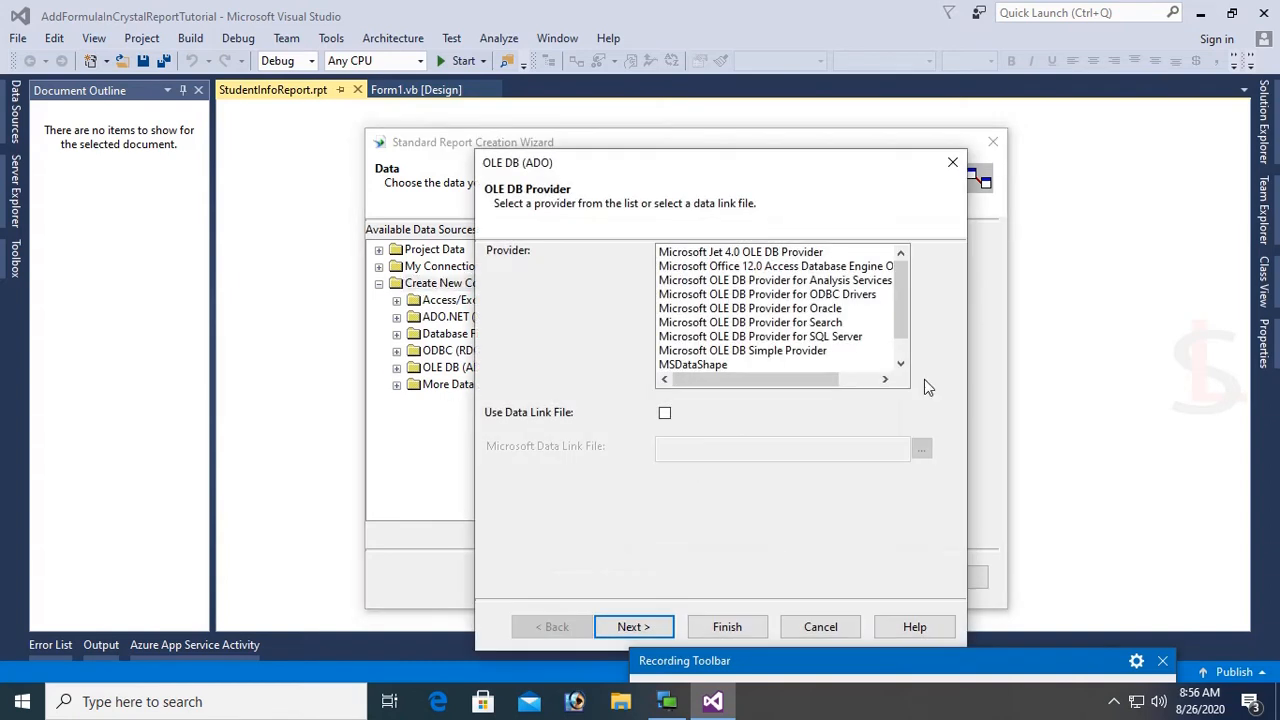
{"action": "left_click", "coordinate": [760, 336]}
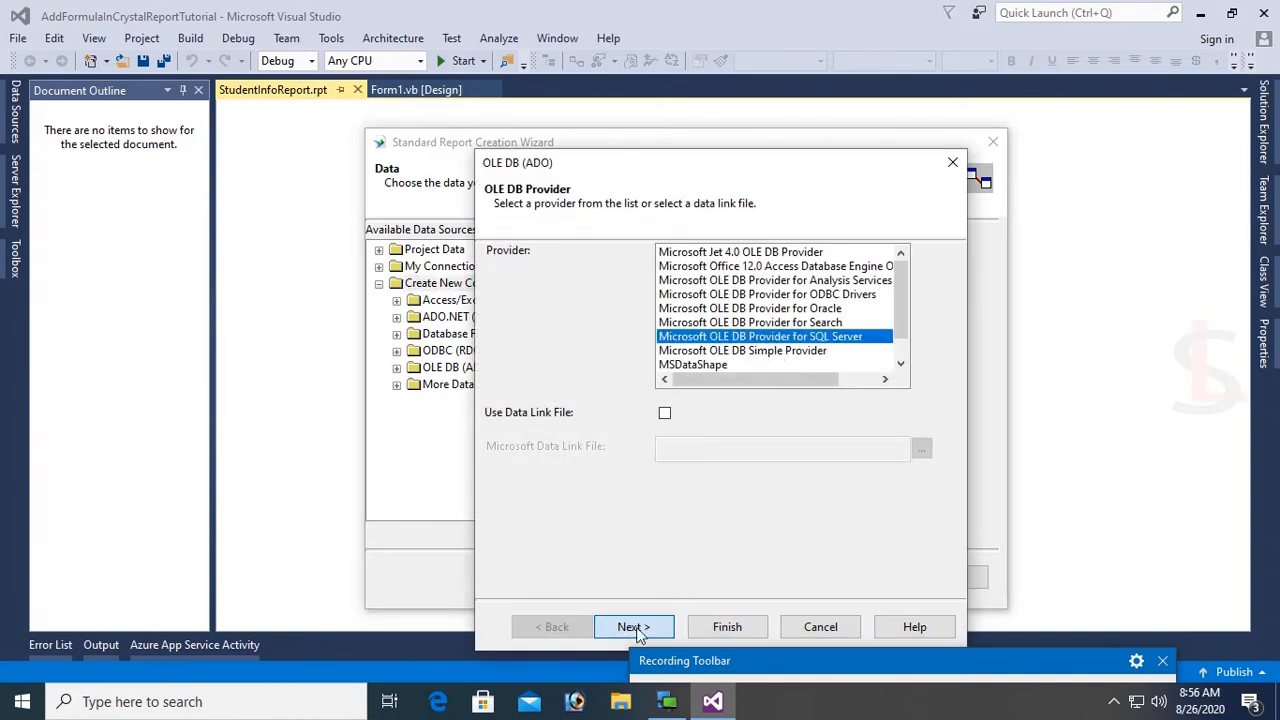
{"action": "left_click", "coordinate": [633, 626]}
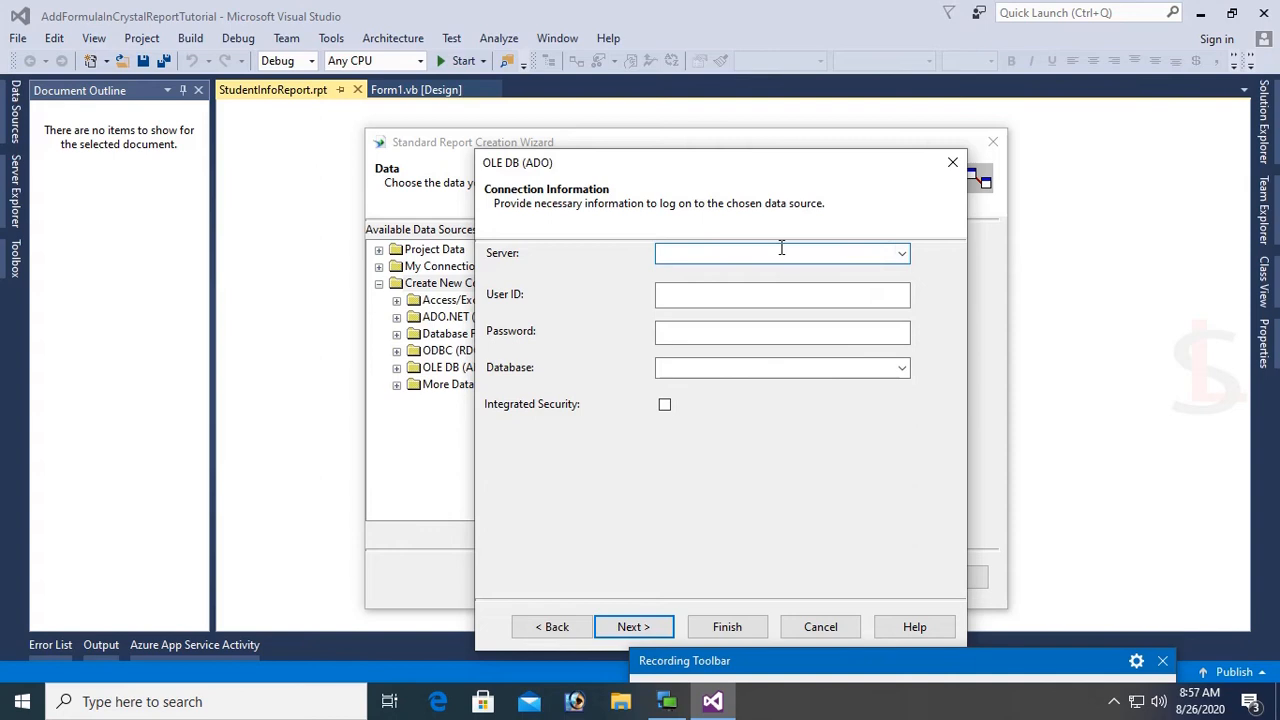
Enter server catalog-svr, user ID sa and the password.
{"action": "type", "text": "catalo"}
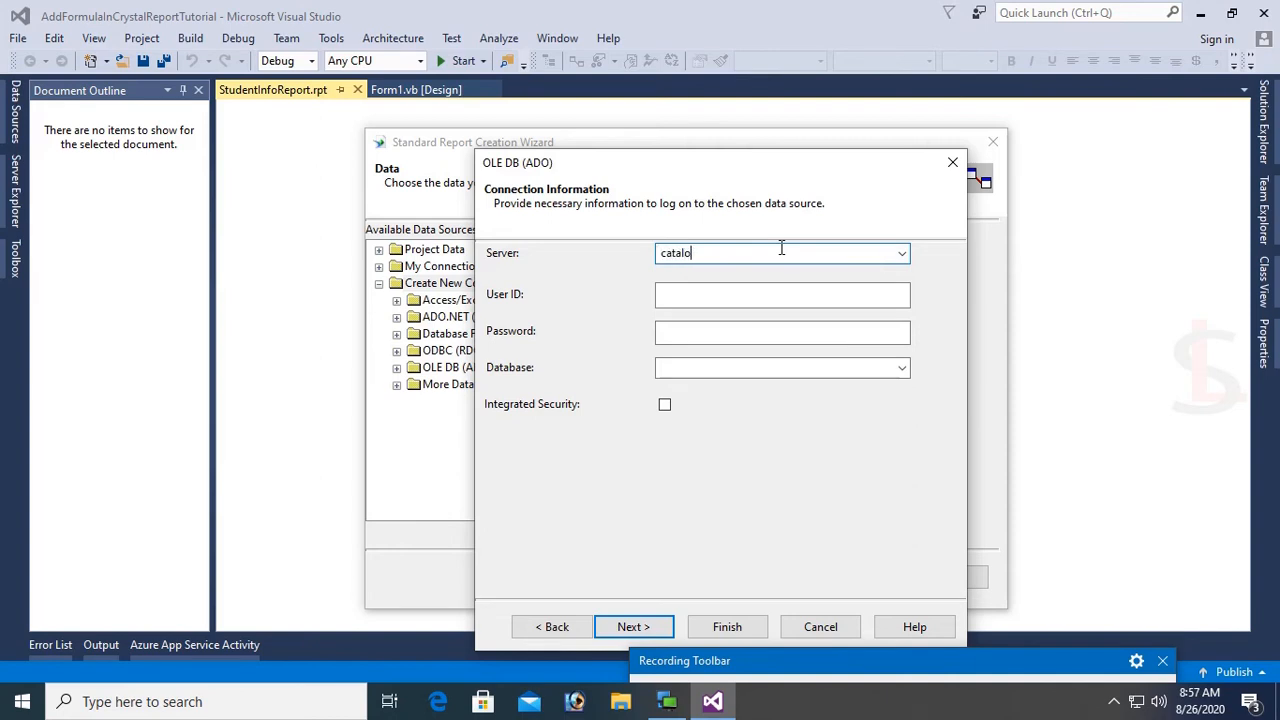
{"action": "type", "text": "g-"}
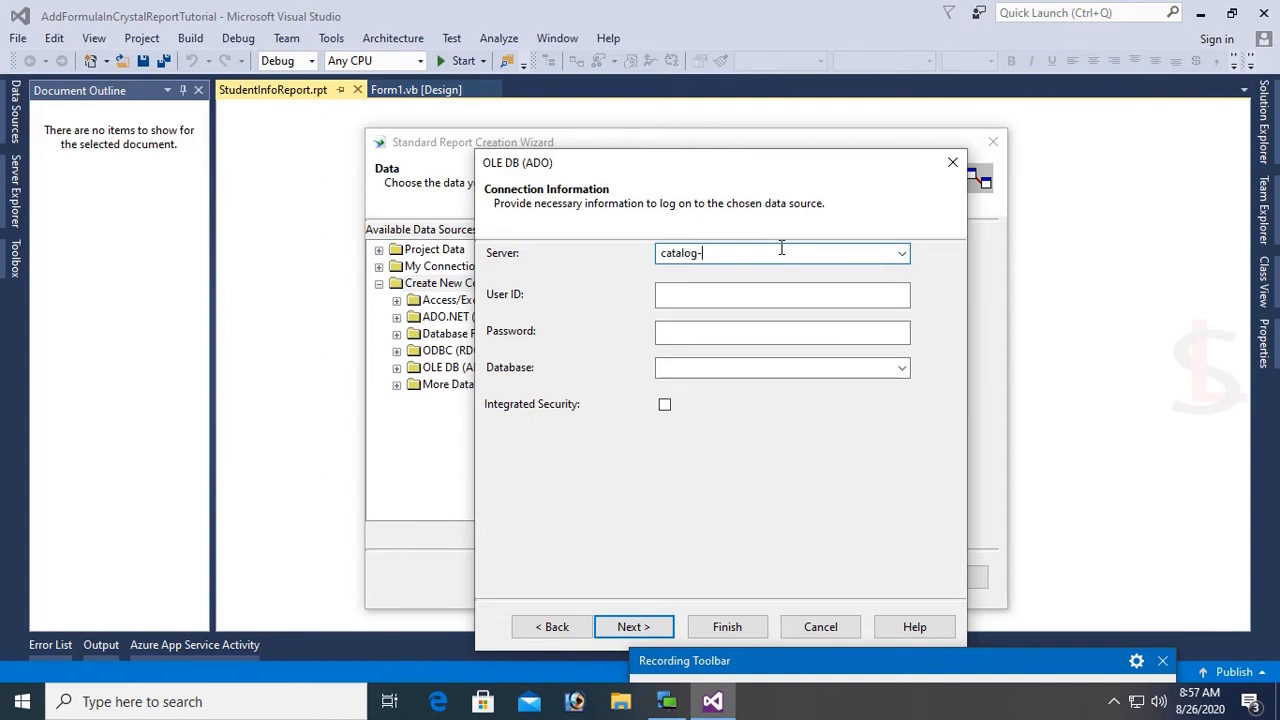
{"action": "type", "text": "svr"}
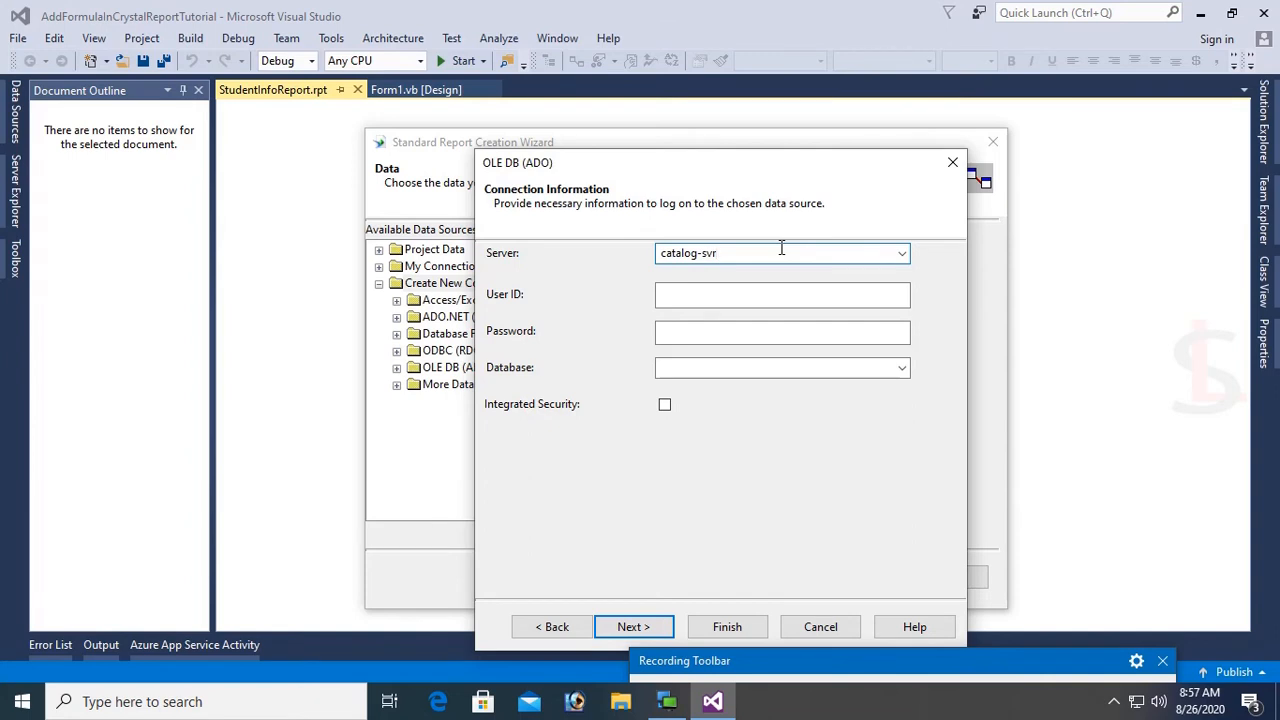
{"action": "type", "text": "sa"}
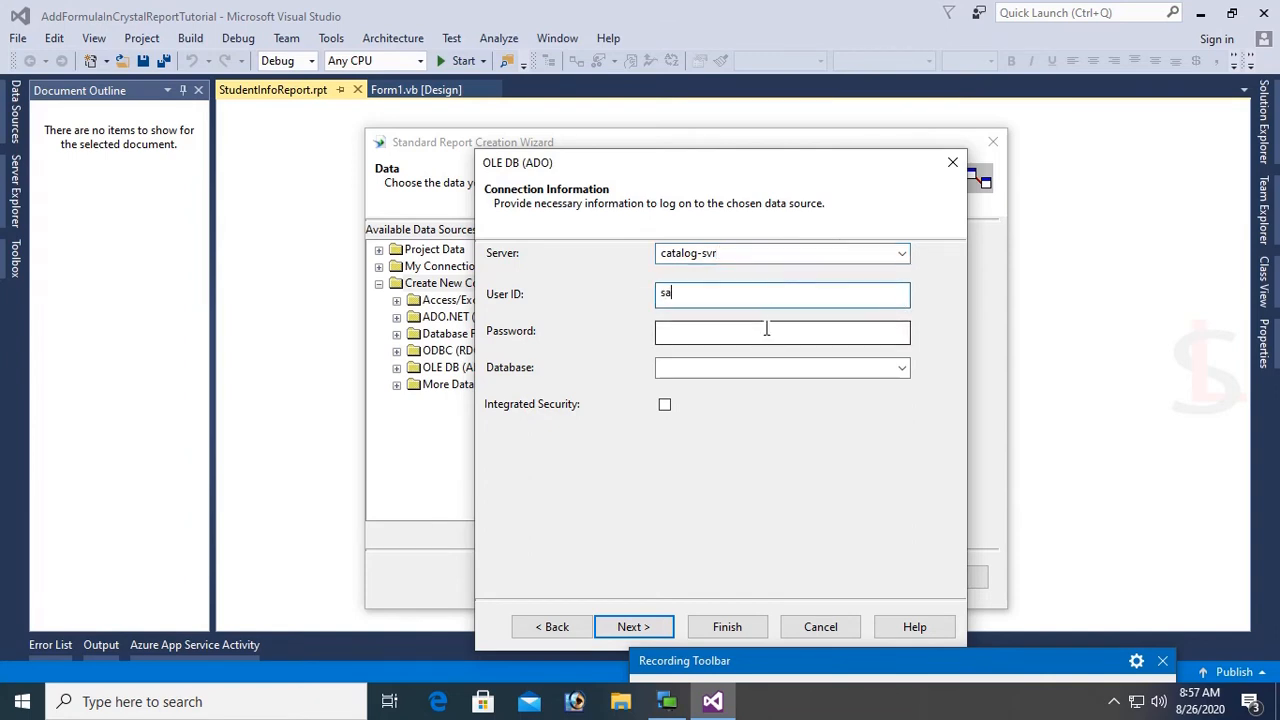
{"action": "type", "text": "••"}
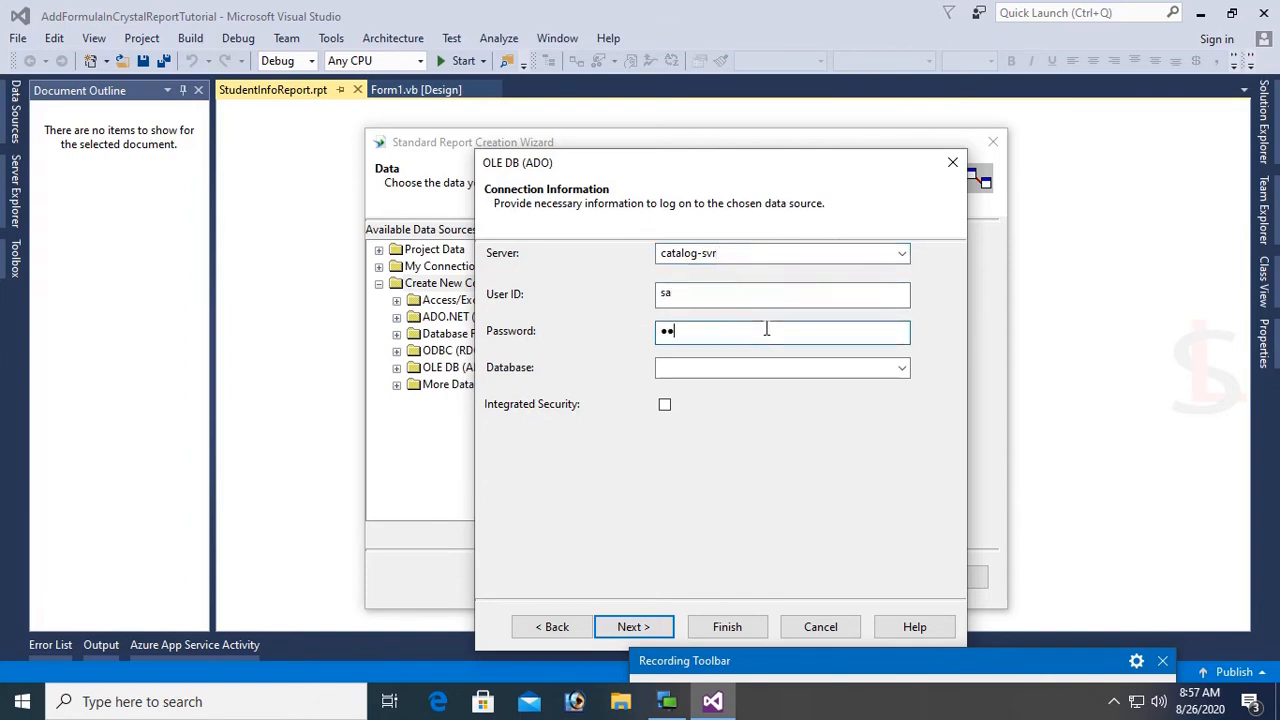
{"action": "type", "text": "••"}
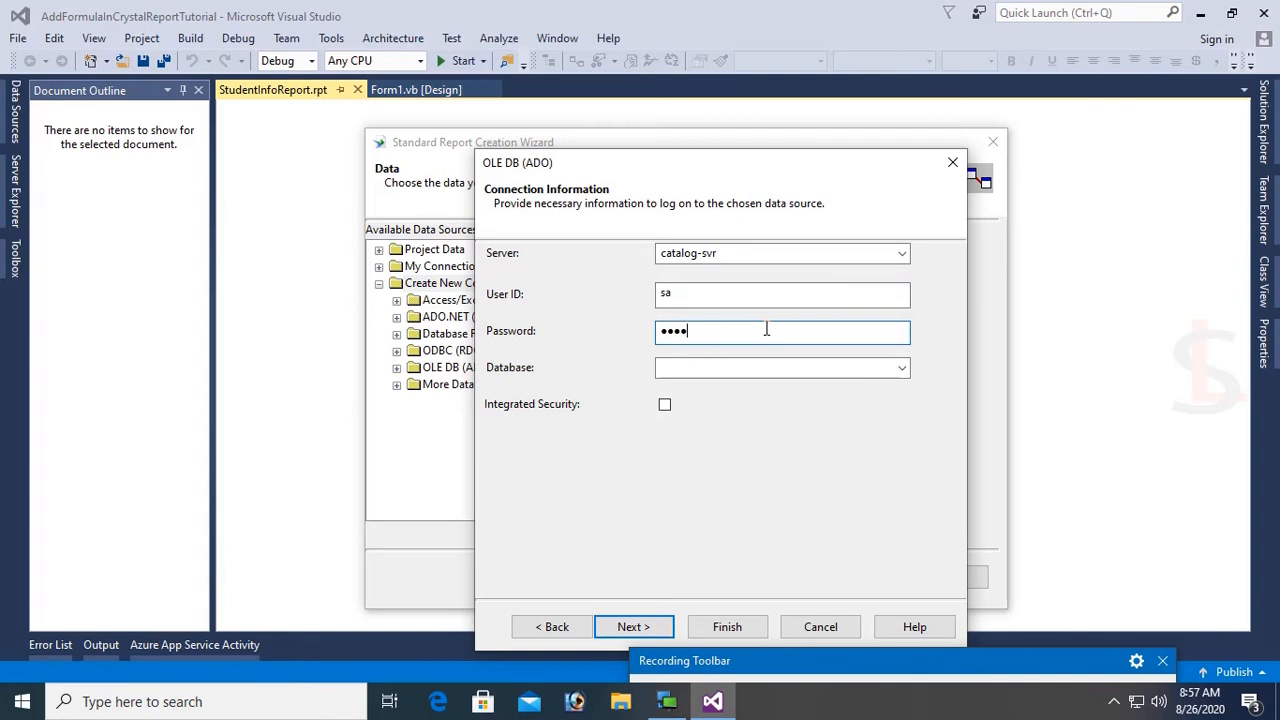
{"action": "type", "text": "•••"}
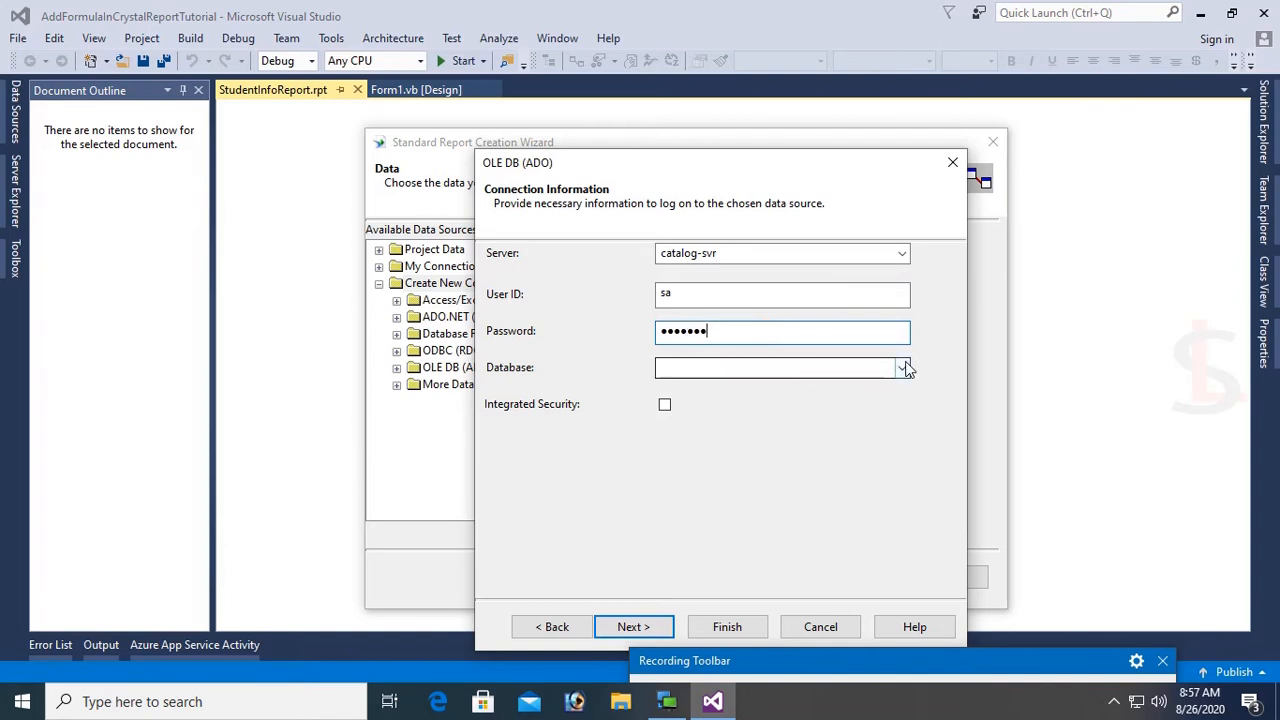
{"action": "left_click", "coordinate": [901, 367]}
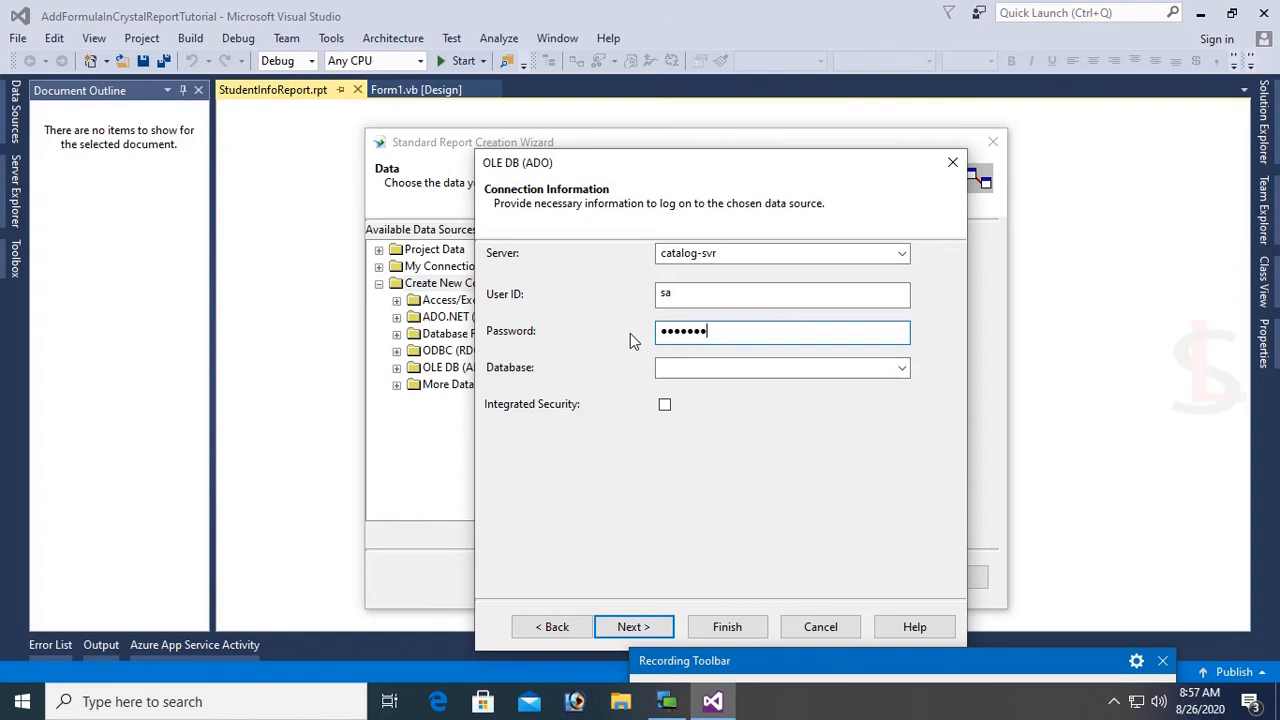
Select the mytestdb database and finish creating the OLE DB connection.
{"action": "left_click", "coordinate": [899, 367]}
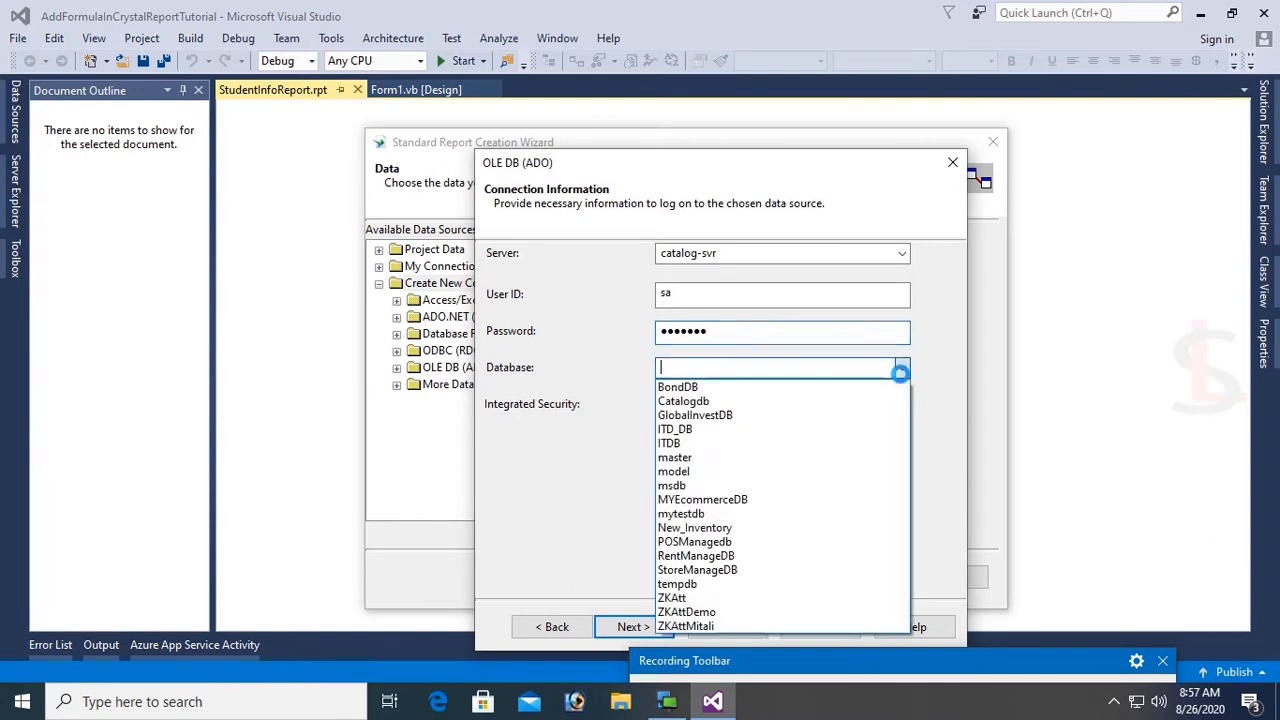
{"action": "left_click", "coordinate": [682, 513]}
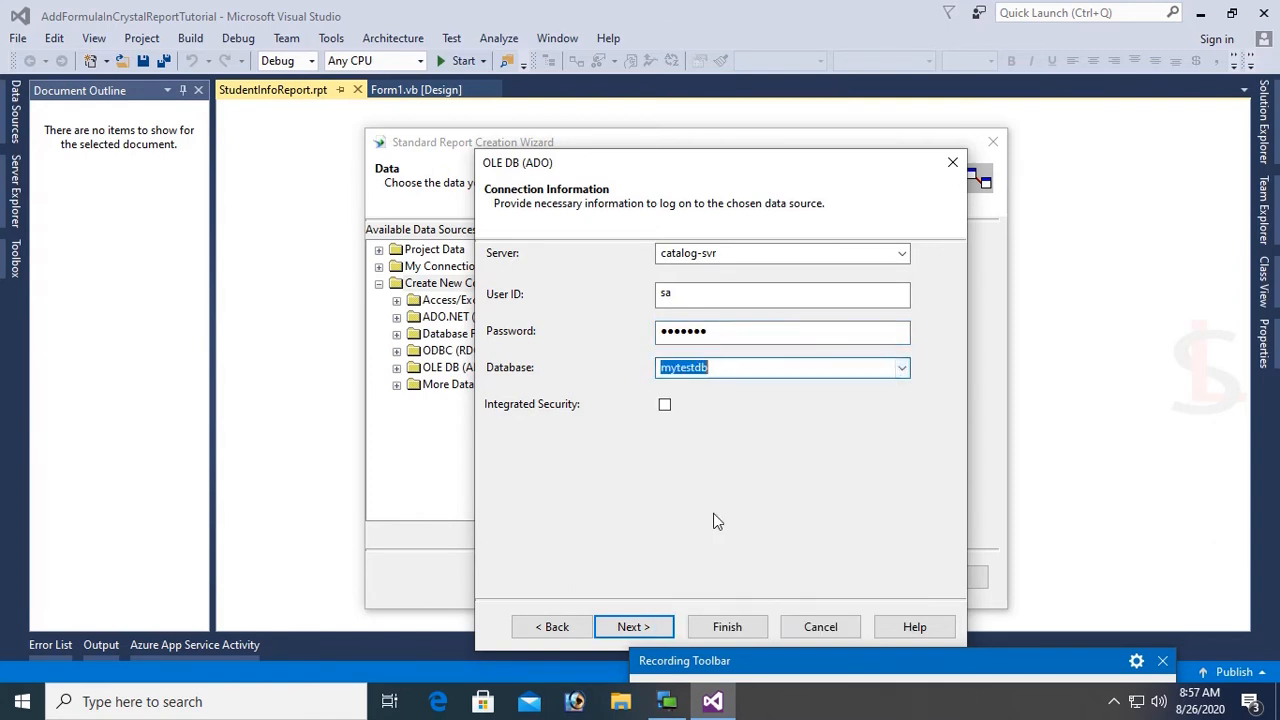
{"action": "left_click", "coordinate": [633, 626]}
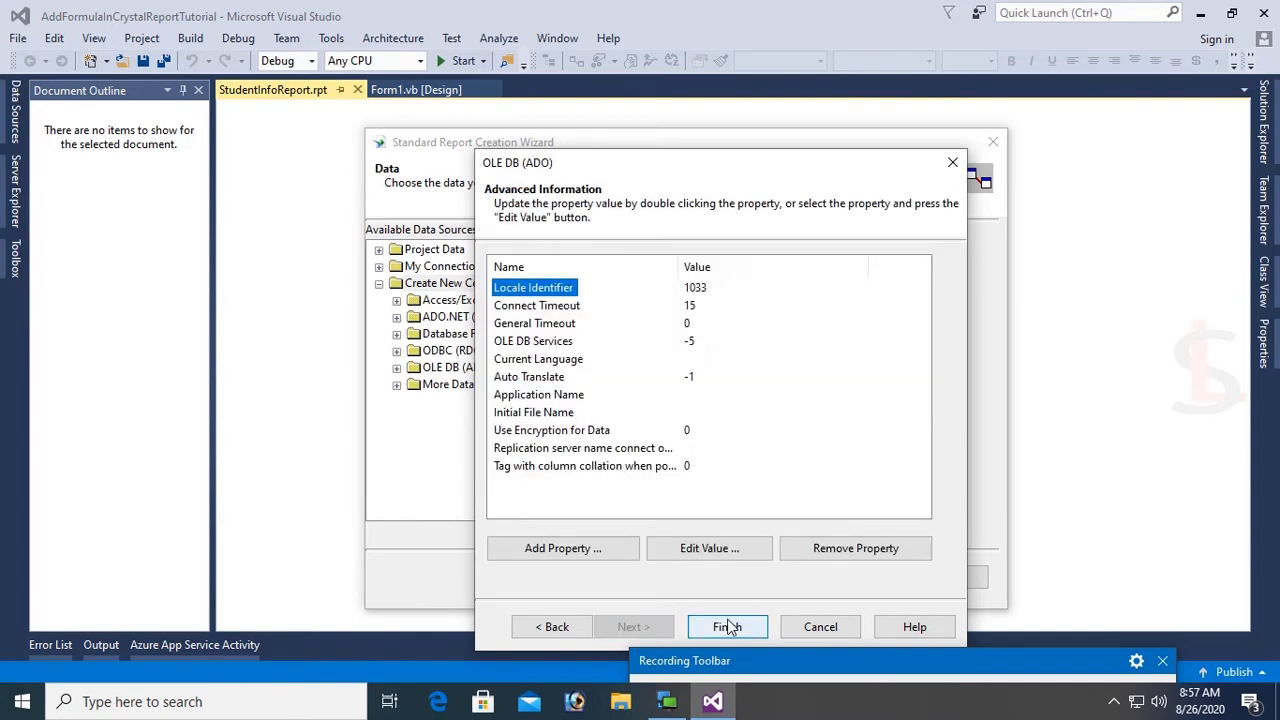
{"action": "left_click", "coordinate": [727, 627]}
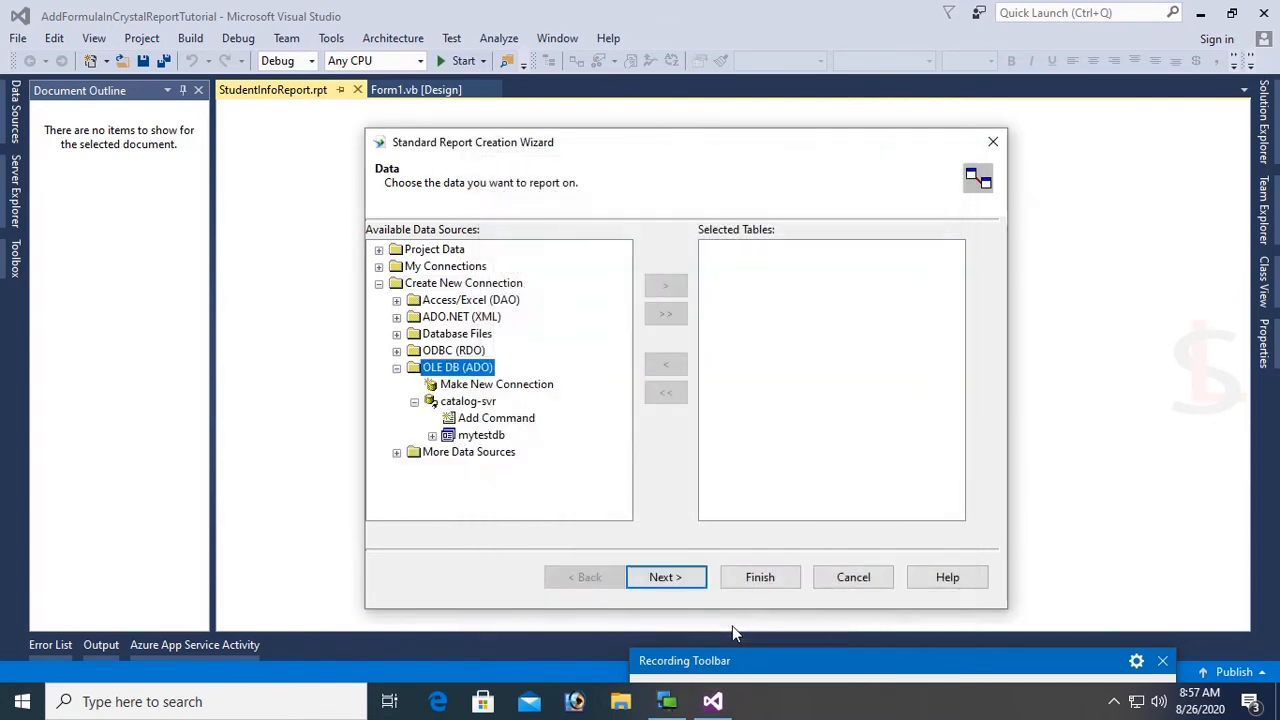
Add StudentInfo_Tab from mytestdb > dbo as the report's table and finish the wizard.
{"action": "left_click", "coordinate": [432, 434]}
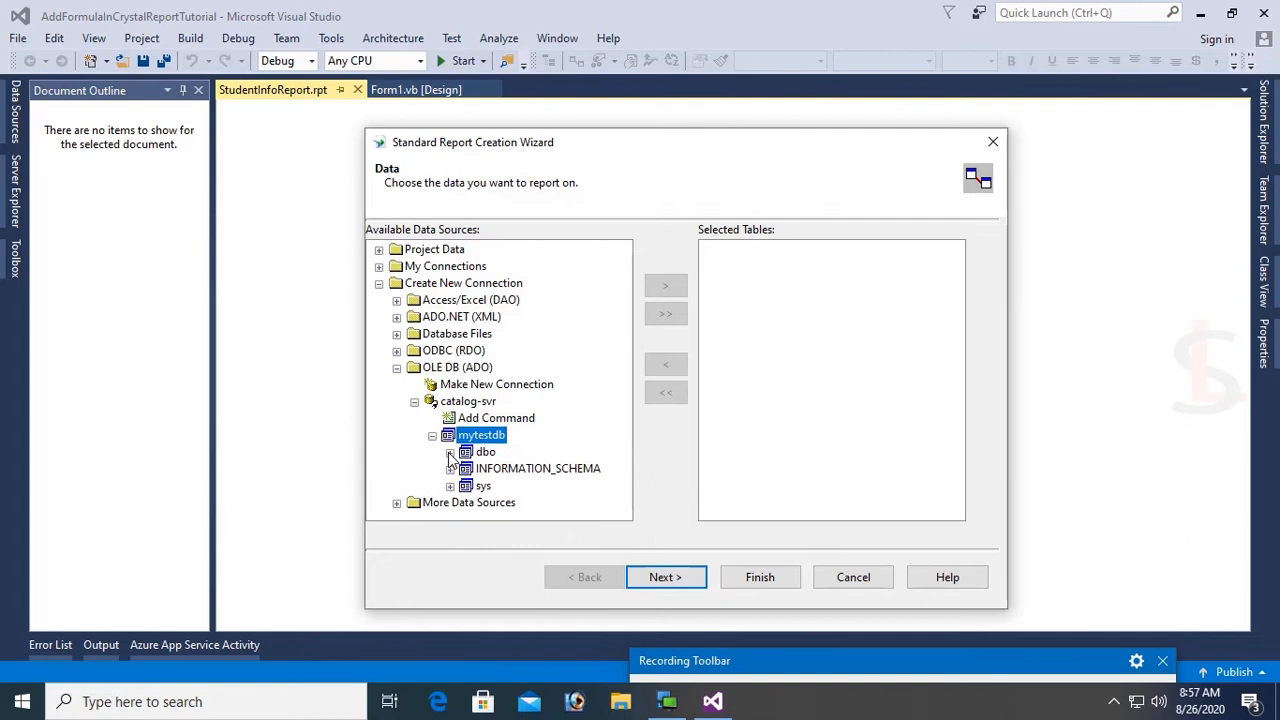
{"action": "left_click", "coordinate": [450, 451]}
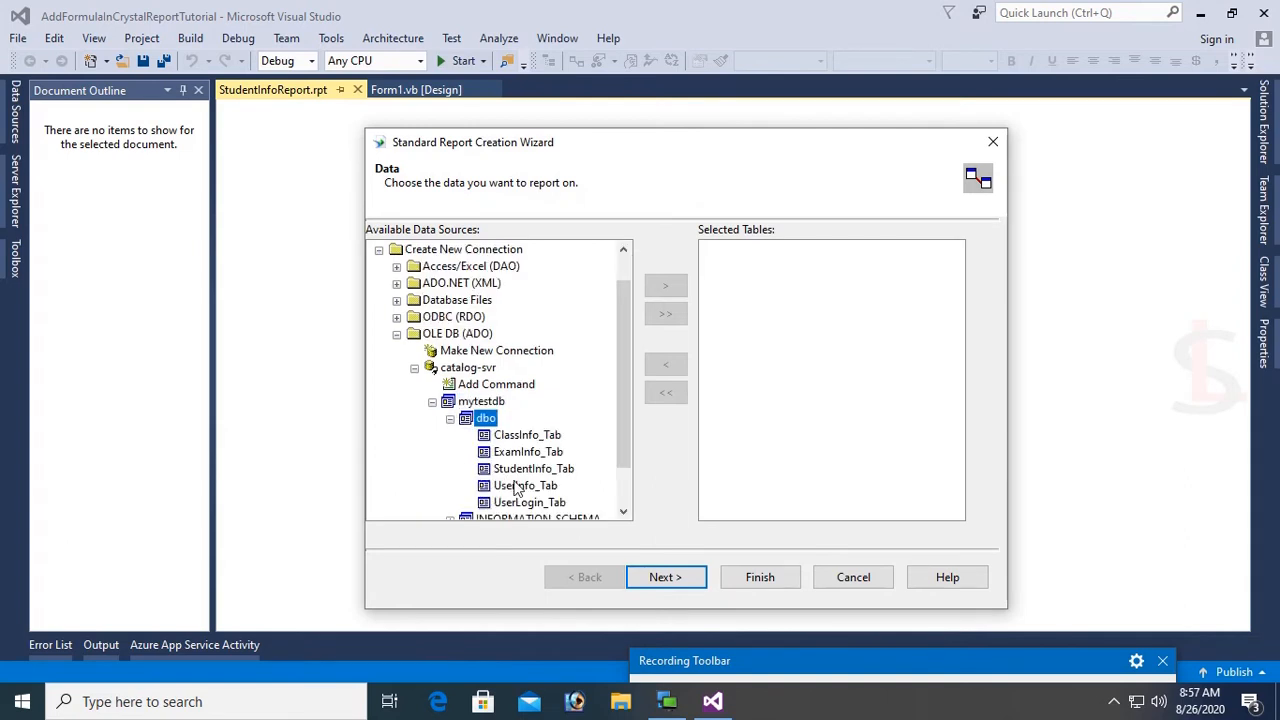
{"action": "left_click", "coordinate": [666, 286]}
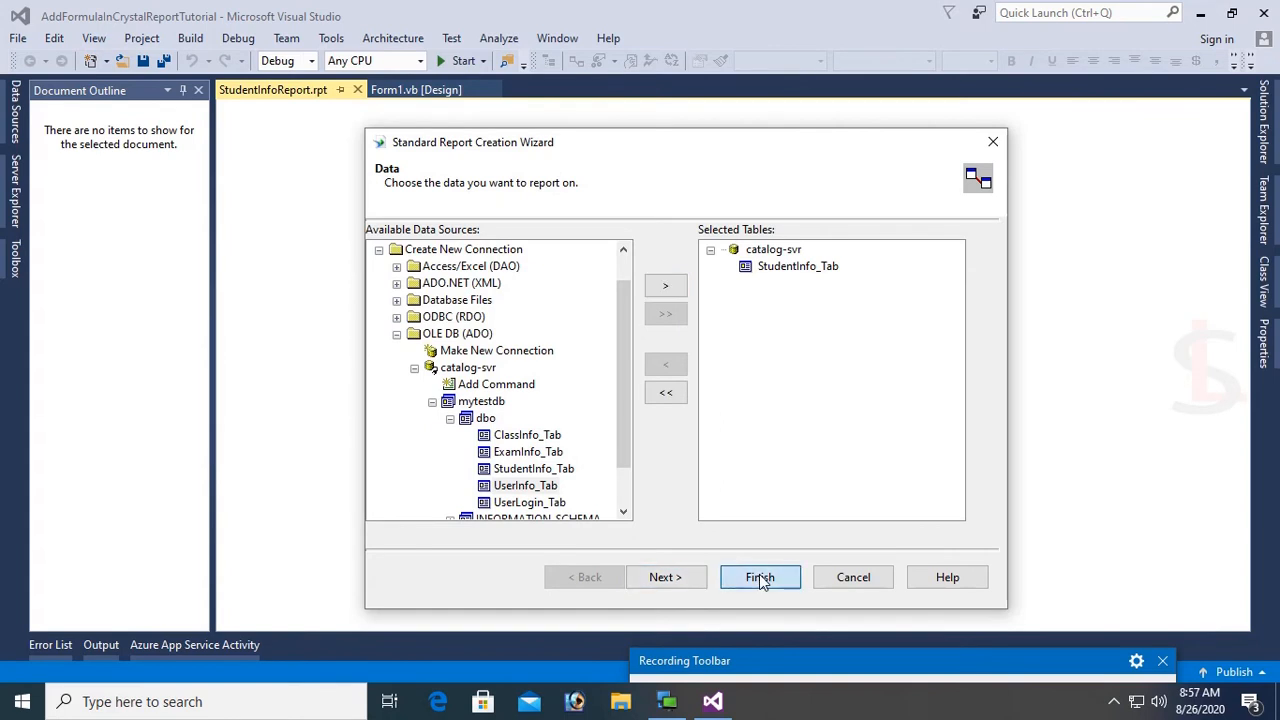
{"action": "left_click", "coordinate": [760, 577]}
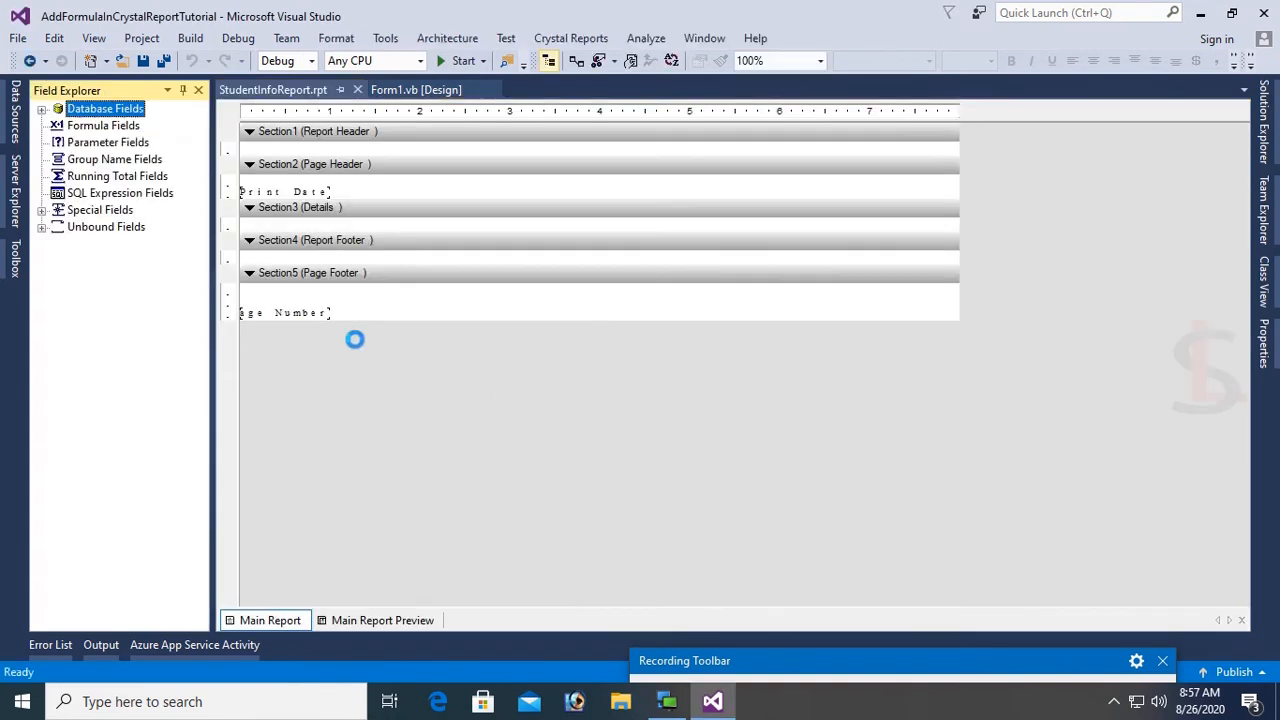
Place the StudentID, StudentName, Address, Age, Contact and DOB fields with bold, bordered headers.
{"action": "left_click", "coordinate": [285, 191]}
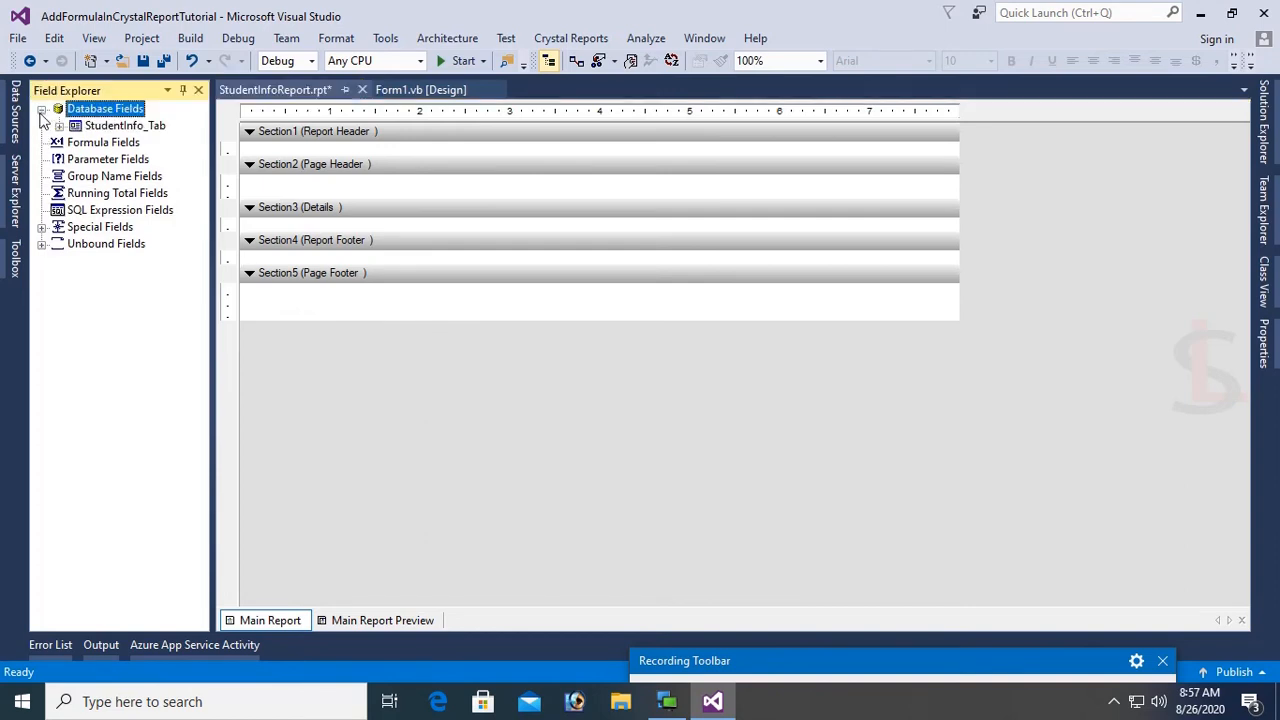
{"action": "left_click", "coordinate": [75, 125]}
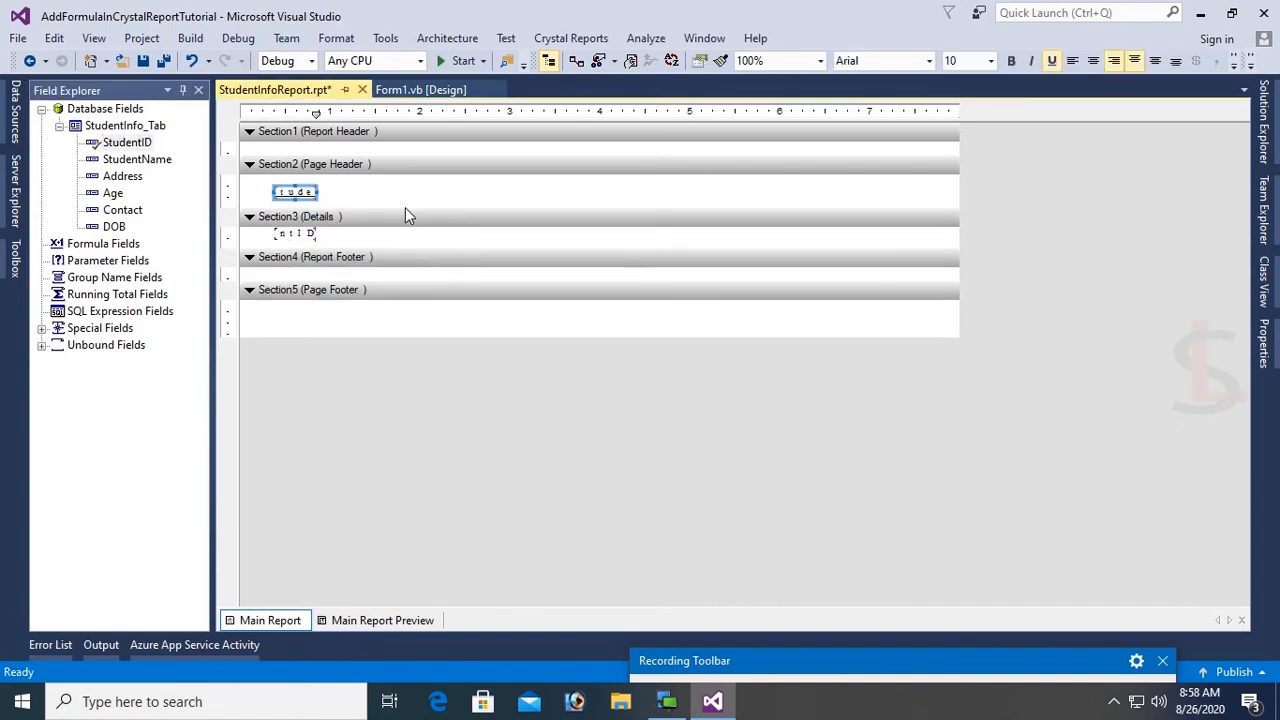
{"action": "left_click", "coordinate": [137, 159]}
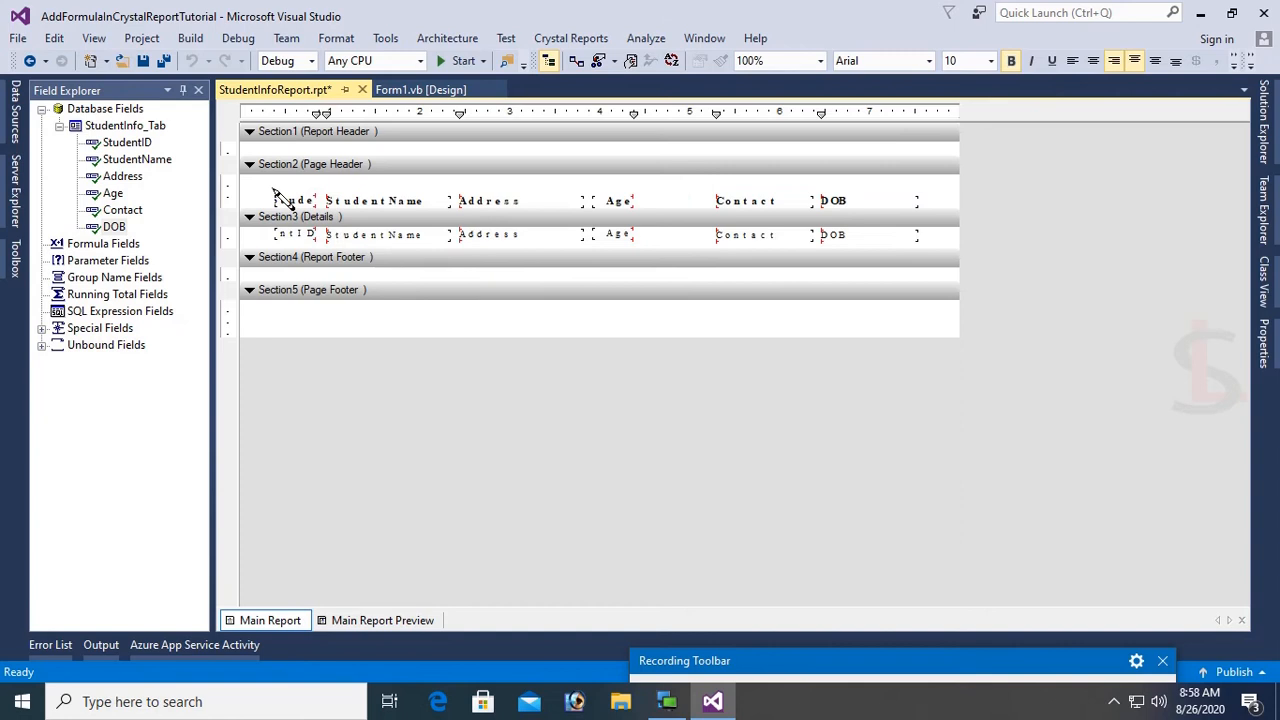
{"action": "left_click_drag", "start_coordinate": [280, 196], "coordinate": [910, 196]}
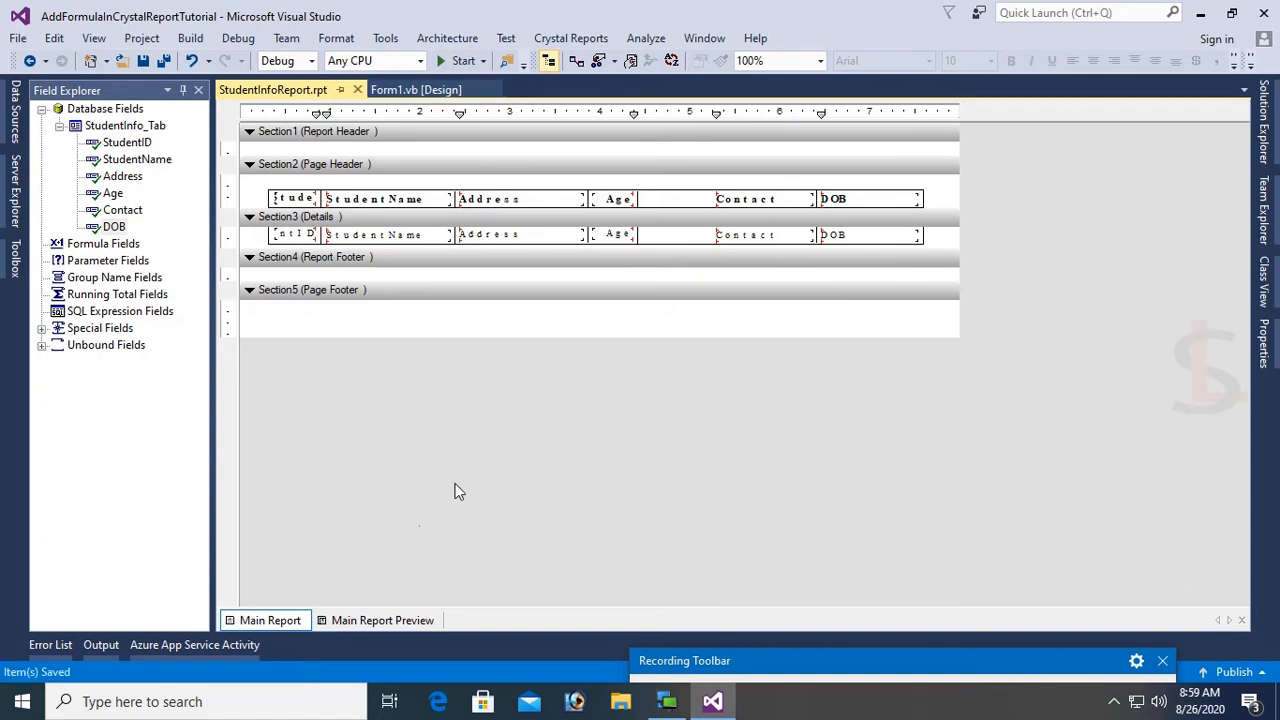
Switch between design and Main Report Preview to check the seven-student report data.
{"action": "left_click", "coordinate": [382, 620]}
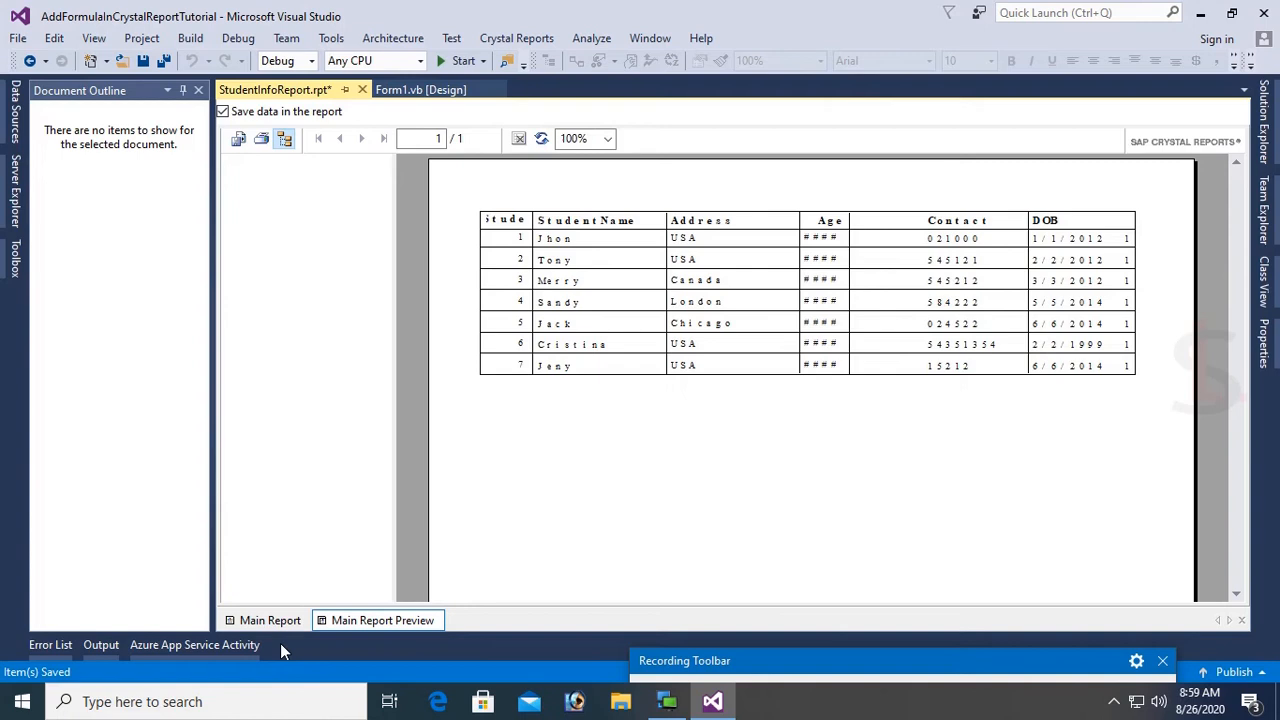
{"action": "left_click", "coordinate": [268, 620]}
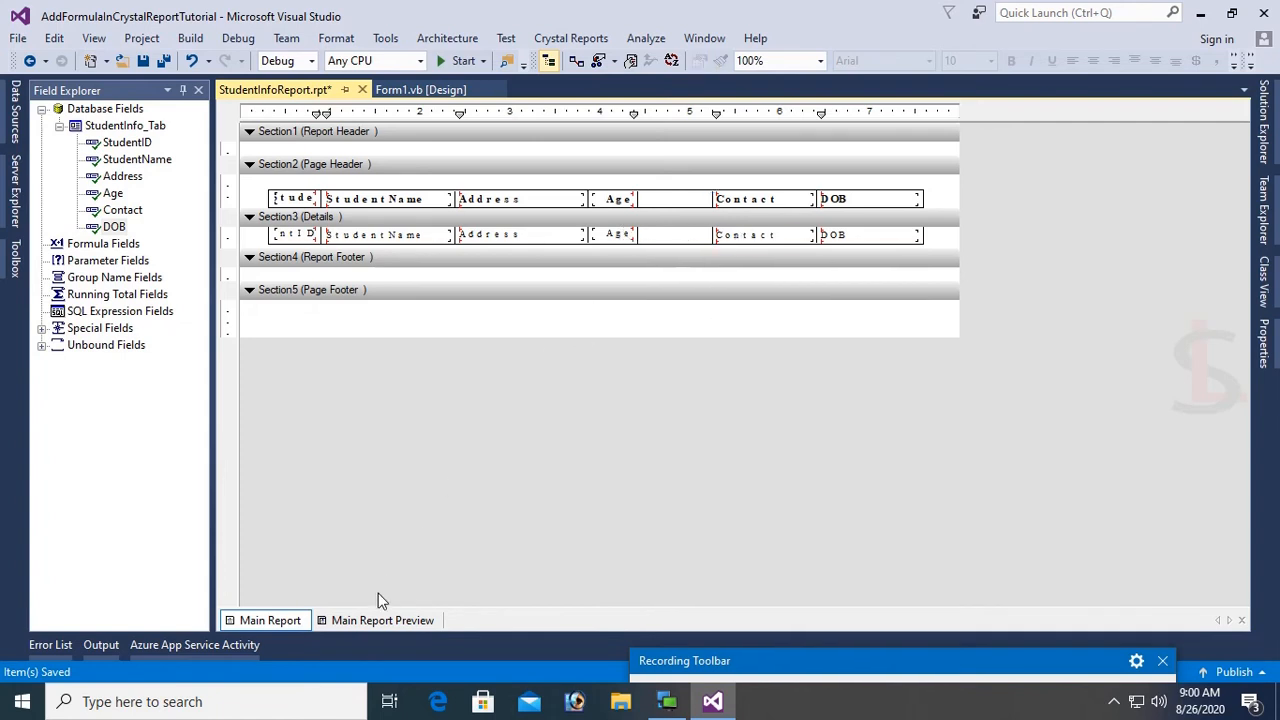
{"action": "left_click", "coordinate": [382, 620]}
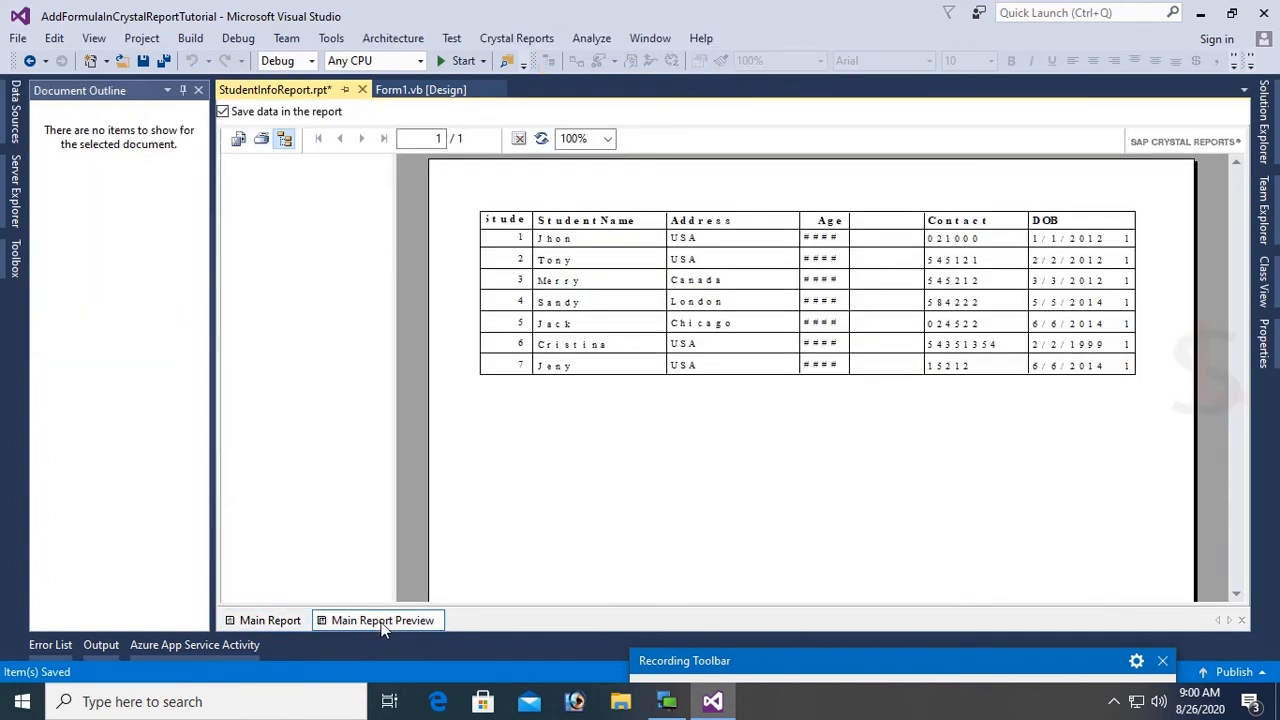
{"action": "left_click", "coordinate": [269, 620]}
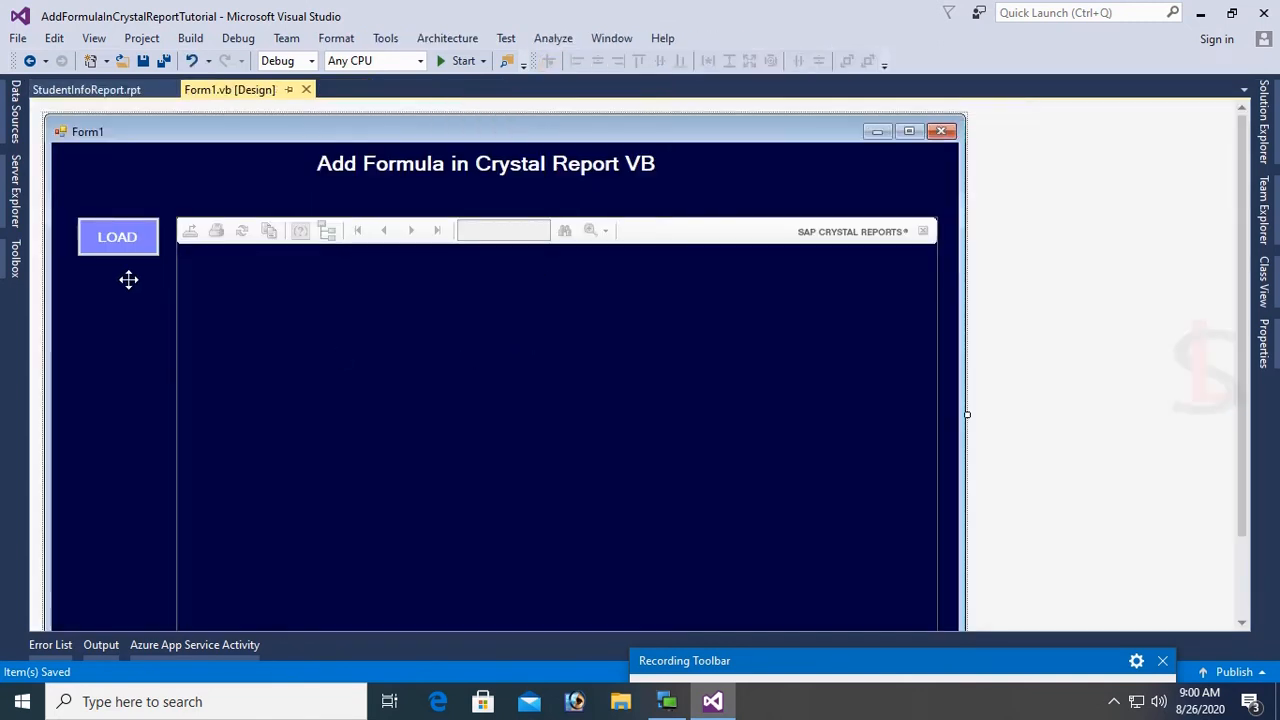
Open the LOAD button's Button1_Click handler and delete the old catalog-svr.mytestdb.dbo connection.
{"action": "left_click", "coordinate": [117, 237]}
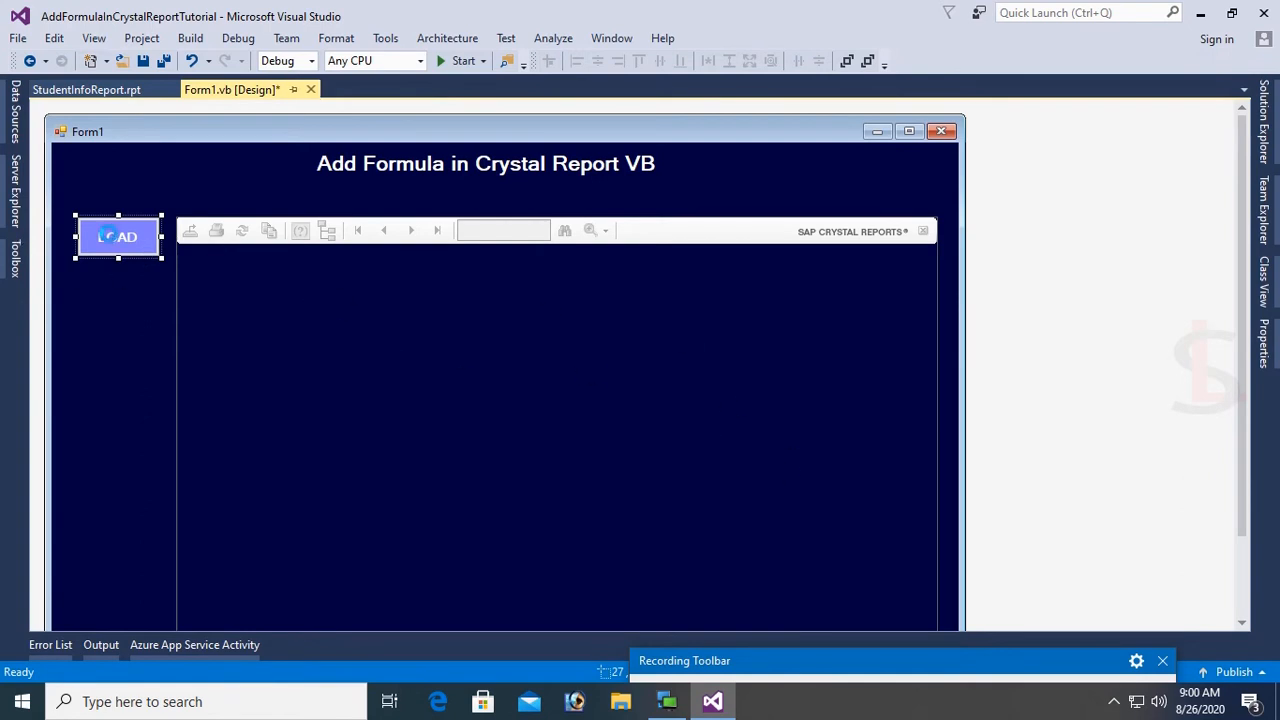
{"action": "double_click", "coordinate": [119, 237]}
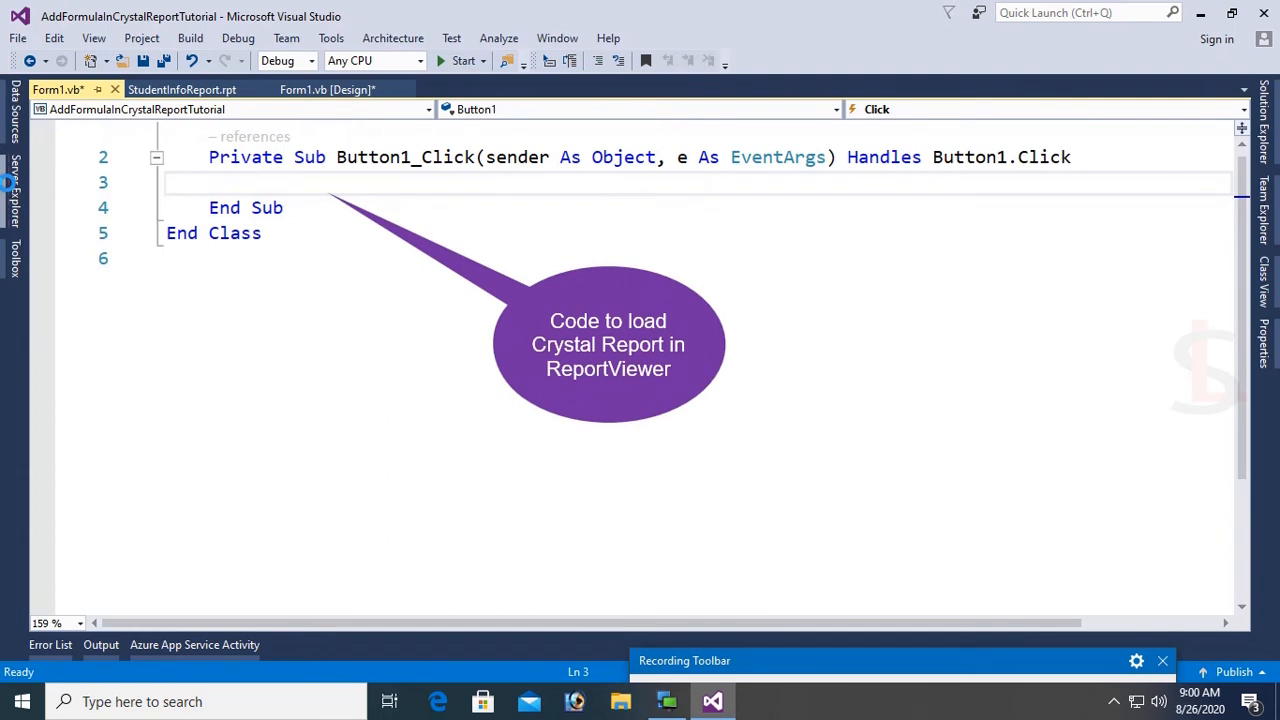
{"action": "right_click", "coordinate": [103, 167]}
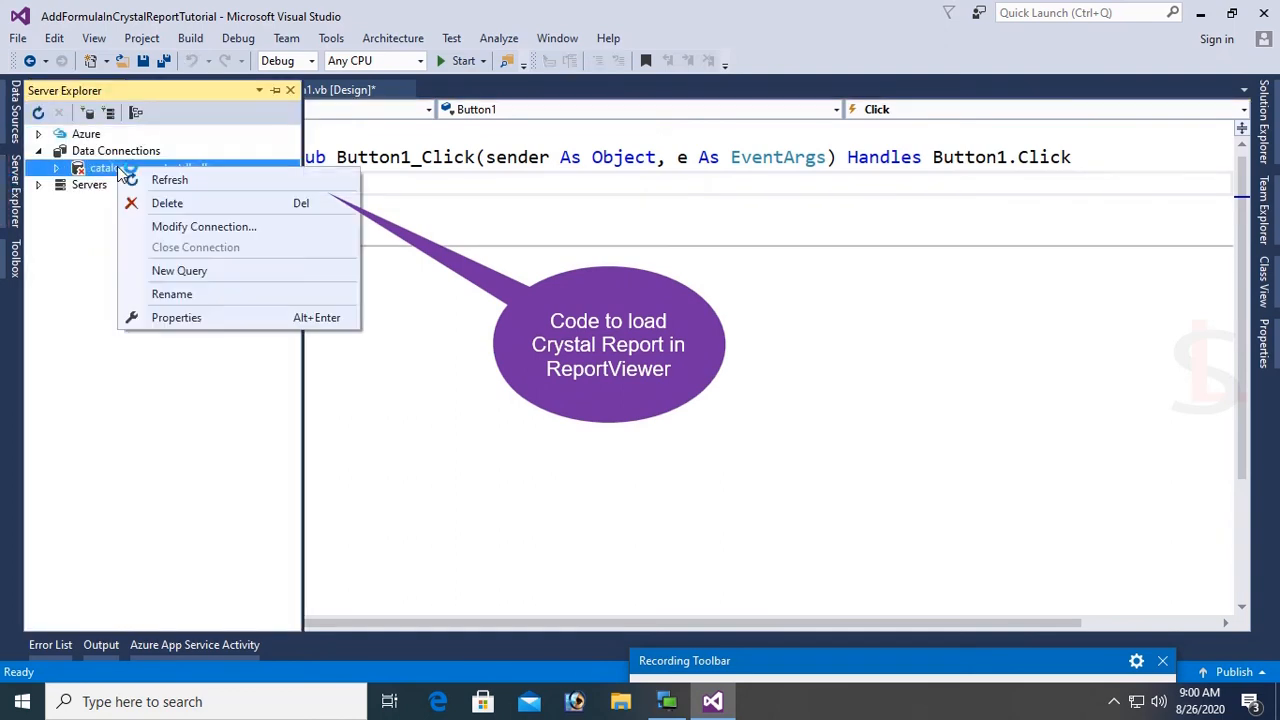
{"action": "left_click", "coordinate": [167, 203]}
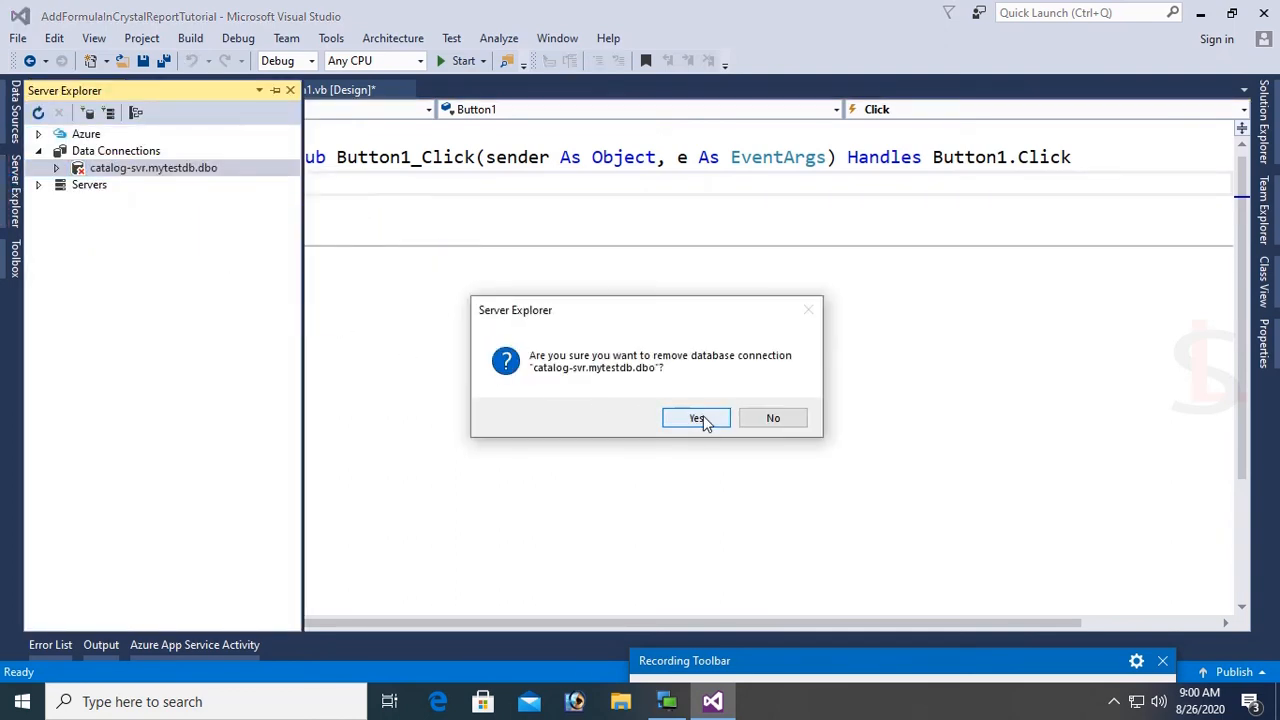
{"action": "left_click", "coordinate": [696, 417]}
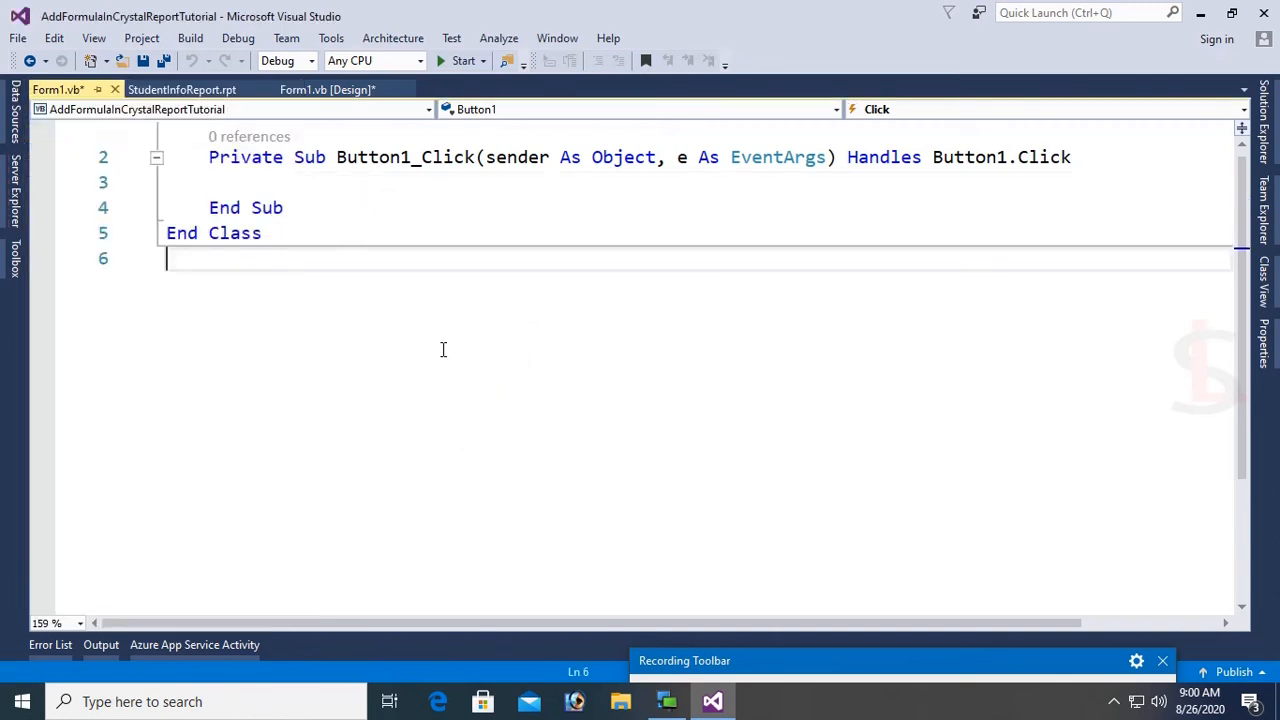
Add a SQL-authenticated catalog-svr mytestdb connection and expand Tables to show StudentInfo_Tab.
{"action": "right_click", "coordinate": [116, 150]}
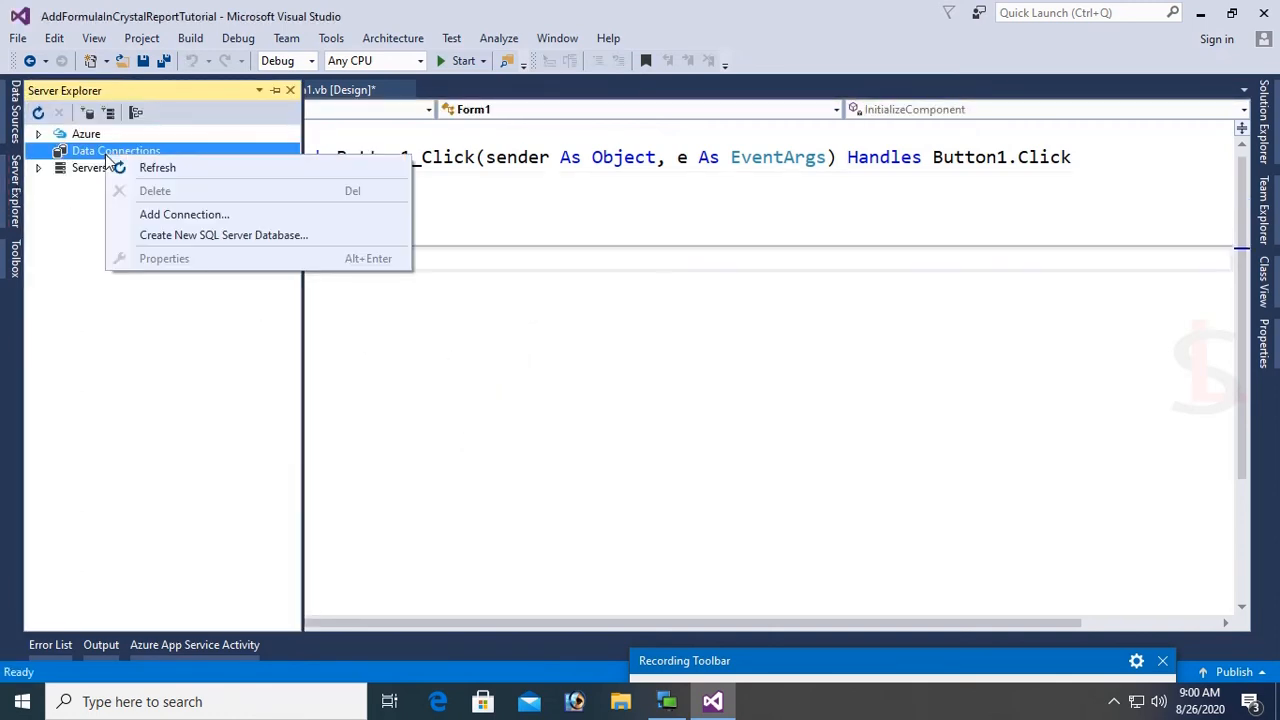
{"action": "left_click", "coordinate": [184, 214]}
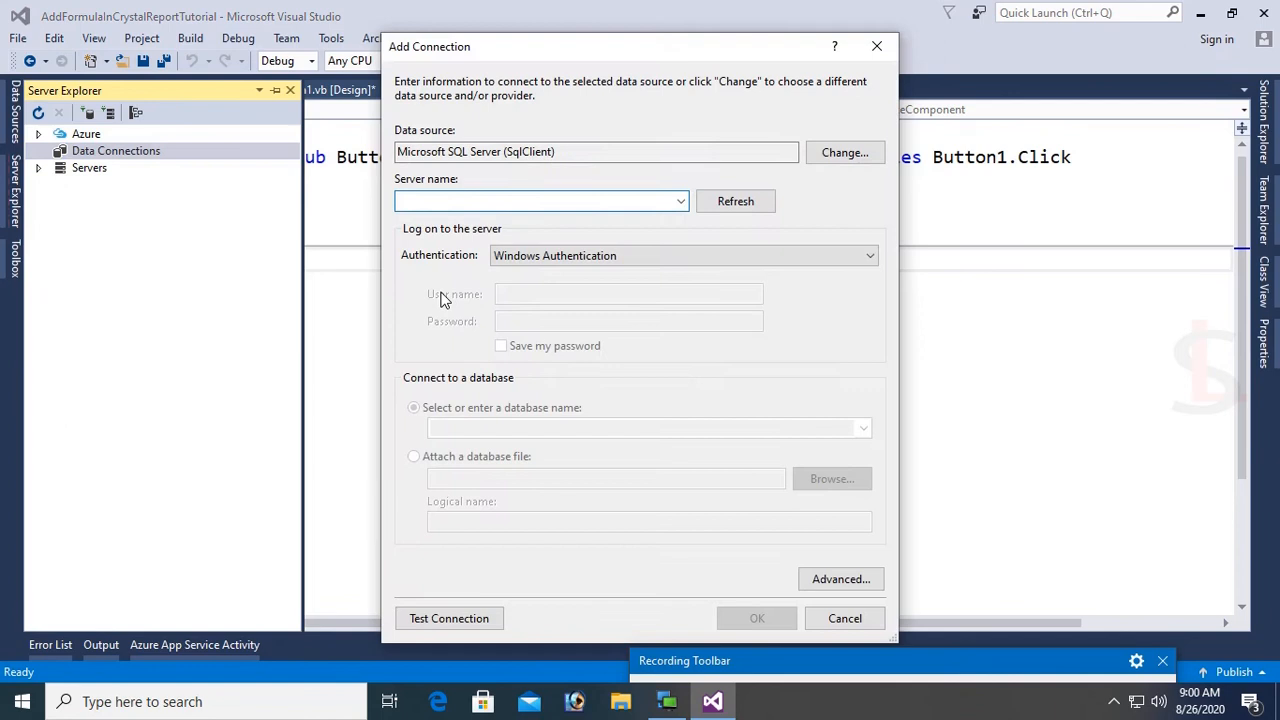
{"action": "type", "text": "catalog-svr"}
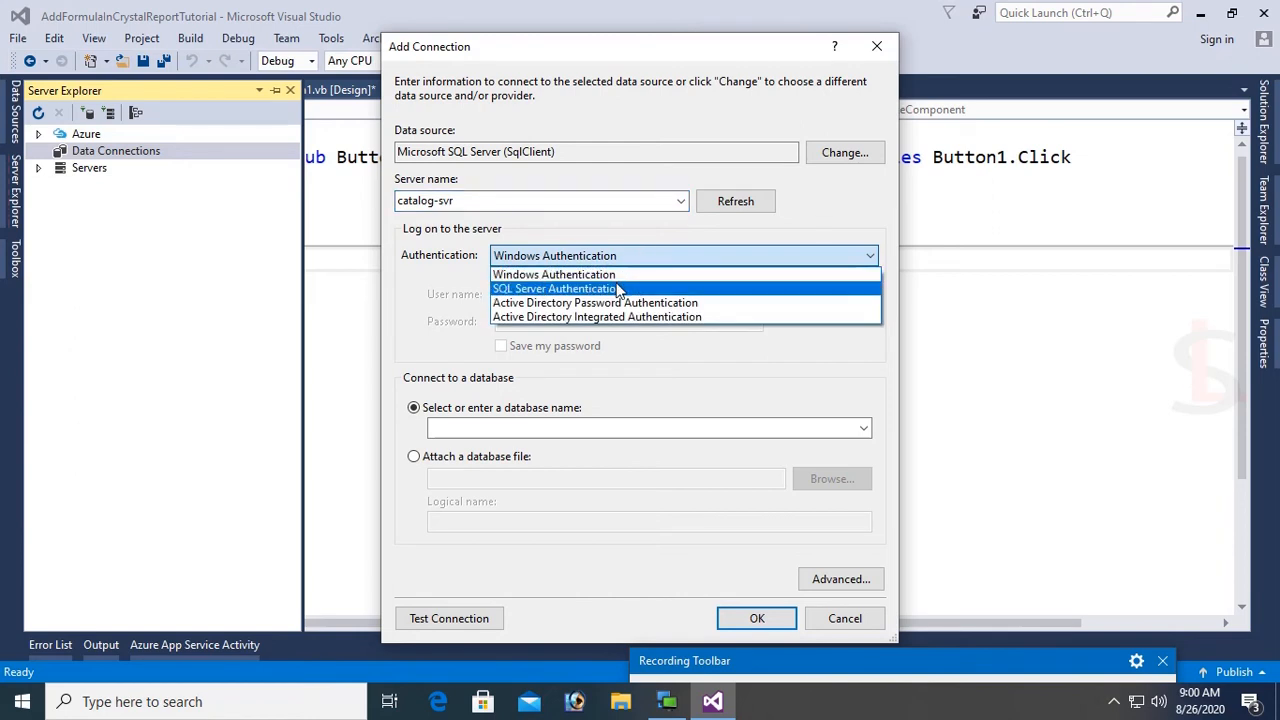
{"action": "left_click", "coordinate": [554, 288]}
{"action": "type", "text": "sa"}
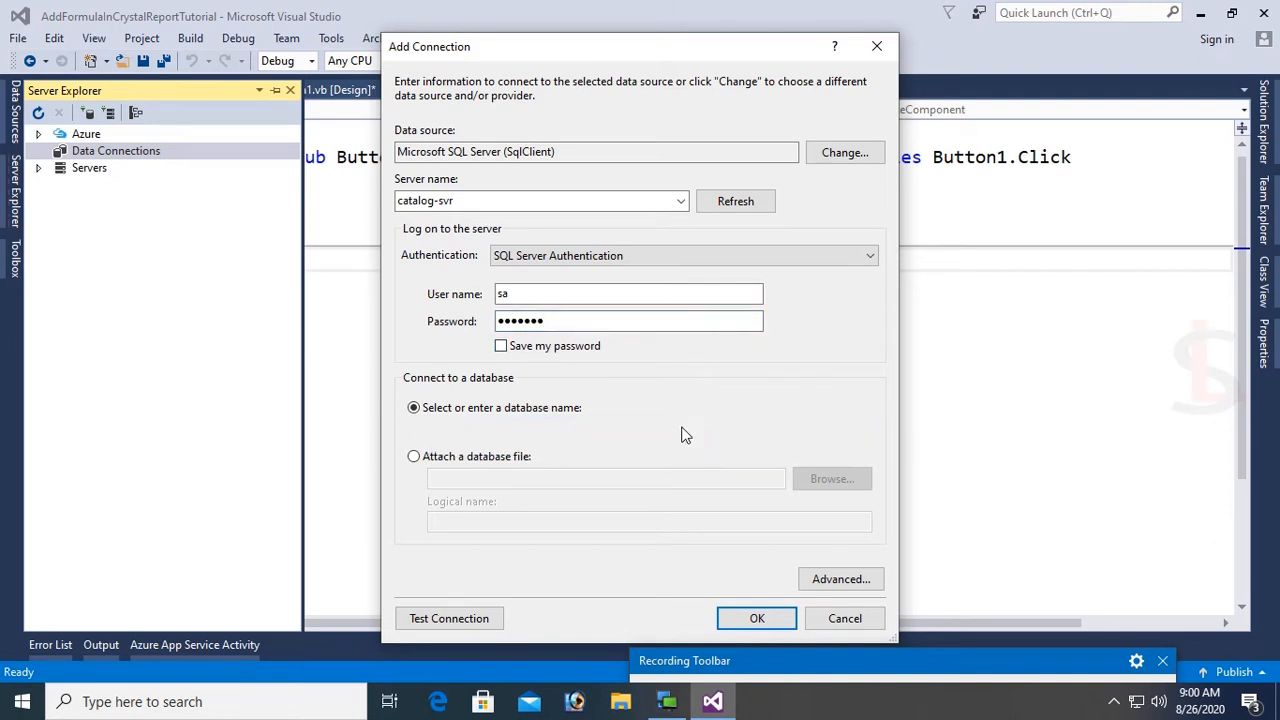
{"action": "type", "text": "mytestdb"}
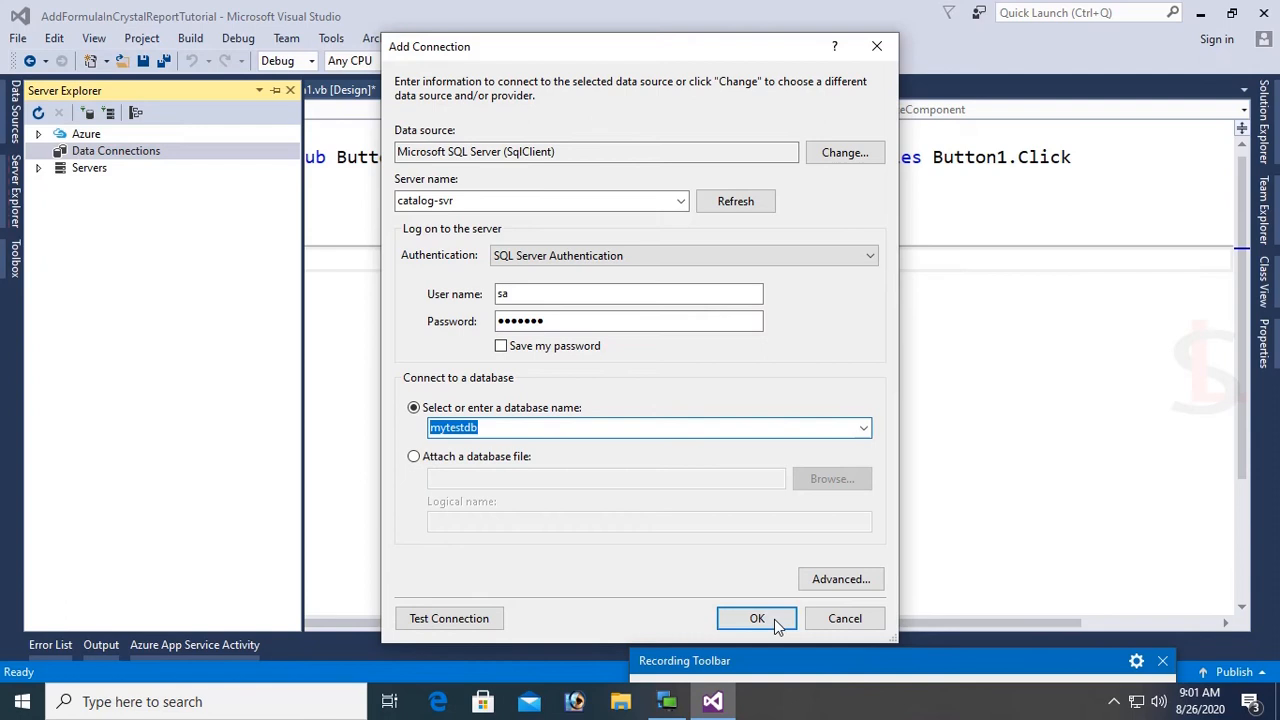
{"action": "left_click", "coordinate": [449, 618]}
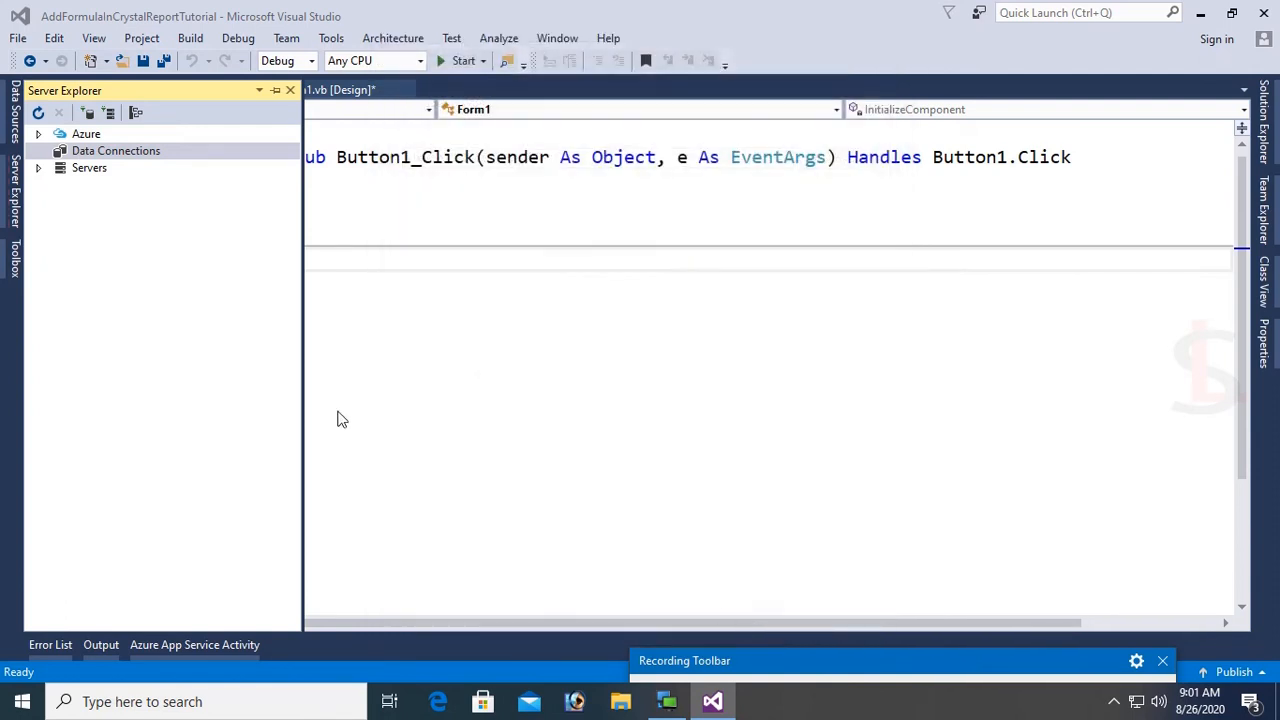
{"action": "left_click", "coordinate": [37, 150]}
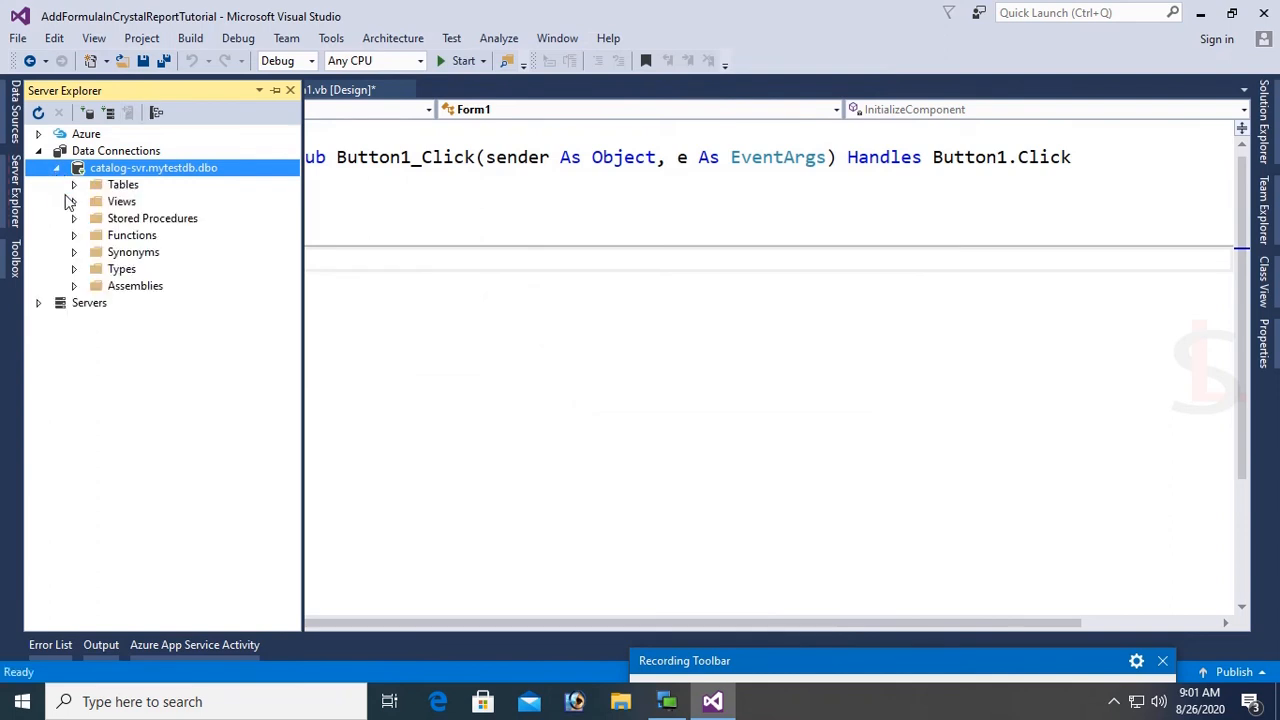
{"action": "left_click", "coordinate": [74, 184]}
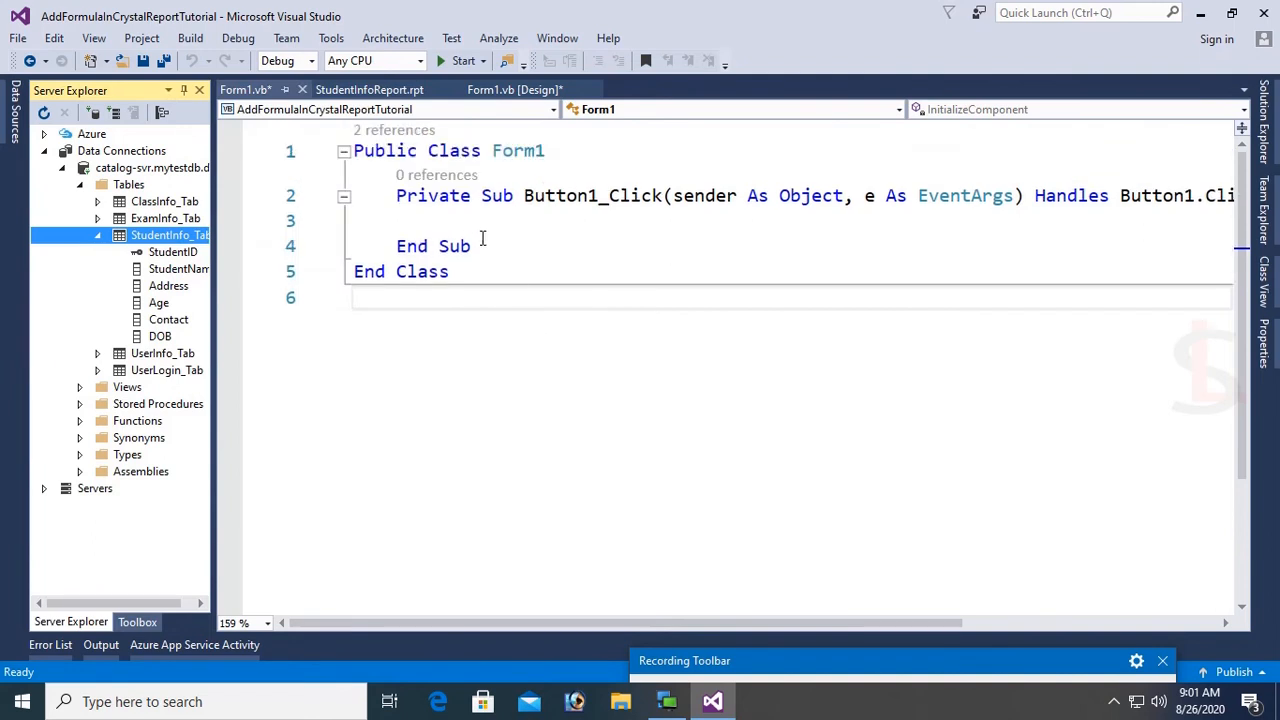
Declare Dim con As New SqlConnection("") and import System.Data.SqlClient via quick actions.
{"action": "type", "text": "Dim con As New"}
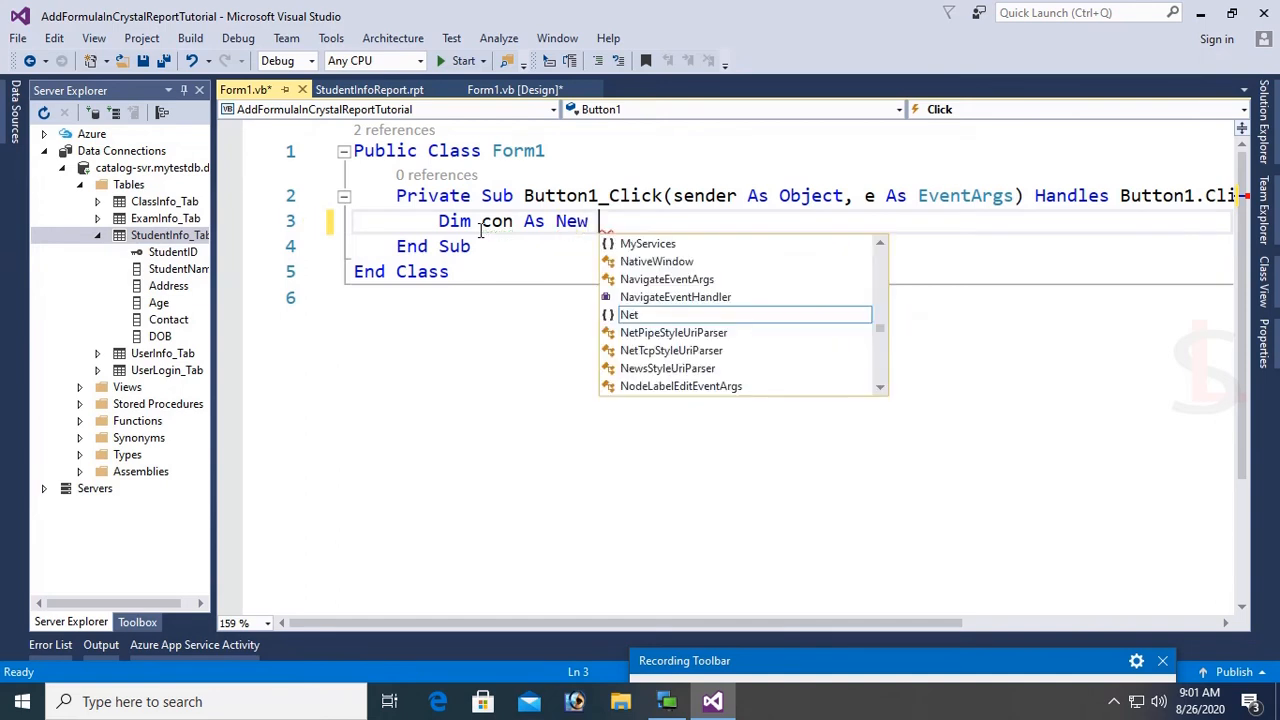
{"action": "type", "text": "Sql"}
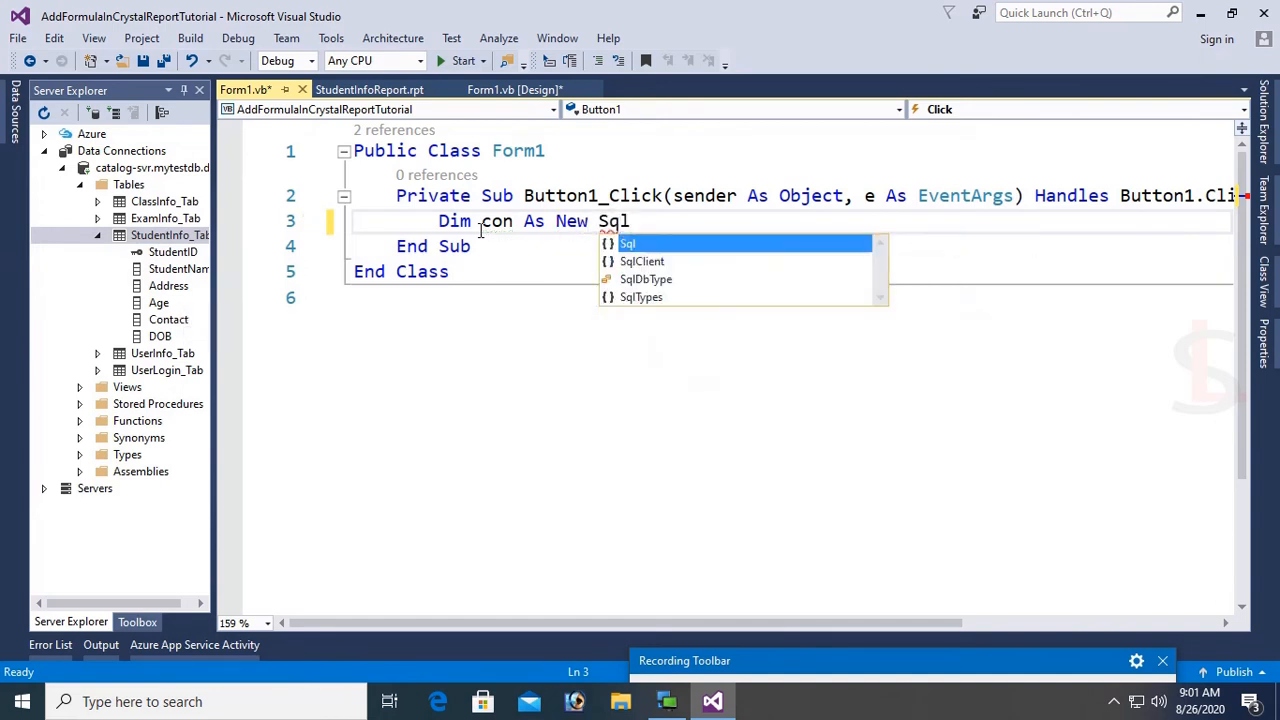
{"action": "type", "text": "Connection"}
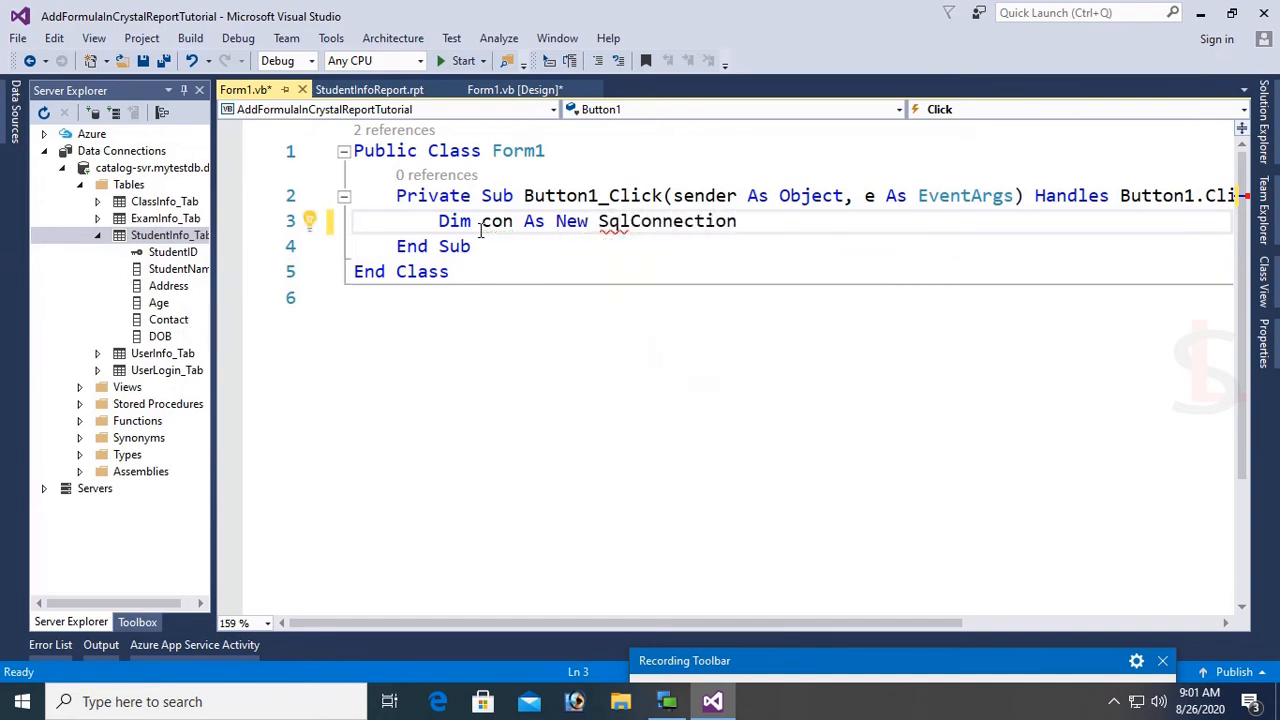
{"action": "type", "text": "(\"\")"}
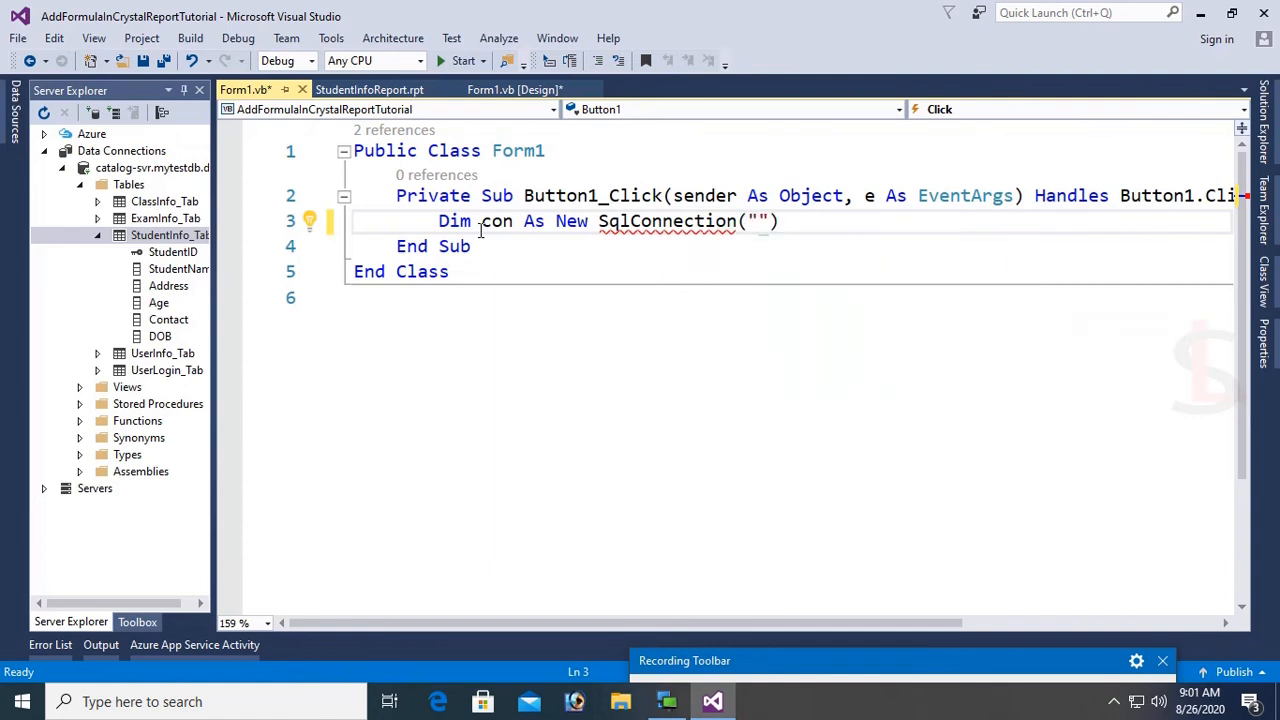
{"action": "left_click", "coordinate": [681, 246]}
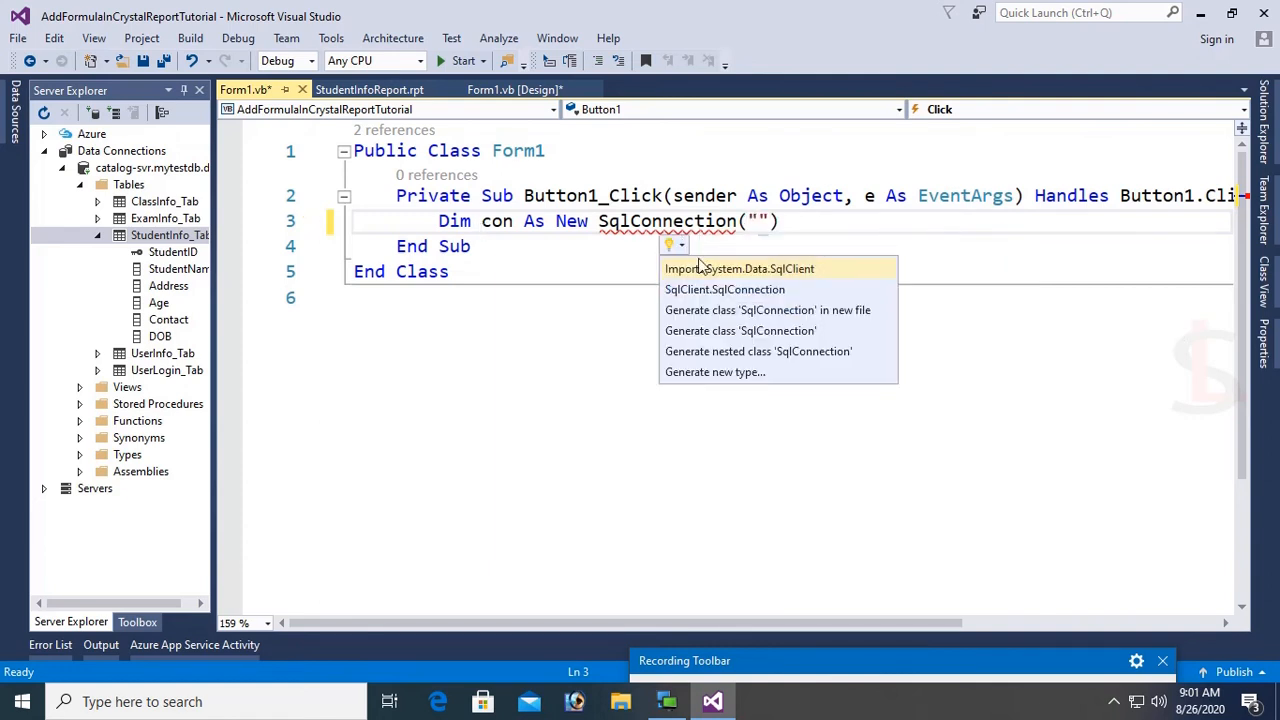
{"action": "left_click", "coordinate": [739, 268]}
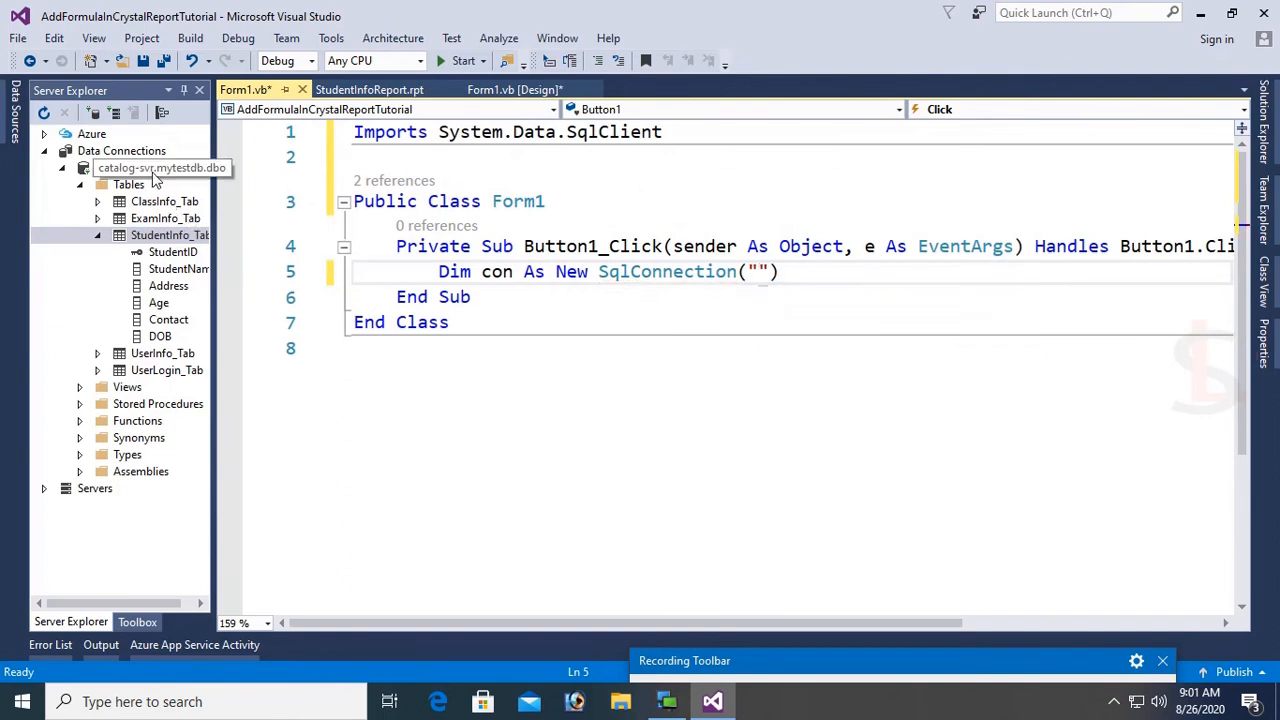
Paste the catalog-svr mytestdb connection string from the connection's Properties into the quotes.
{"action": "right_click", "coordinate": [150, 167]}
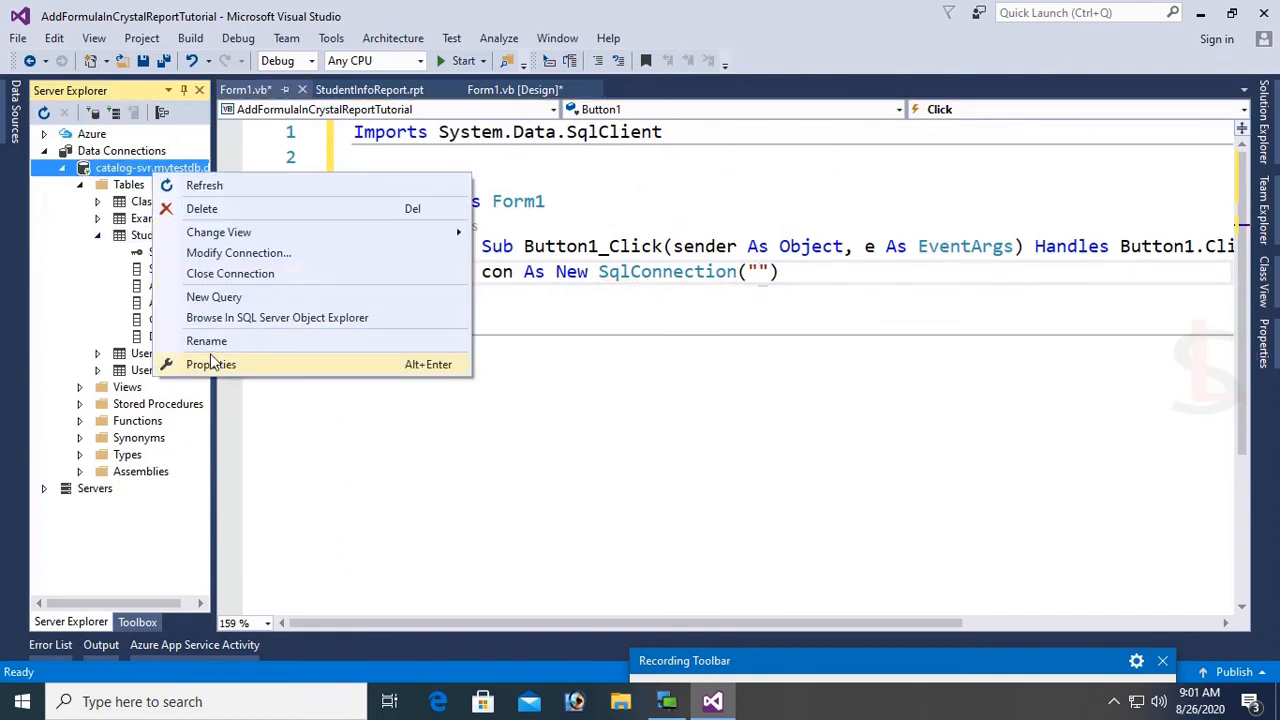
{"action": "left_click", "coordinate": [210, 364]}
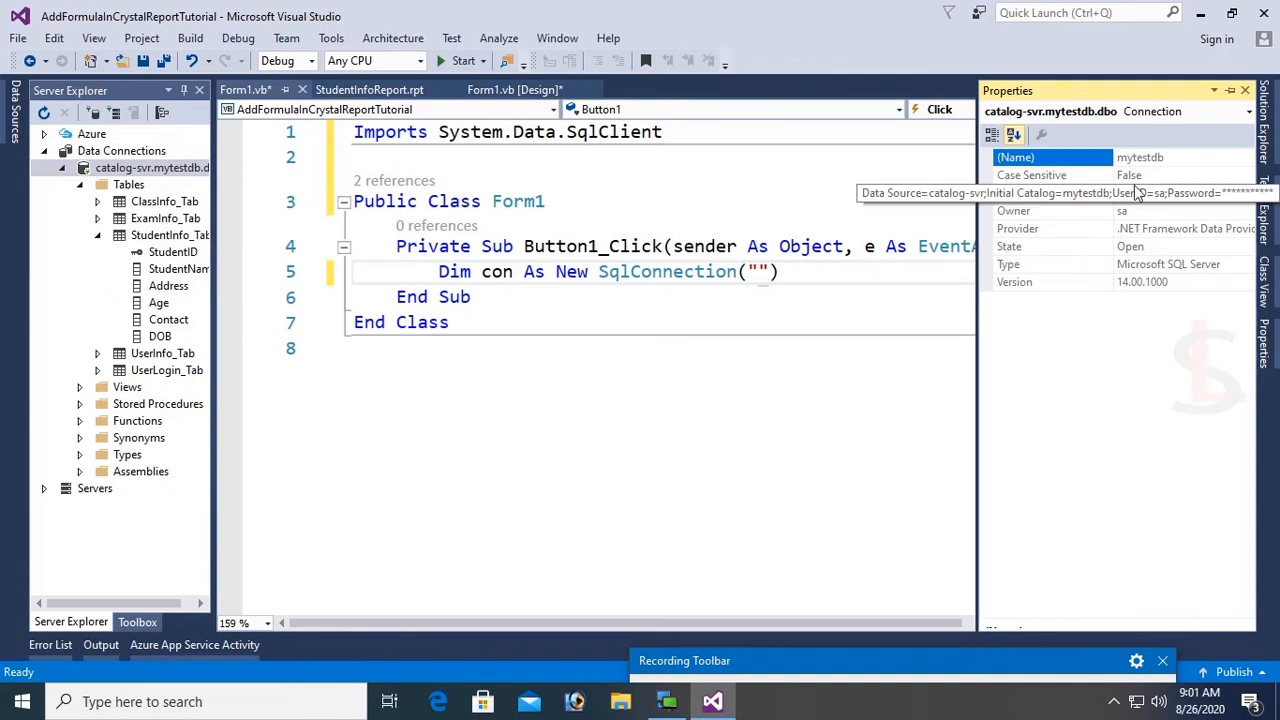
{"action": "left_click", "coordinate": [1042, 193]}
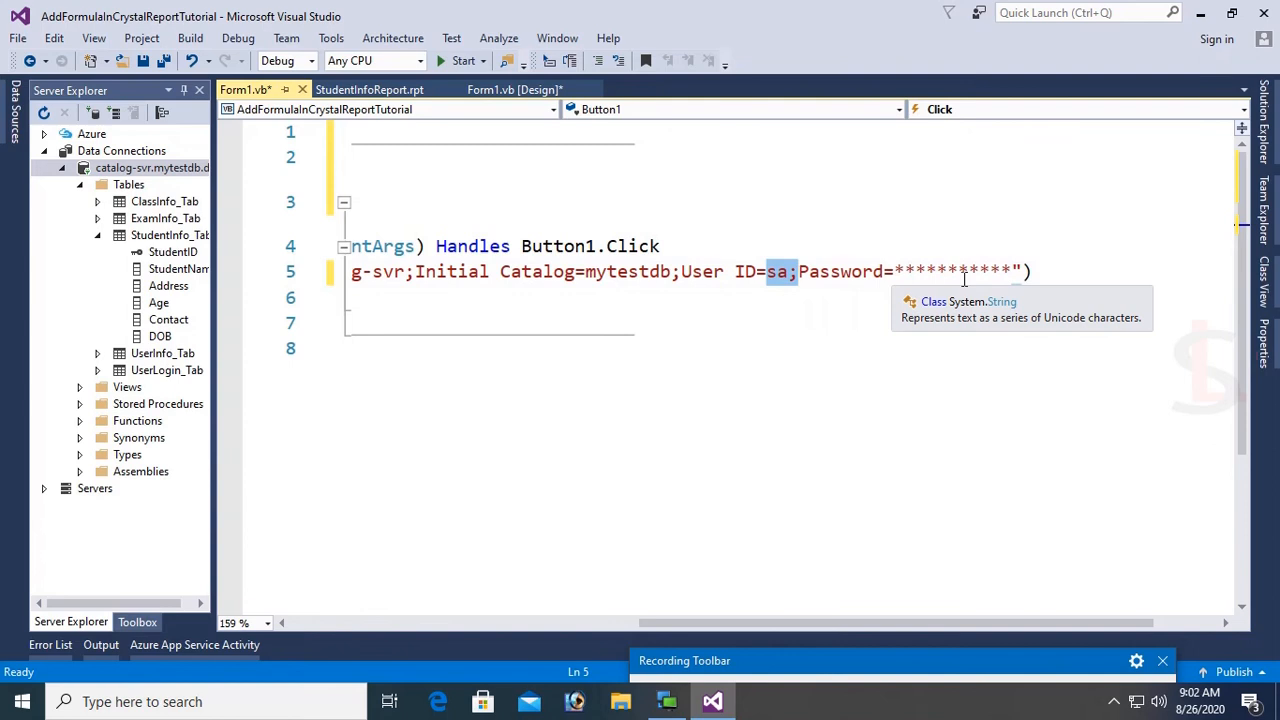
{"action": "double_click", "coordinate": [945, 271]}
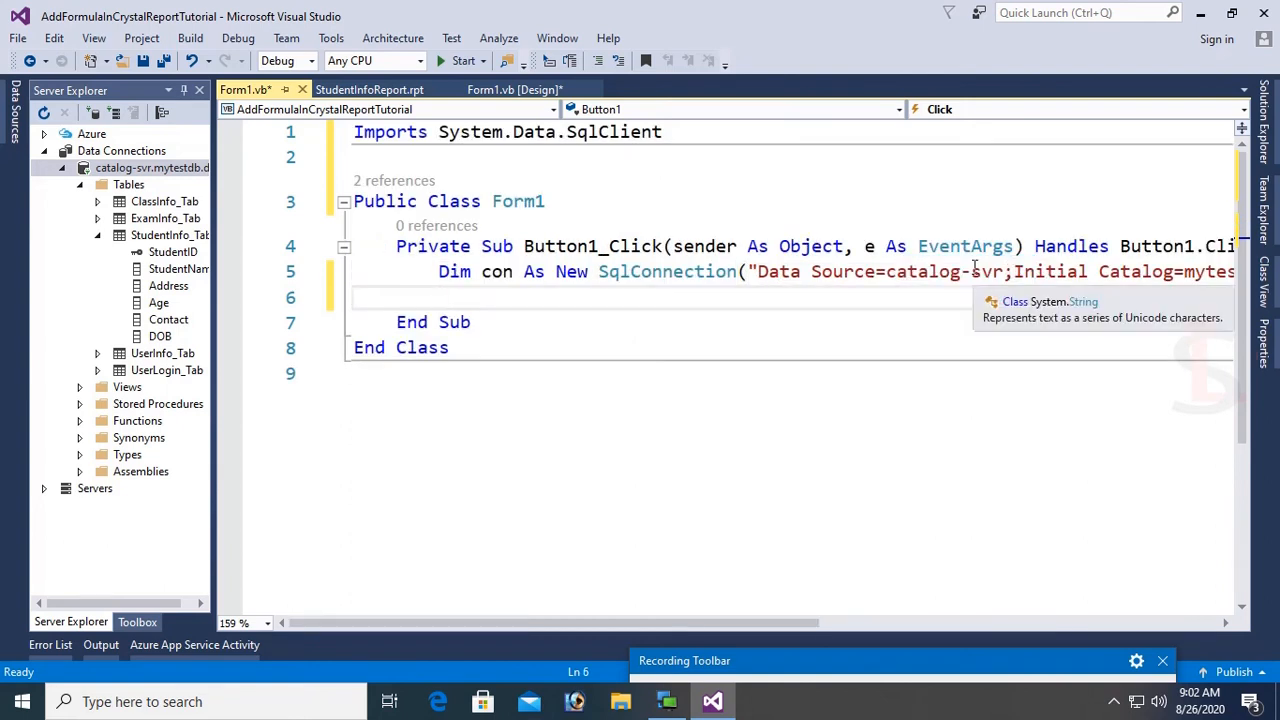
Declare command As New SqlCommand("Select * from StudentInfo_Tab", con).
{"action": "type", "text": "dim"}
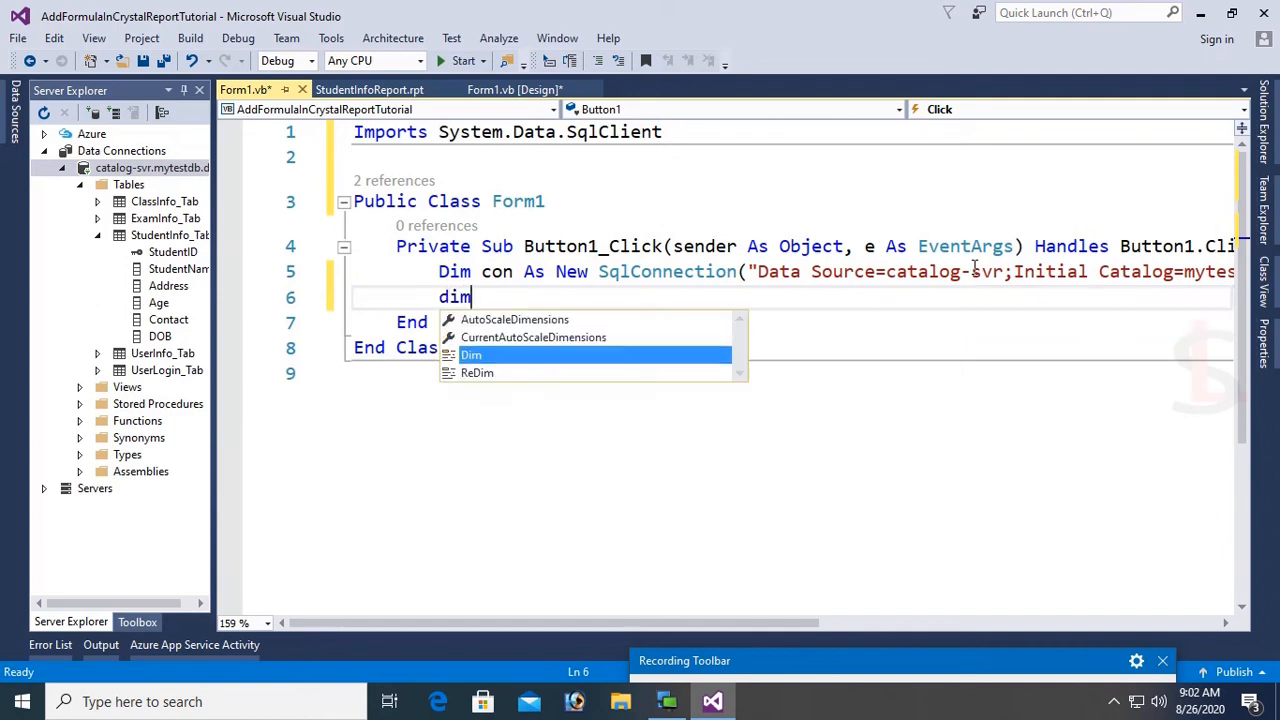
{"action": "type", "text": "command As New s"}
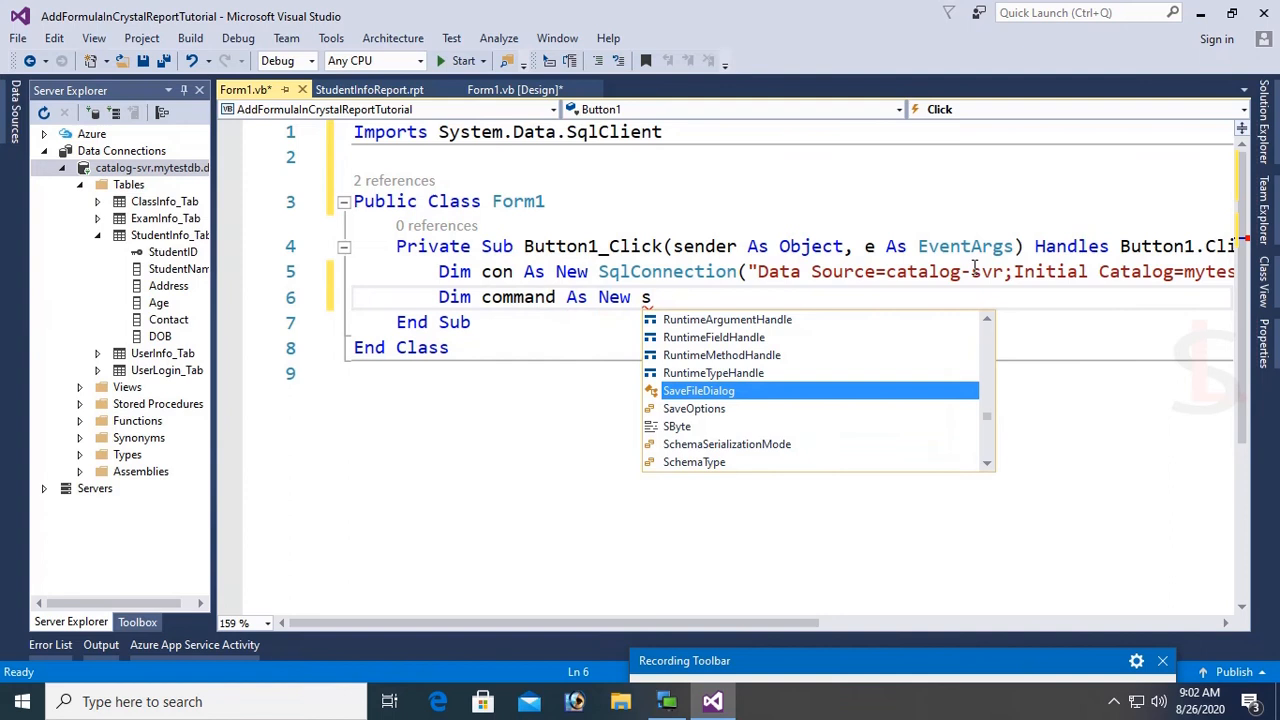
{"action": "type", "text": "qlcommand(\""}
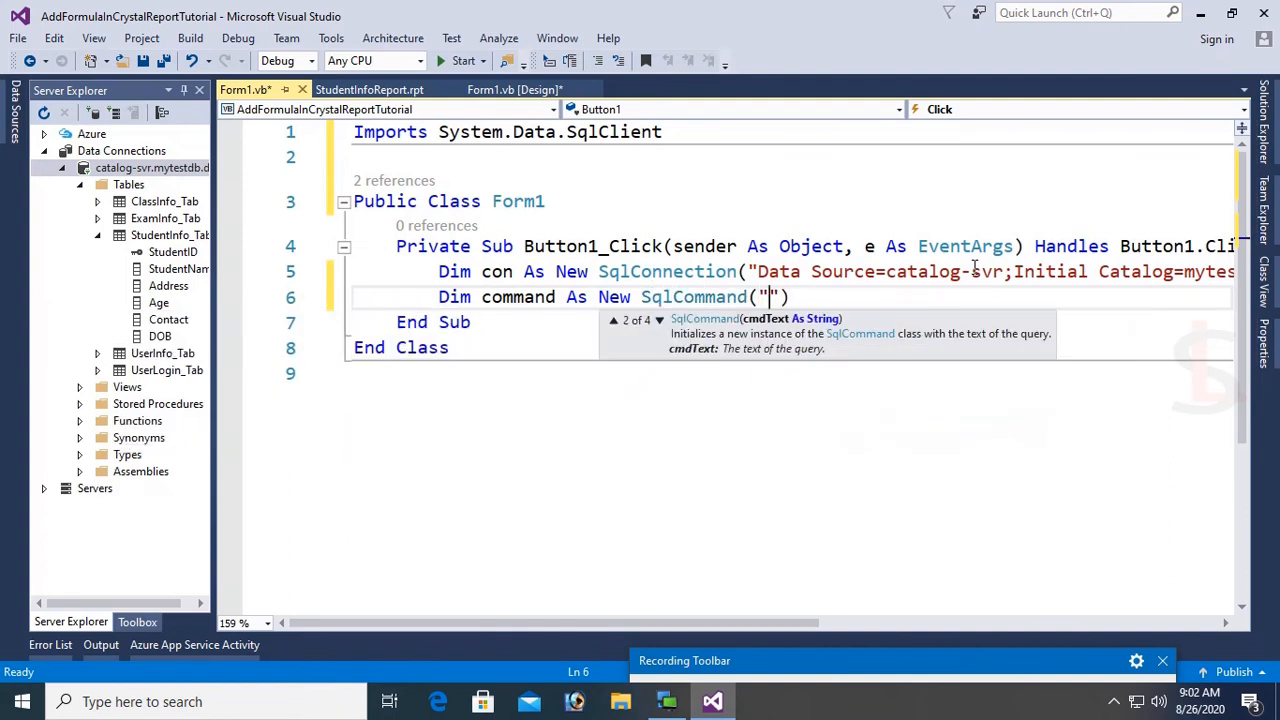
{"action": "type", "text": "Select"}
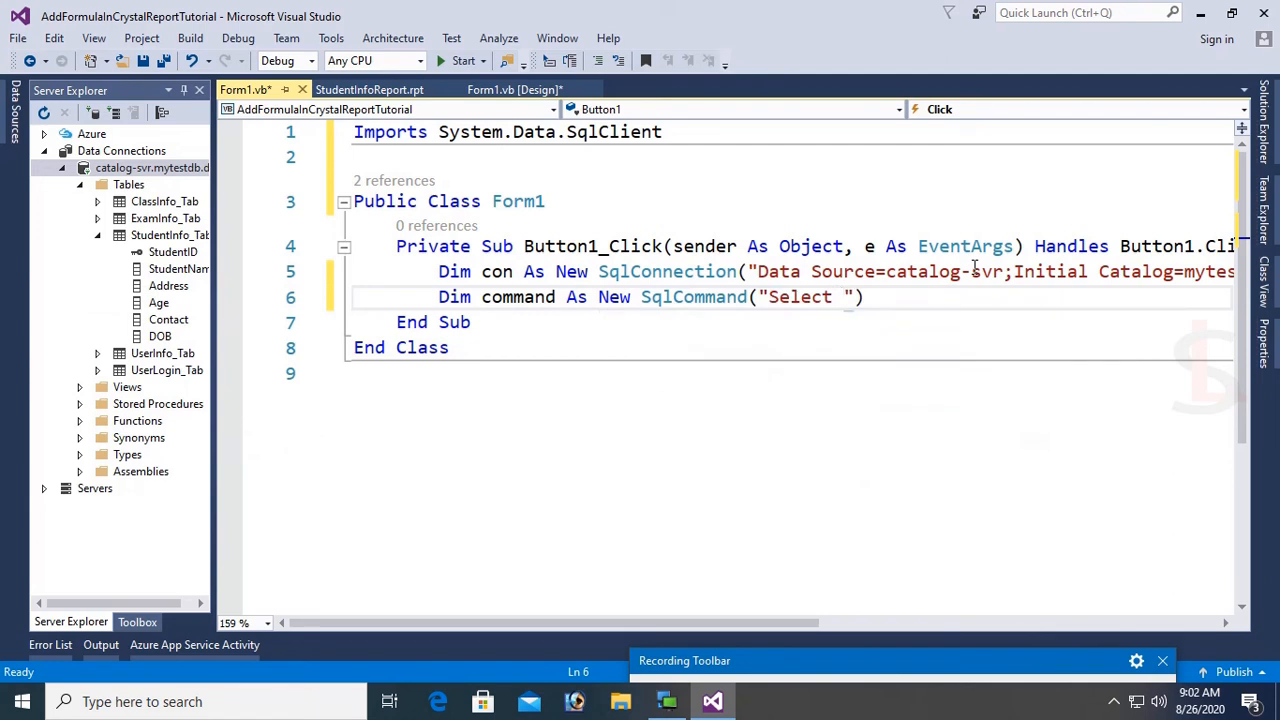
{"action": "type", "text": "*"}
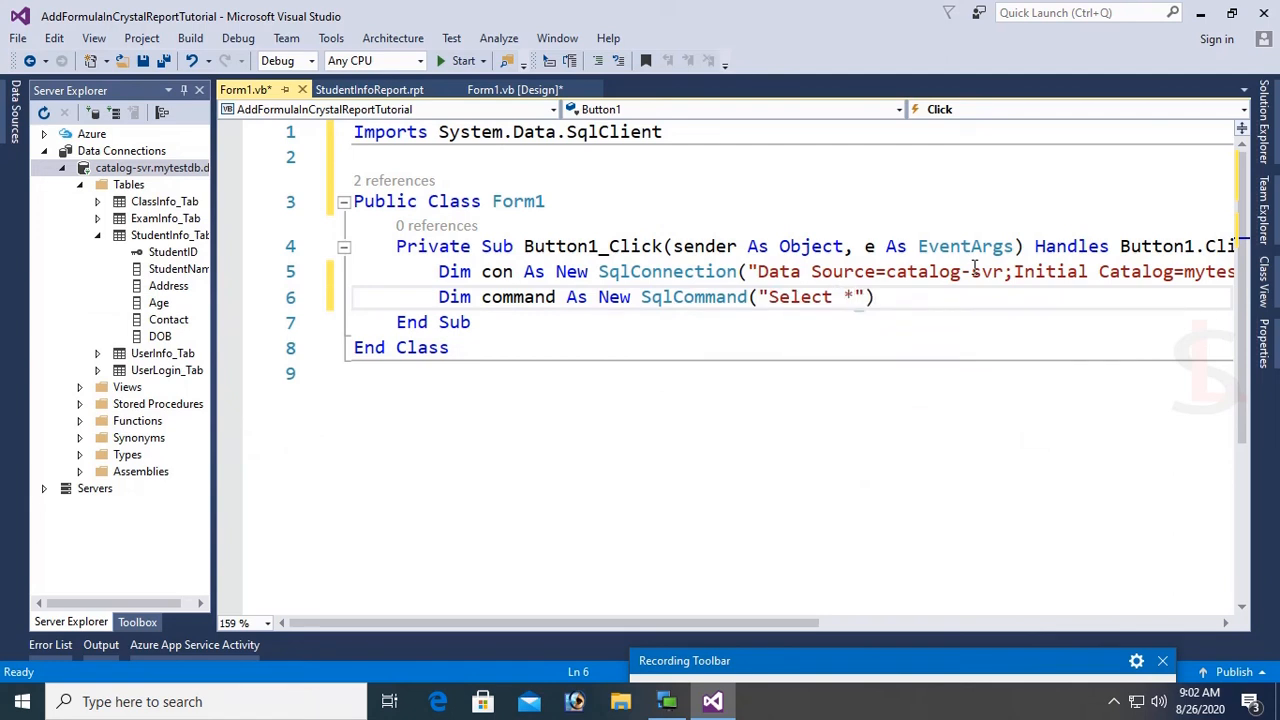
{"action": "type", "text": "from s"}
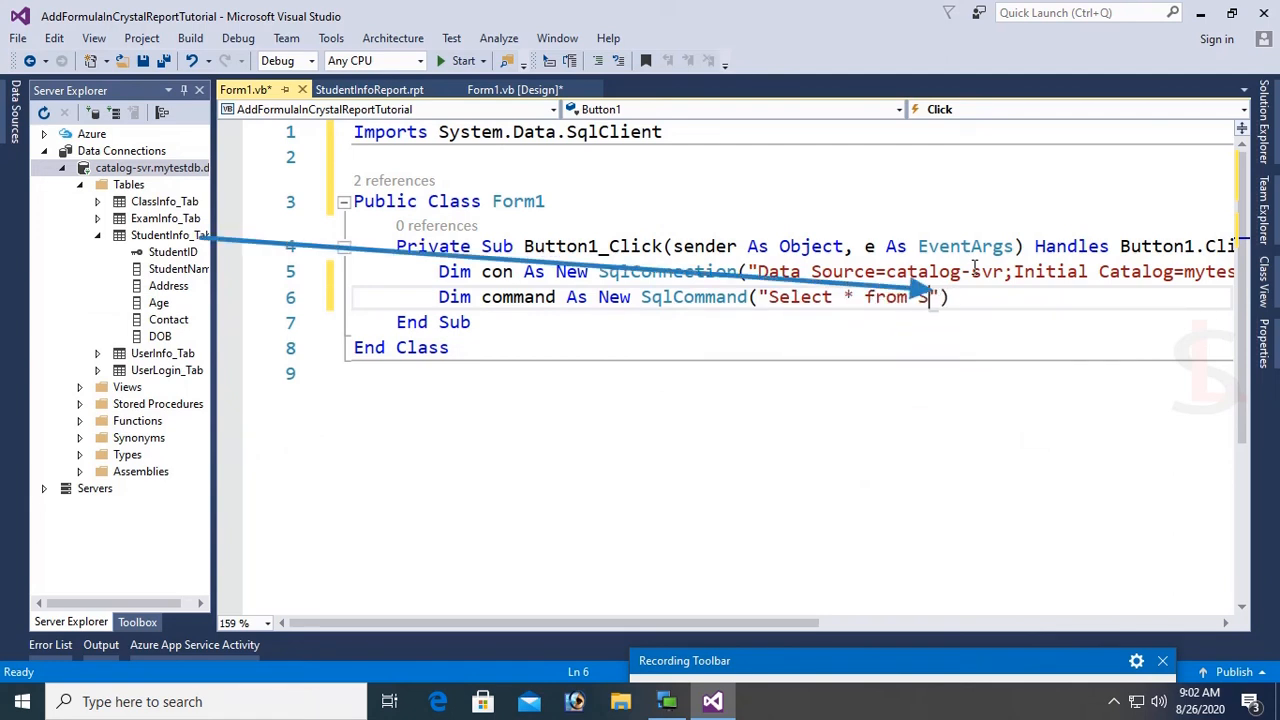
{"action": "type", "text": "tudentInfo_Tab"}
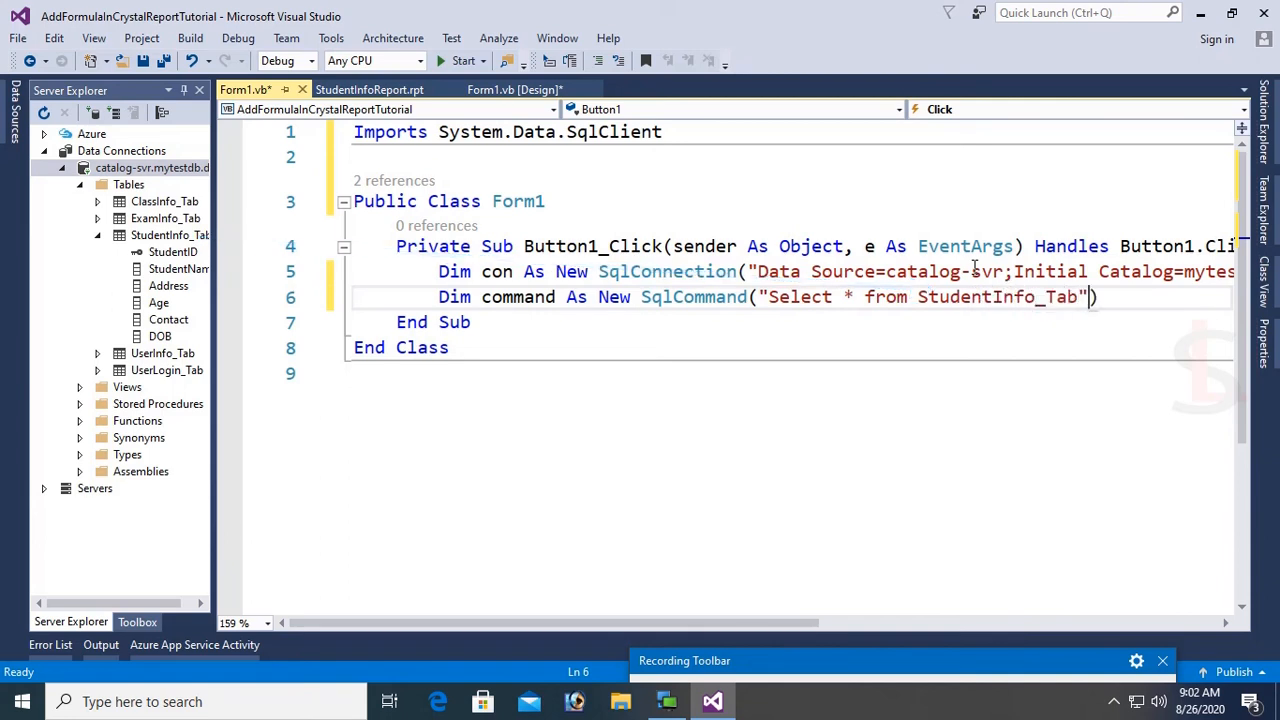
{"action": "type", "text": ", con"}
{"action": "type", "text": "Dim"}
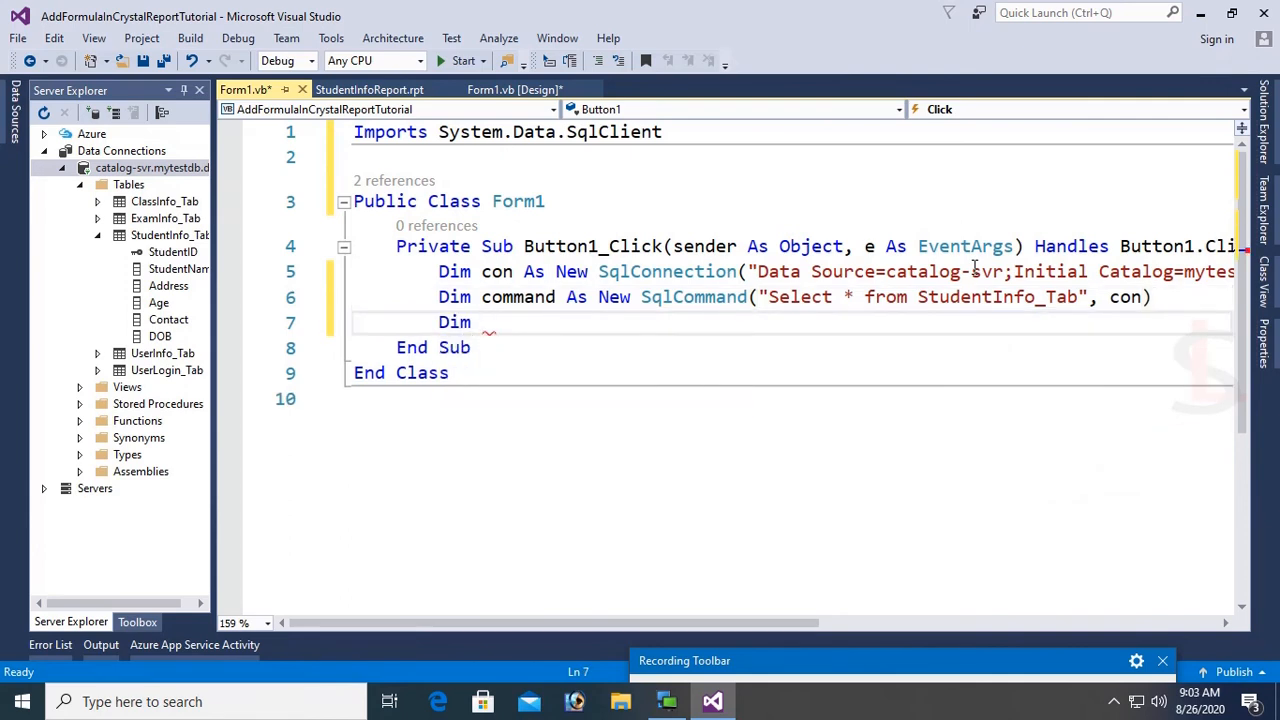
Add SqlDataAdapter sda, DataTable dt, sda.Fill(dt), and begin the rpt declaration.
{"action": "type", "text": "sda As n"}
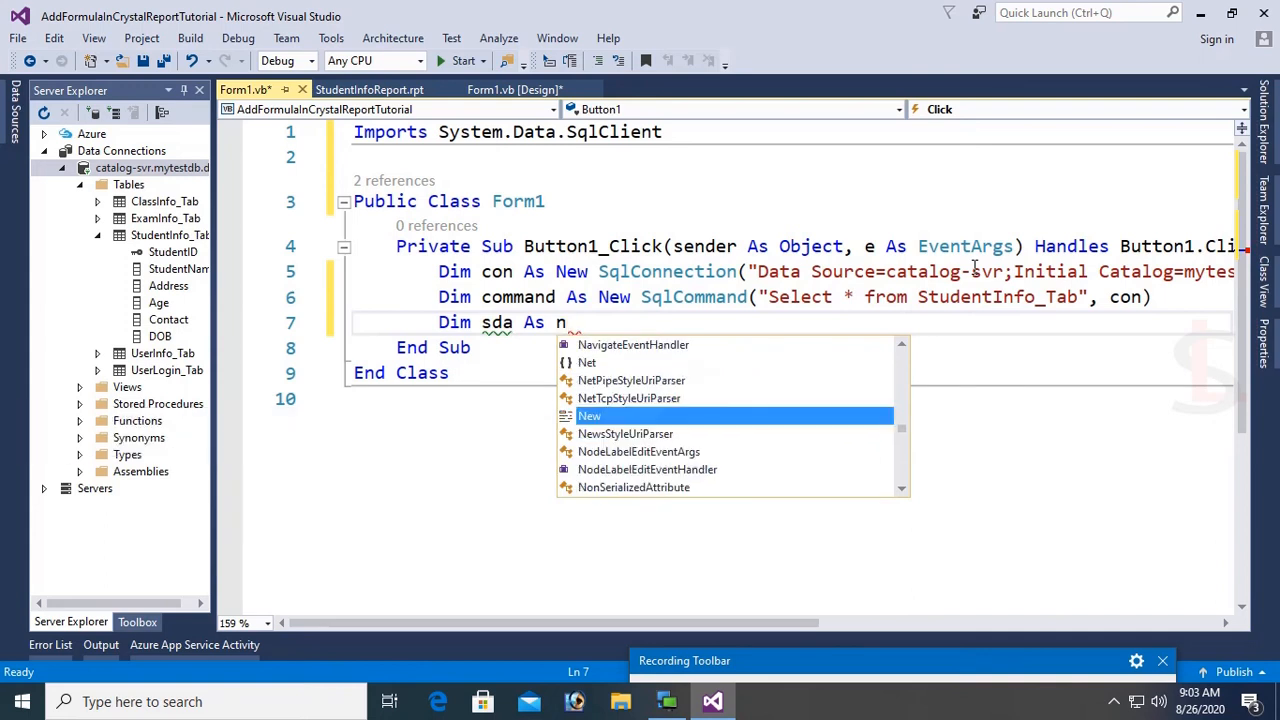
{"action": "type", "text": "SqlDataAdapter("}
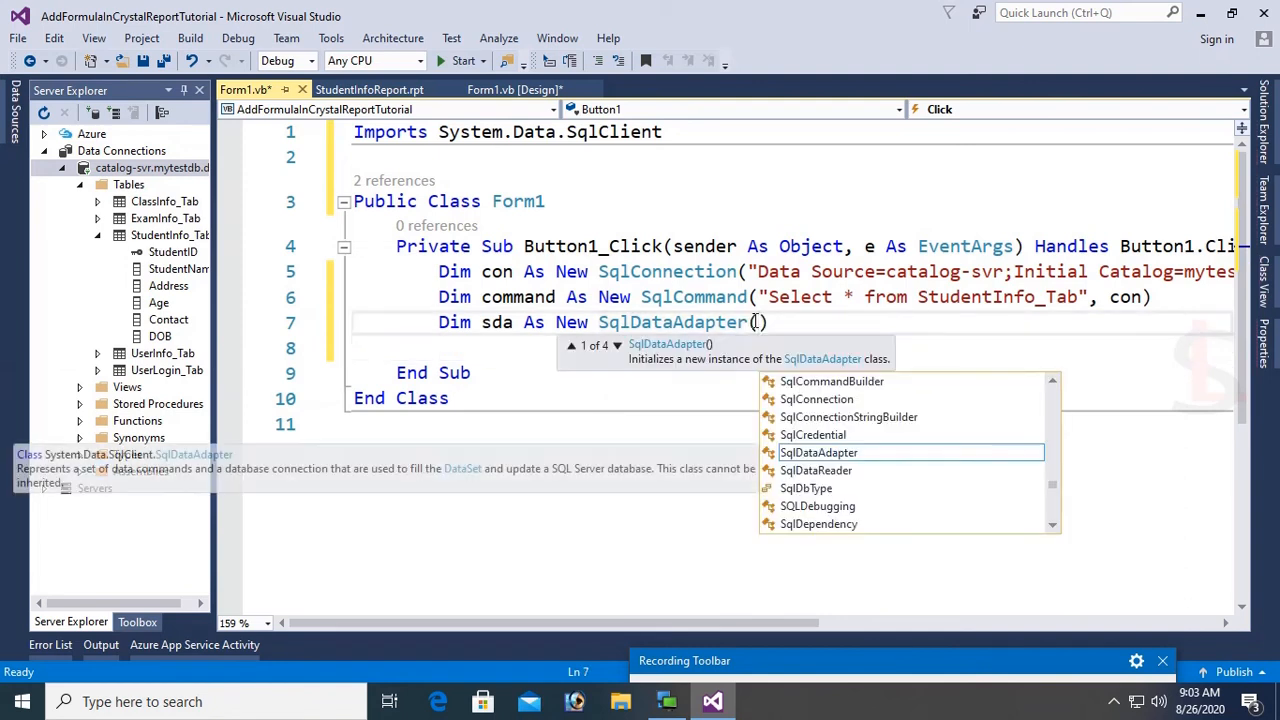
{"action": "type", "text": "command"}
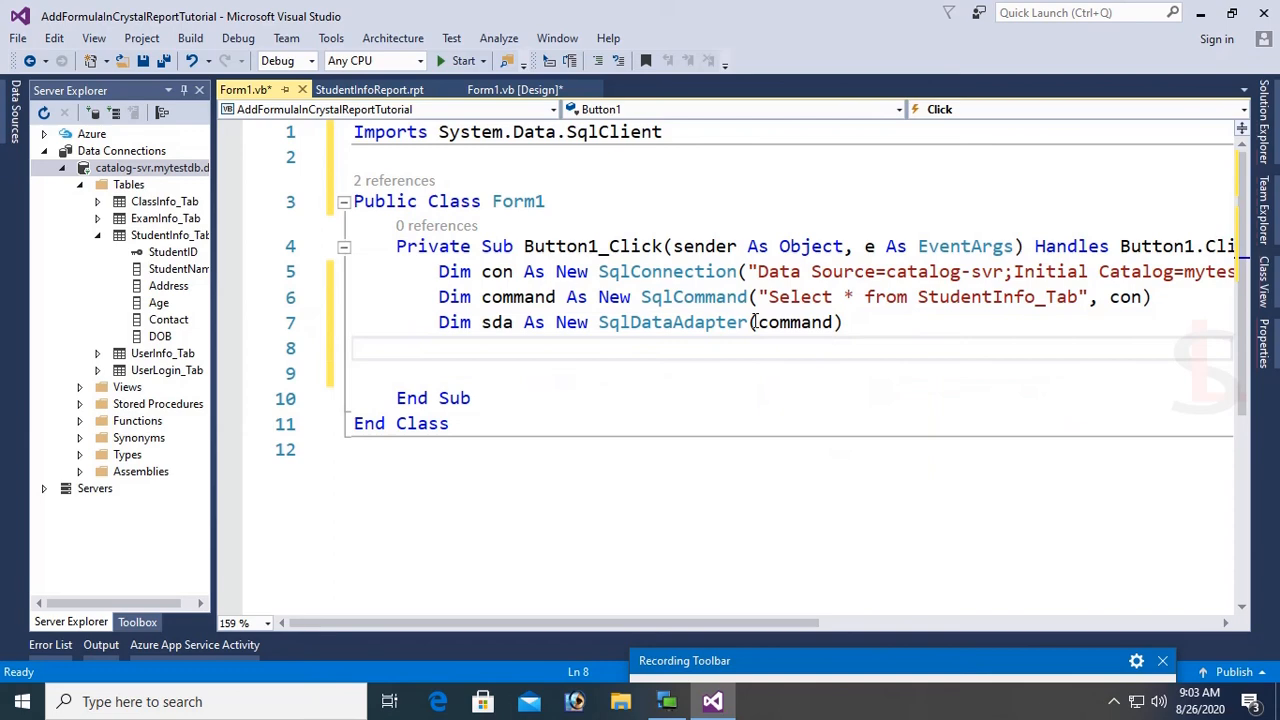
{"action": "type", "text": "Dim dt"}
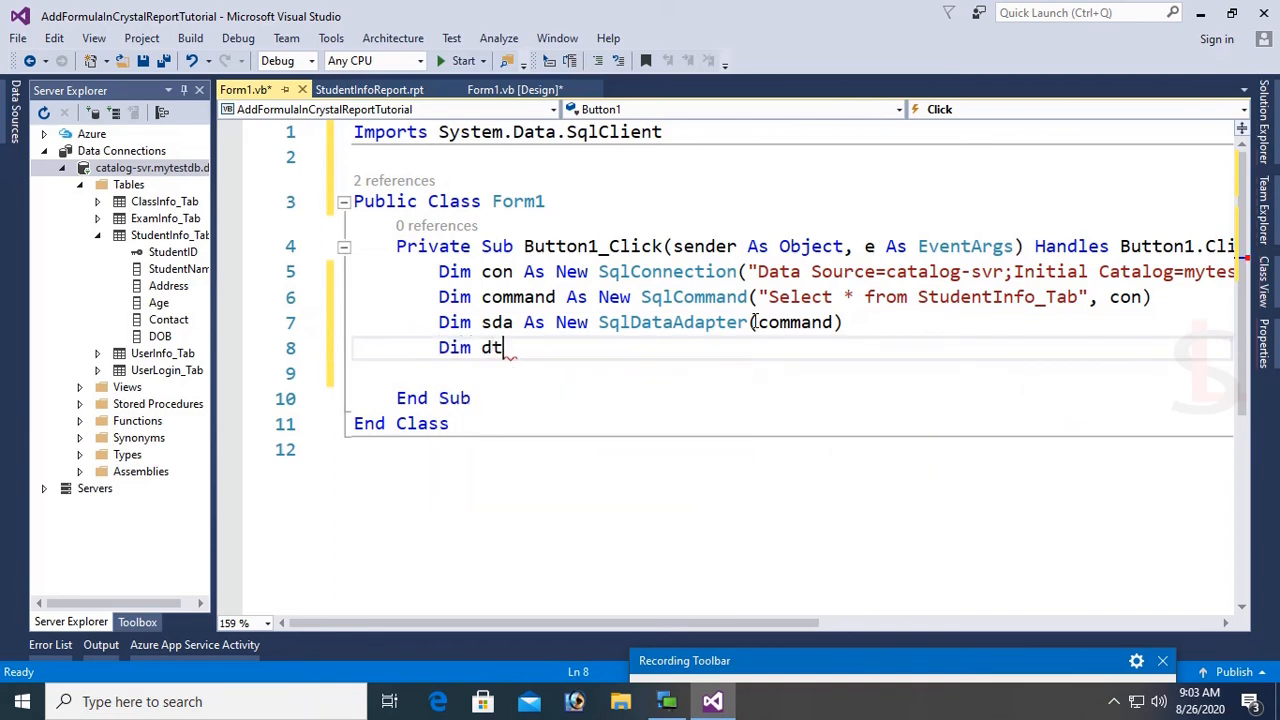
{"action": "type", "text": "As New"}
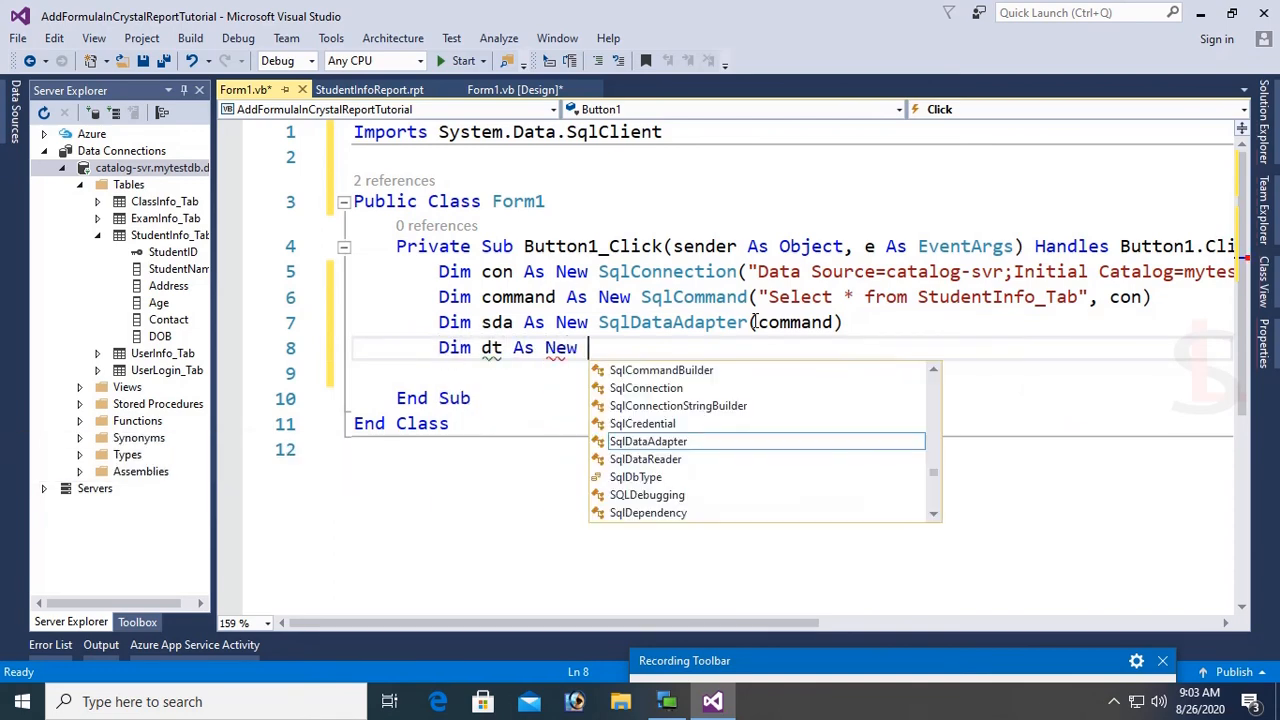
{"action": "type", "text": "da"}
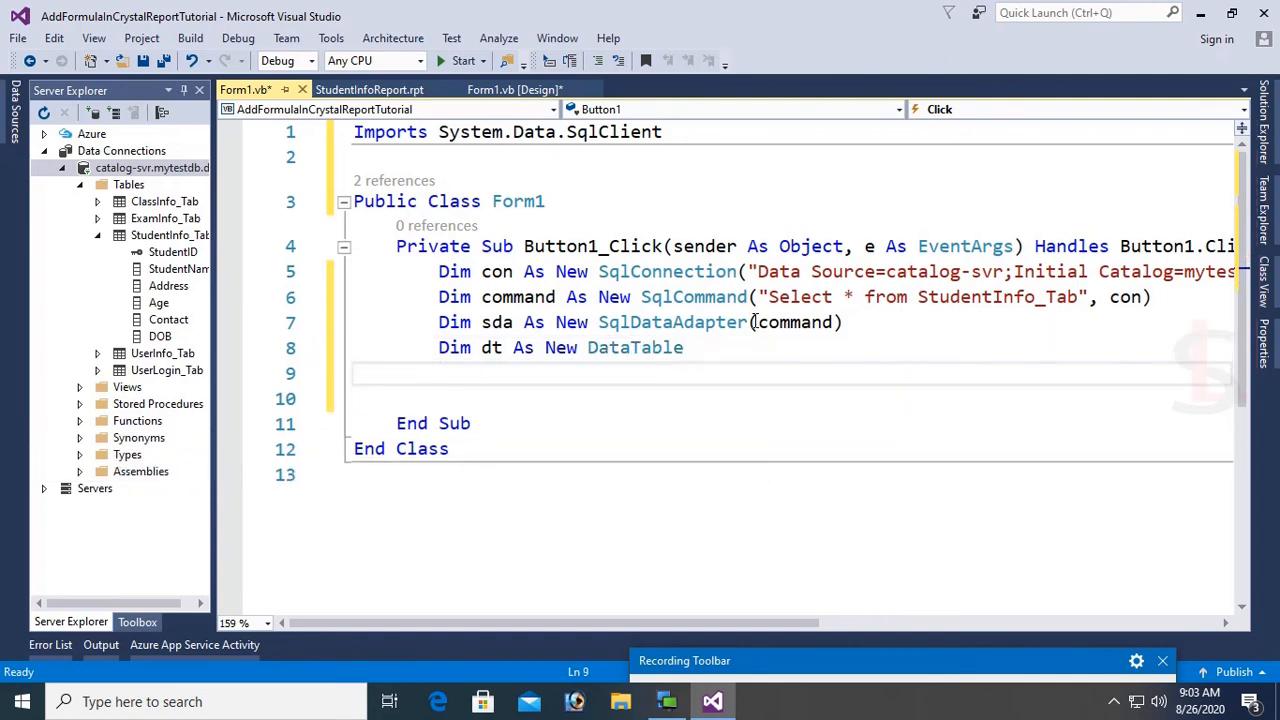
{"action": "type", "text": "sda.fill(dt"}
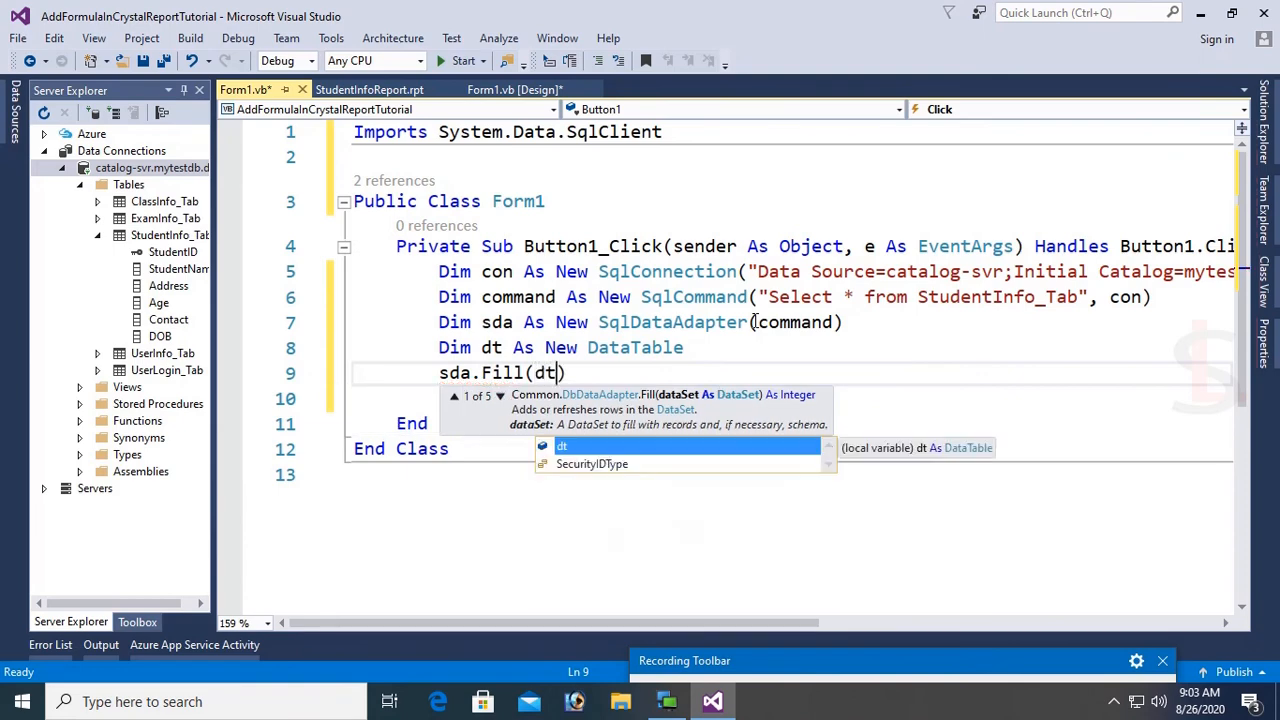
{"action": "type", "text": "di"}
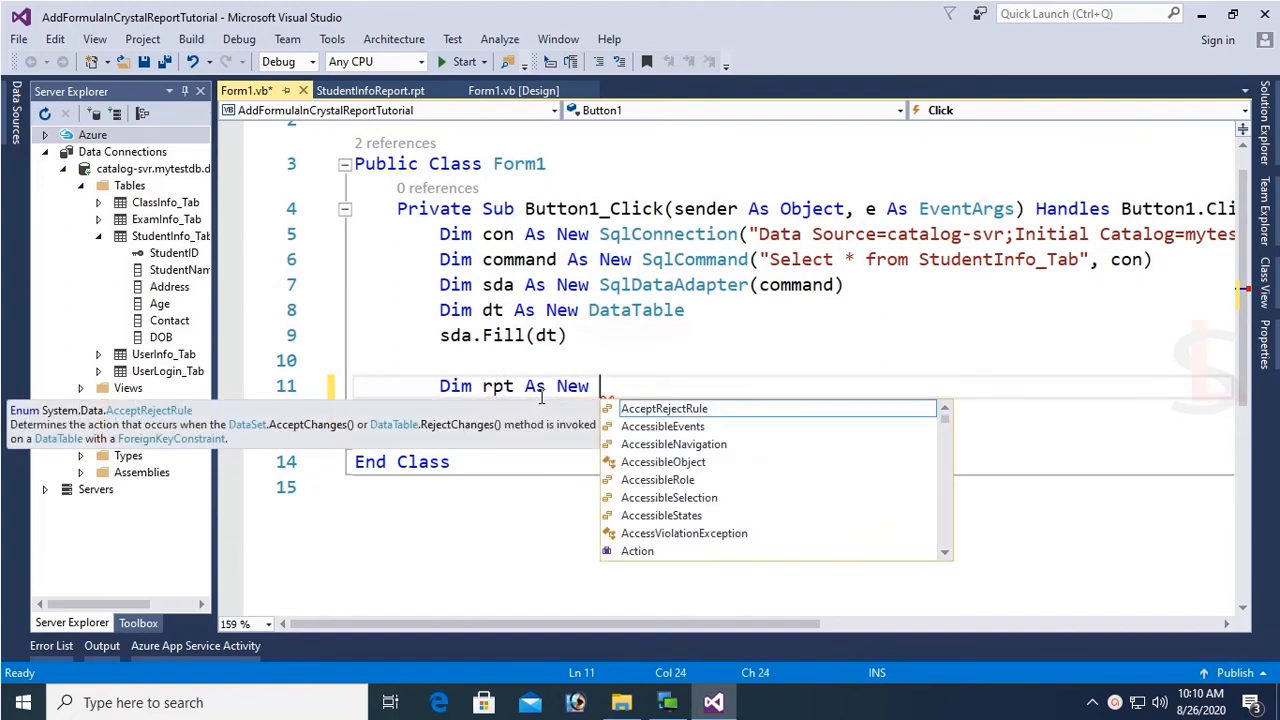
Create rpt as a StudentInfoReport, set its data source to dt, and assign it to CrystalReportViewer1.
{"action": "type", "text": "stud"}
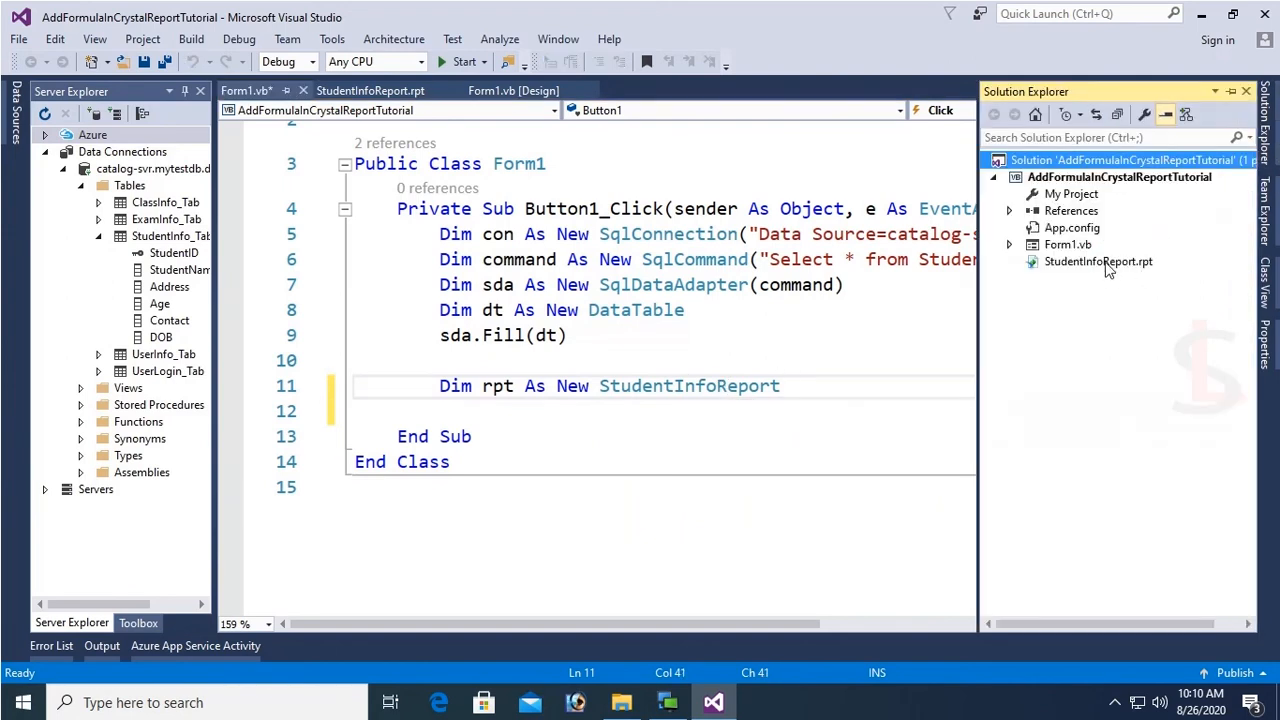
{"action": "left_click", "coordinate": [1098, 261]}
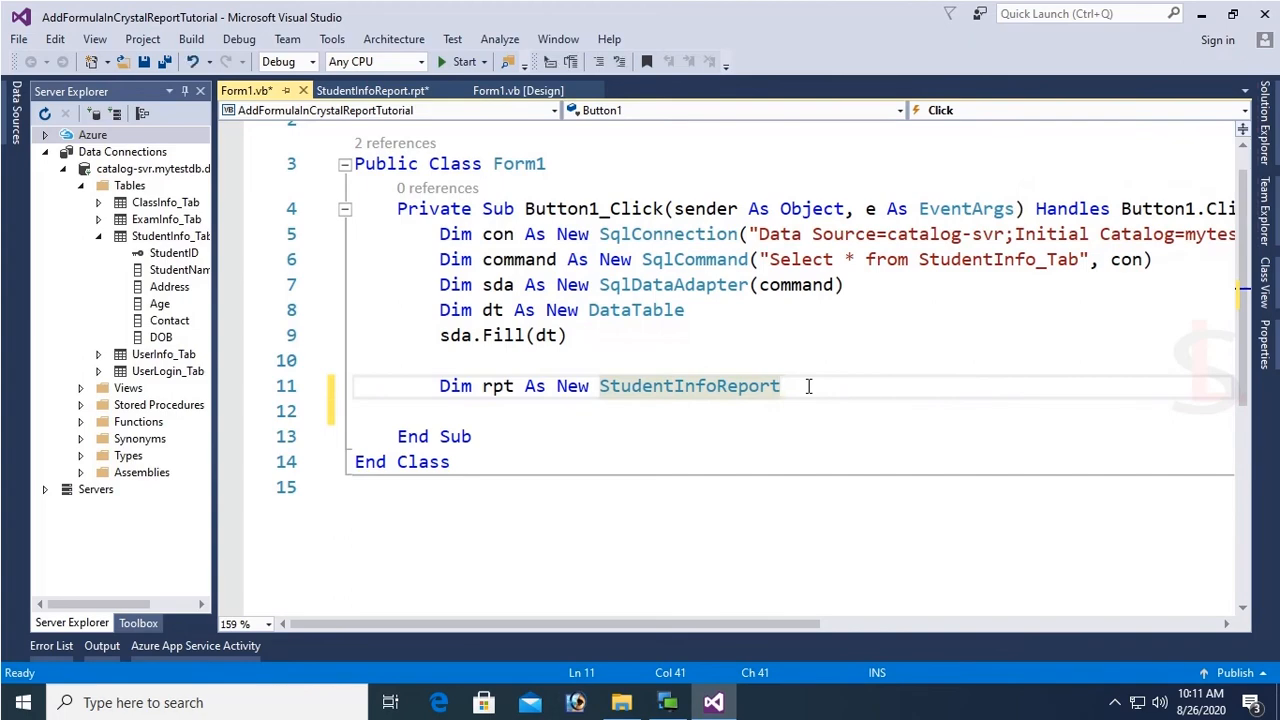
{"action": "type", "text": "rpt."}
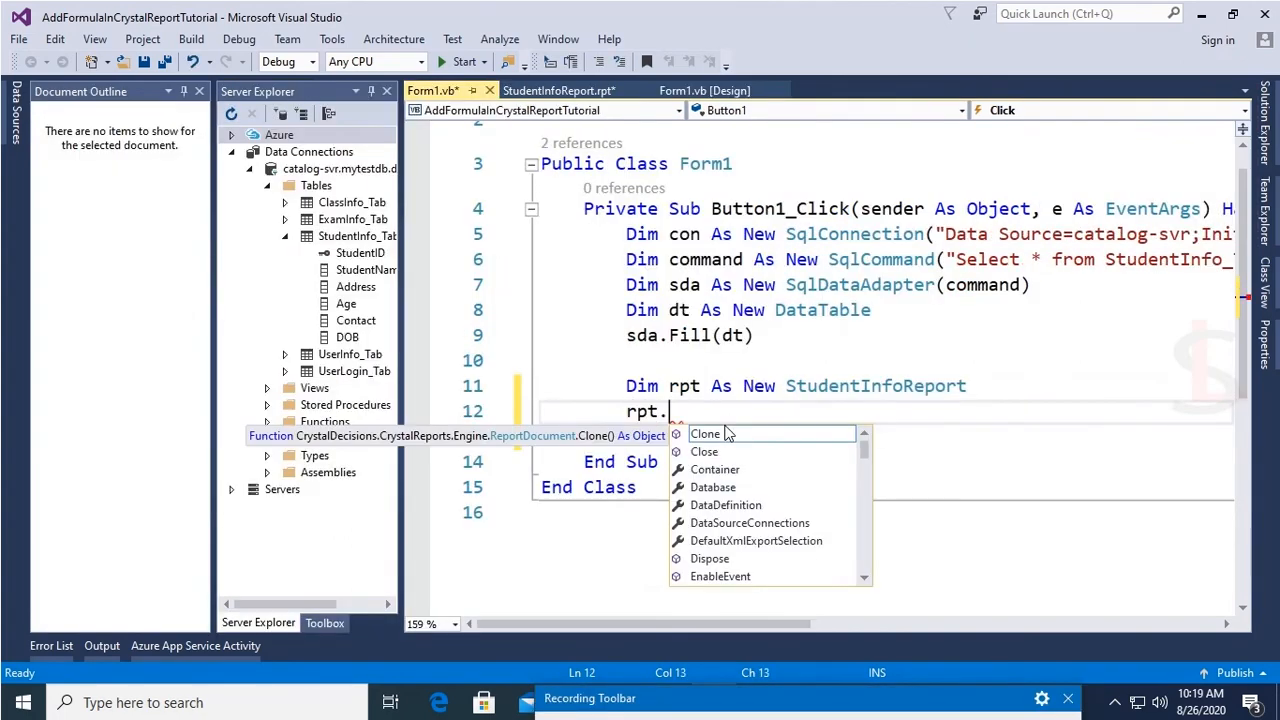
{"action": "type", "text": "set"}
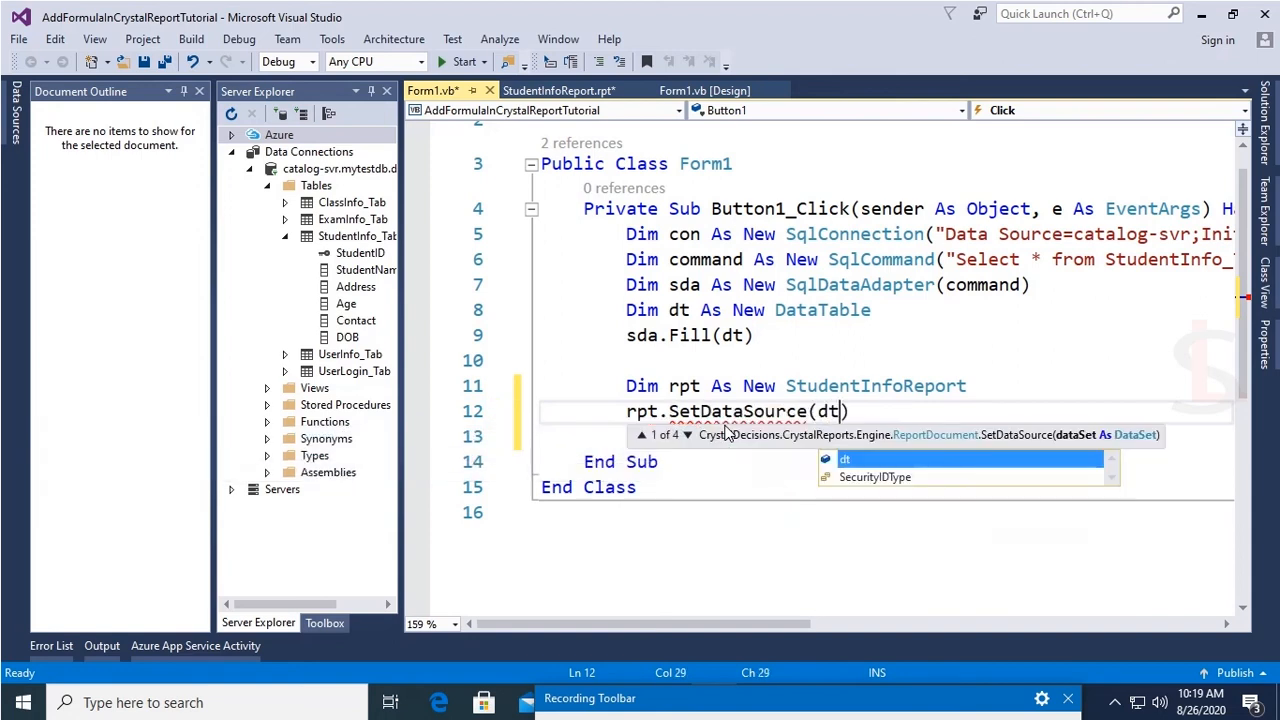
{"action": "type", "text": "crys"}
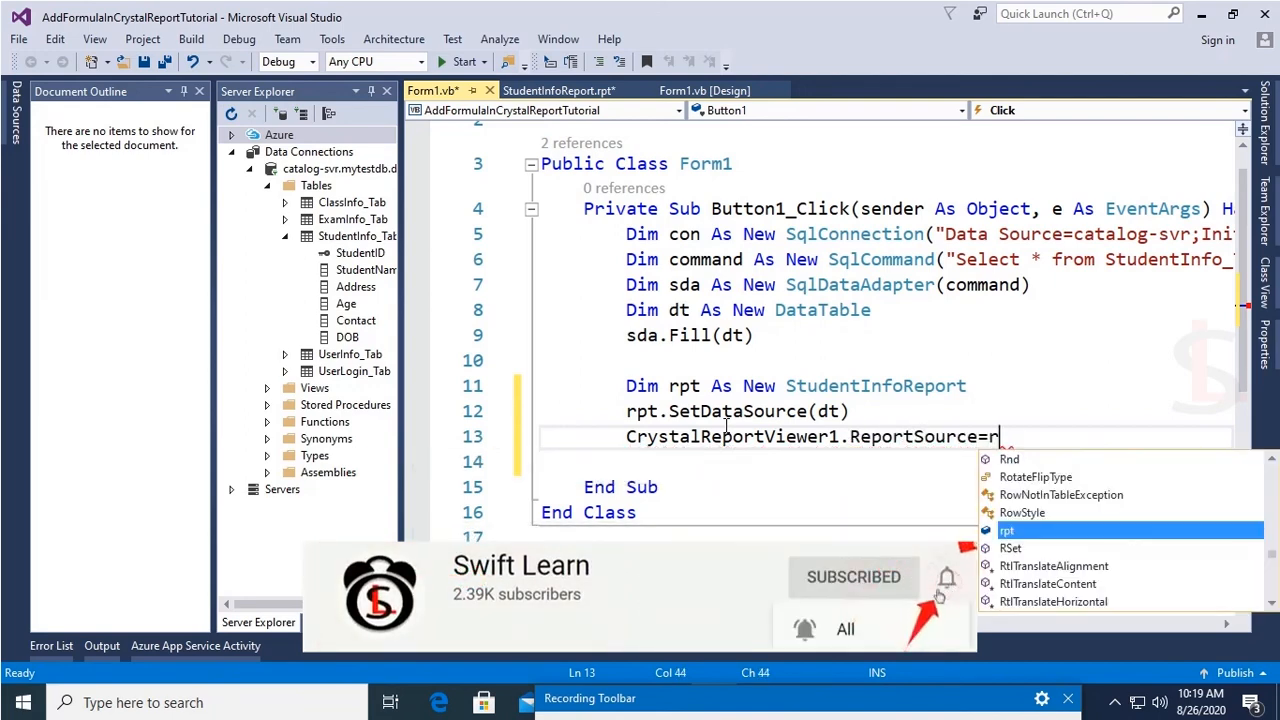
{"action": "type", "text": "cr"}
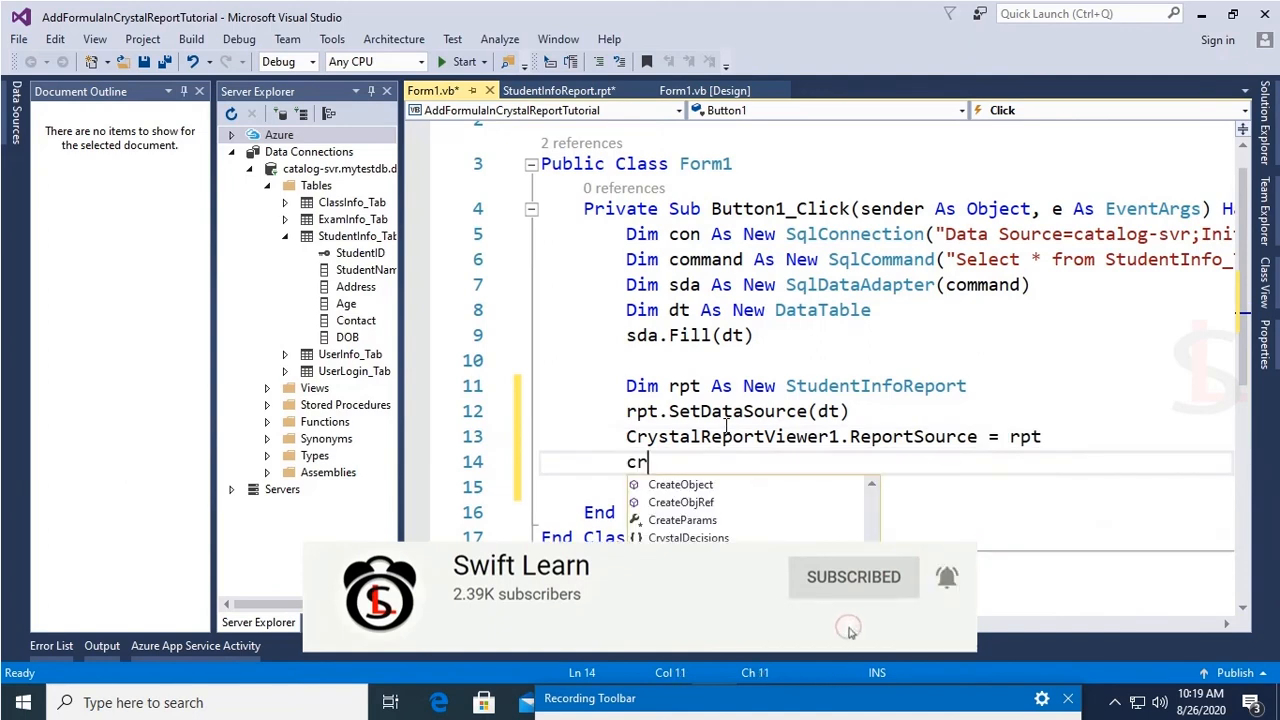
Refresh CrystalReportViewer1, then call rpt.Close() and rpt.Dispose().
{"action": "type", "text": "CrystalReportViewer1.refresh("}
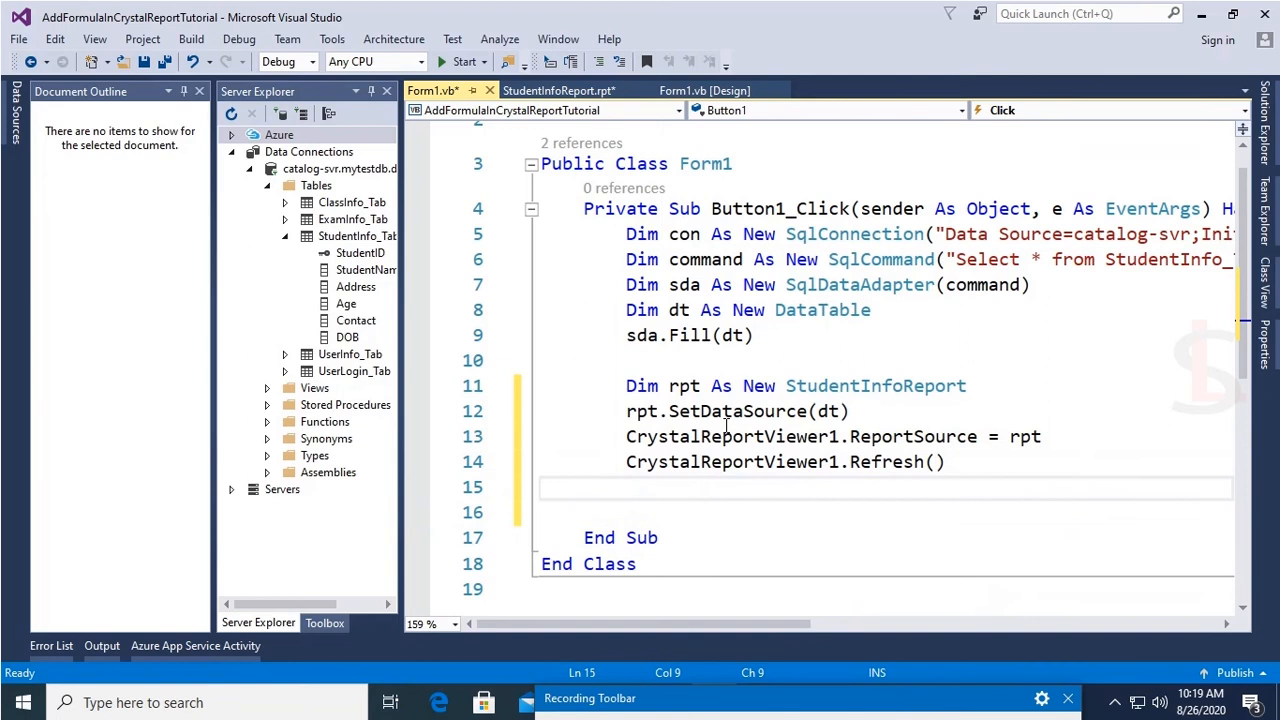
{"action": "type", "text": "rpt.c"}
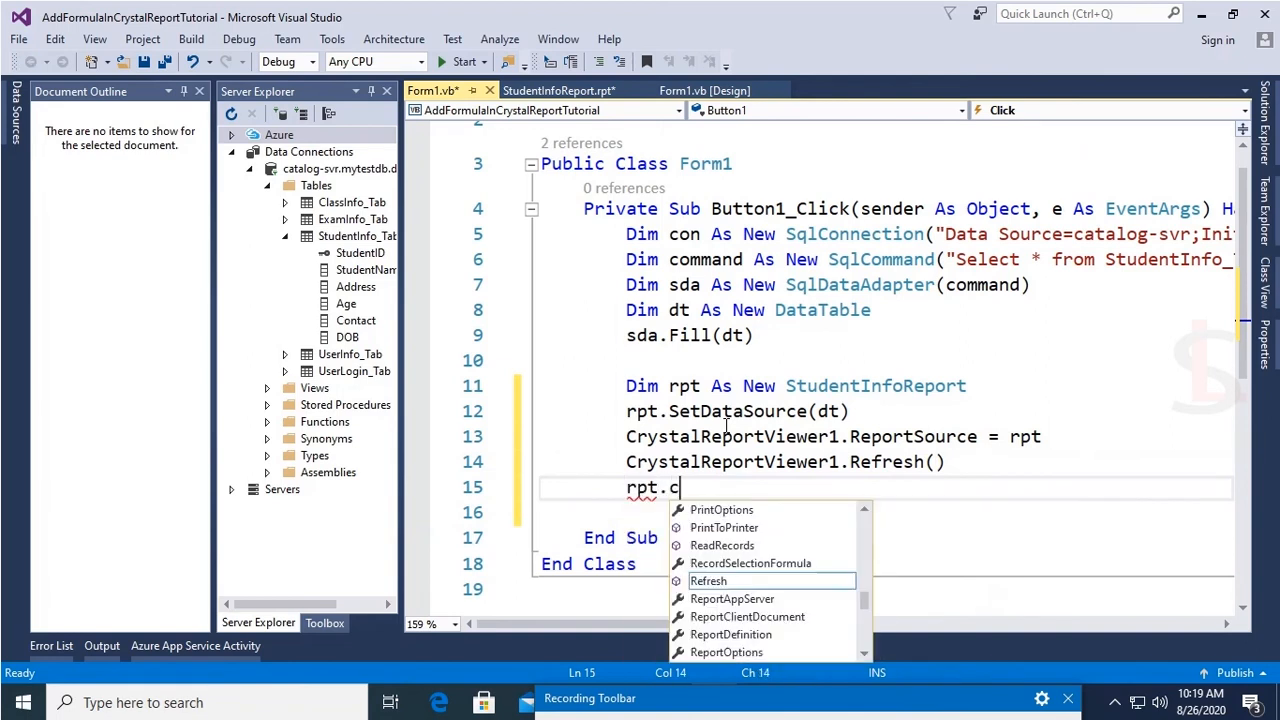
{"action": "type", "text": "lose()"}
{"action": "left_click", "coordinate": [887, 513]}
{"action": "type", "text": "rpt."}
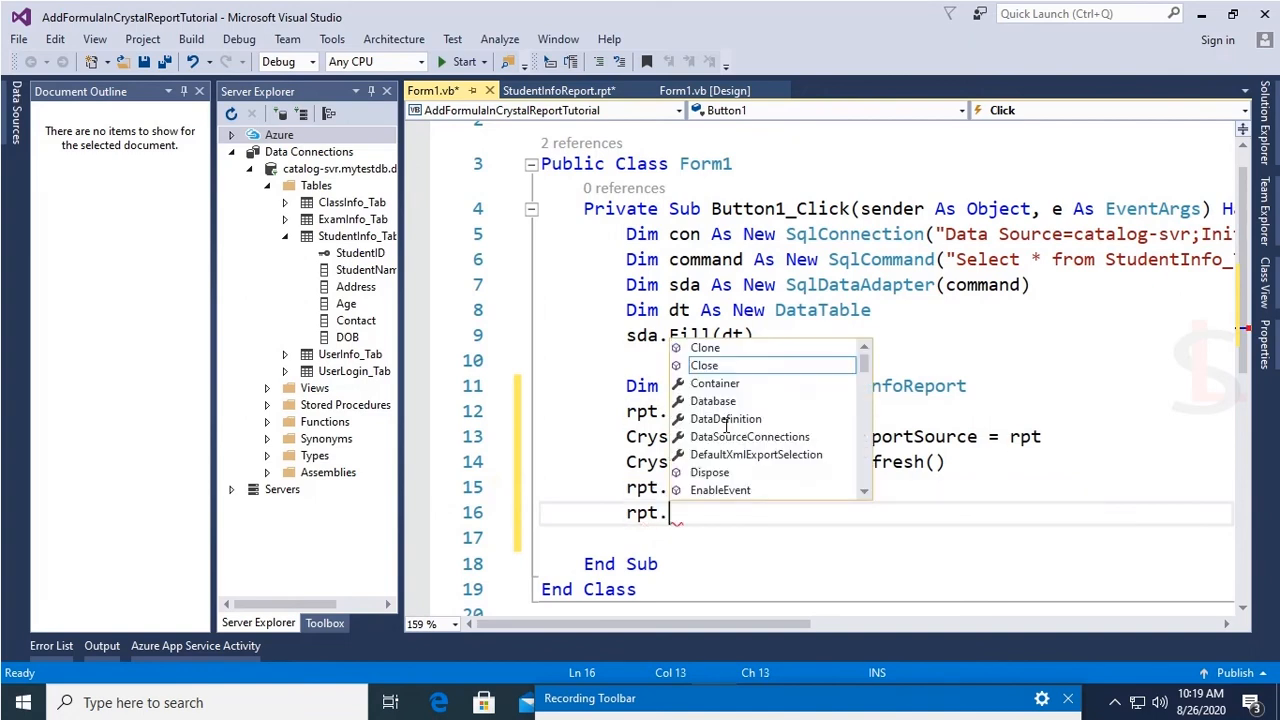
{"action": "type", "text": "Dispose("}
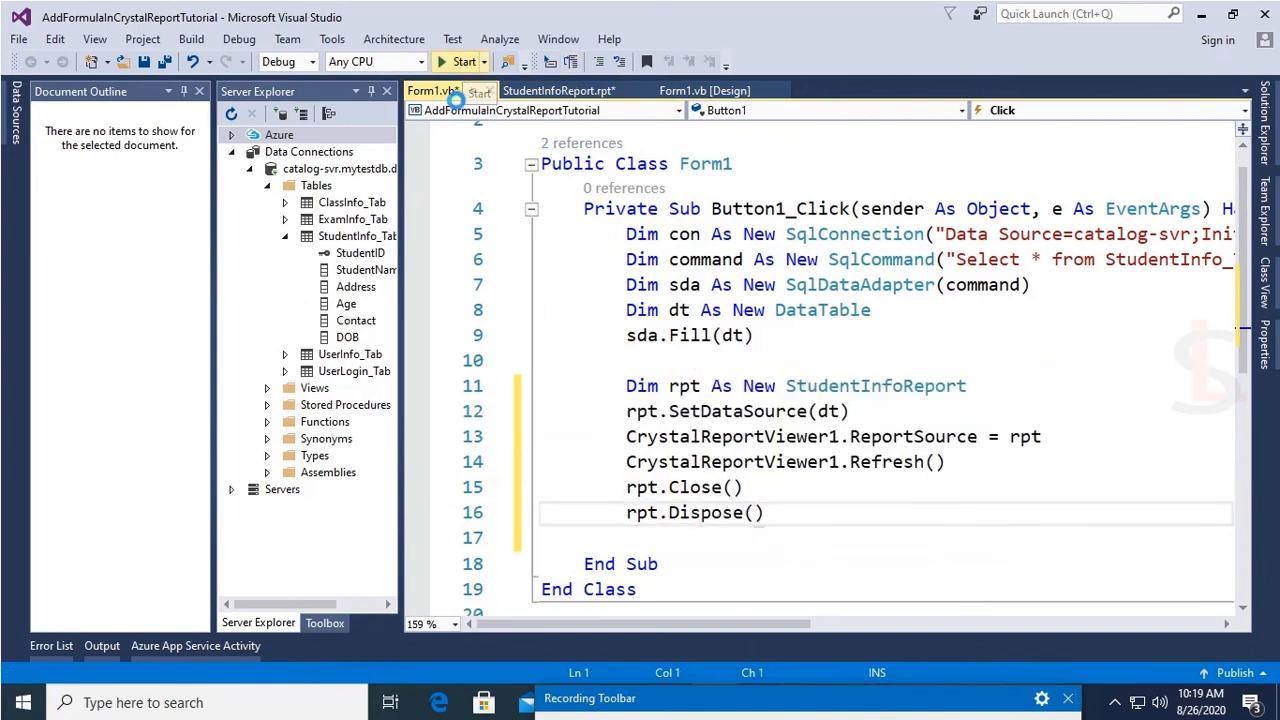
Run the project and click LOAD, raising a FileNotFoundException for crdb_adoplus.dll.
{"action": "left_click", "coordinate": [459, 61]}
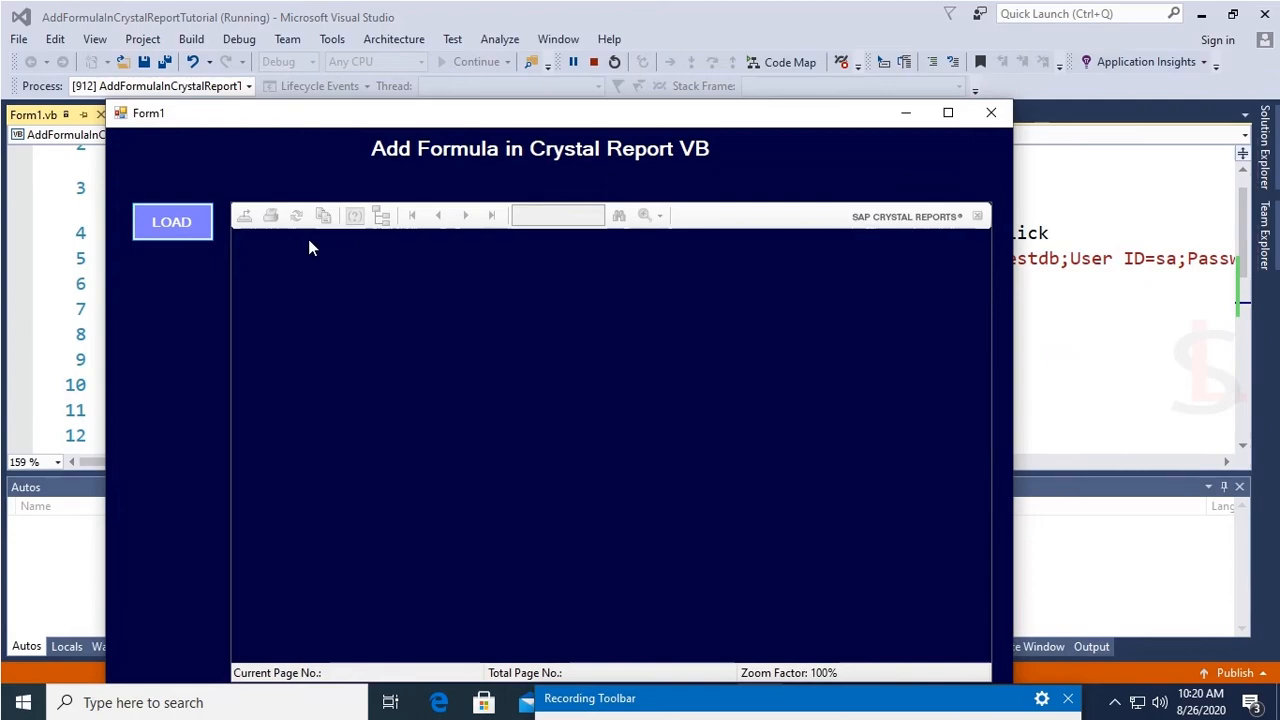
{"action": "left_click", "coordinate": [172, 222]}
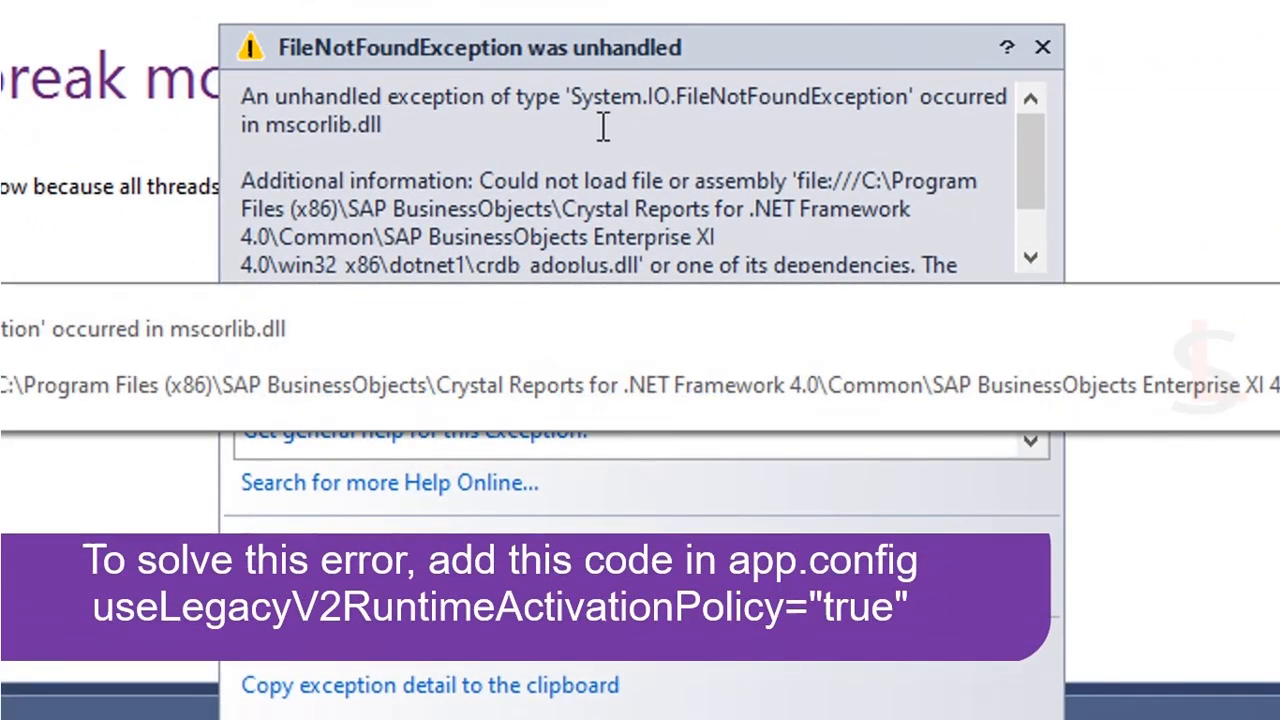
{"action": "mouse_move", "coordinate": [367, 221]}
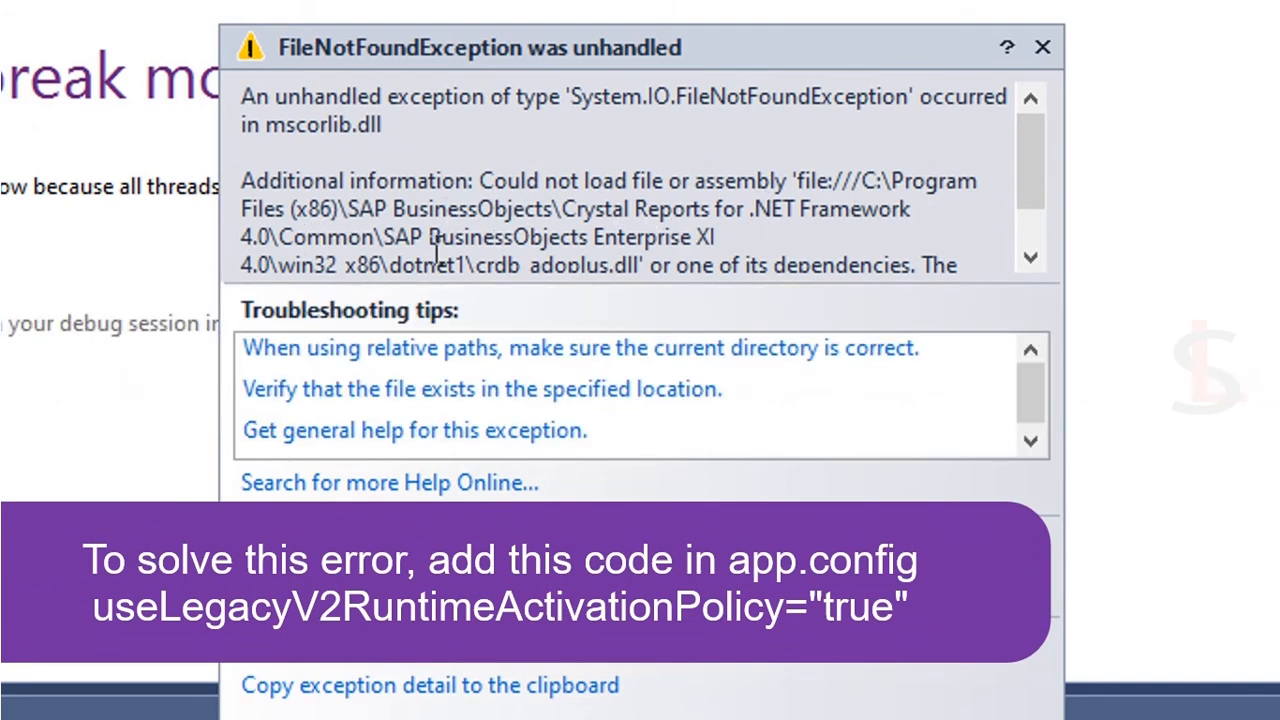
{"action": "mouse_move", "coordinate": [518, 268]}
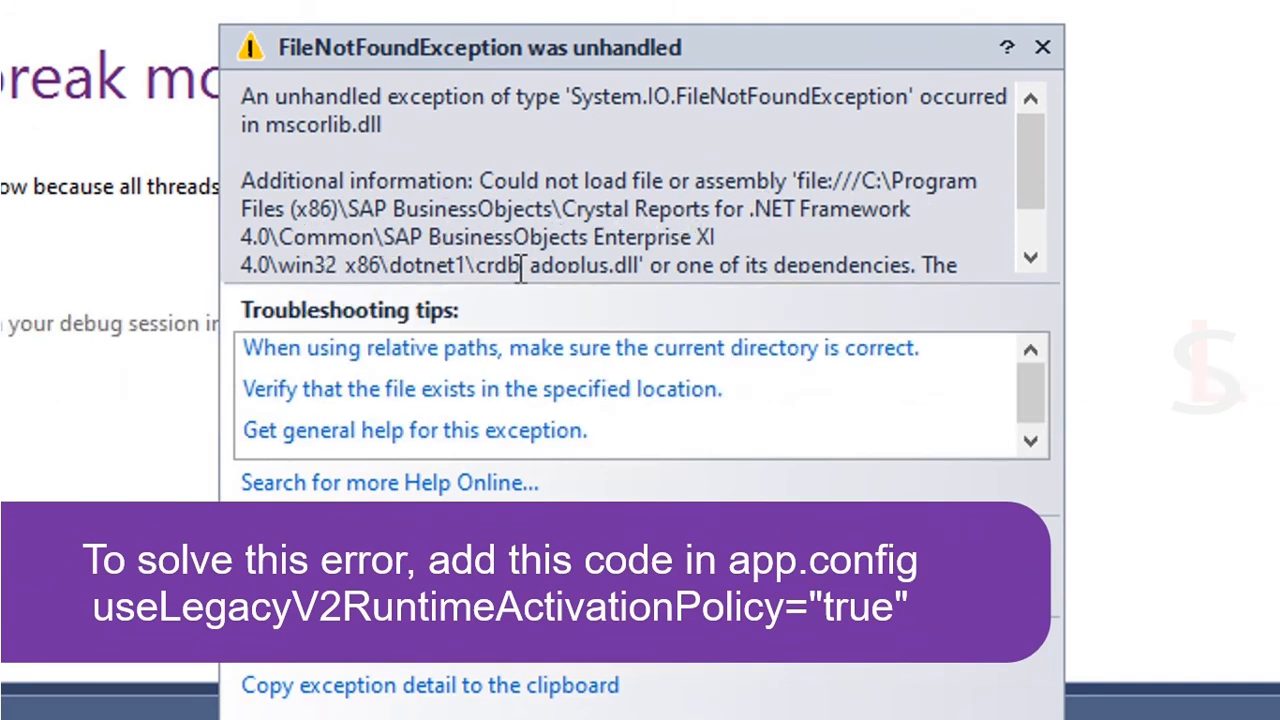
{"action": "mouse_move", "coordinate": [585, 305]}
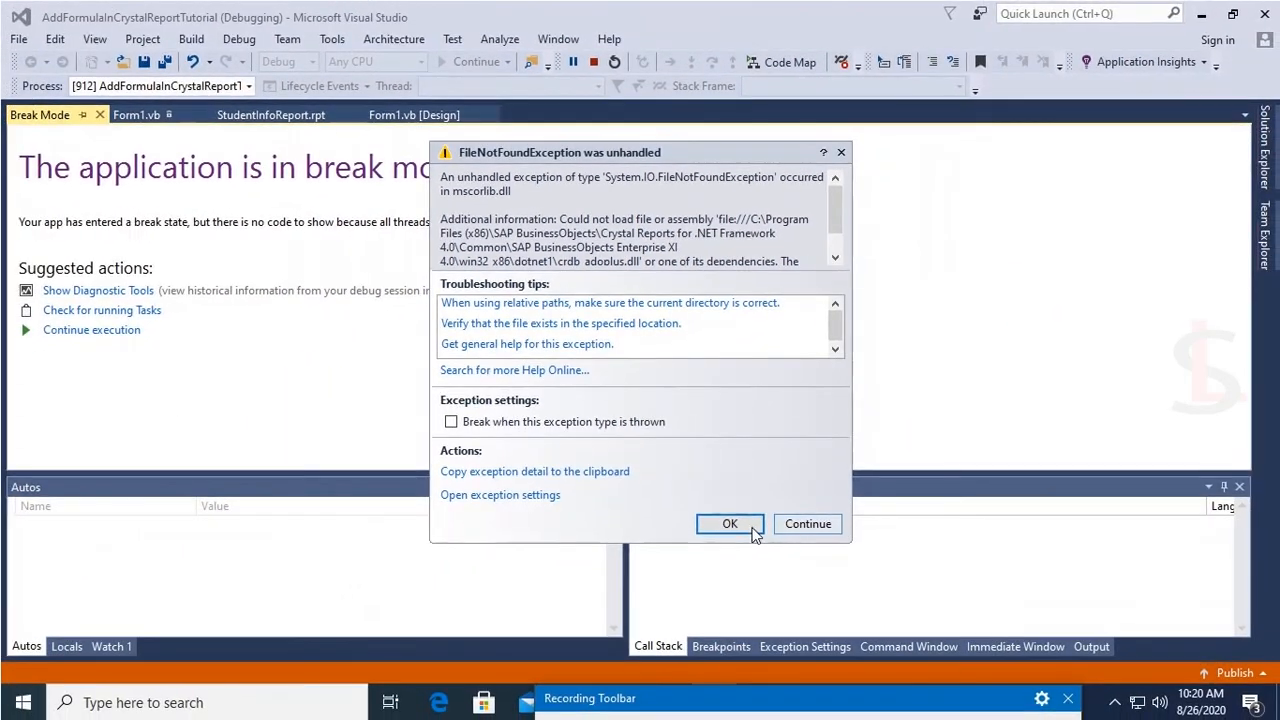
Dismiss the exception, set useLegacyV2RuntimeActivationPolicy="true" in App.config, and rerun the app.
{"action": "left_click", "coordinate": [730, 523]}
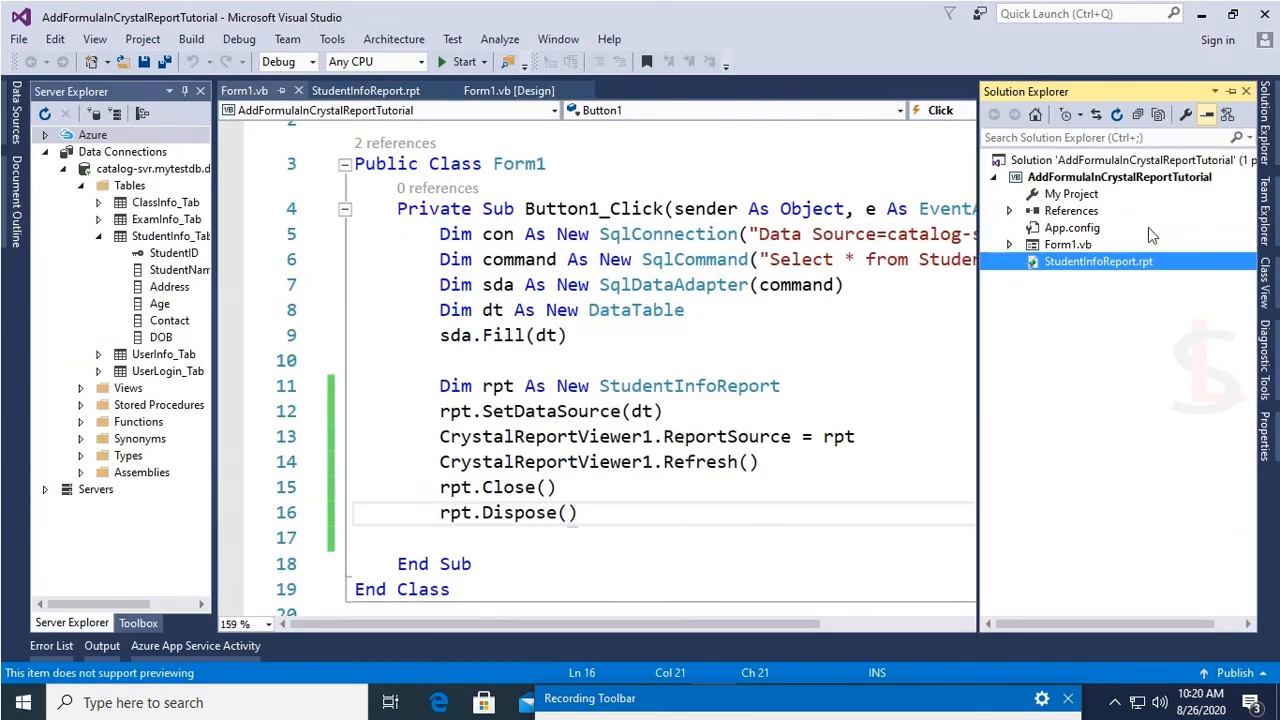
{"action": "left_click", "coordinate": [1072, 227]}
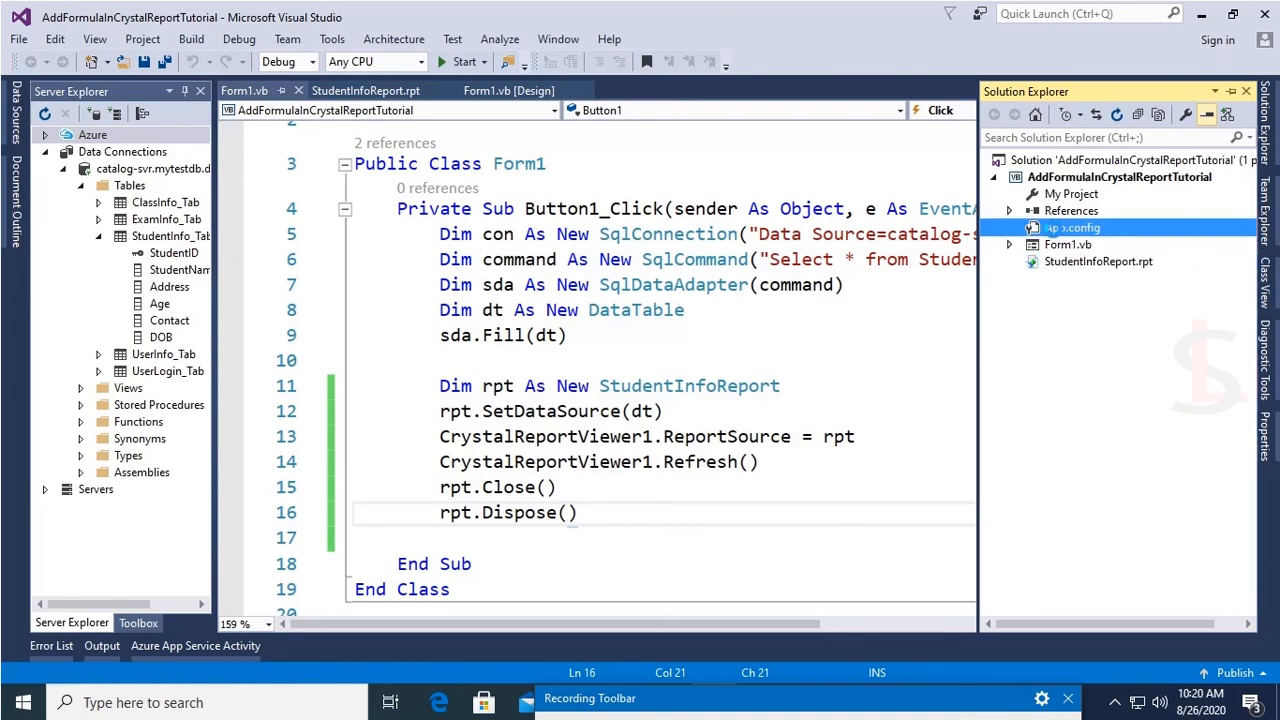
{"action": "double_click", "coordinate": [1072, 227]}
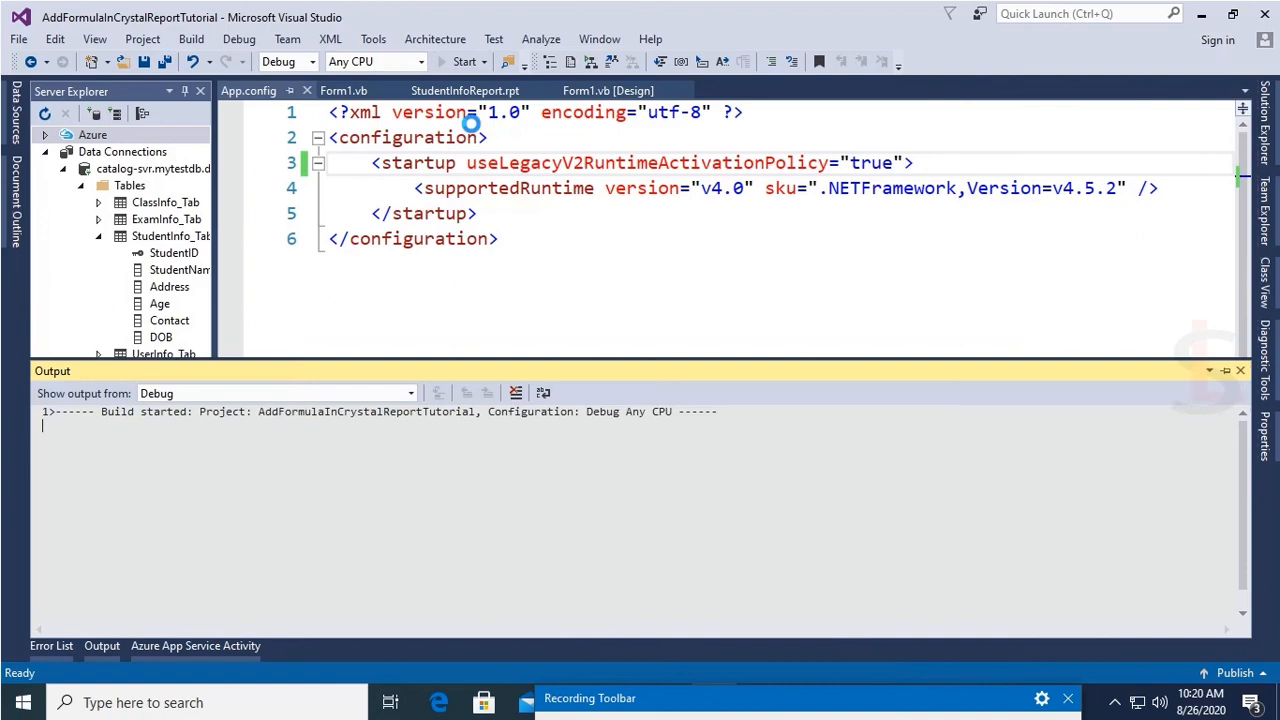
{"action": "left_click", "coordinate": [461, 61]}
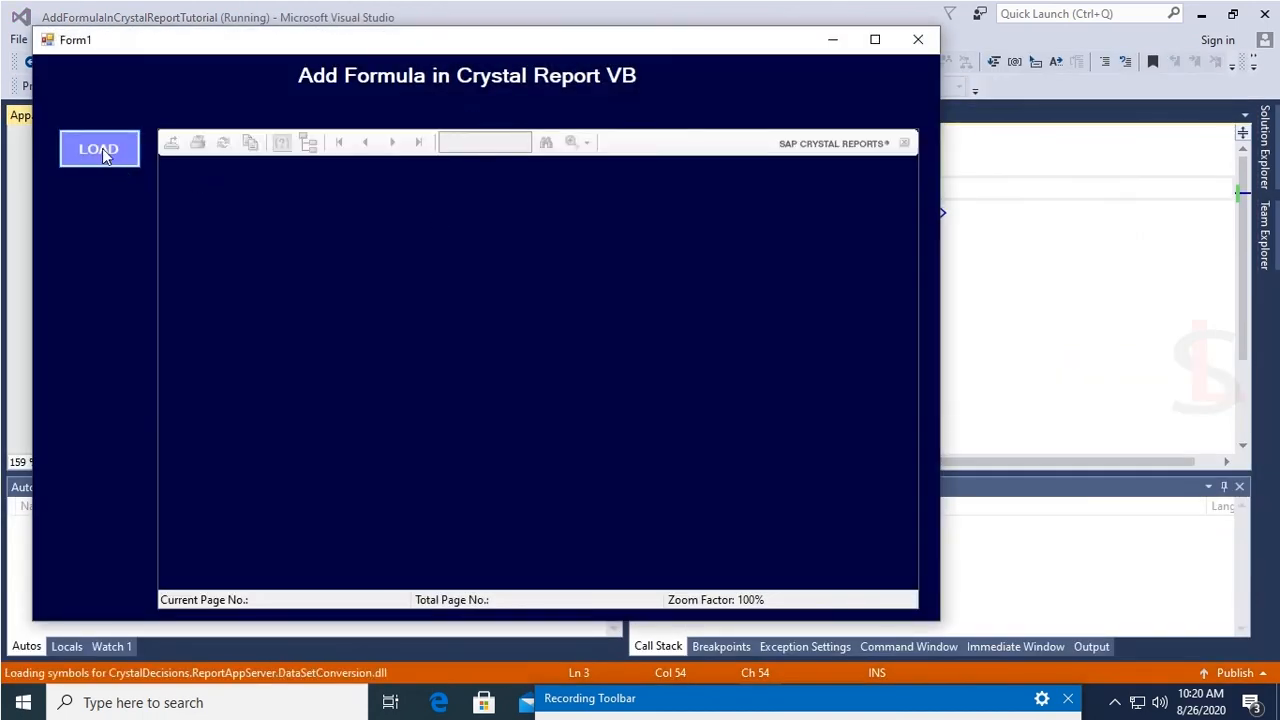
Load the report in the form, then return to the StudentInfoReport.rpt design.
{"action": "left_click", "coordinate": [98, 148]}
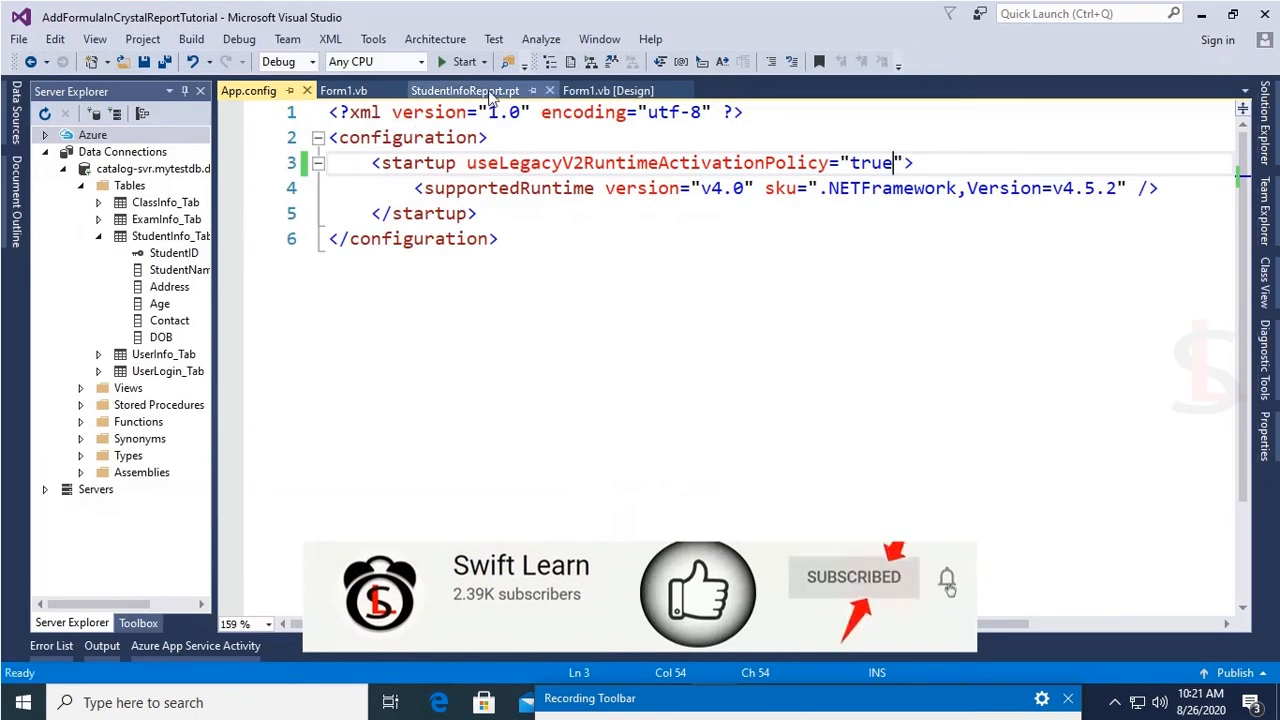
{"action": "left_click", "coordinate": [464, 90]}
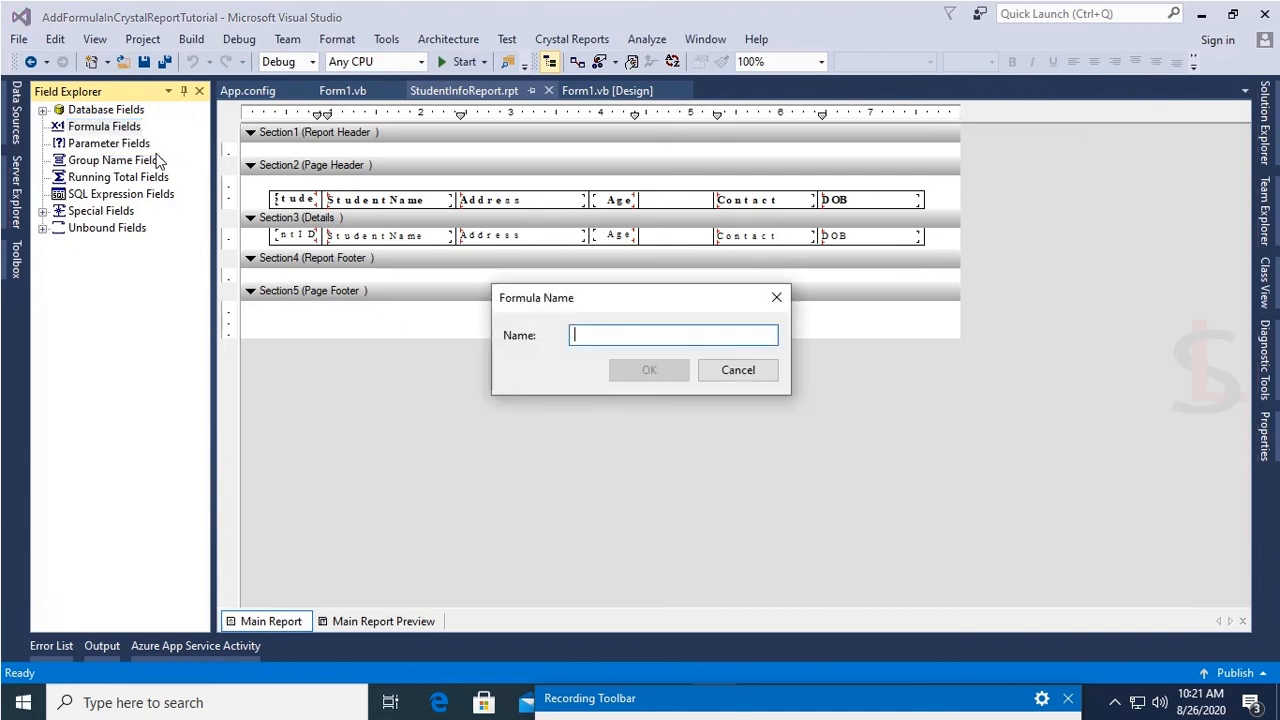
Name the new formula 'Virginity' and insert the StudentInfo_Tab.Age field.
{"action": "type", "text": "Virginity"}
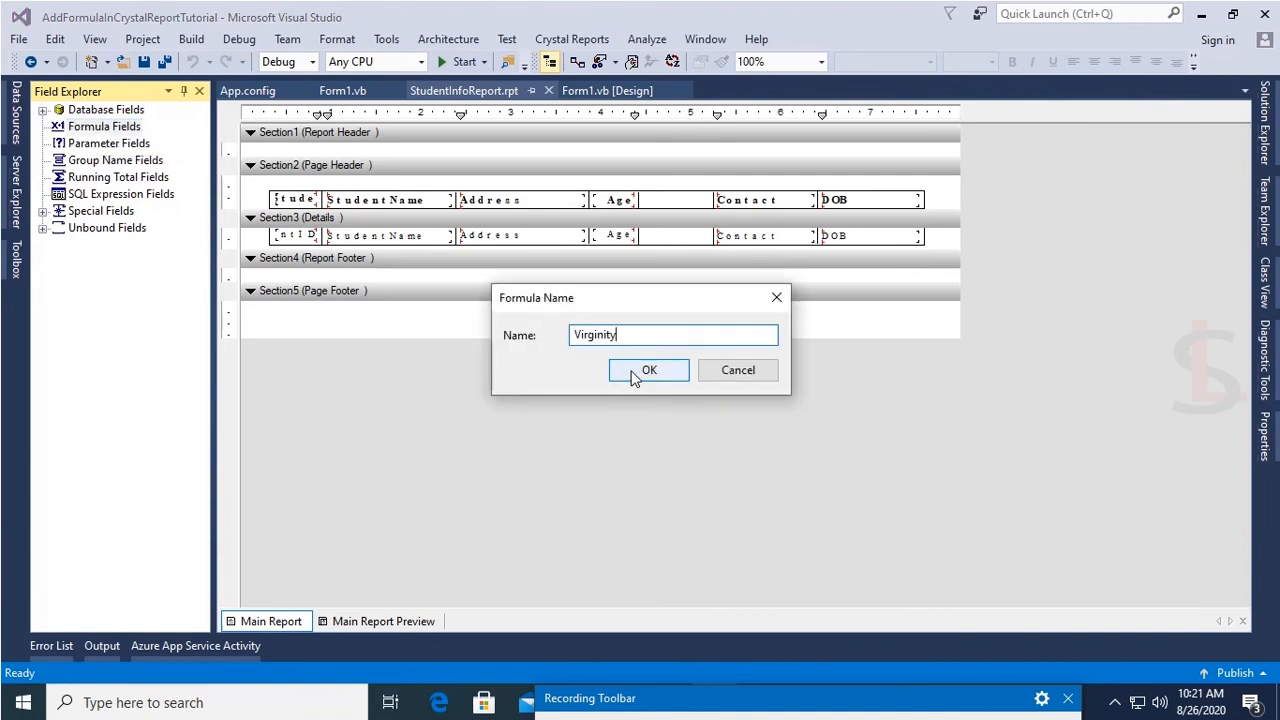
{"action": "left_click", "coordinate": [648, 370]}
{"action": "type", "text": "IF"}
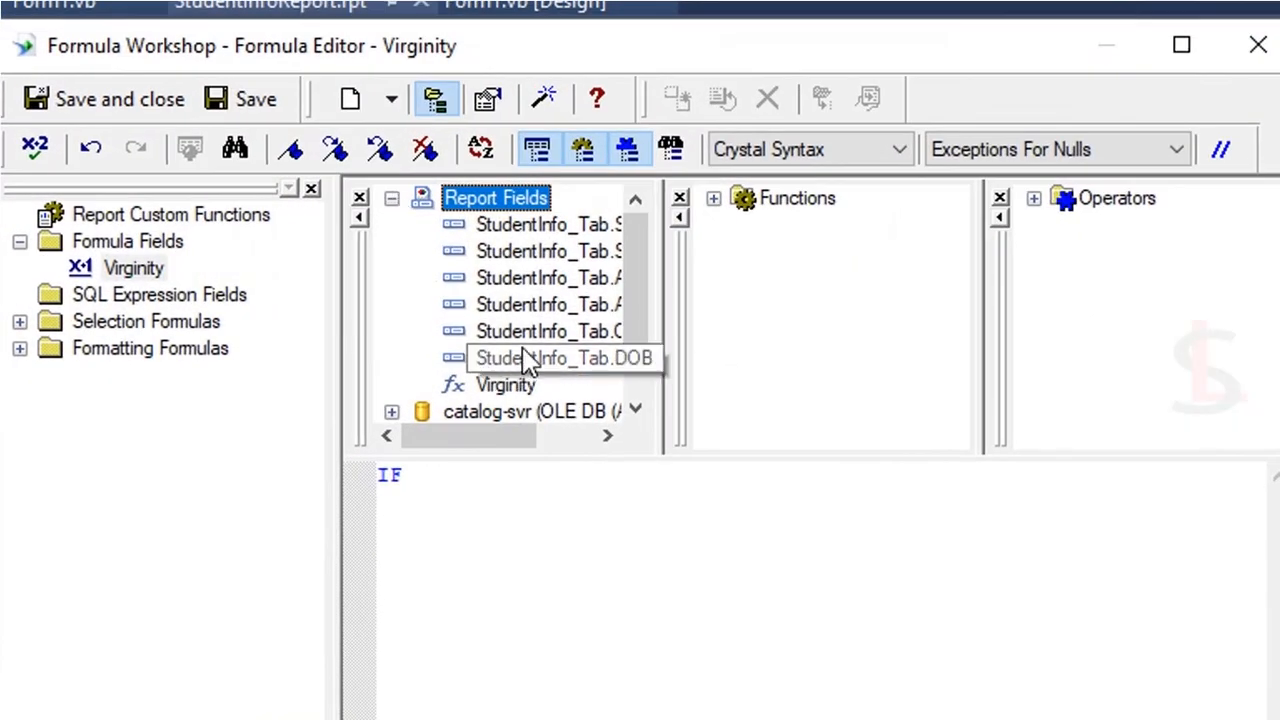
{"action": "double_click", "coordinate": [548, 304]}
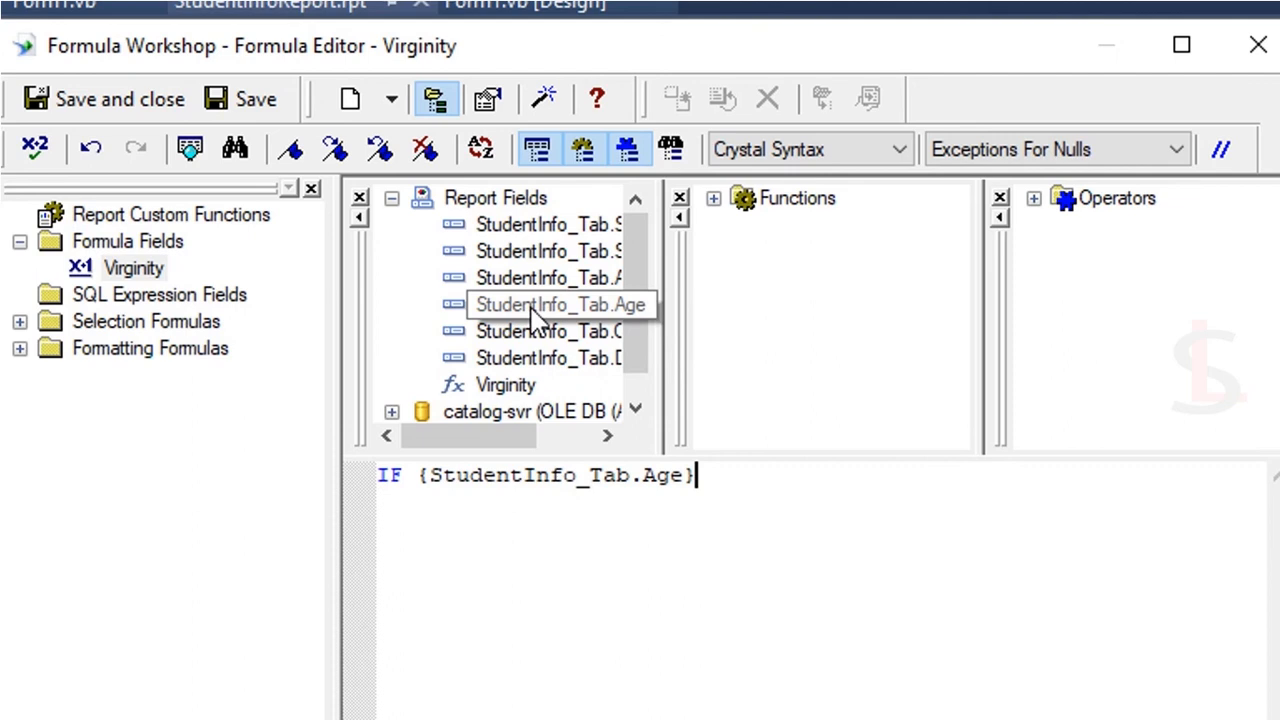
Complete the expression: >= 18 then "Touched" else "Virgin".
{"action": "type", "text": ">="}
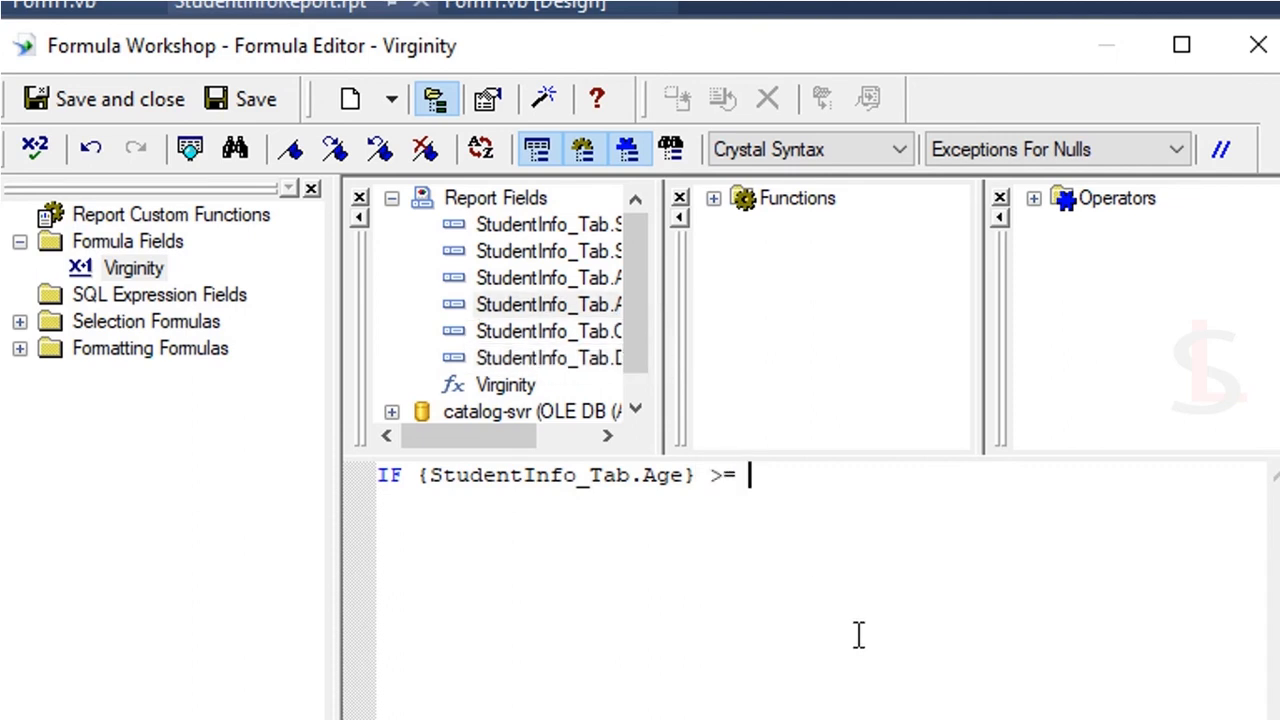
{"action": "type", "text": "18"}
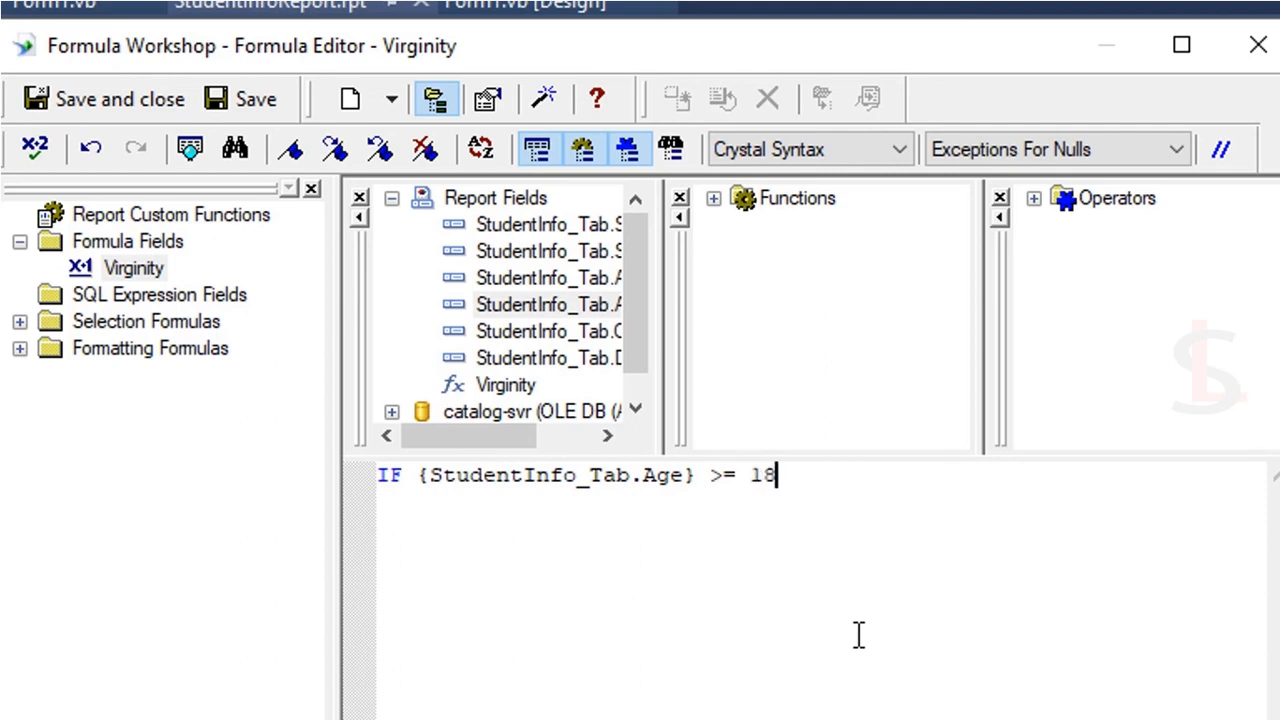
{"action": "type", "text": "then \"\""}
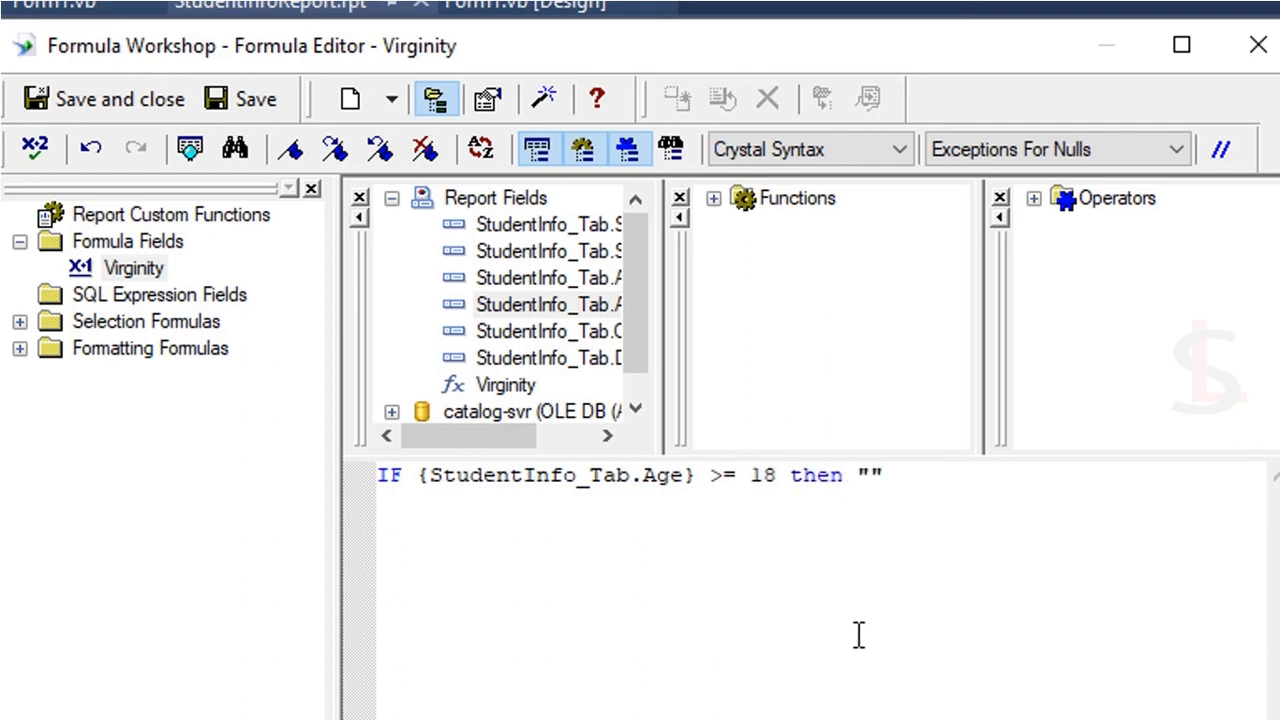
{"action": "type", "text": "Touch"}
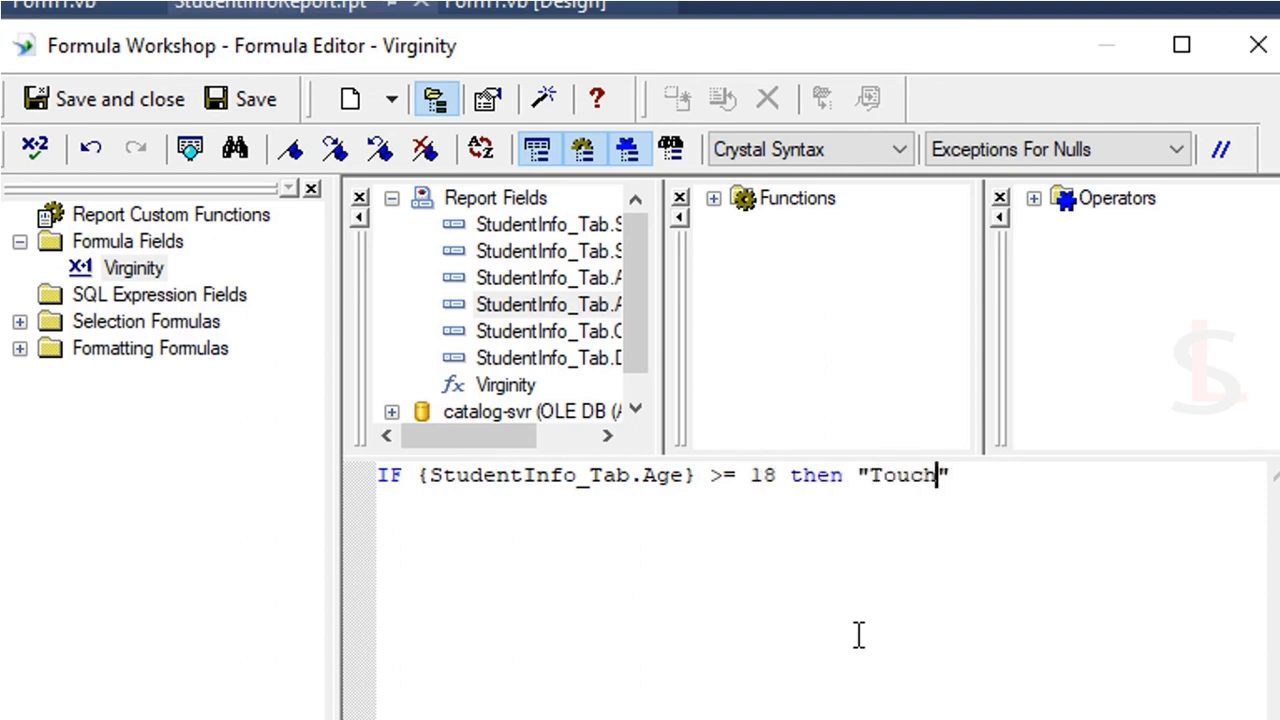
{"action": "type", "text": "ed\" e"}
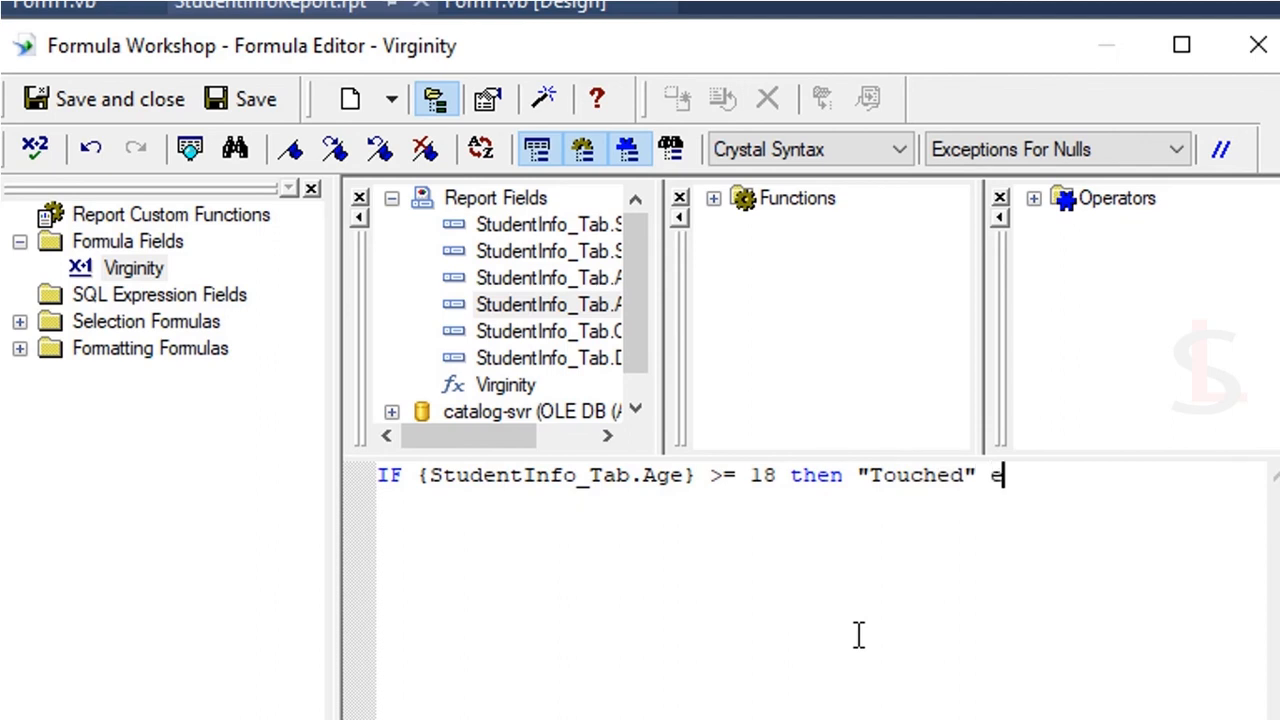
{"action": "type", "text": "lse"}
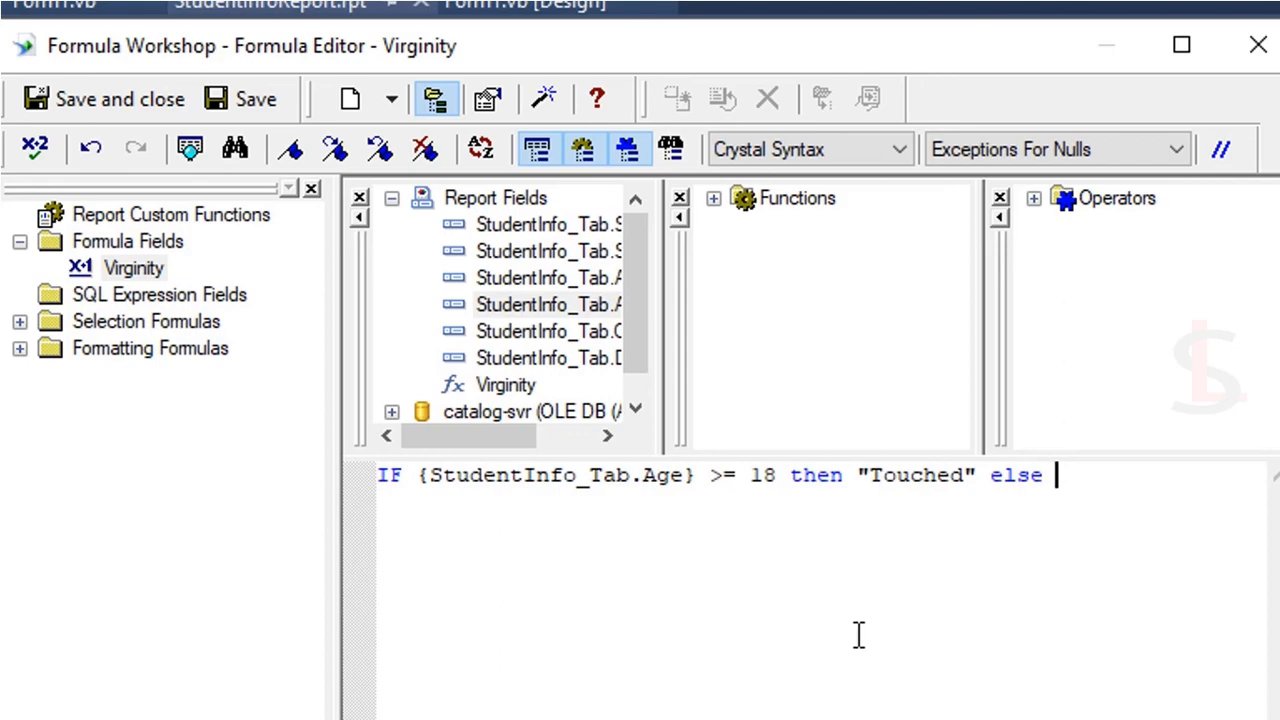
{"action": "type", "text": "\"Virgin\""}
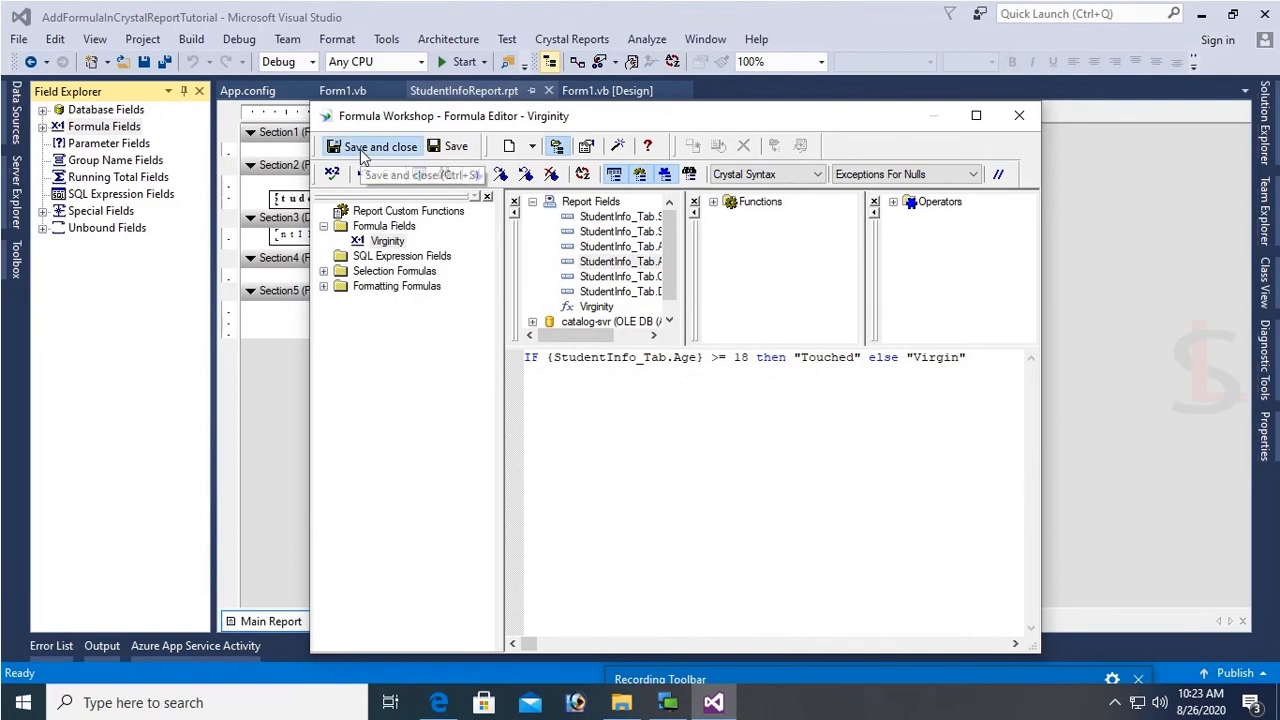
Save and close the Virginity formula, then run the application.
{"action": "left_click", "coordinate": [372, 146]}
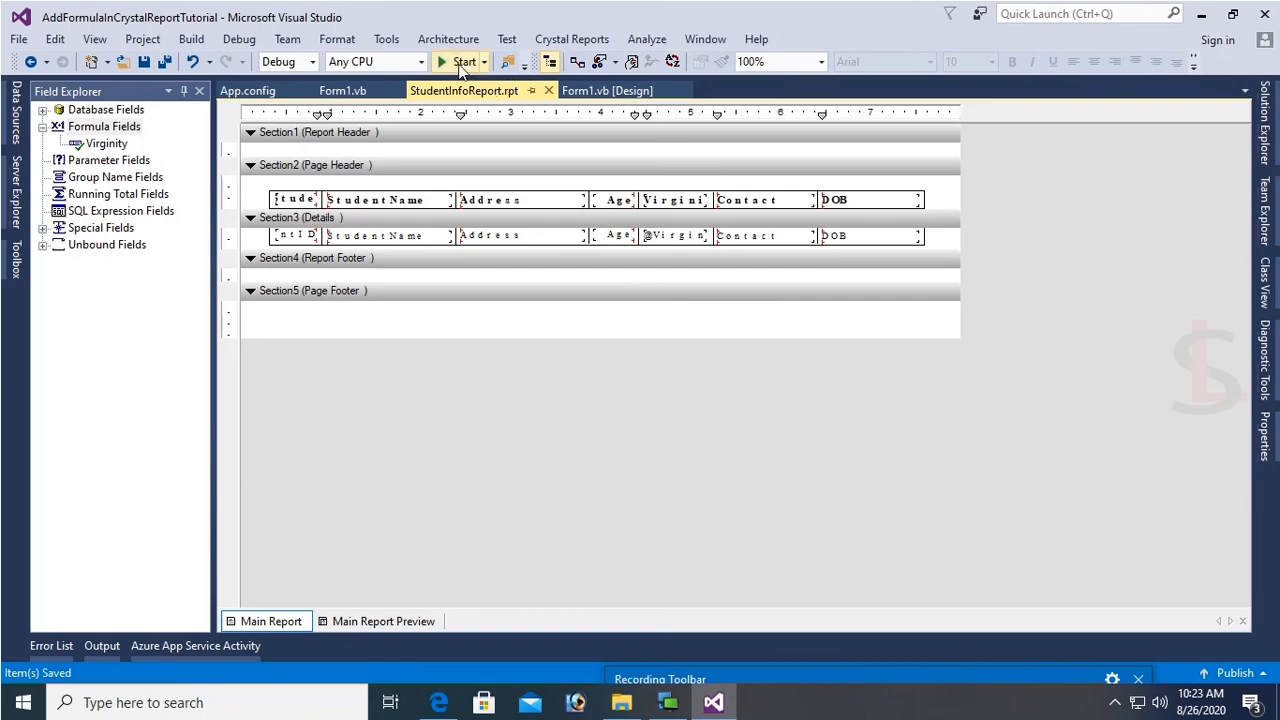
{"action": "left_click", "coordinate": [461, 61]}
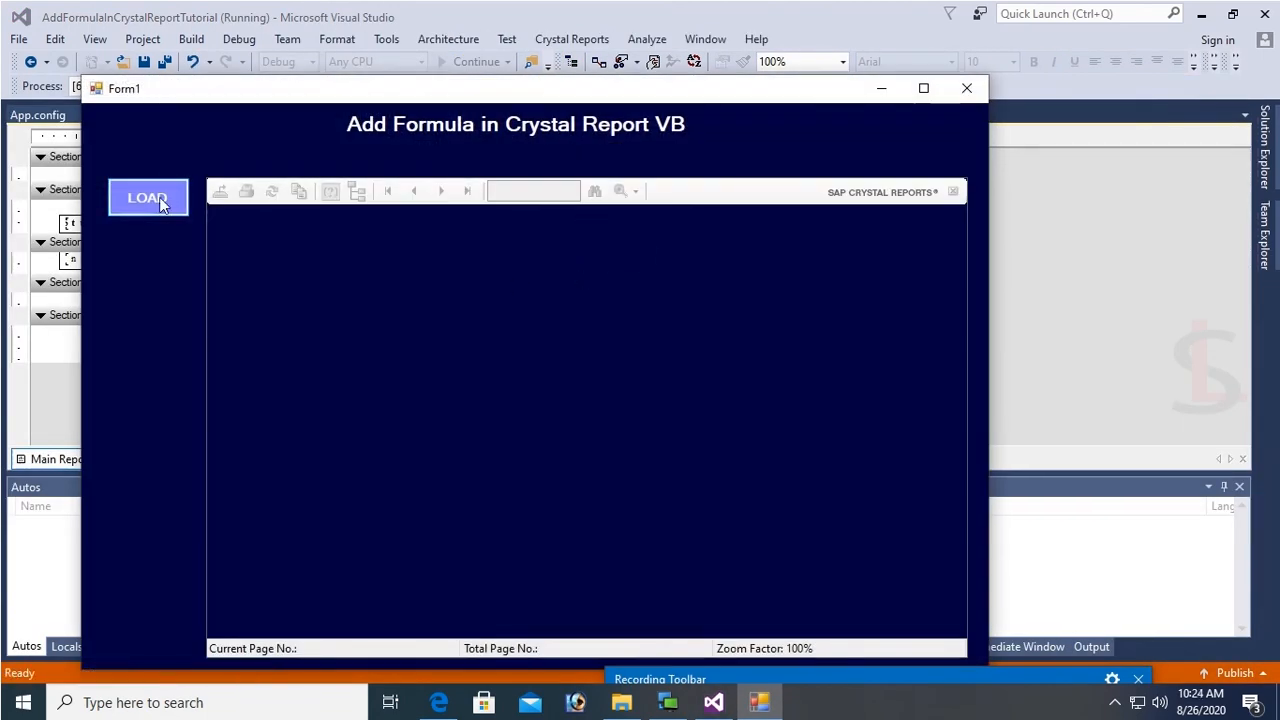
Load the report to see the Virgin/Touched column for each student.
{"action": "left_click", "coordinate": [147, 197]}
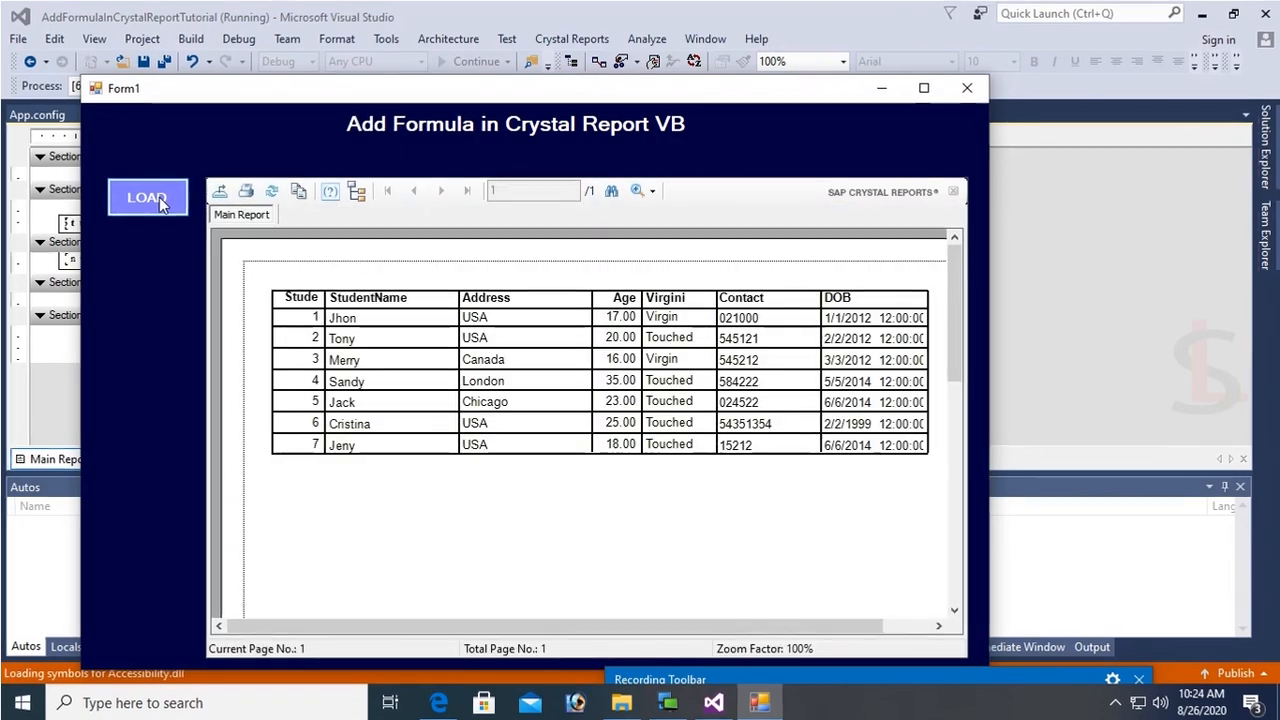